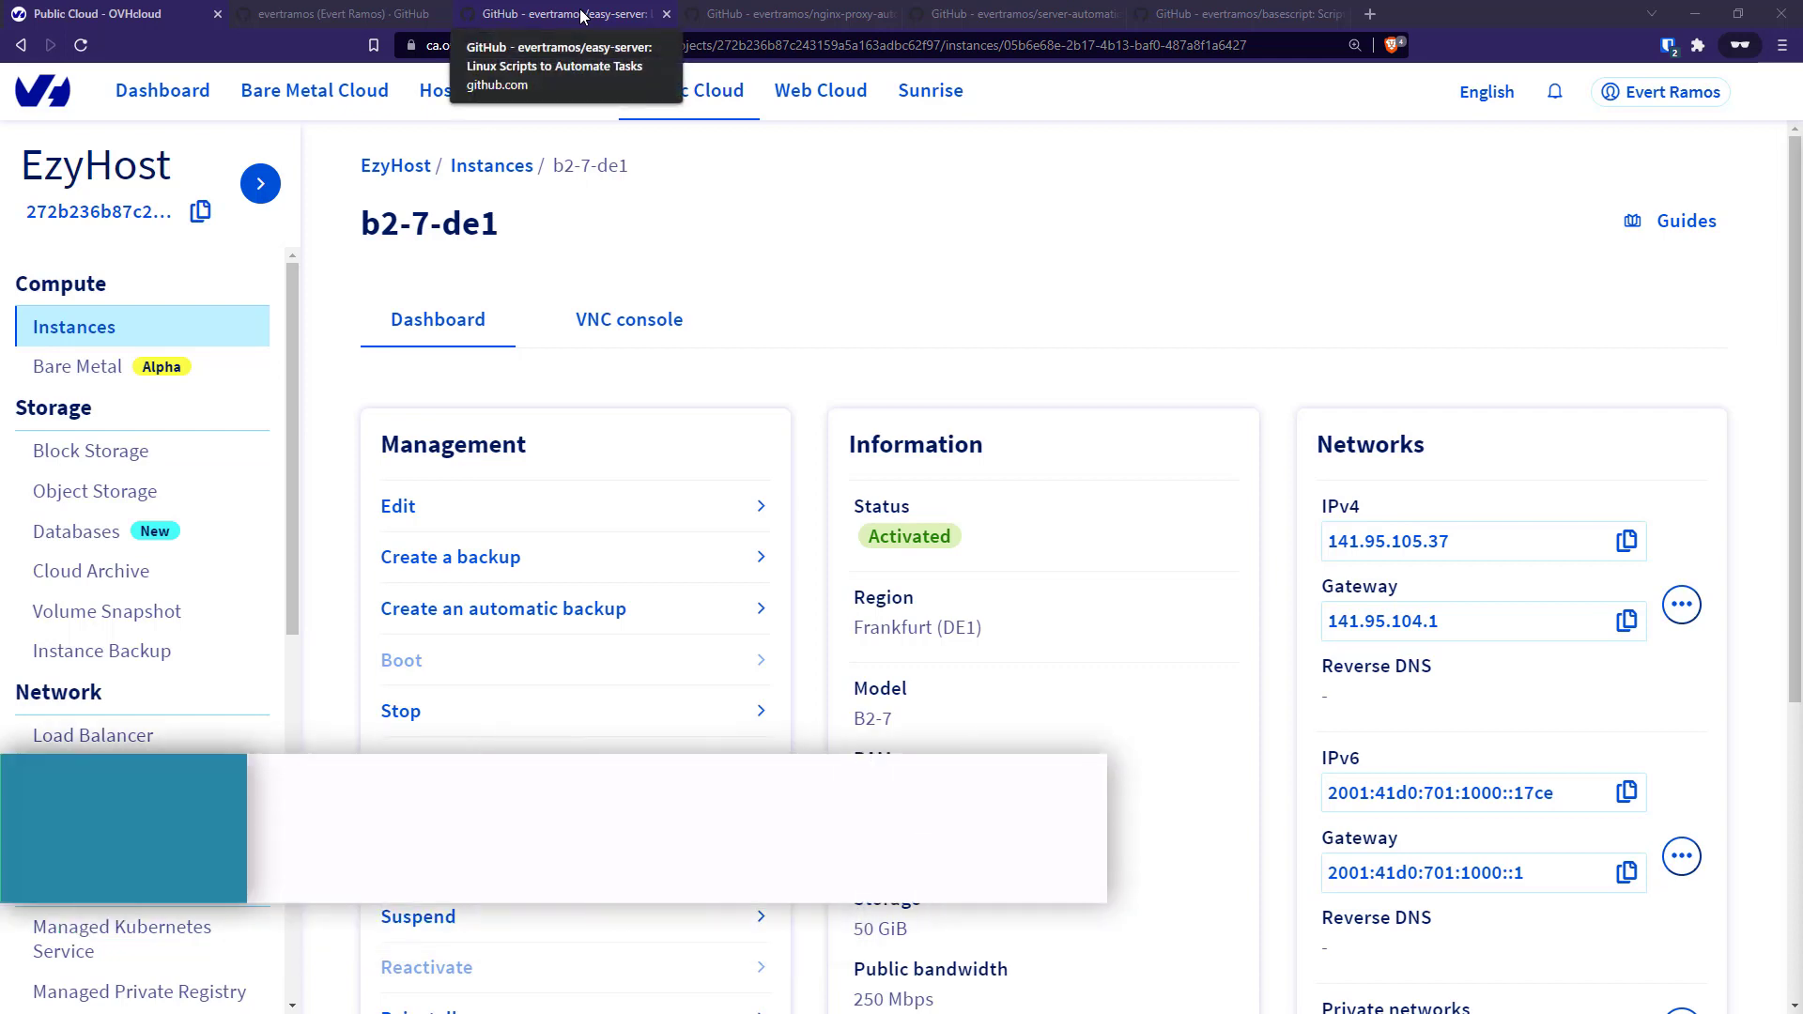
Glance at the easy-server, NGINX Proxy Automation and Server Automation pages, then return to the cloud instance dashboard
left_click(563, 13)
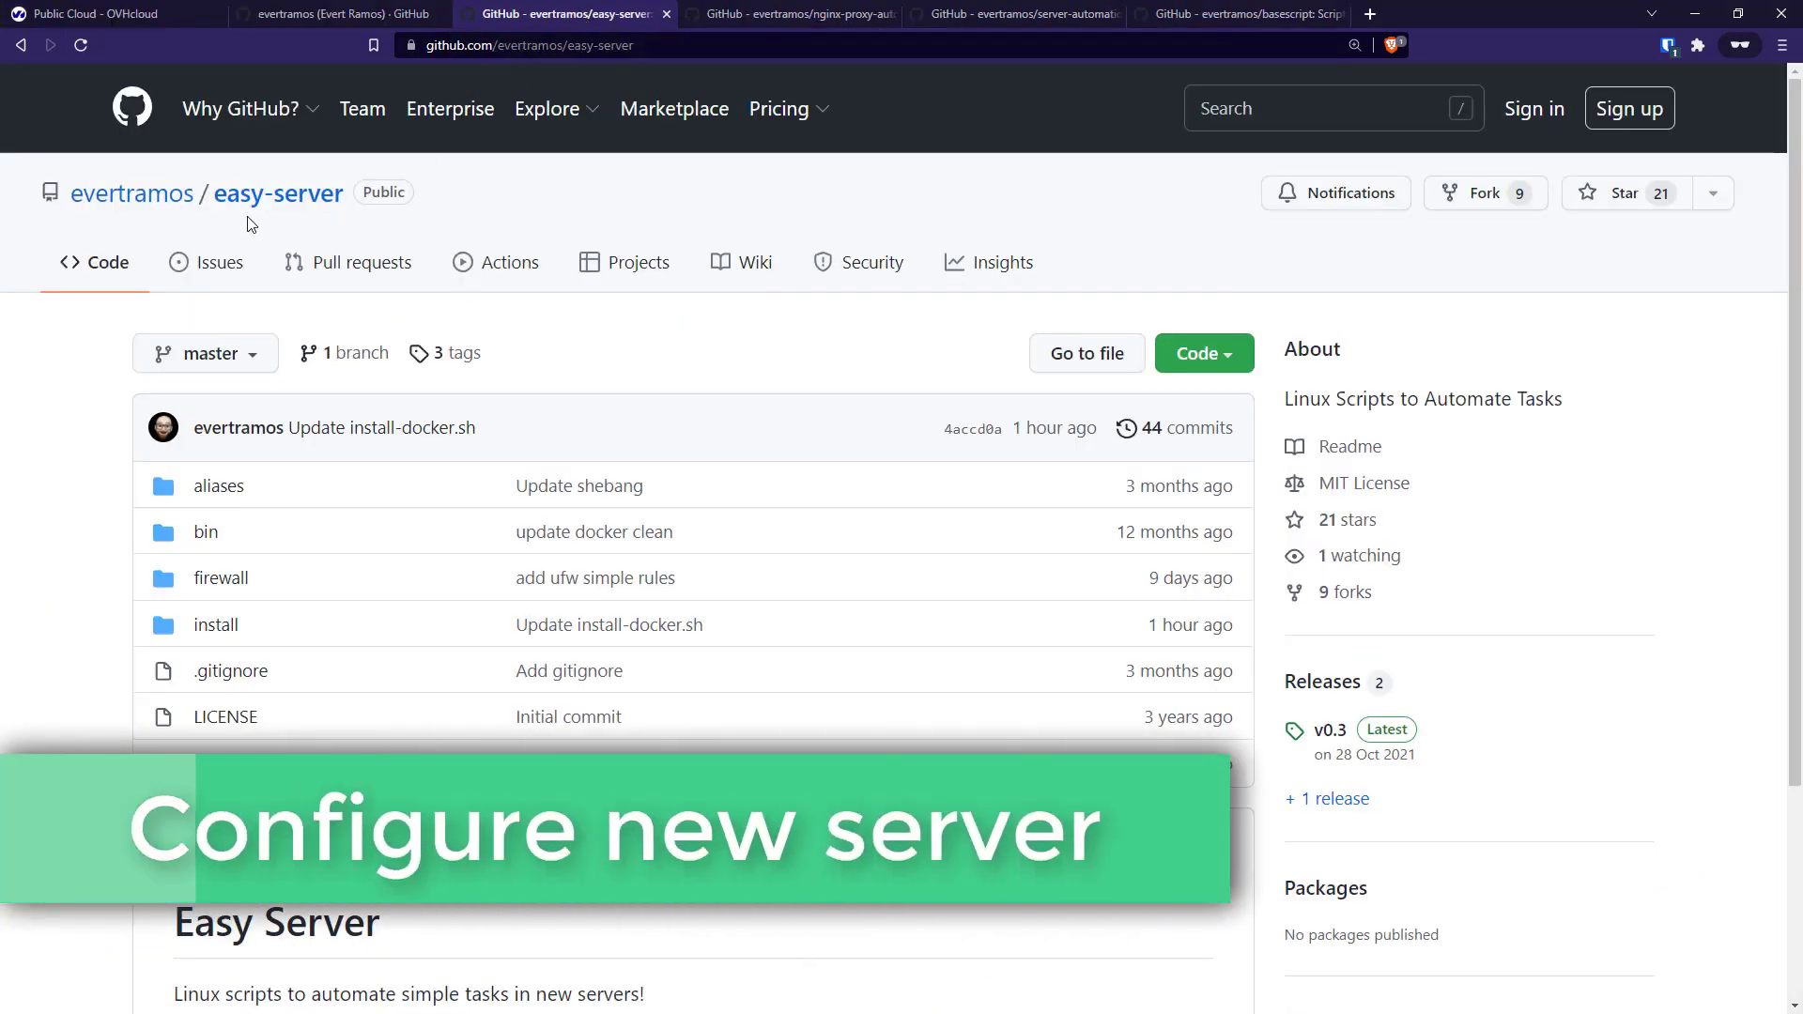
left_click(787, 13)
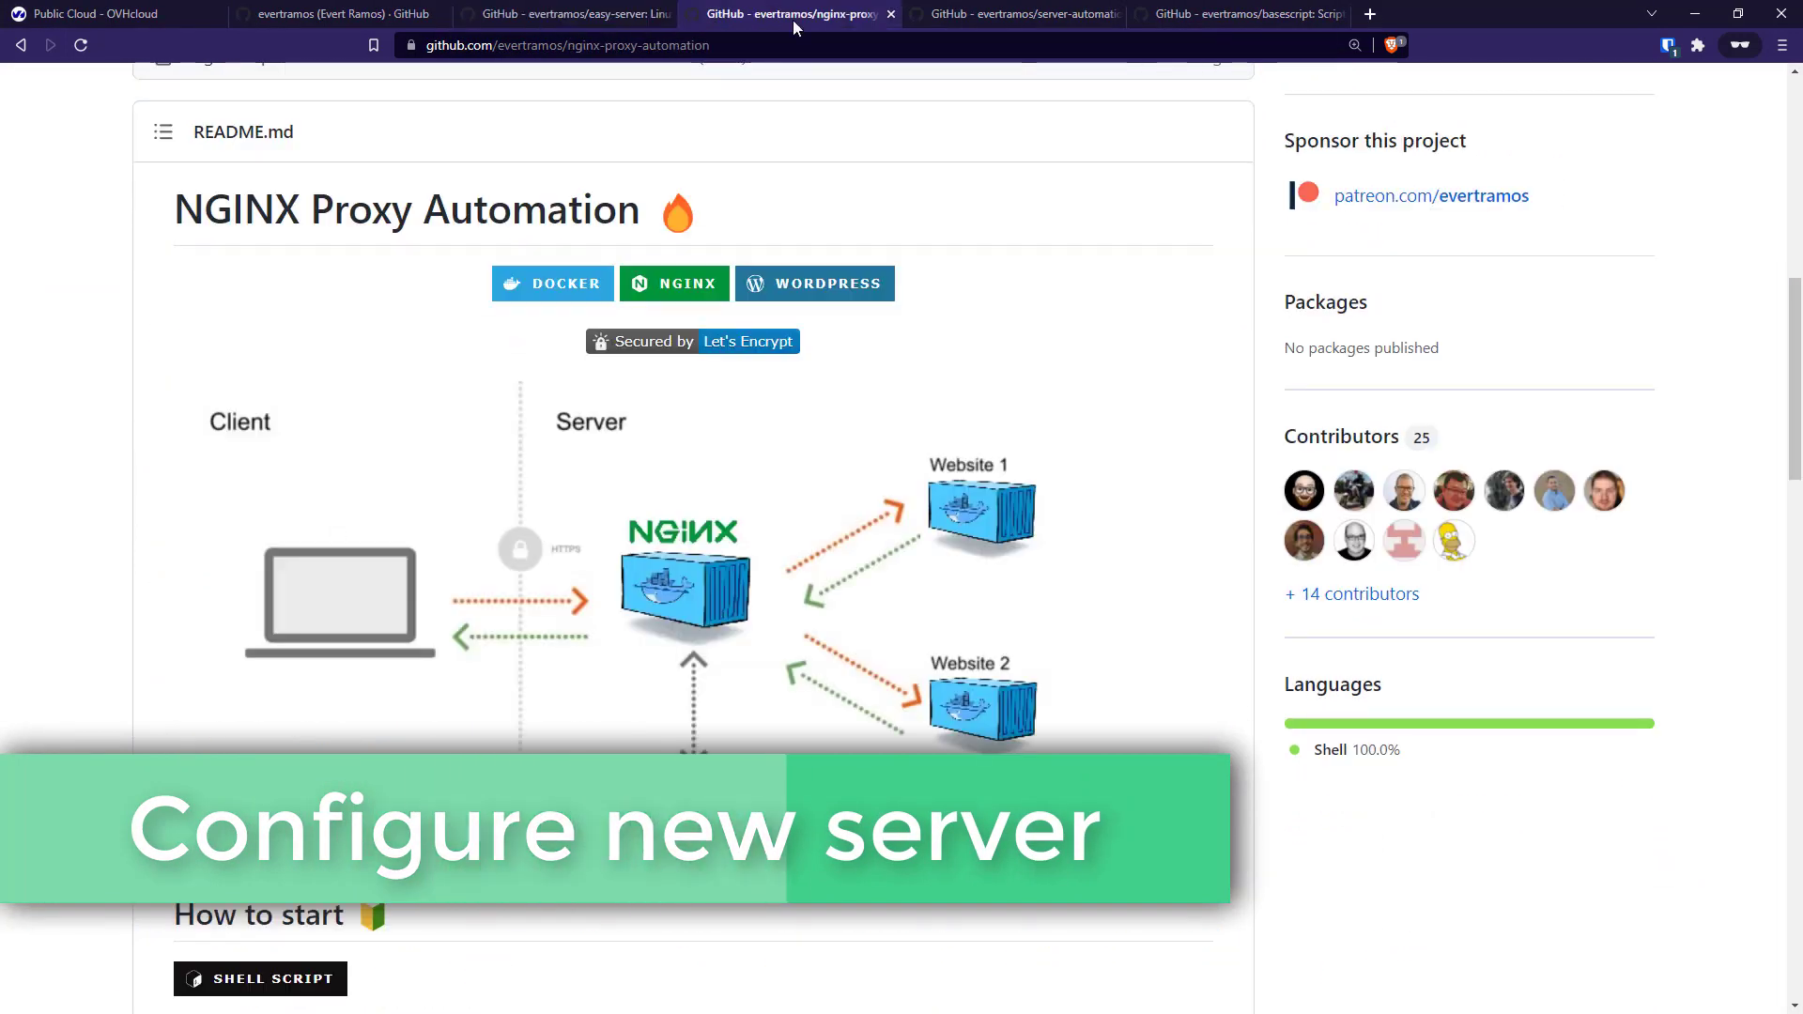
left_click(1016, 14)
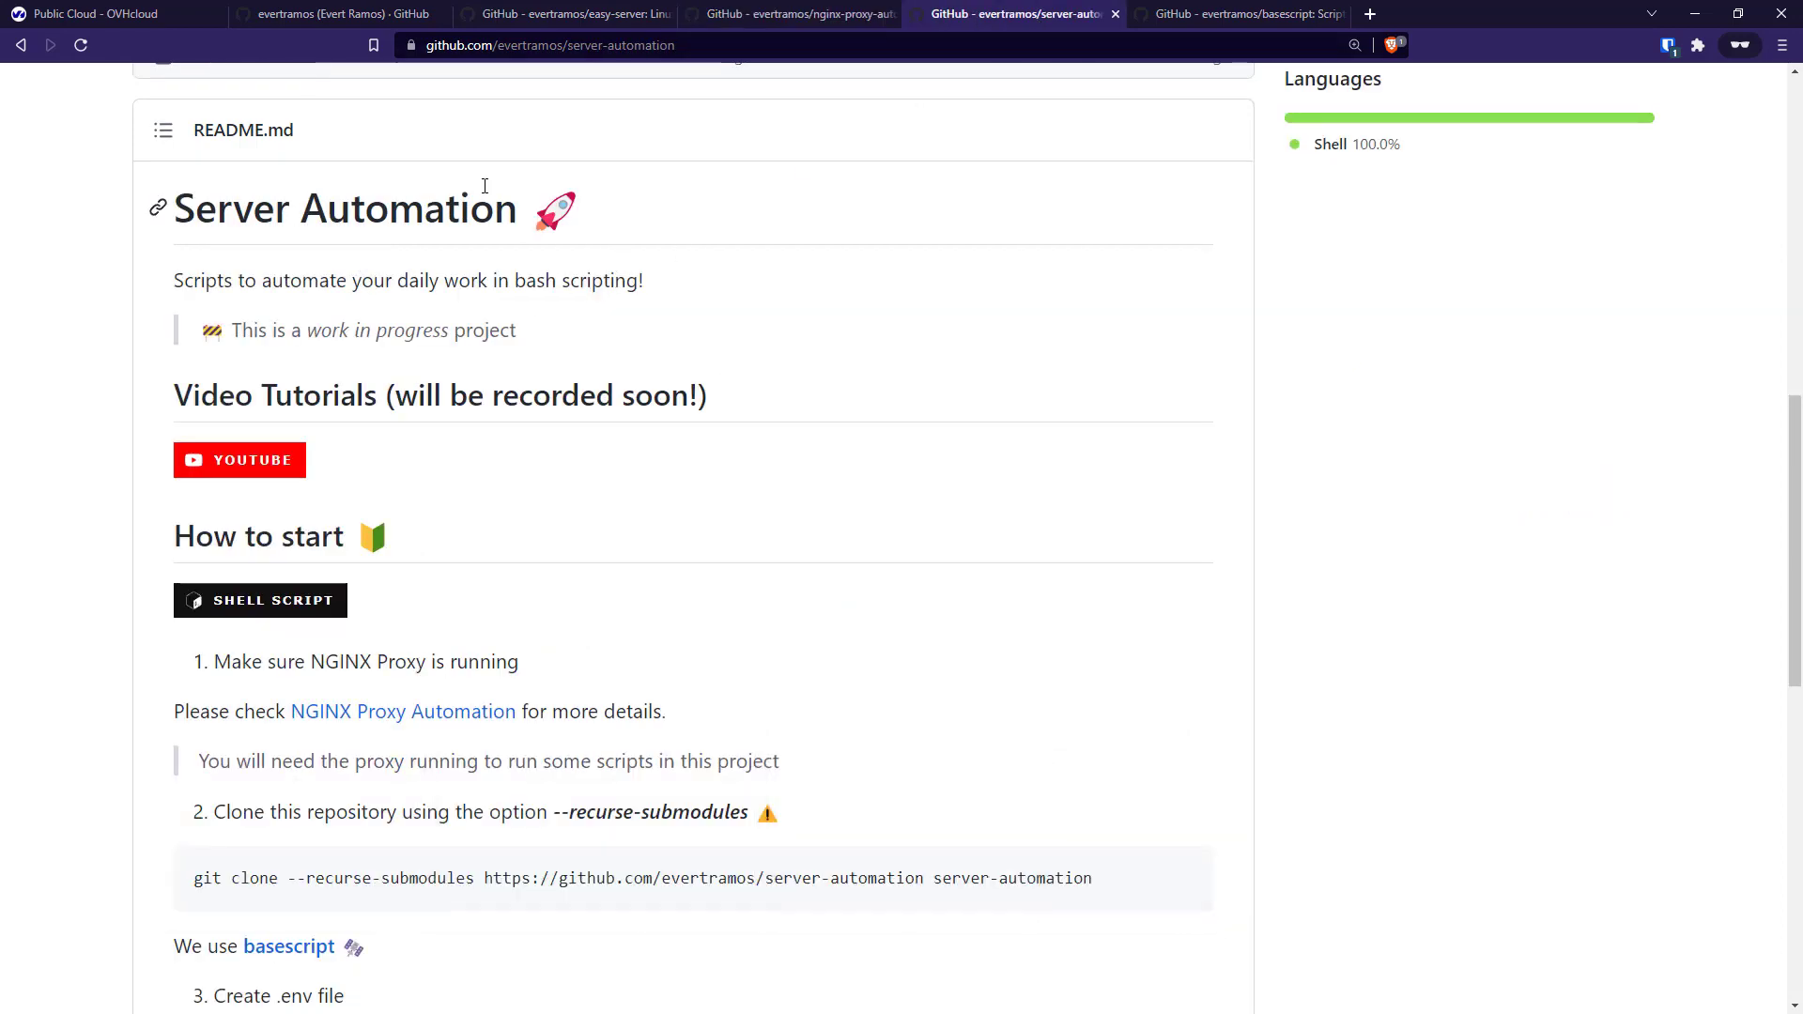
left_click(86, 13)
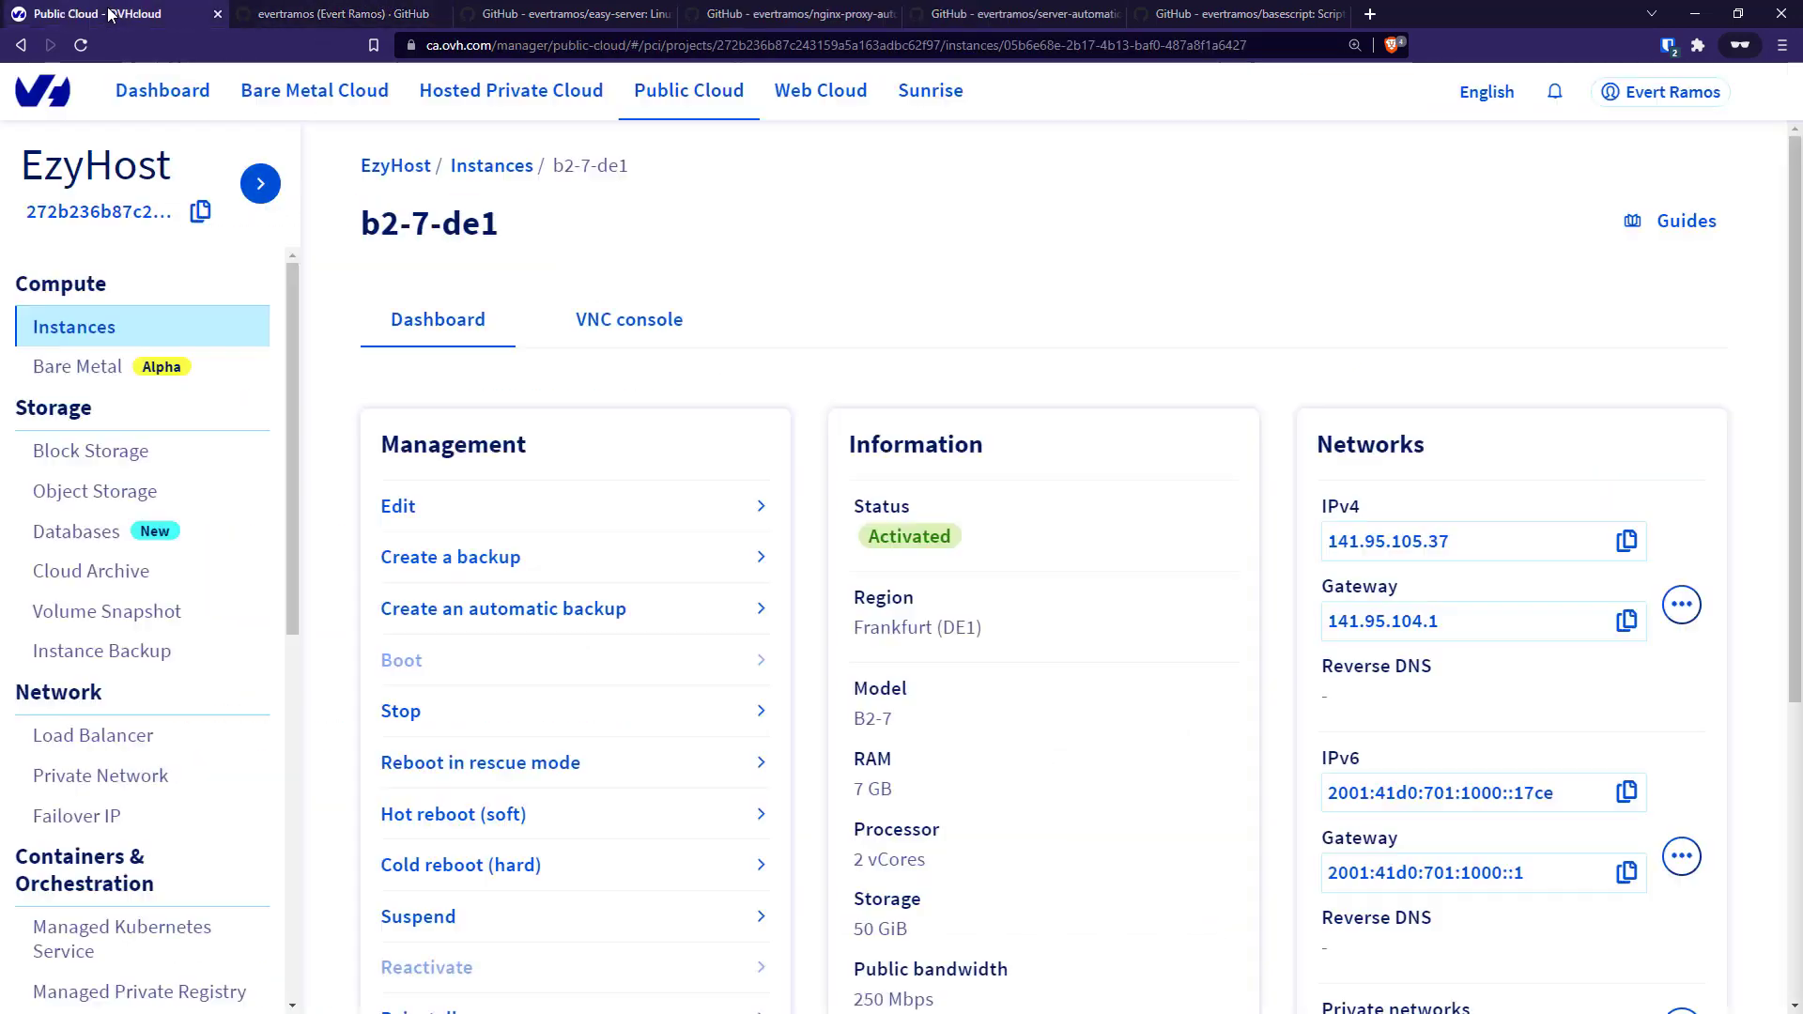
scroll("down", 3)
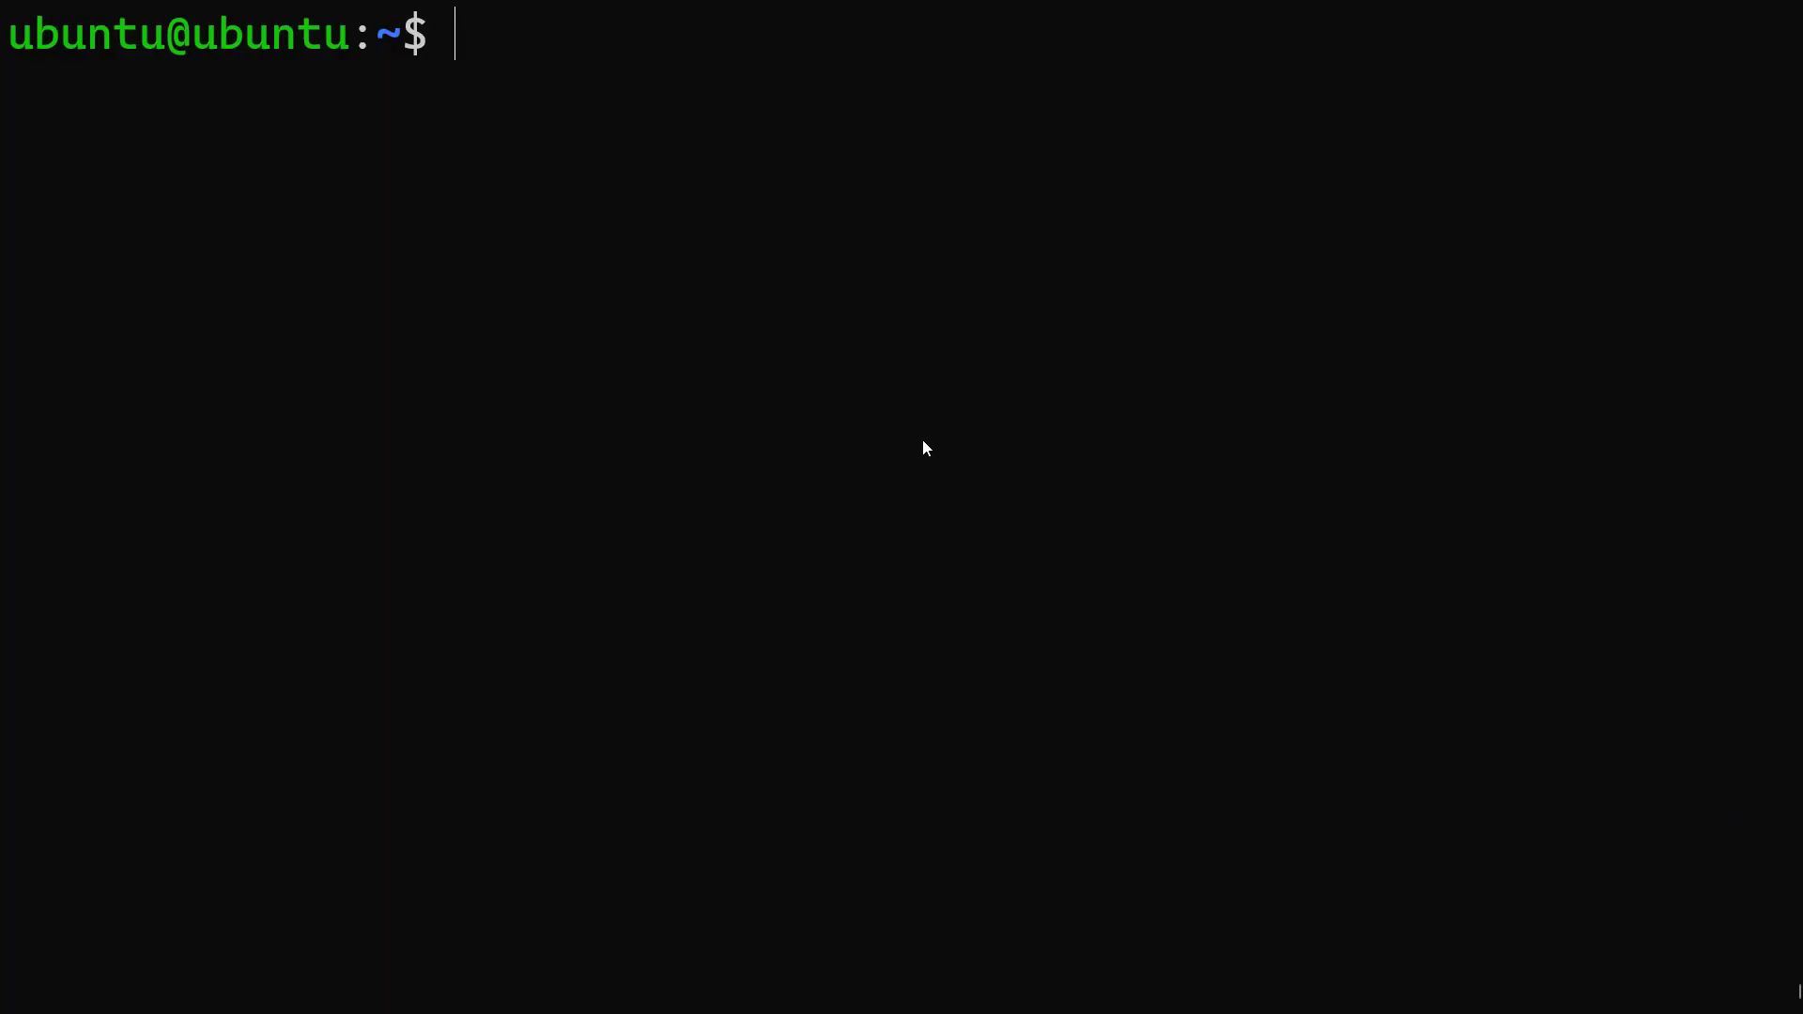
type("ssh ubuntu@141.95.105.37")
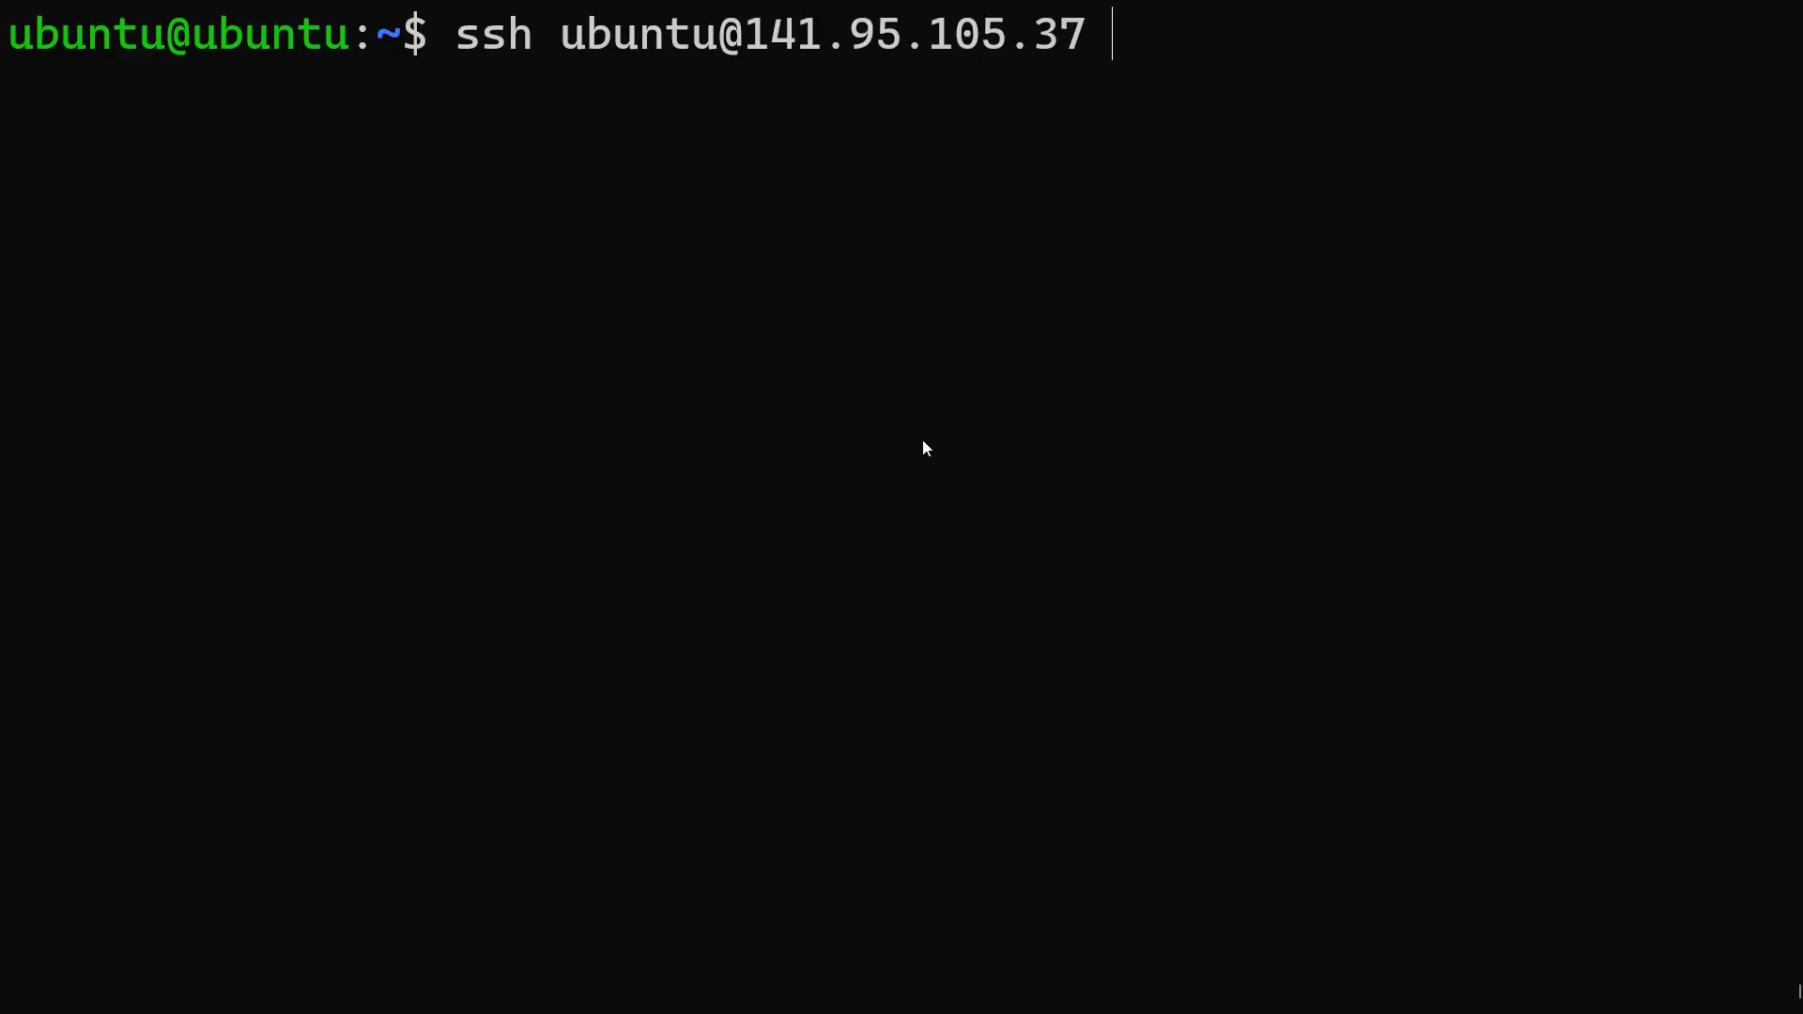
type("-i ~/")
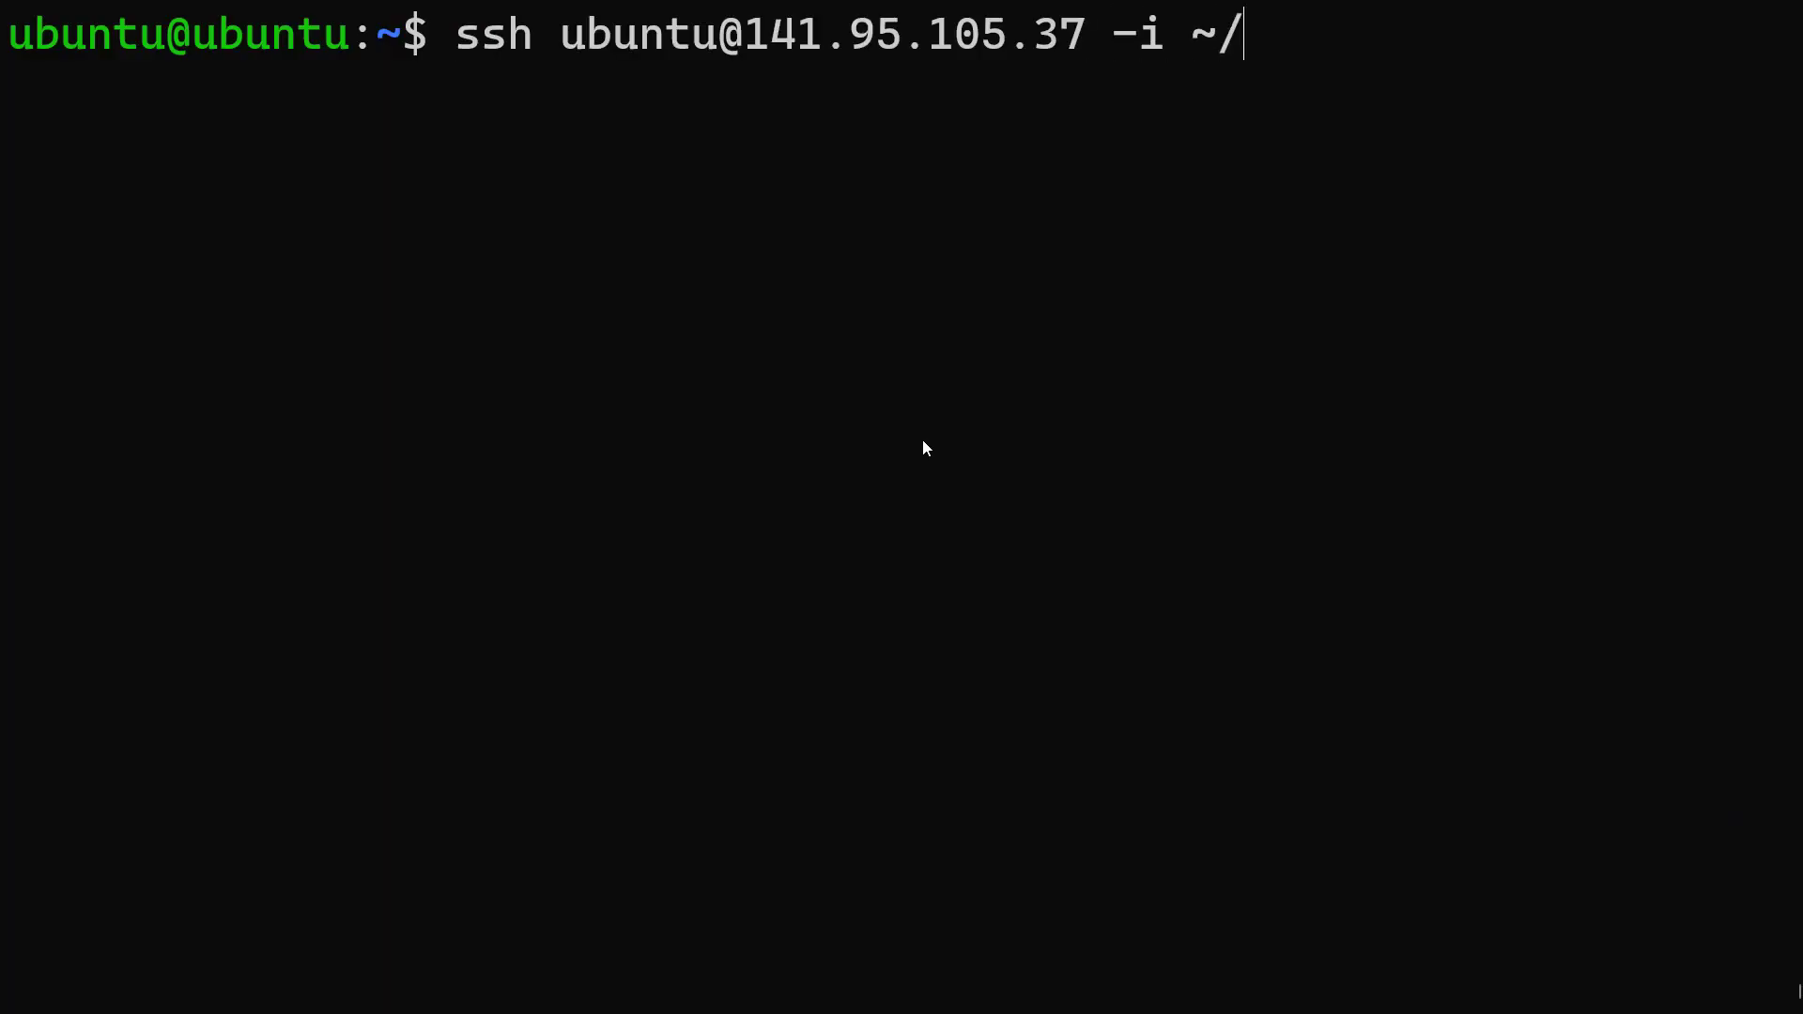
type(".ssh/my_ke")
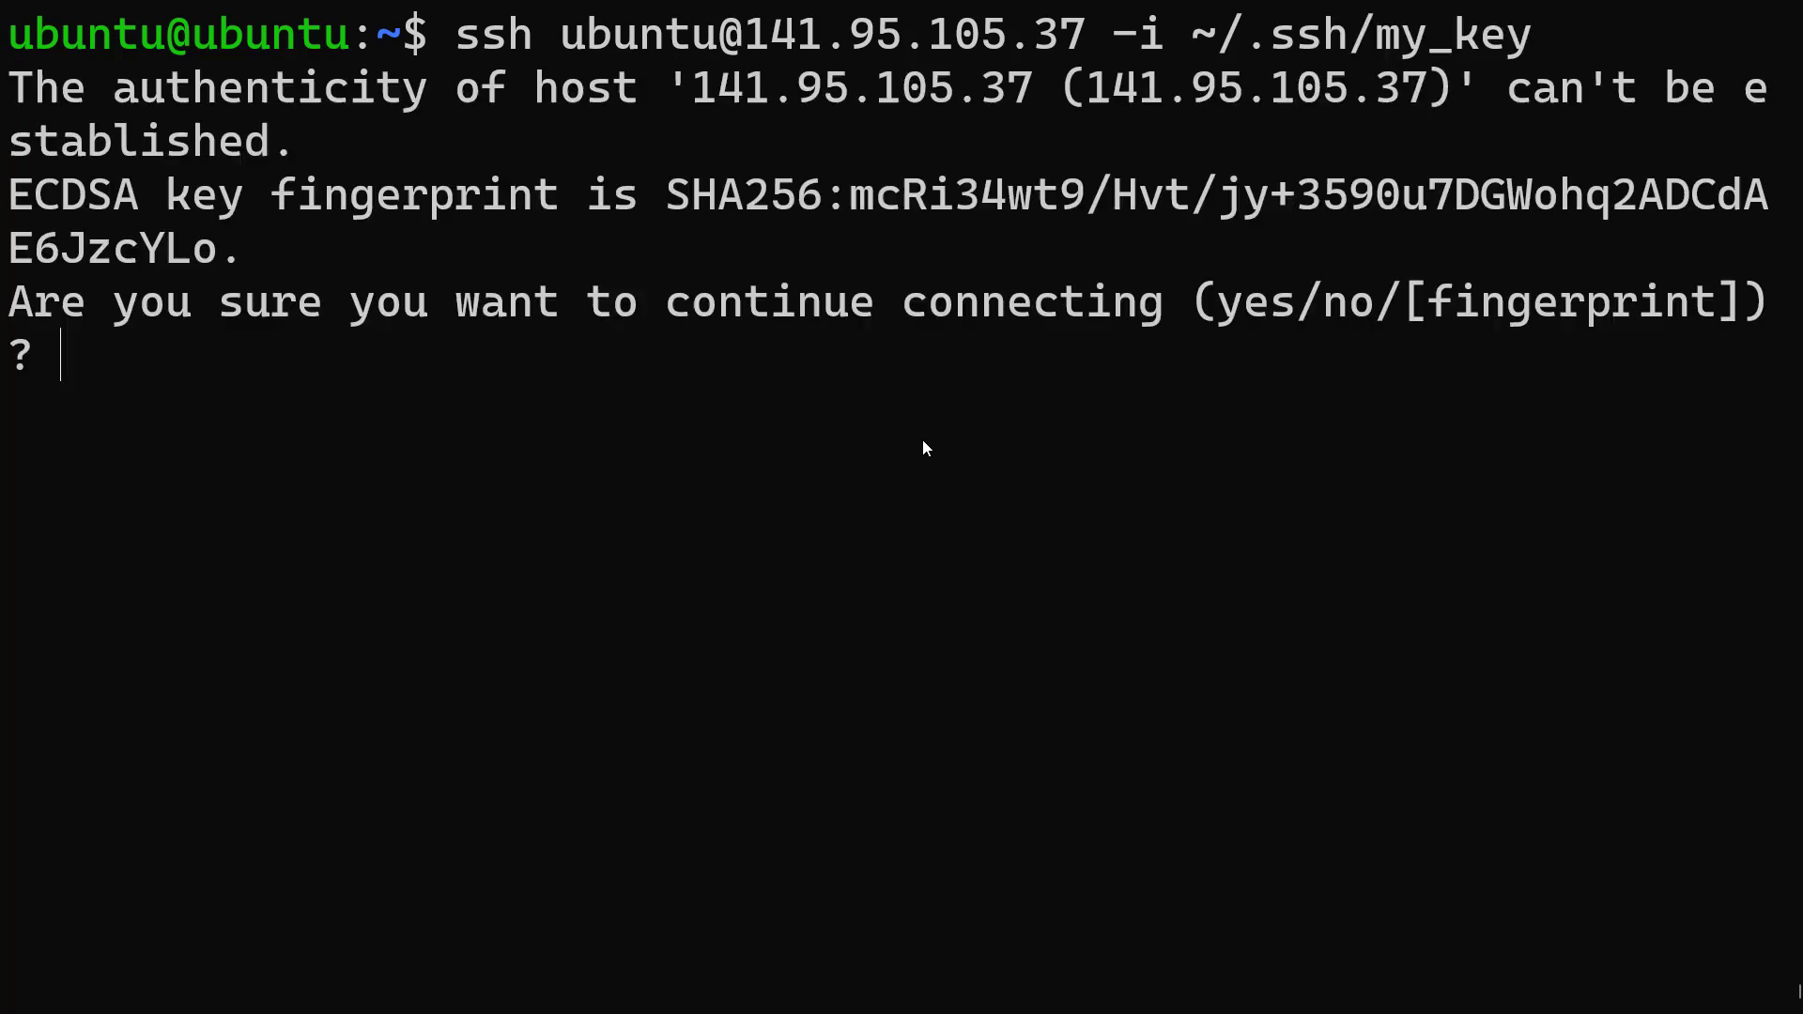
type("yes")
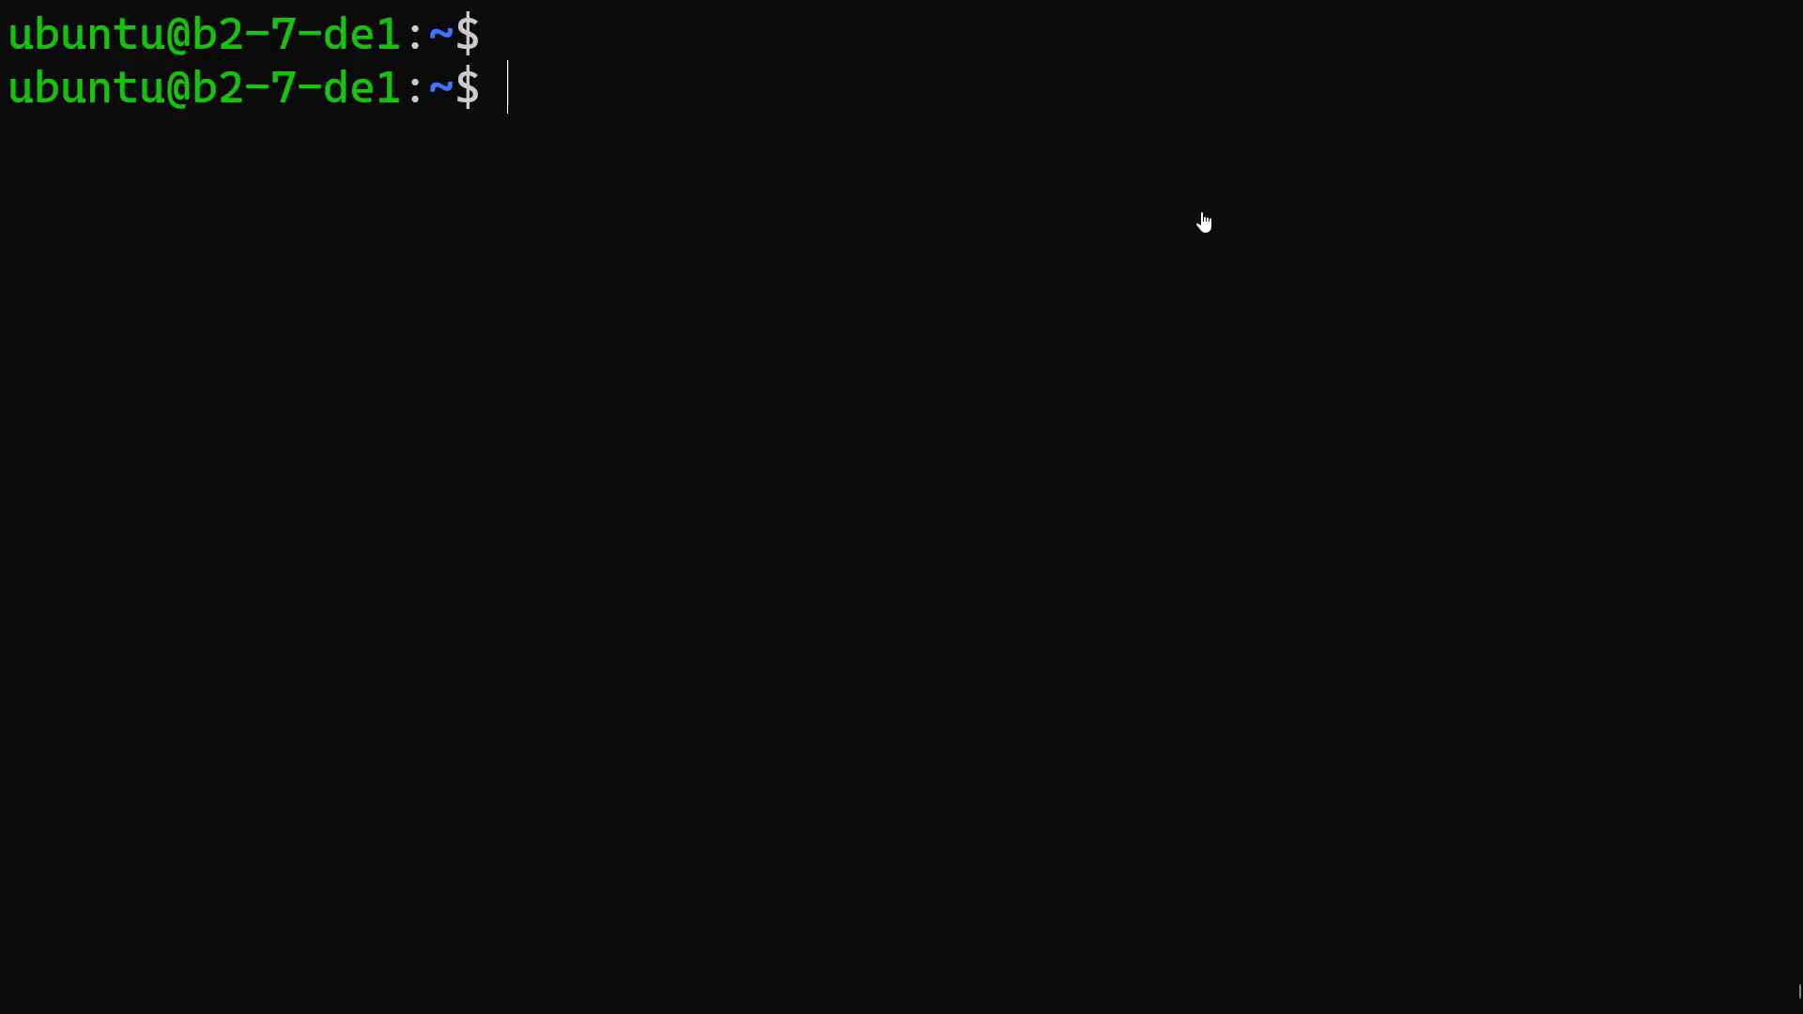
type("gti clone^C")
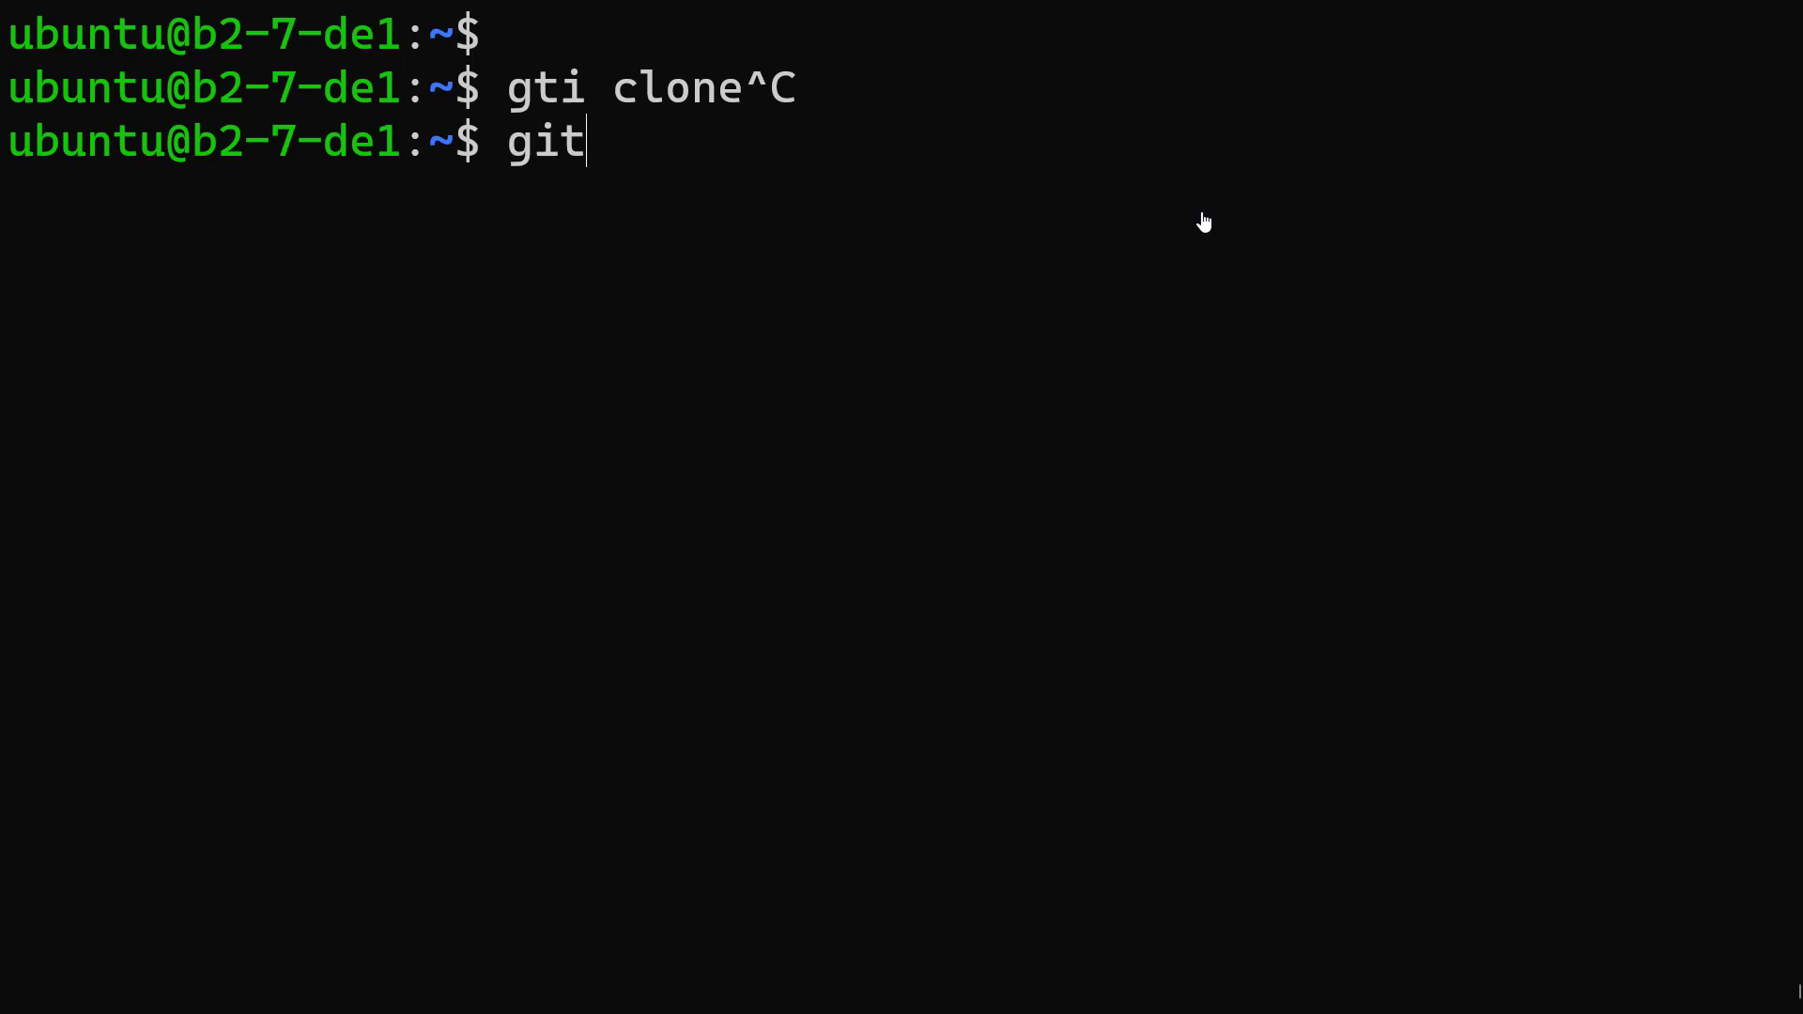
type("clone https://github.com/evertramos/easy-server.git")
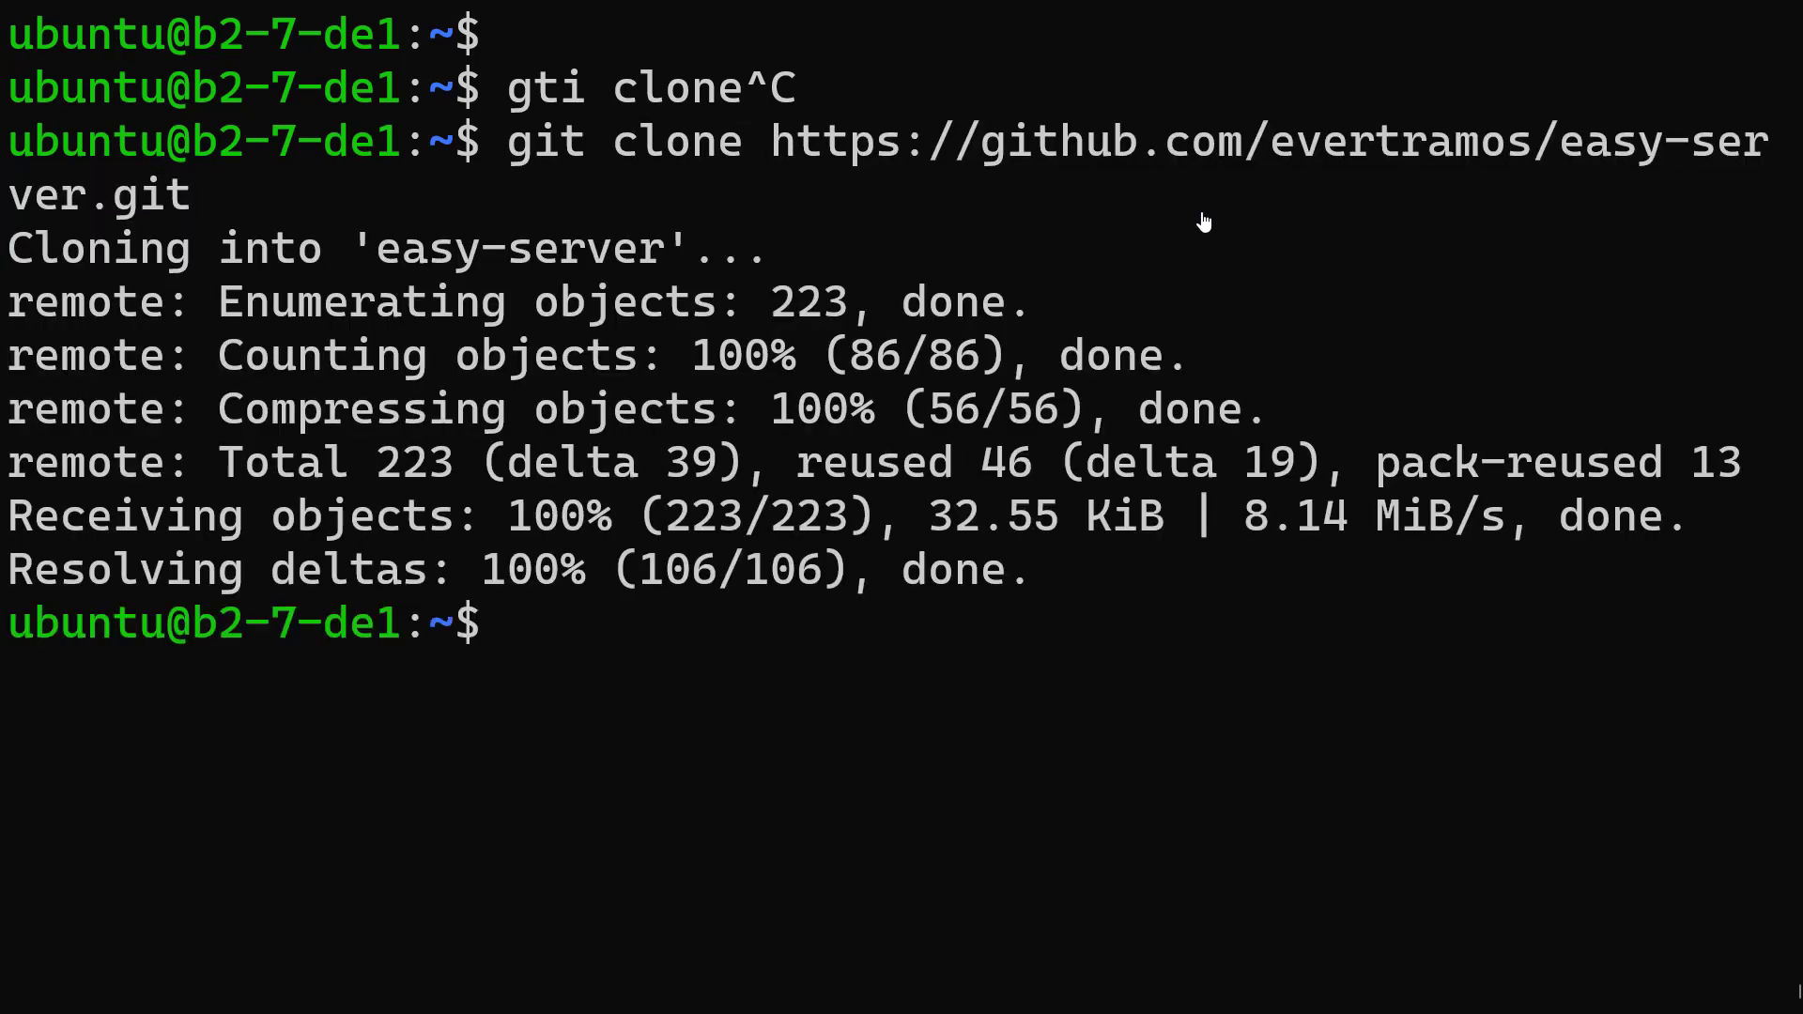
Browse the aliases folder on GitHub, read through .bash_aliases and look at load.sh
left_click(562, 13)
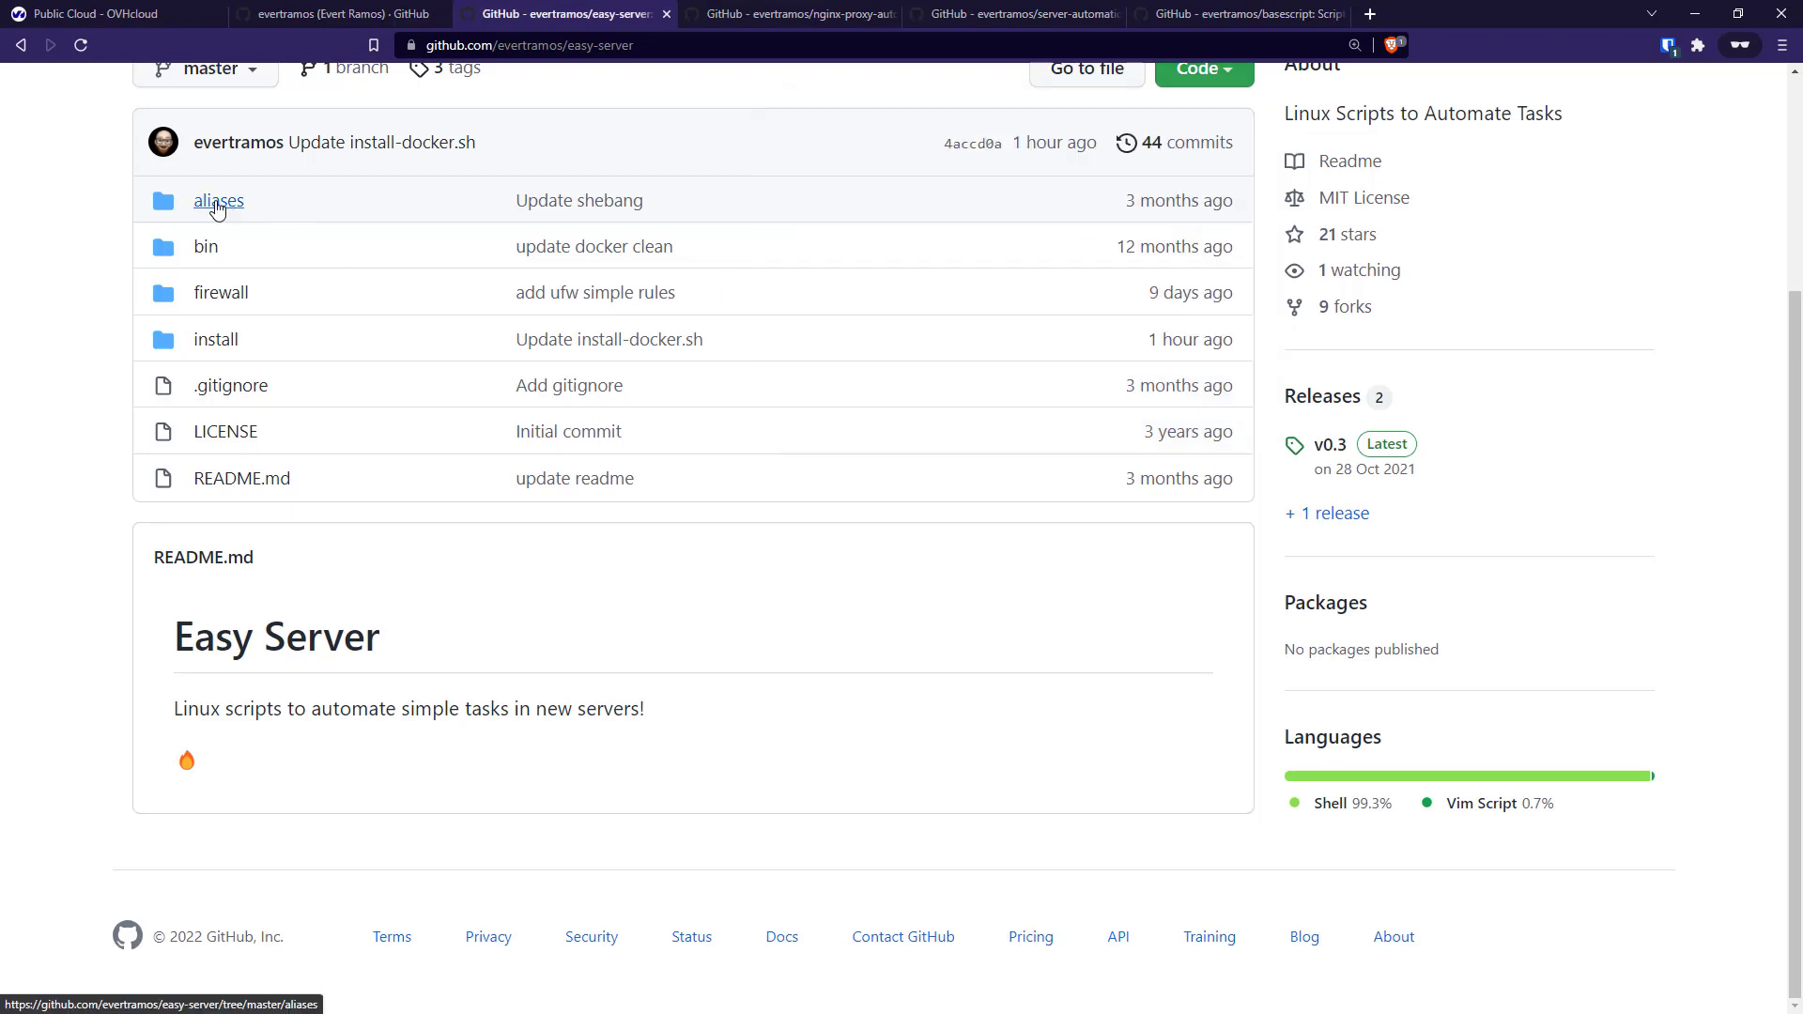
left_click(218, 201)
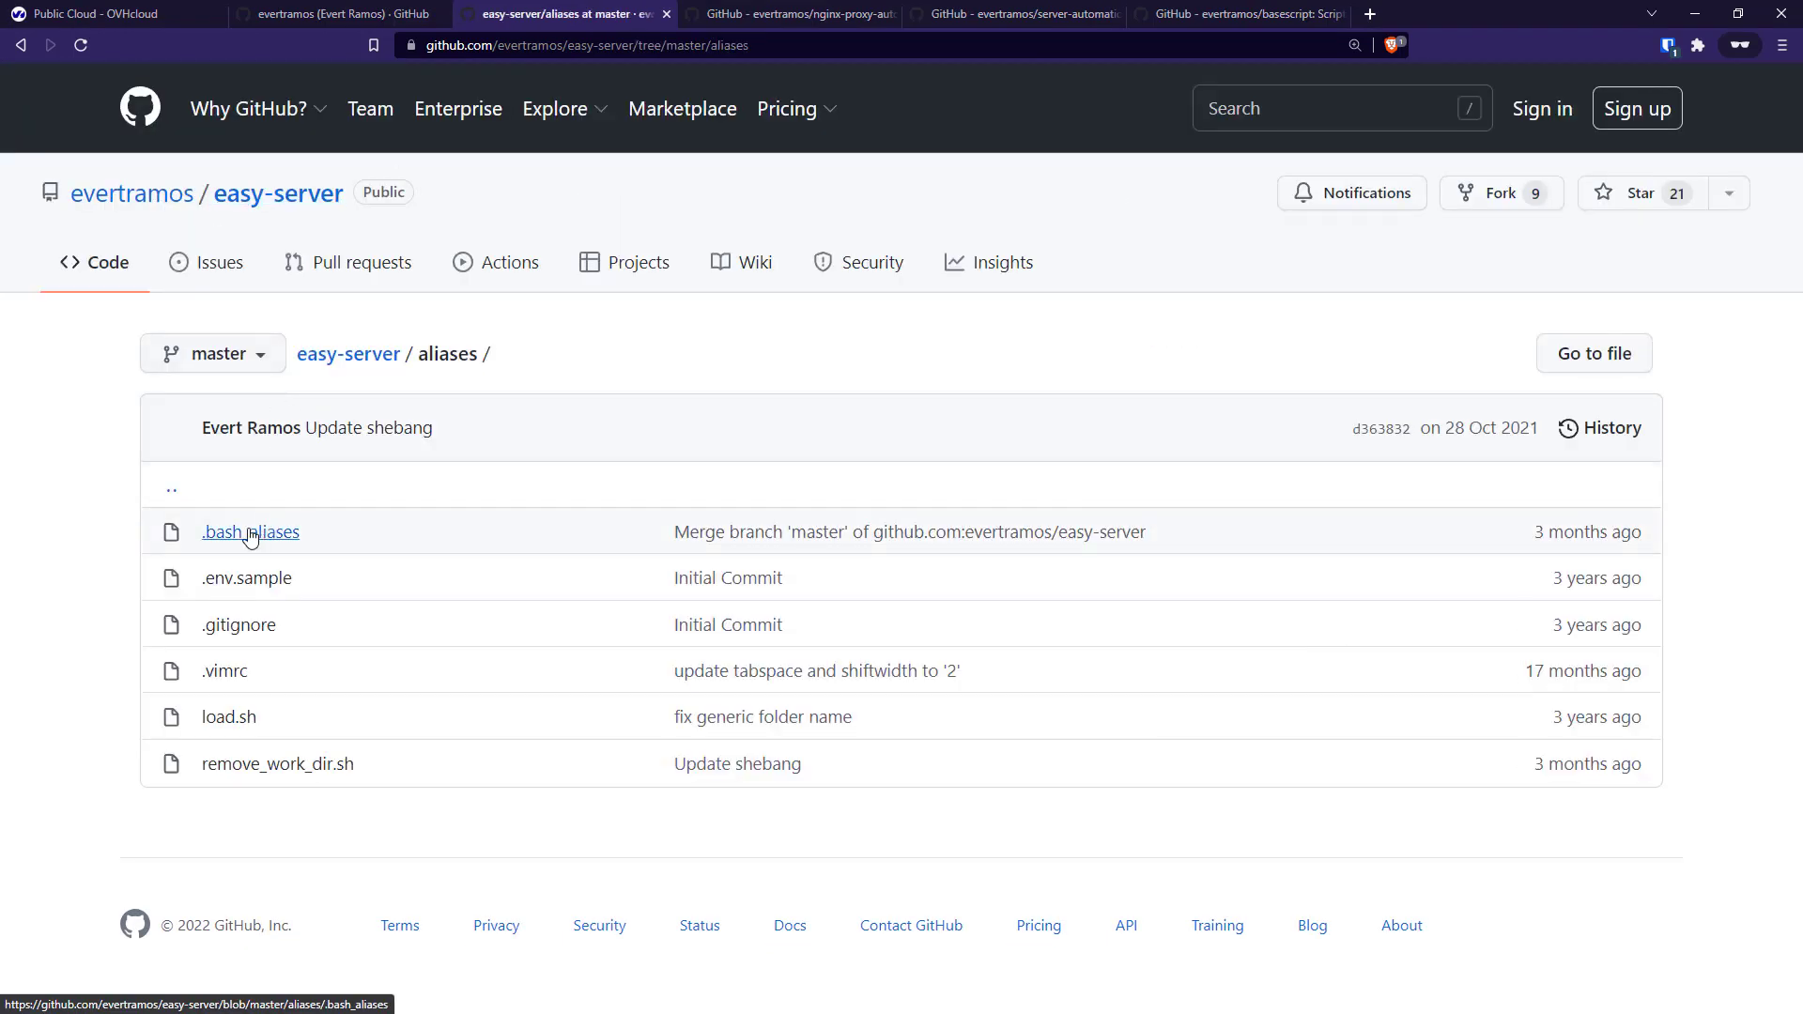
left_click(248, 532)
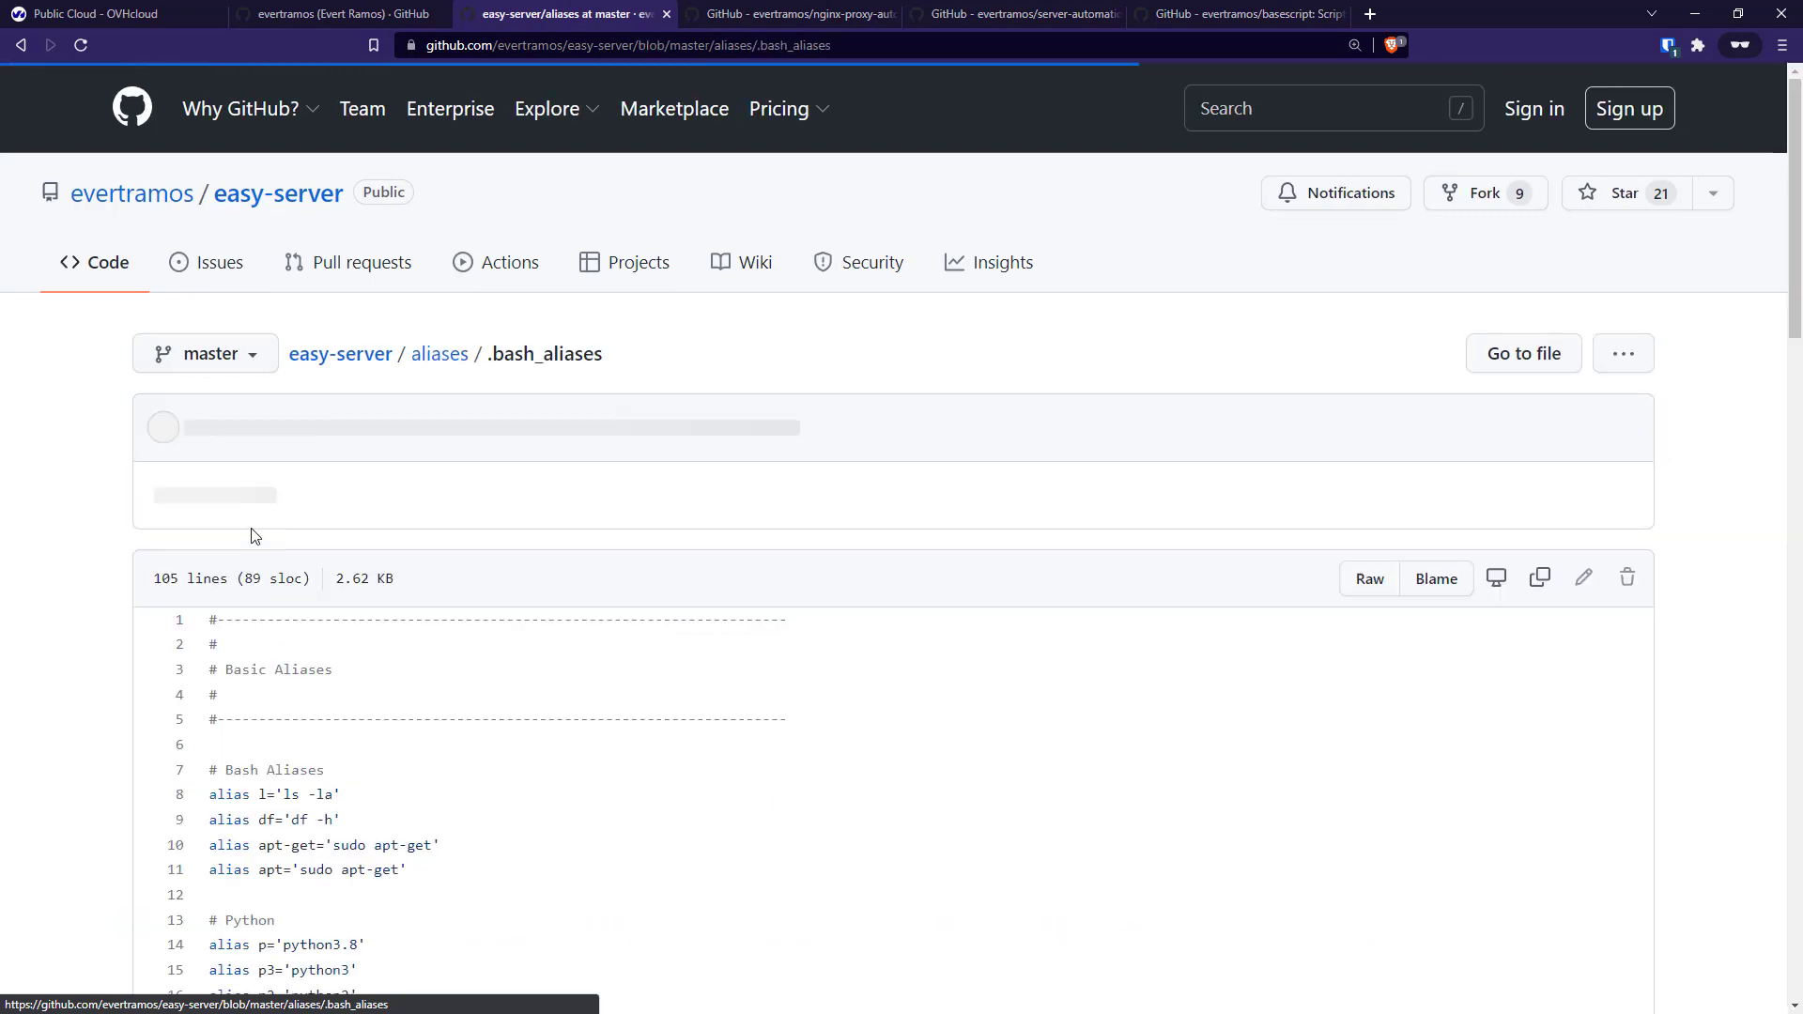
scroll("down", 3)
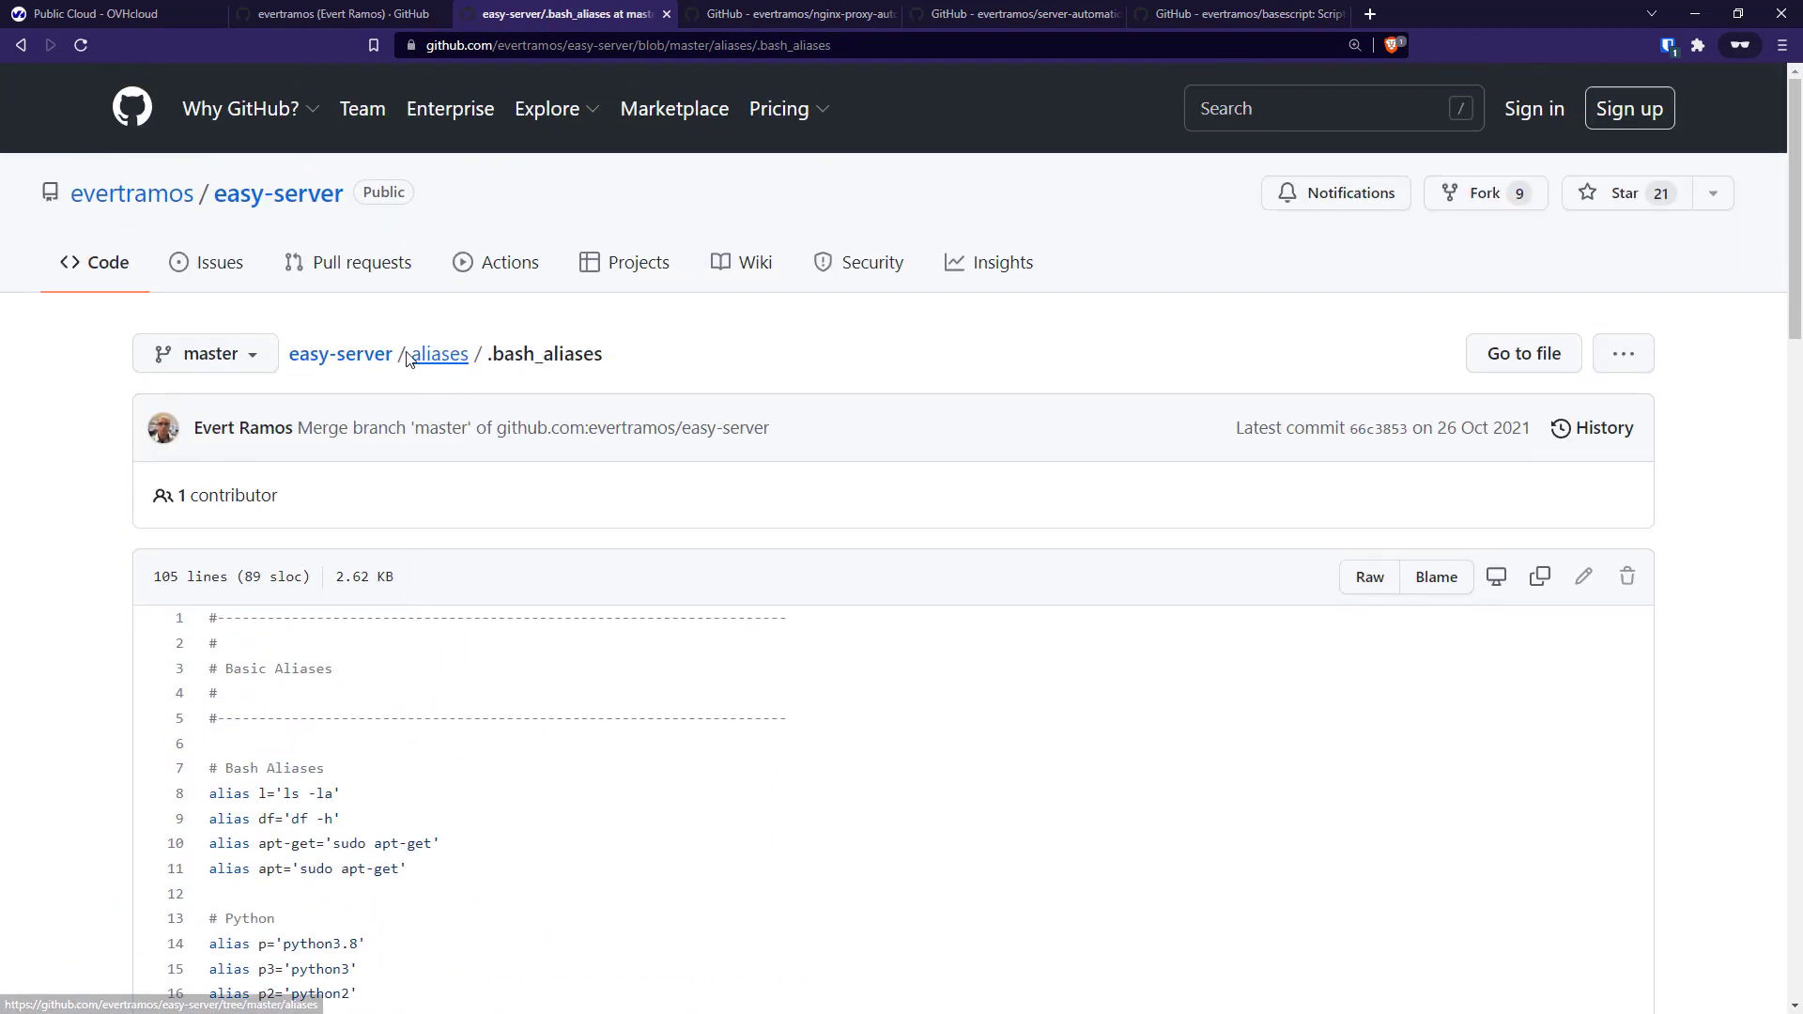
left_click(437, 353)
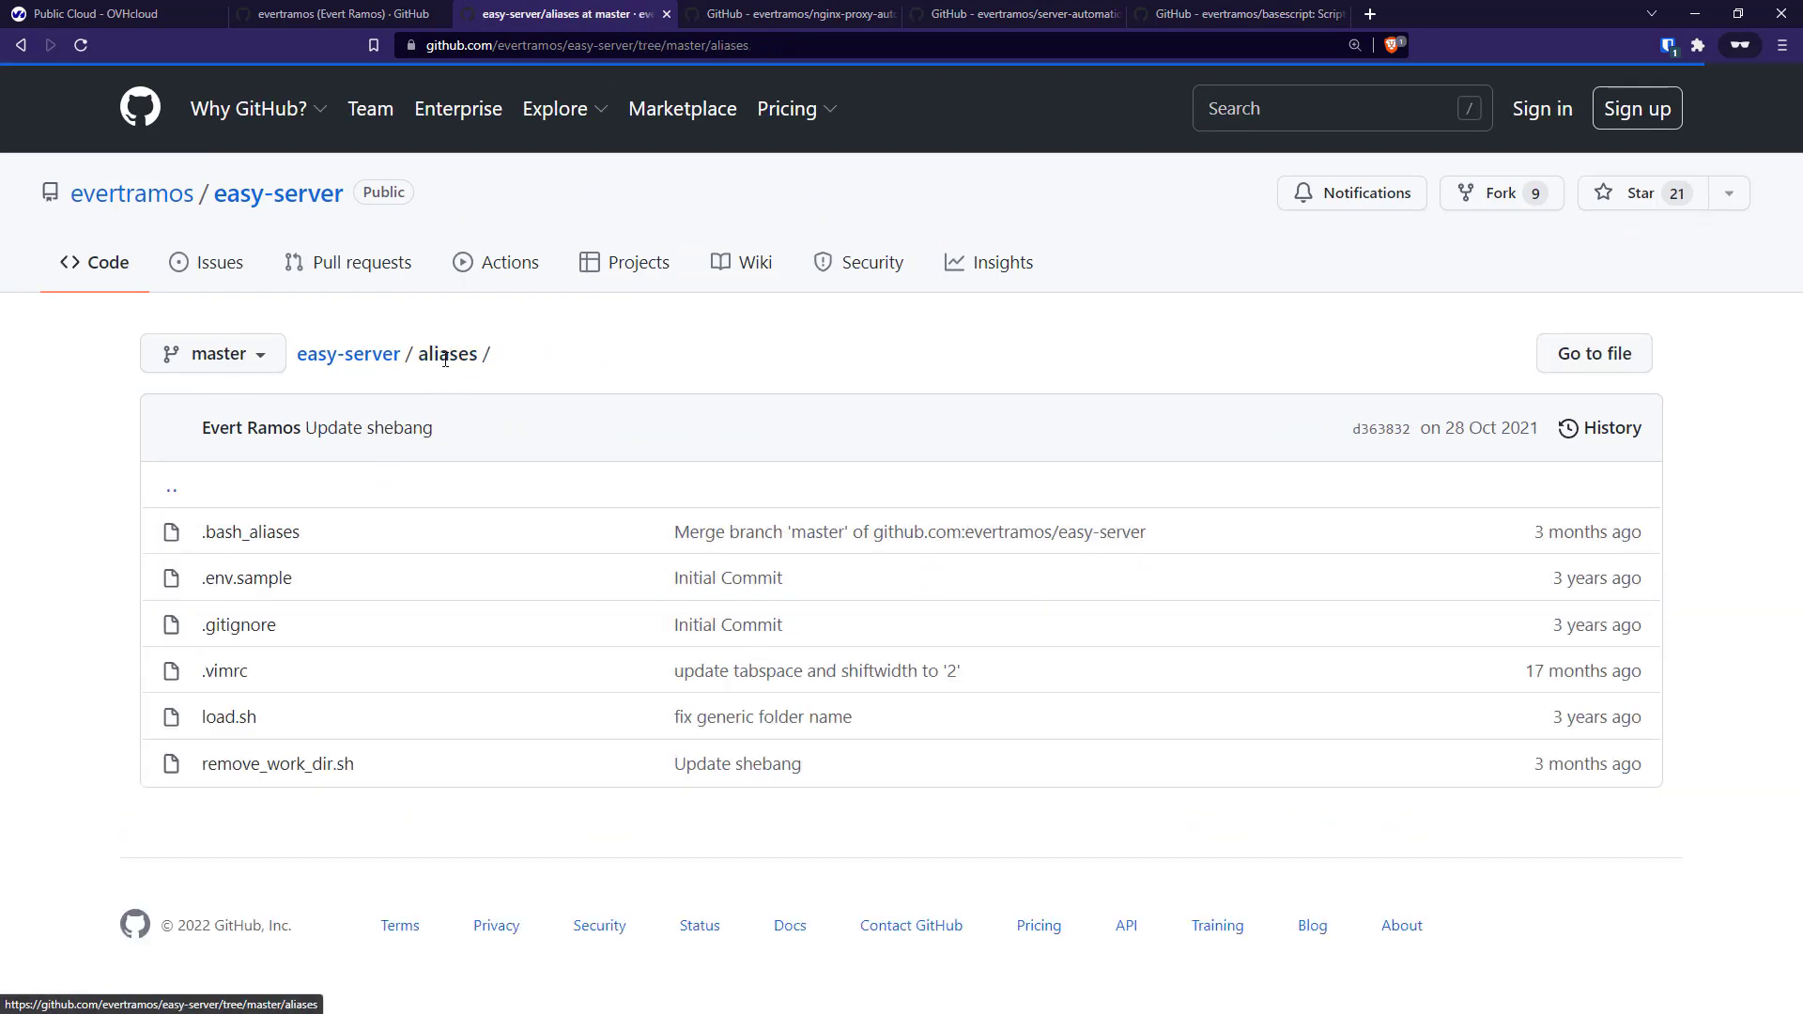
mouse_move(228, 716)
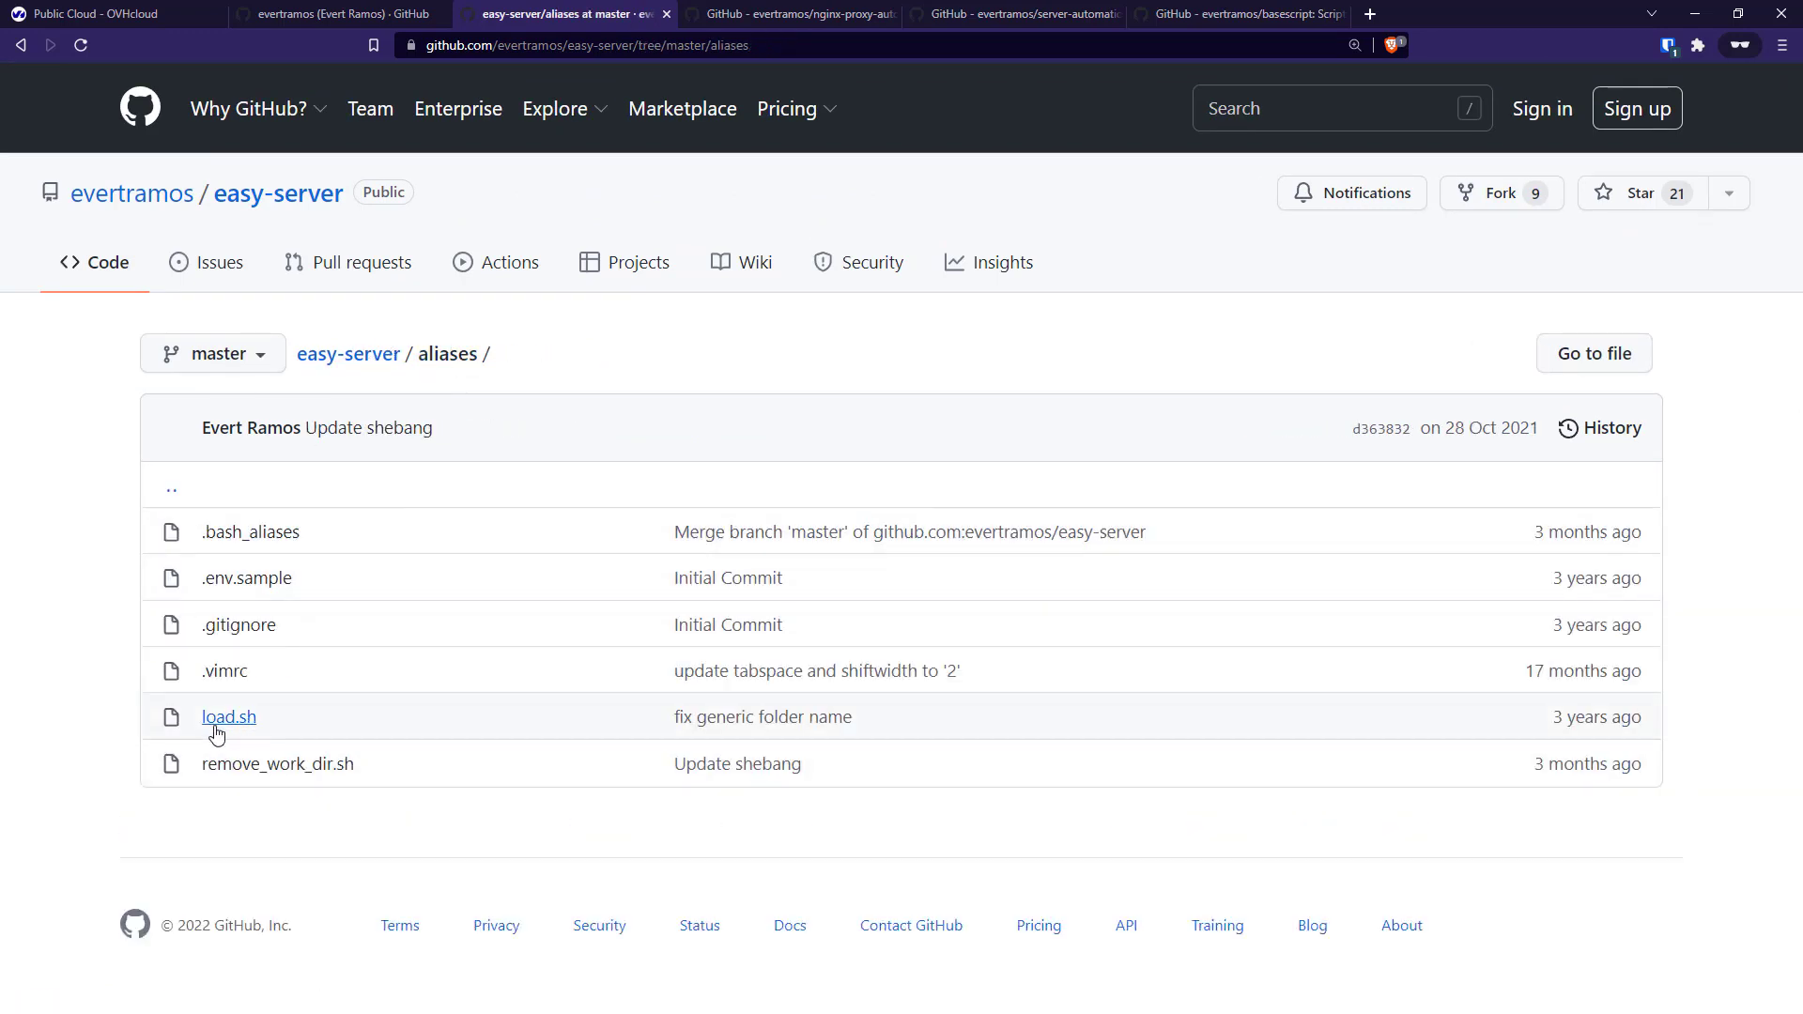
left_click(227, 716)
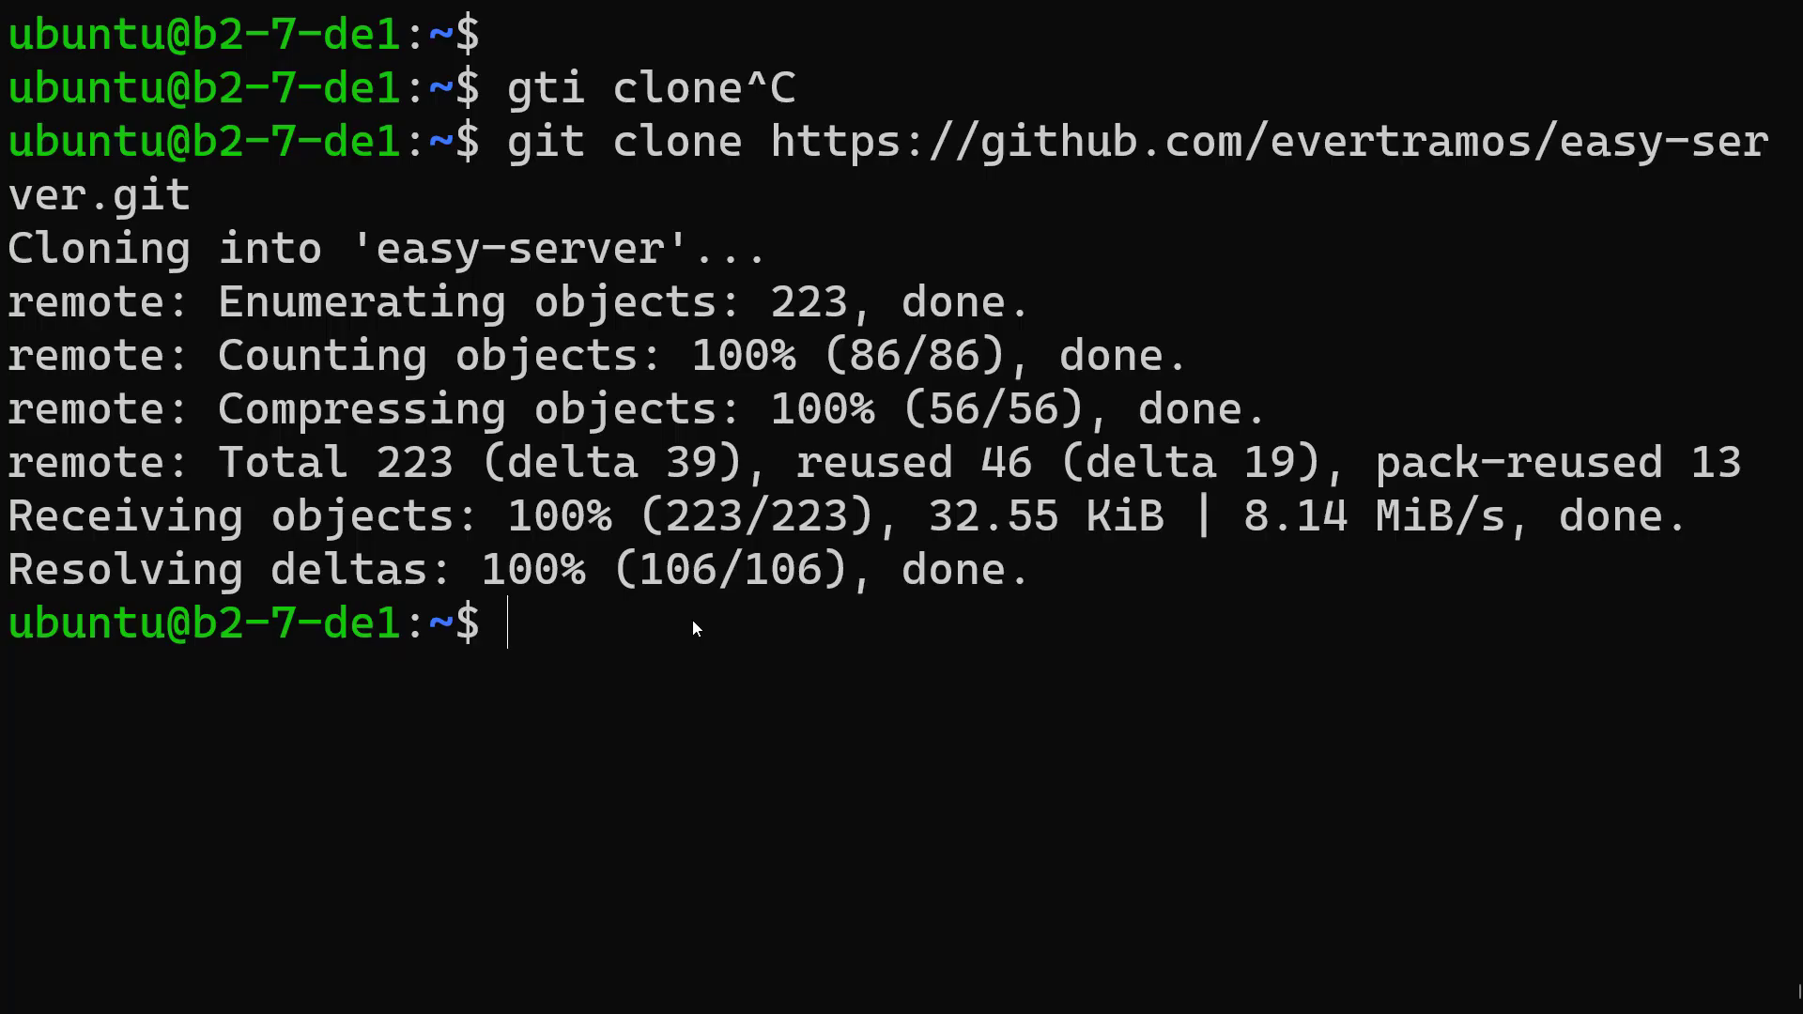
Run ./load.sh in easy-server/aliases to link .bash_aliases and .vimrc, then source .bash_aliases
type("cd easy-server/al")
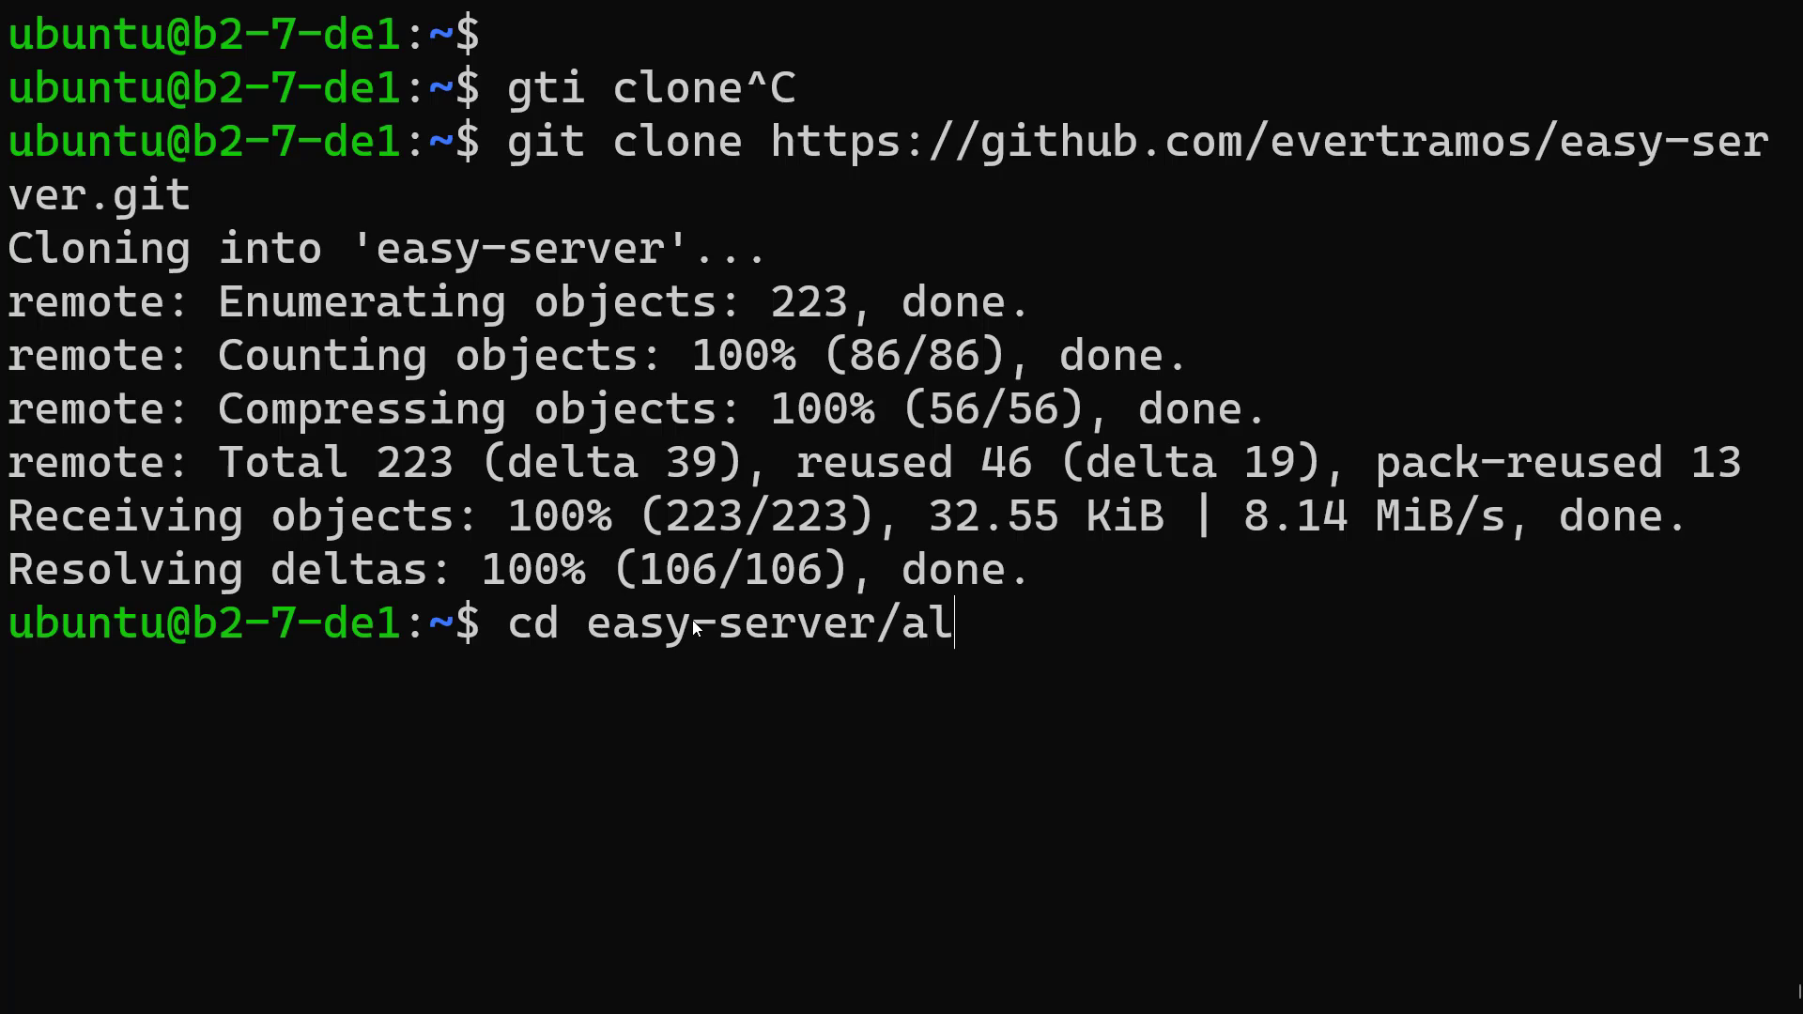
key("Return")
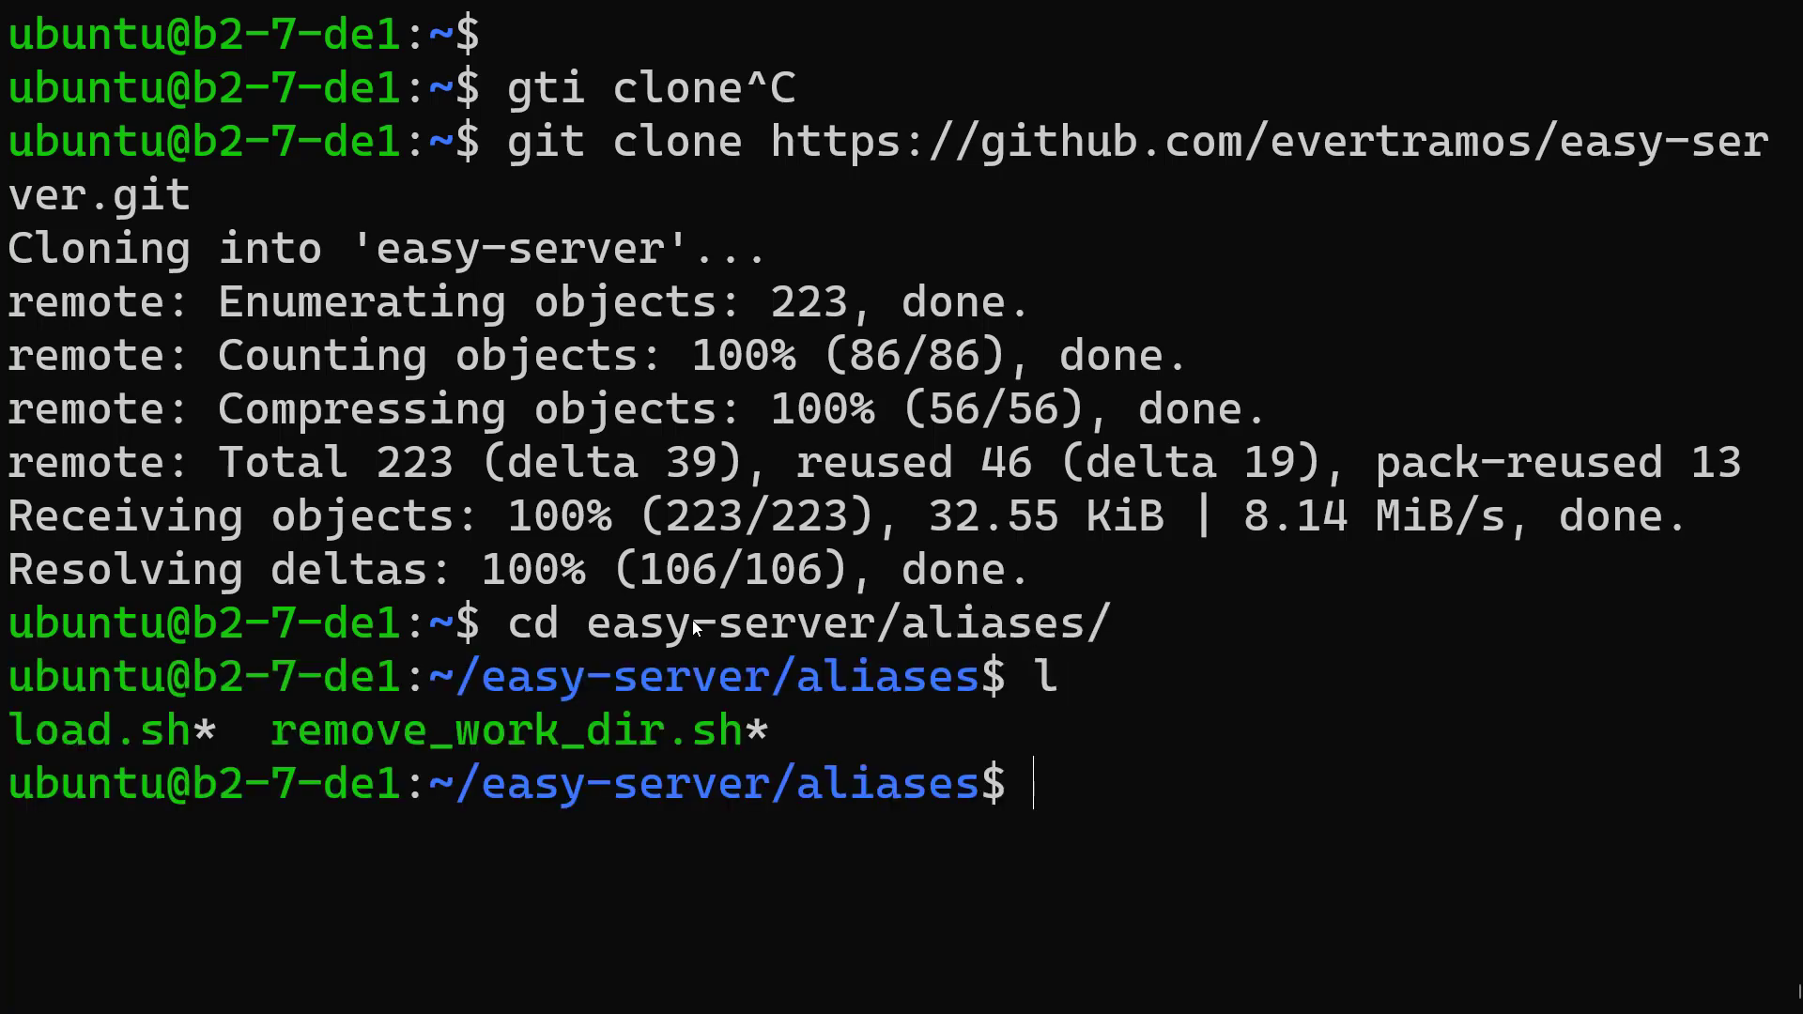
type("./load.sh")
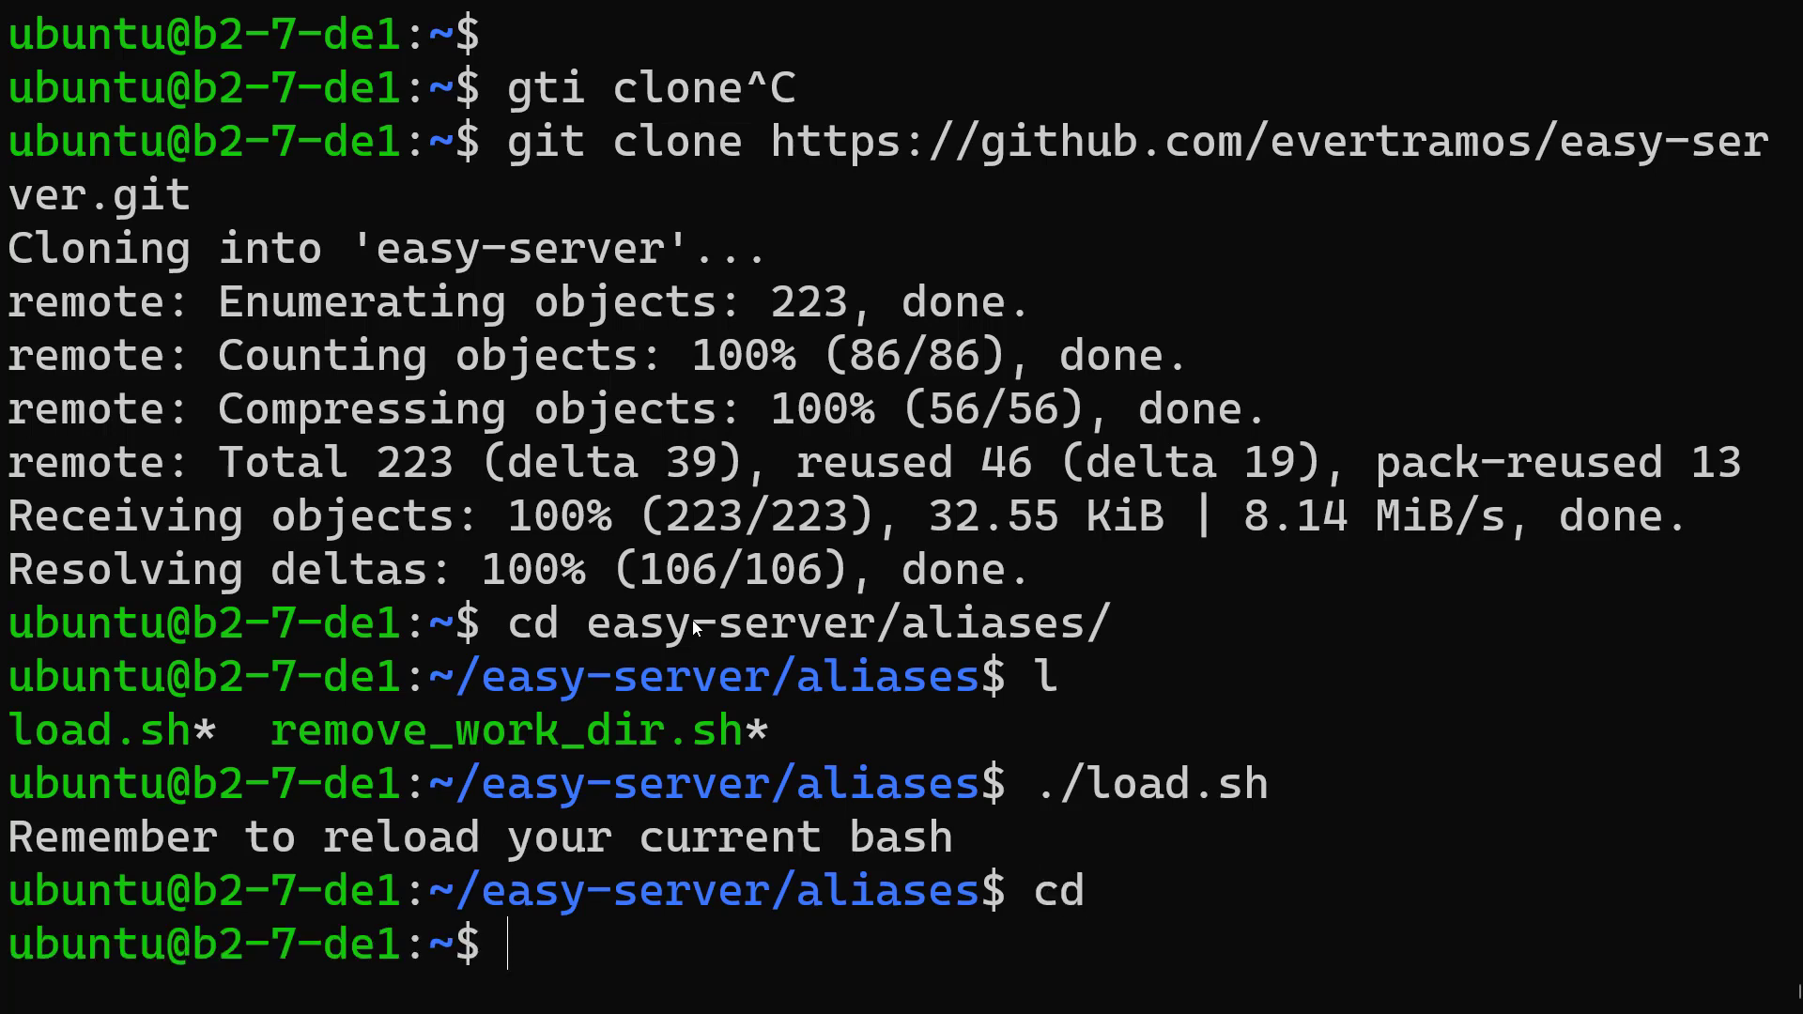
type("source .")
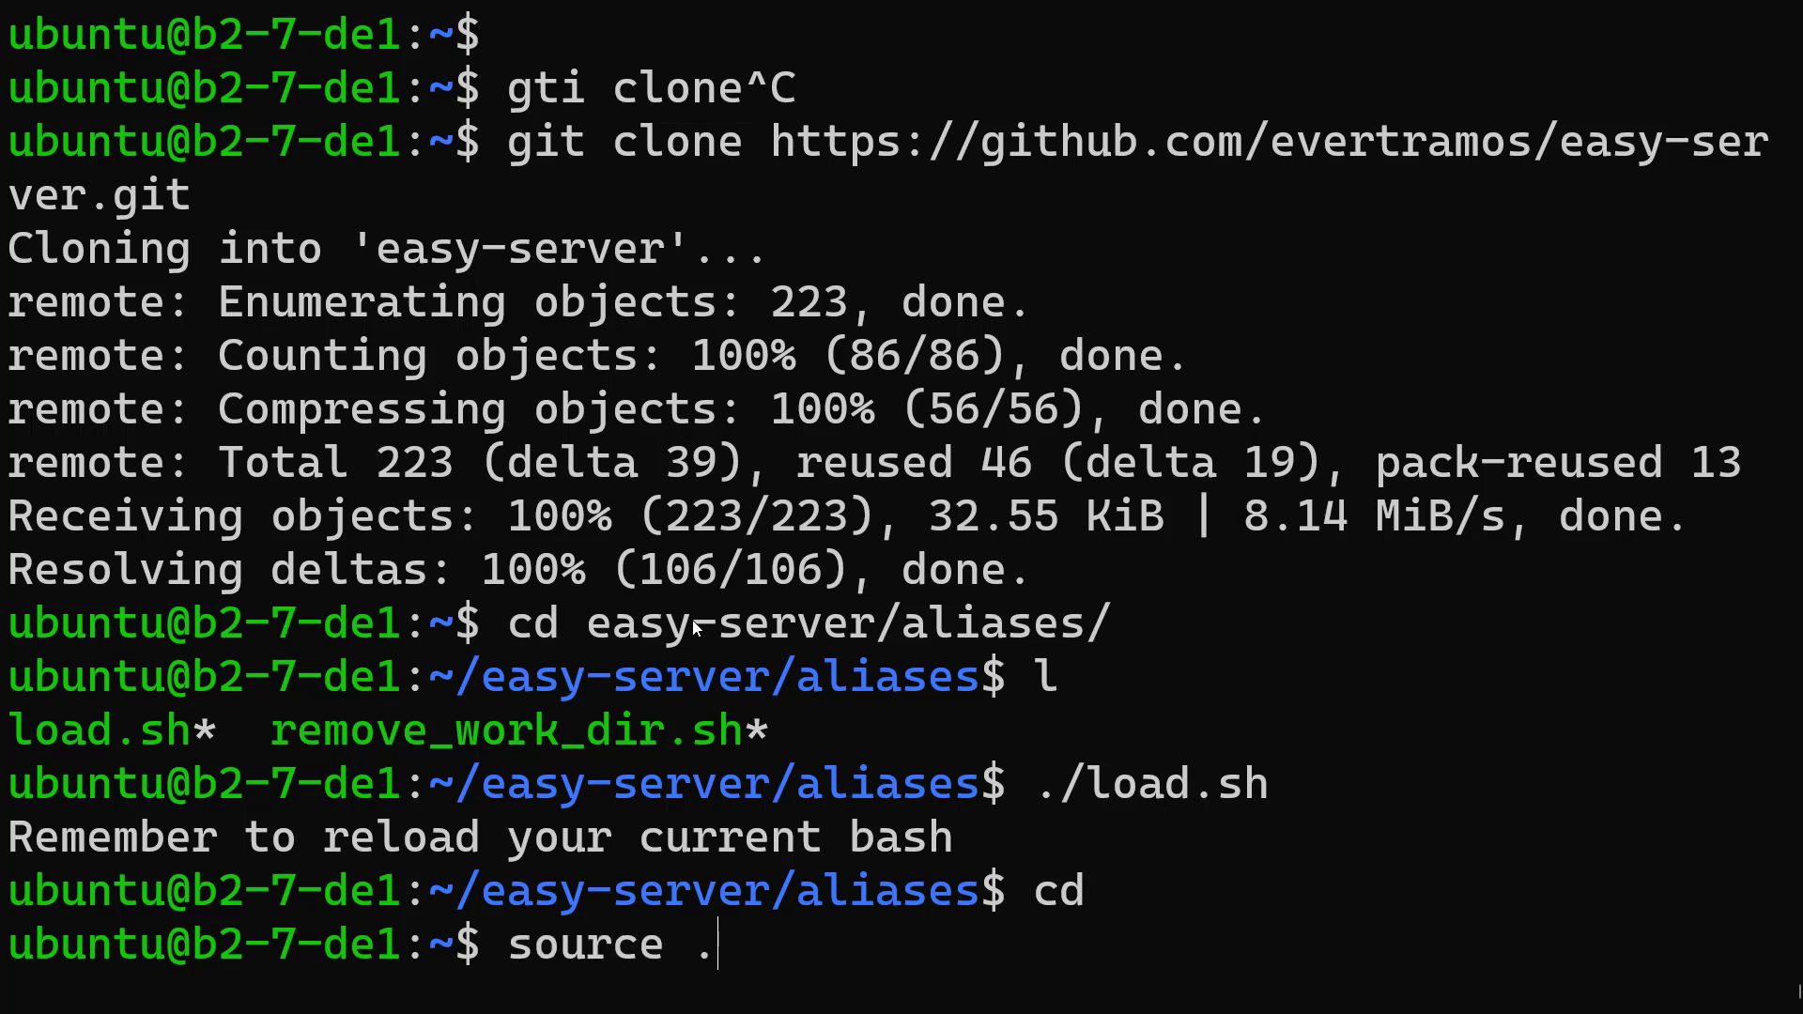
type("bash_aliases")
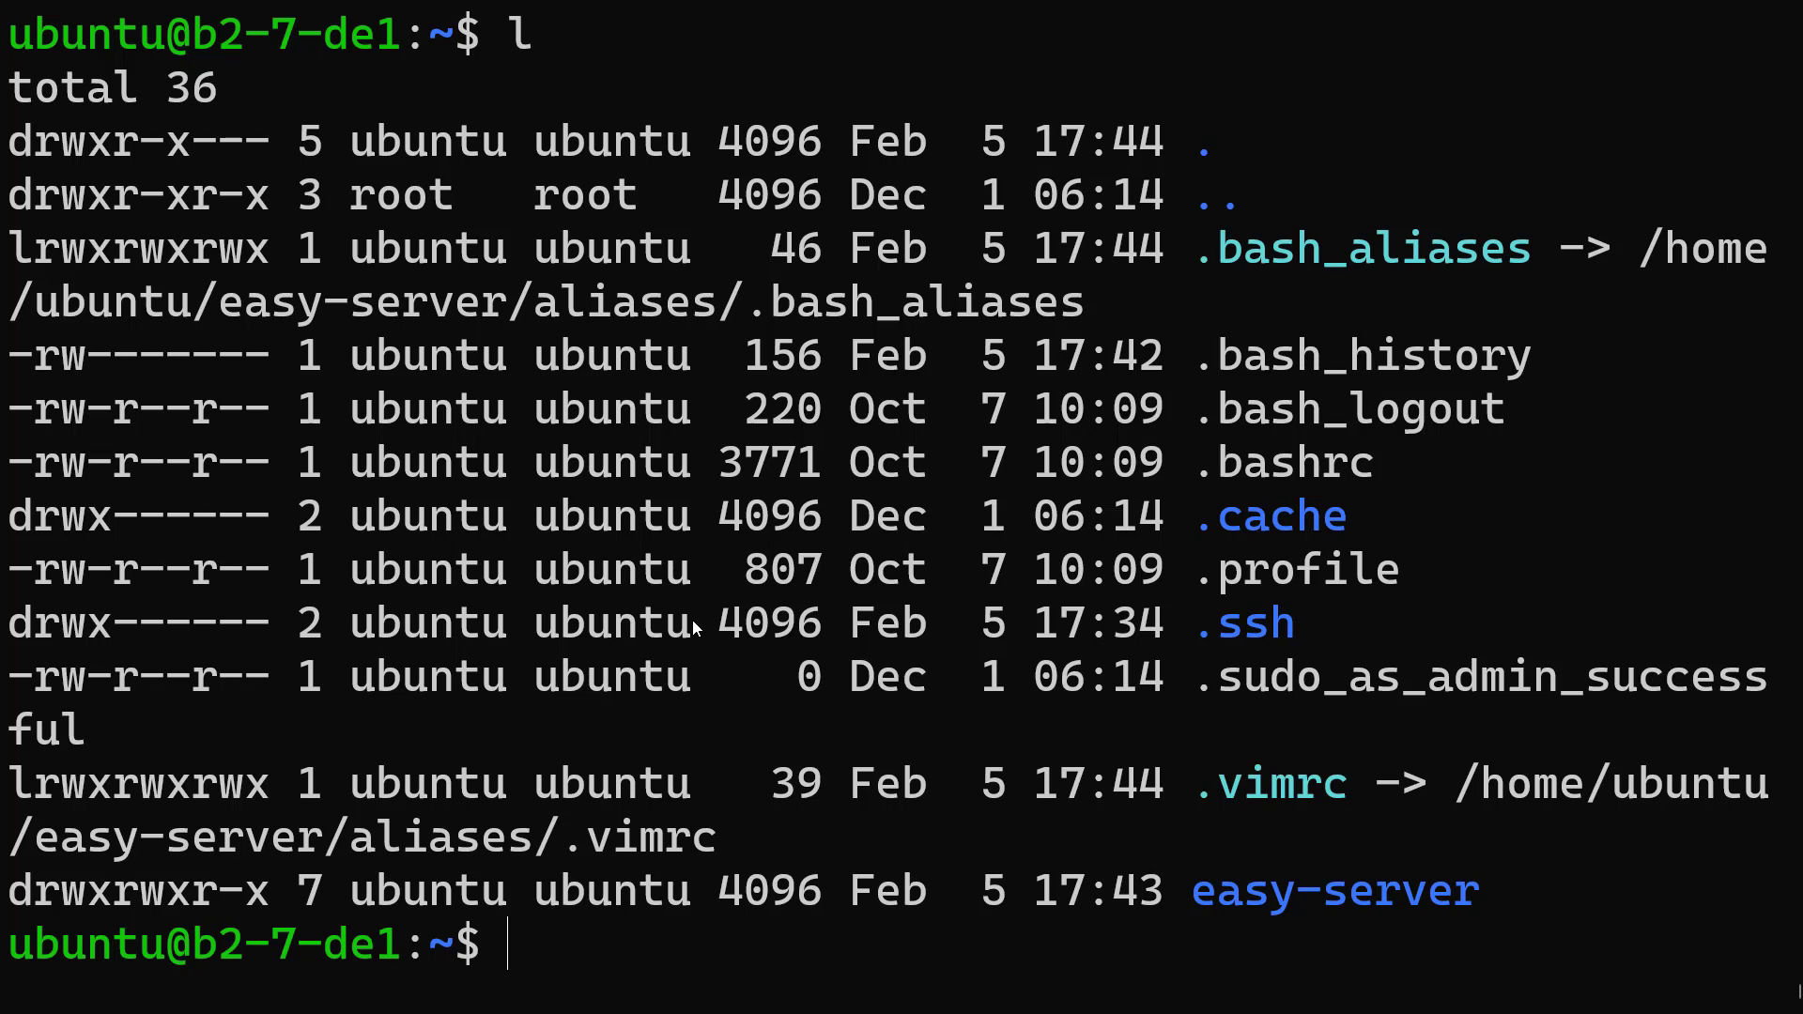
type("cd ez")
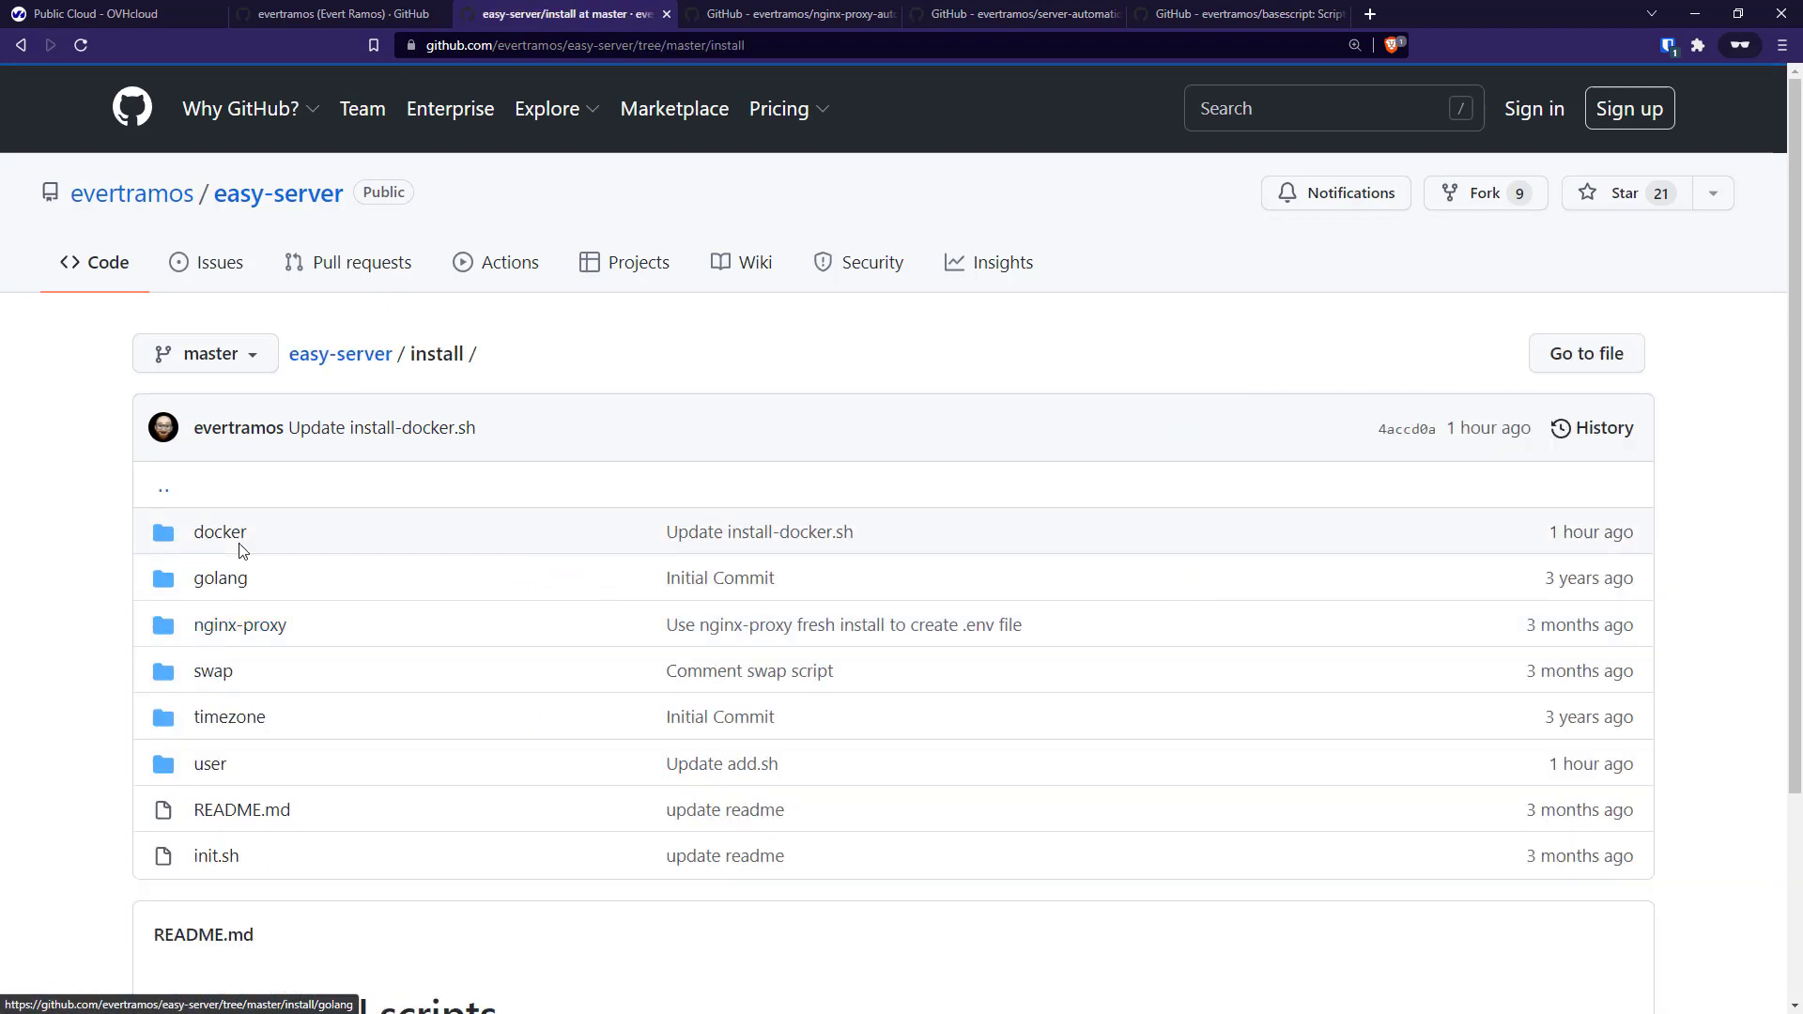
mouse_move(218, 532)
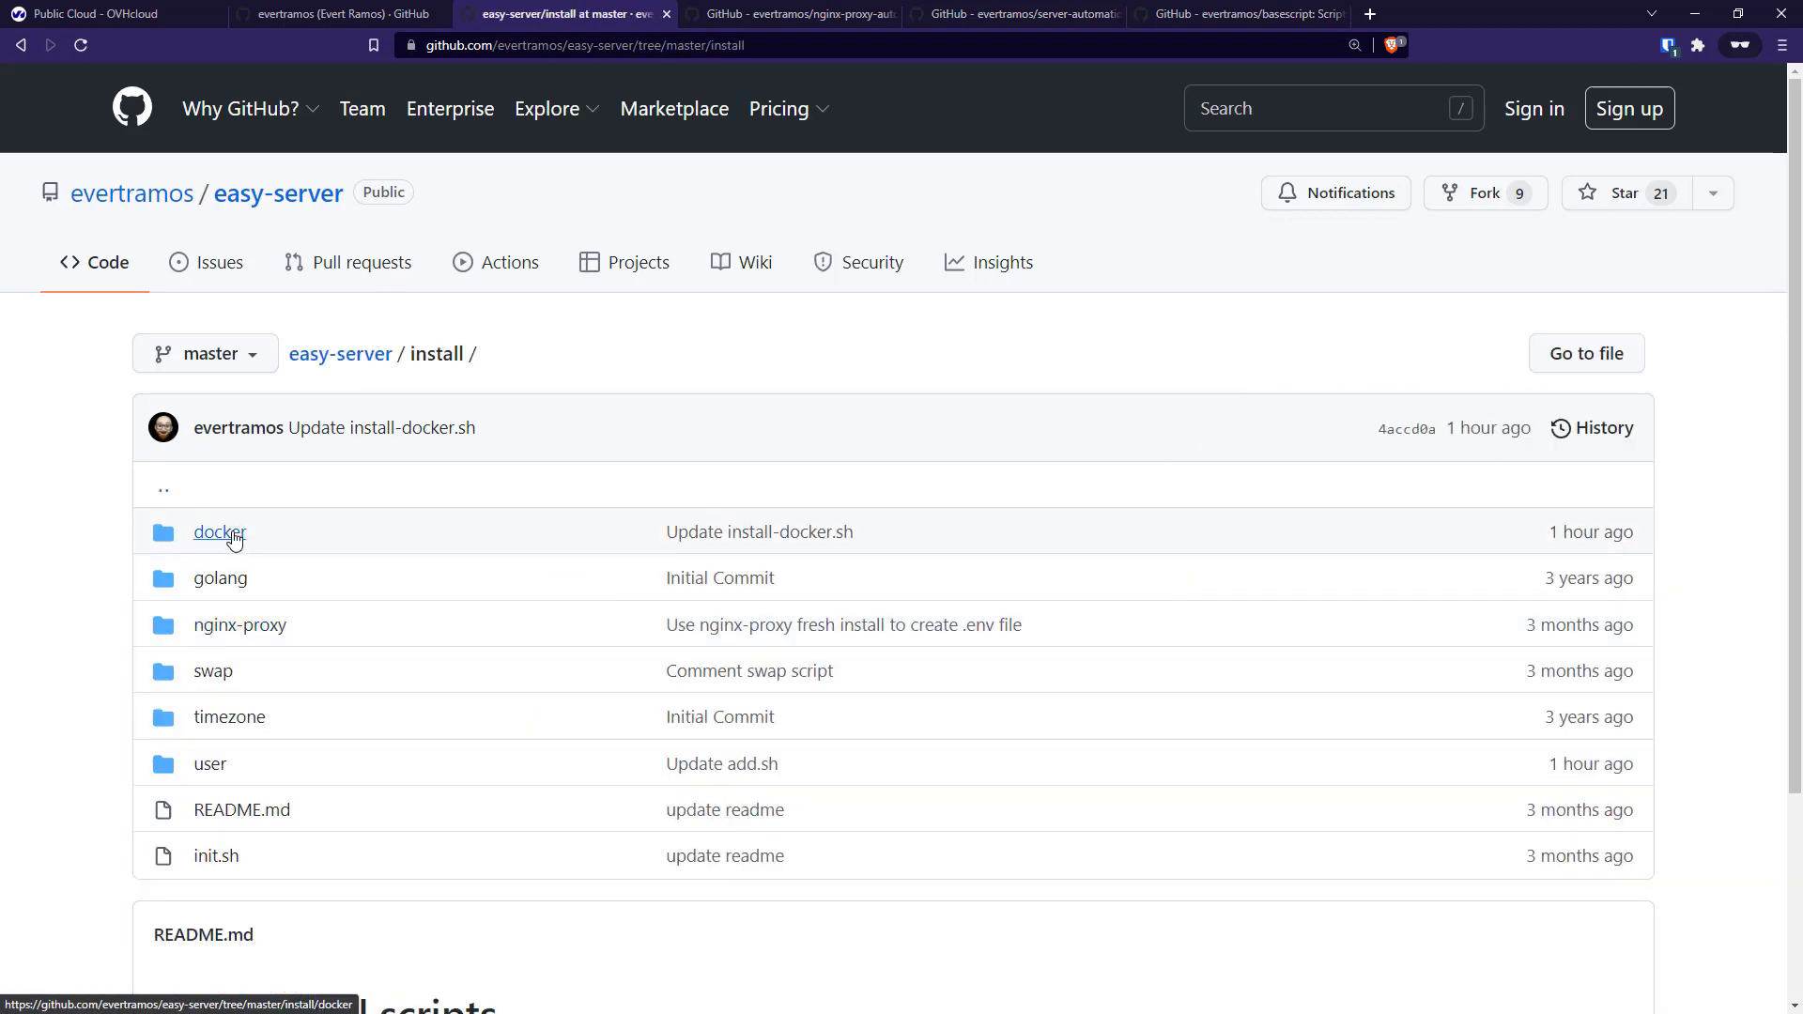
View install-docker.sh under install/docker on GitHub, then move to the nginx-proxy folder
left_click(218, 532)
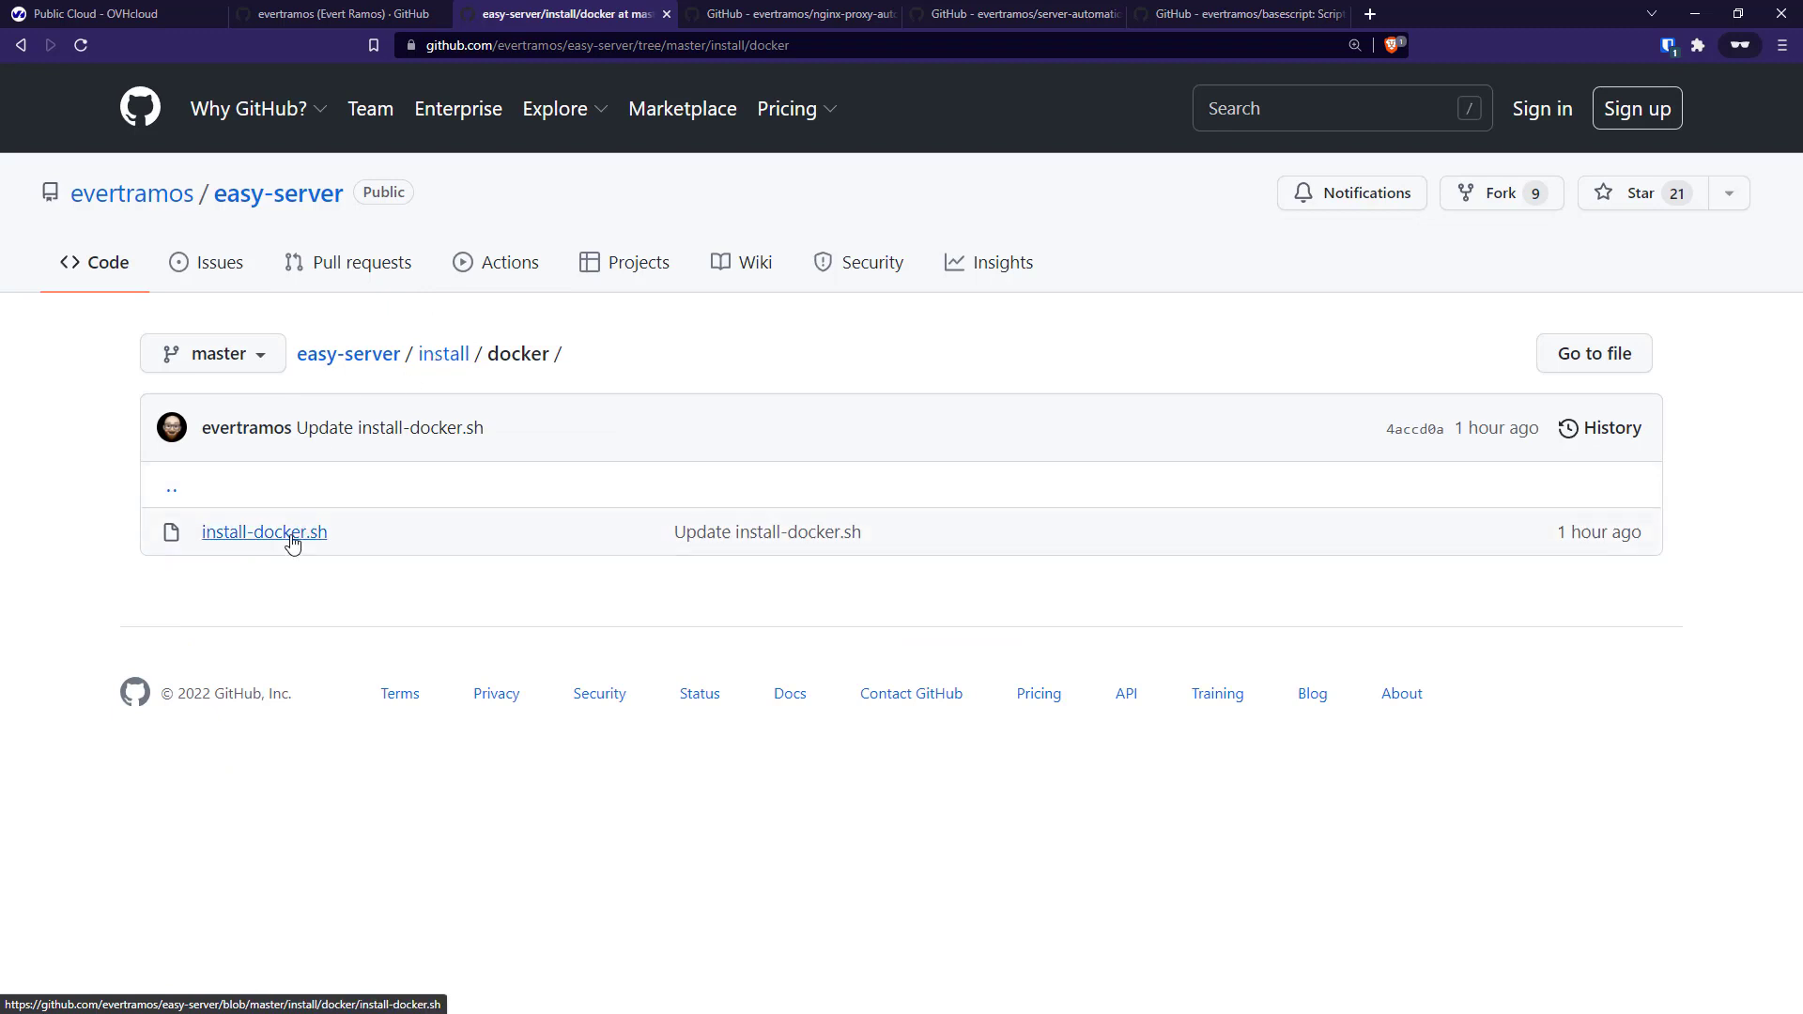
left_click(263, 531)
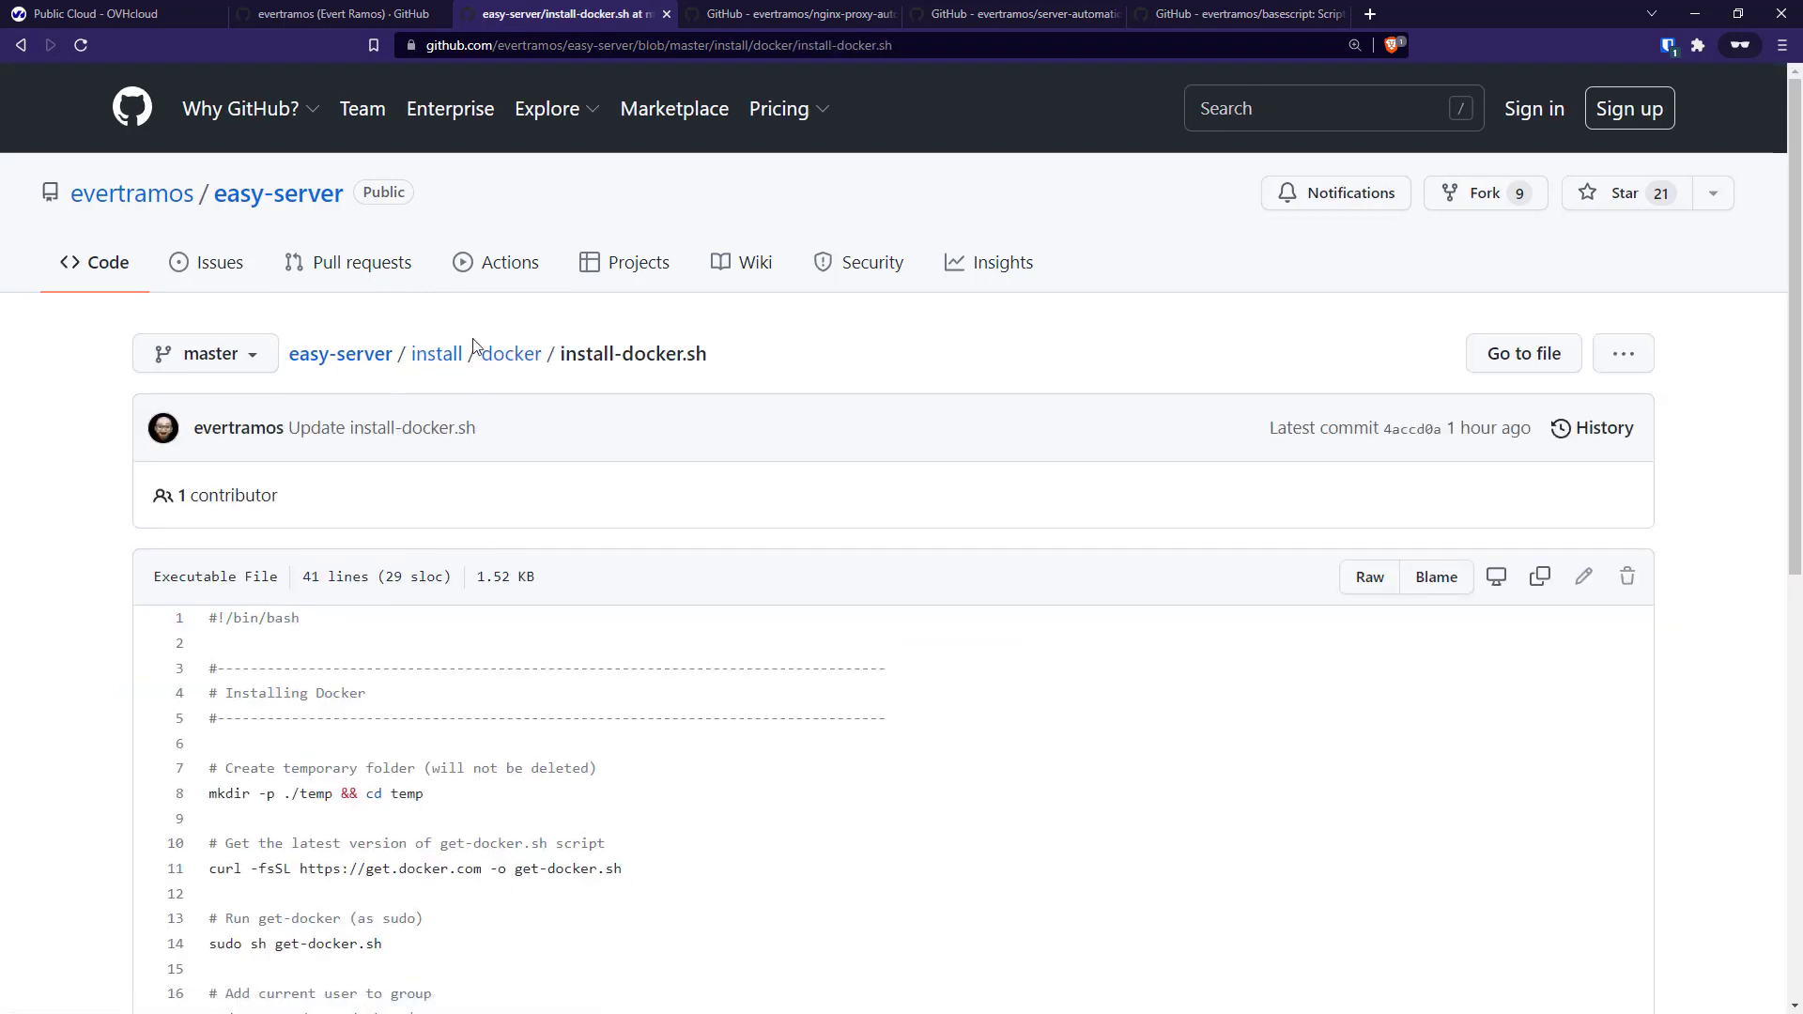
left_click(436, 353)
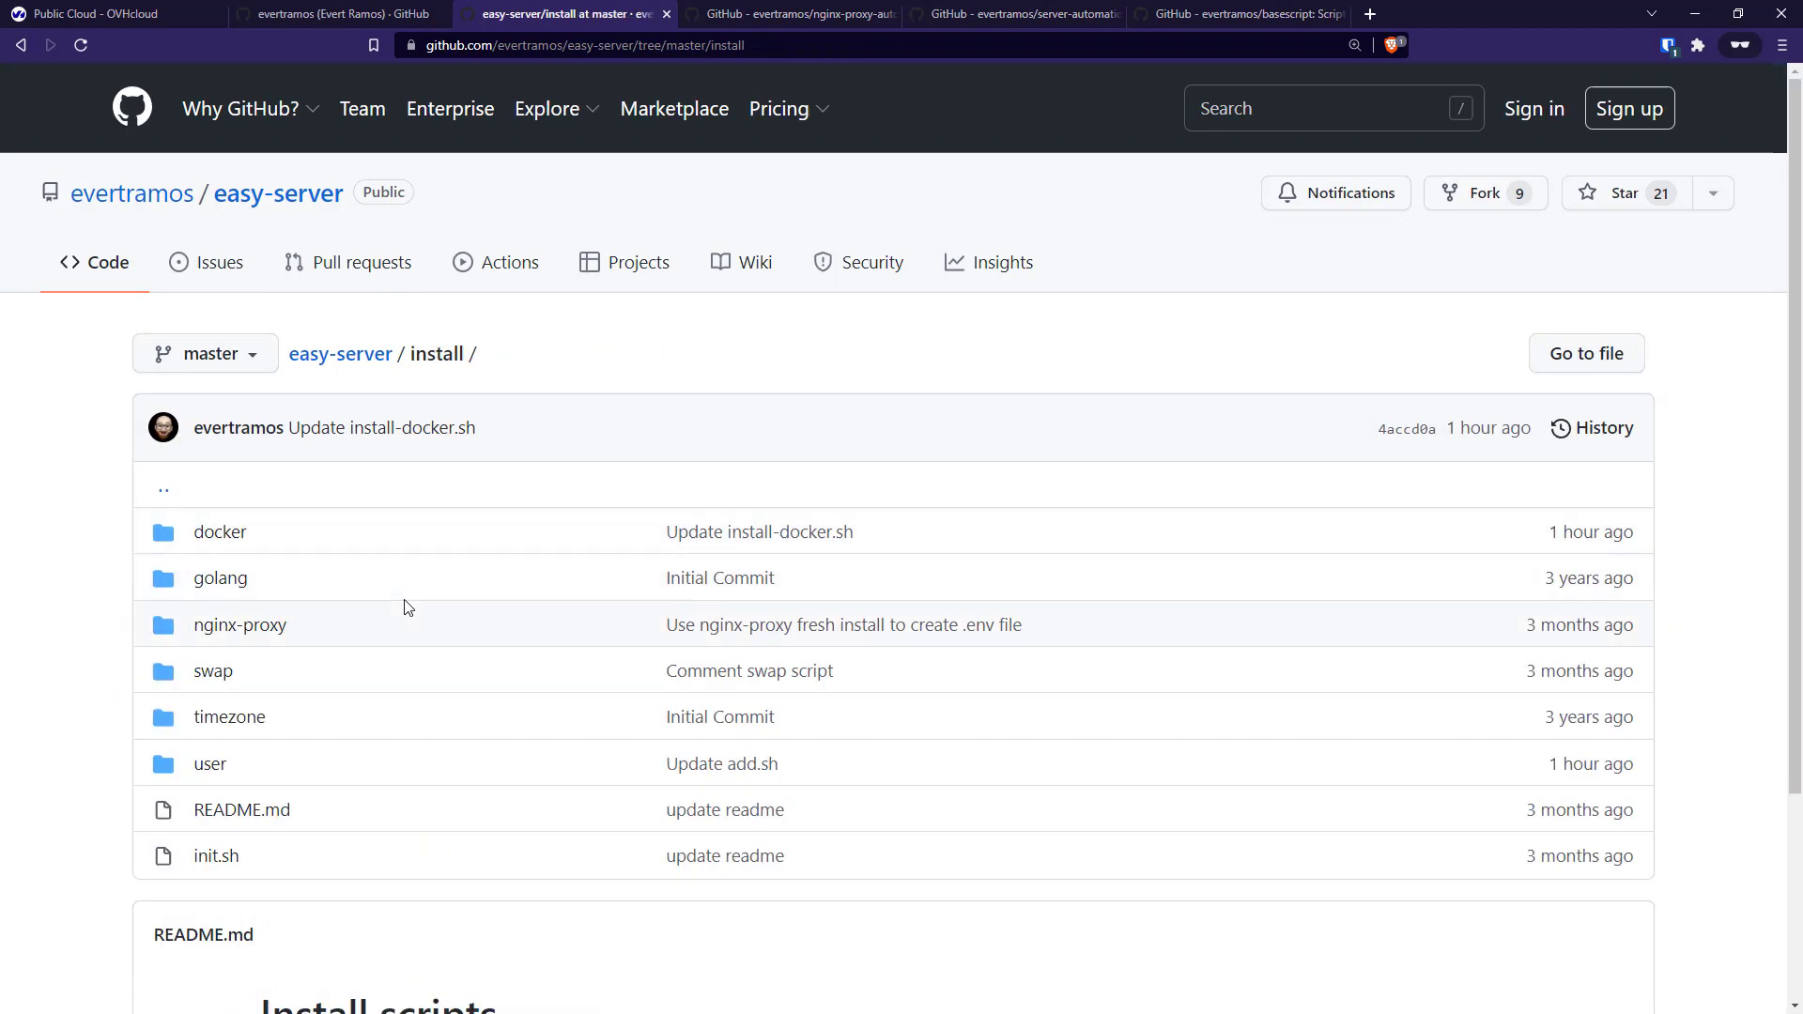
mouse_move(240, 623)
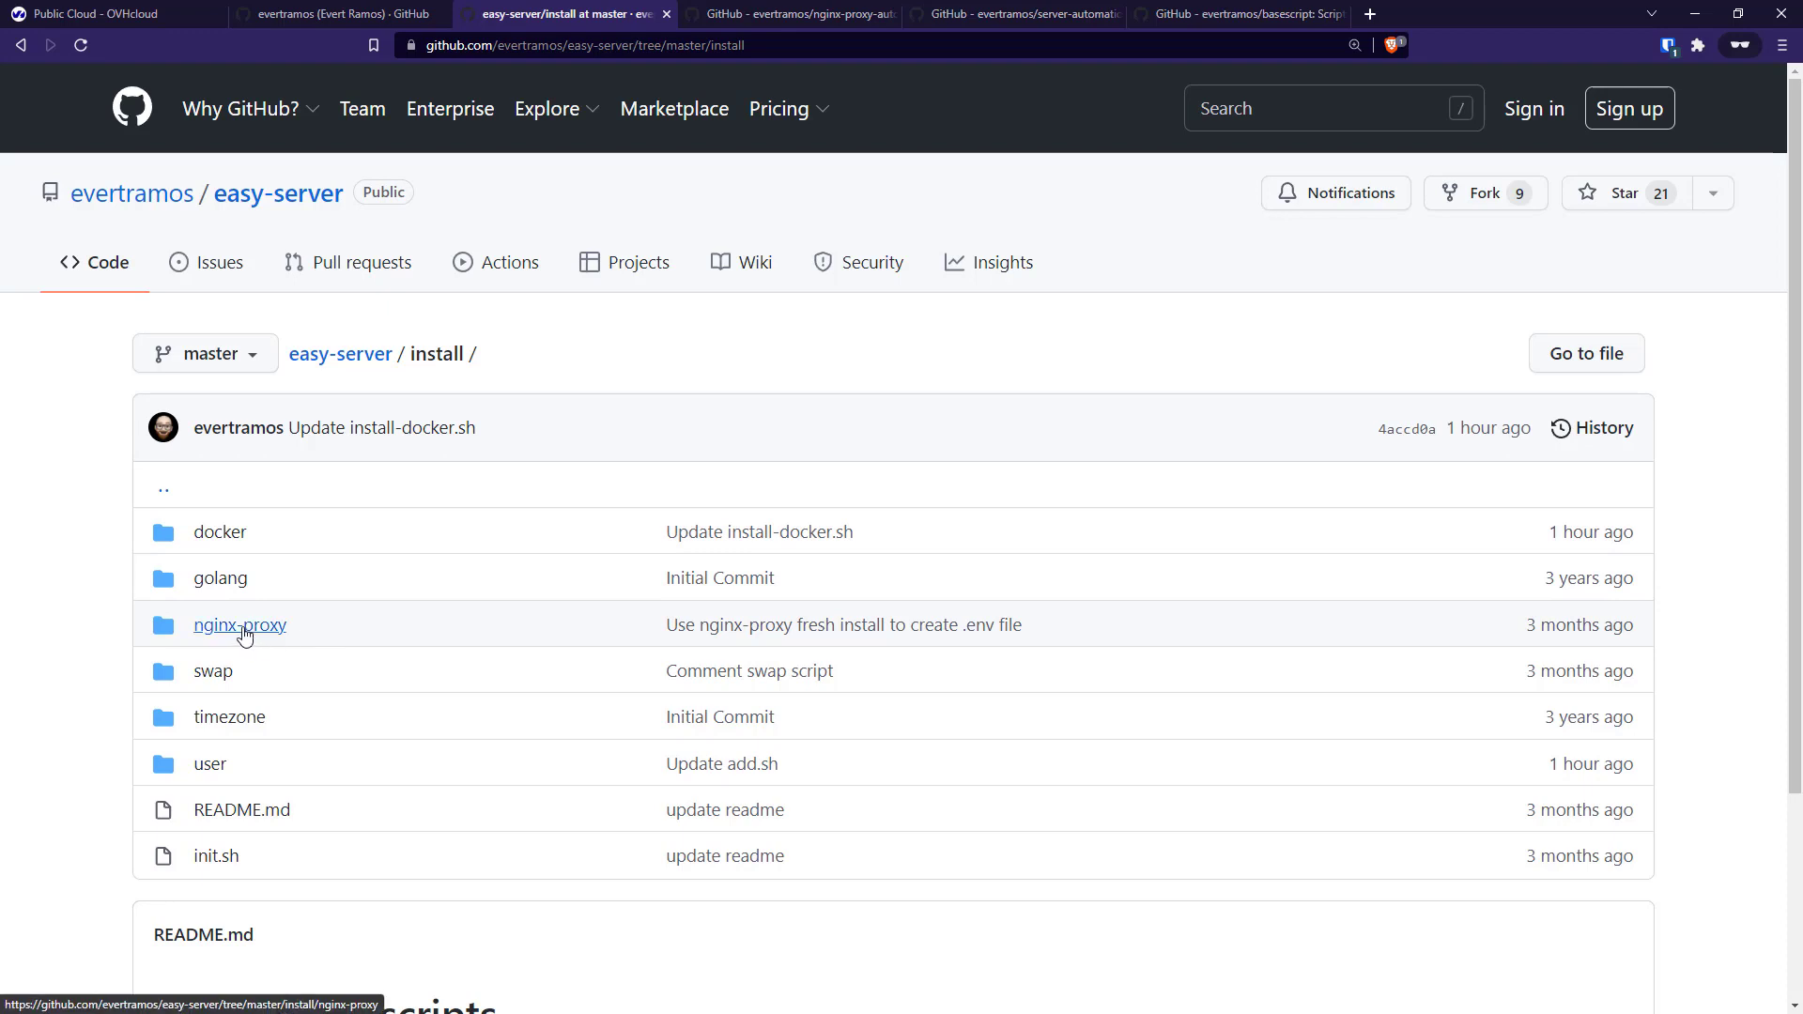
left_click(238, 623)
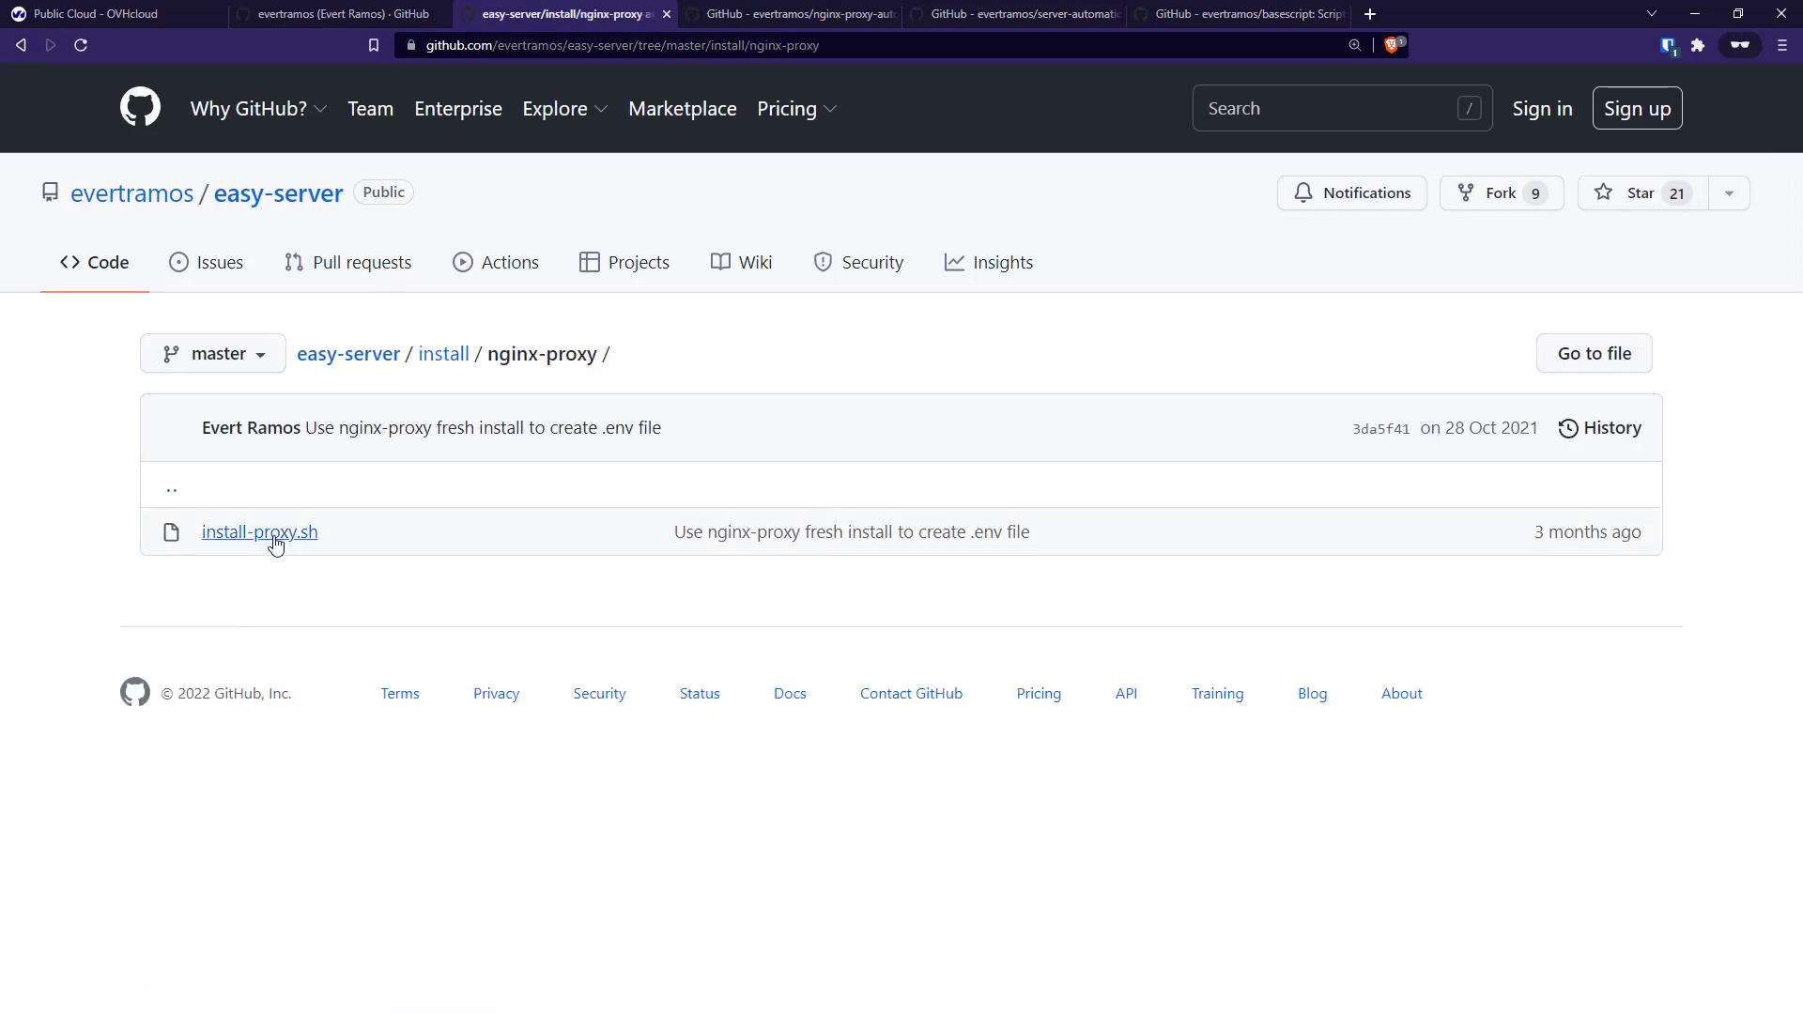
left_click(257, 532)
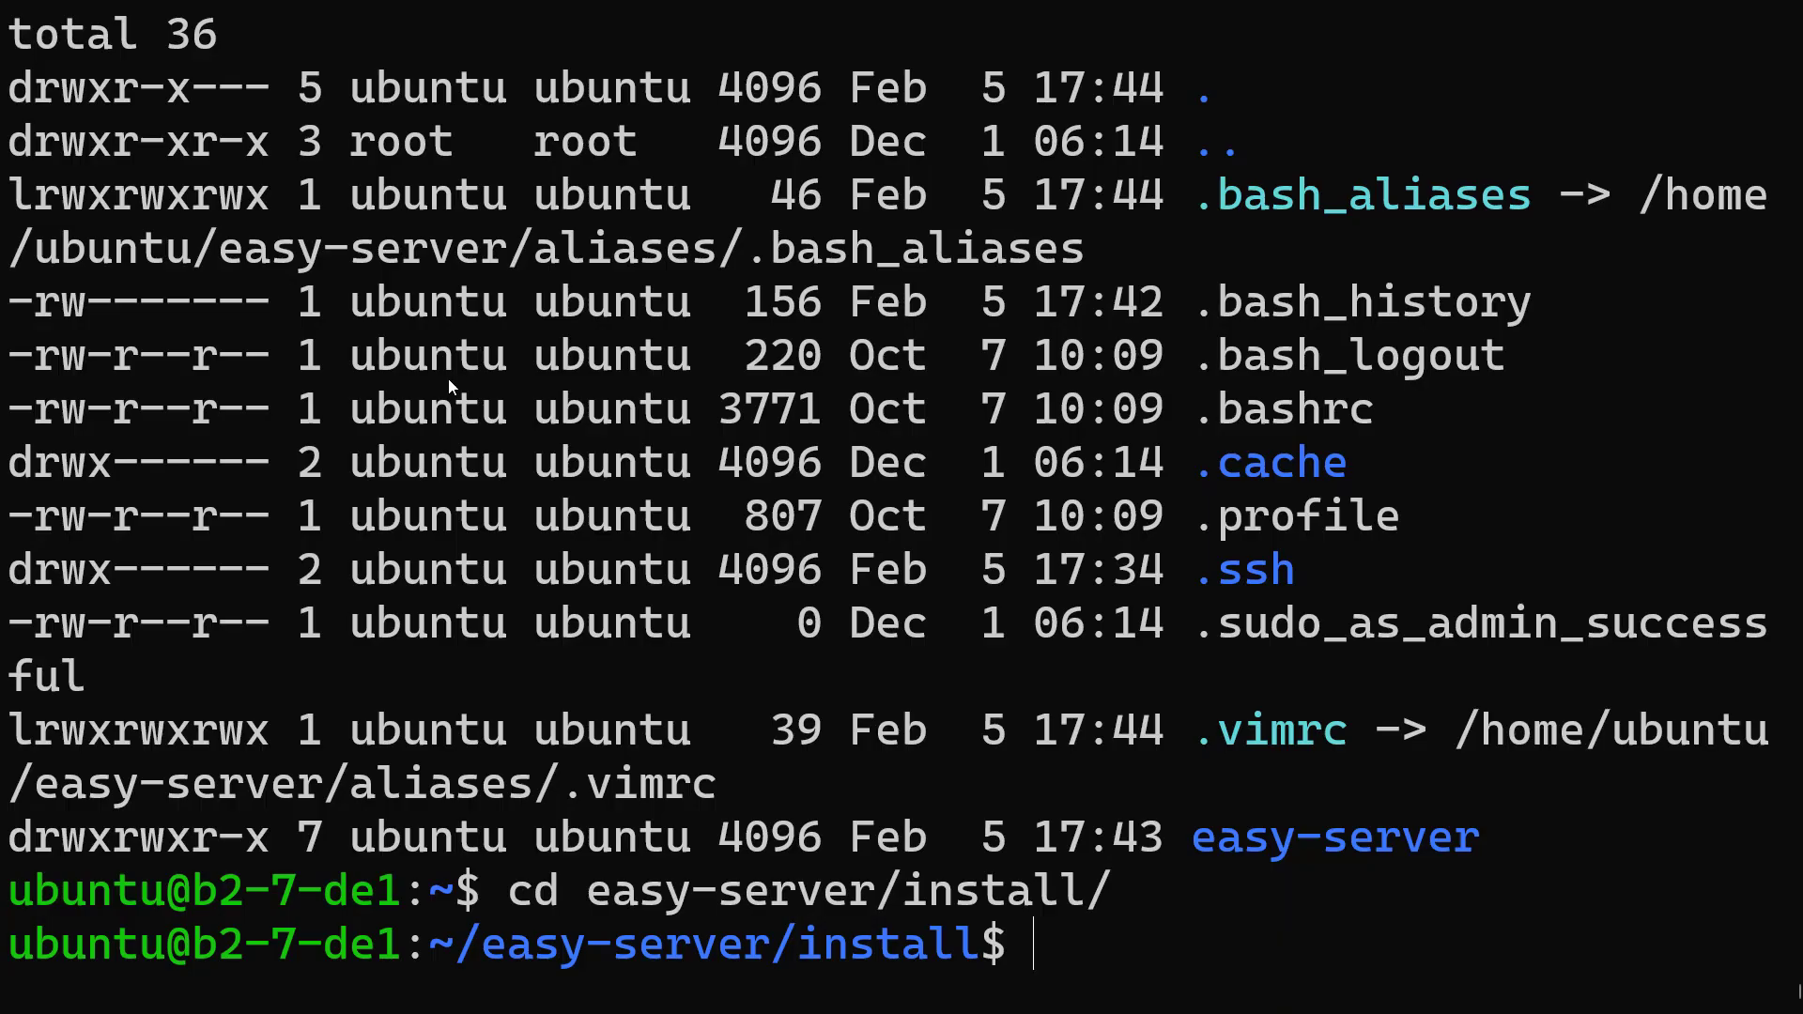
List the install/docker folder and queue the ./install-docker.sh command at the prompt
type("ll/docker$ l")
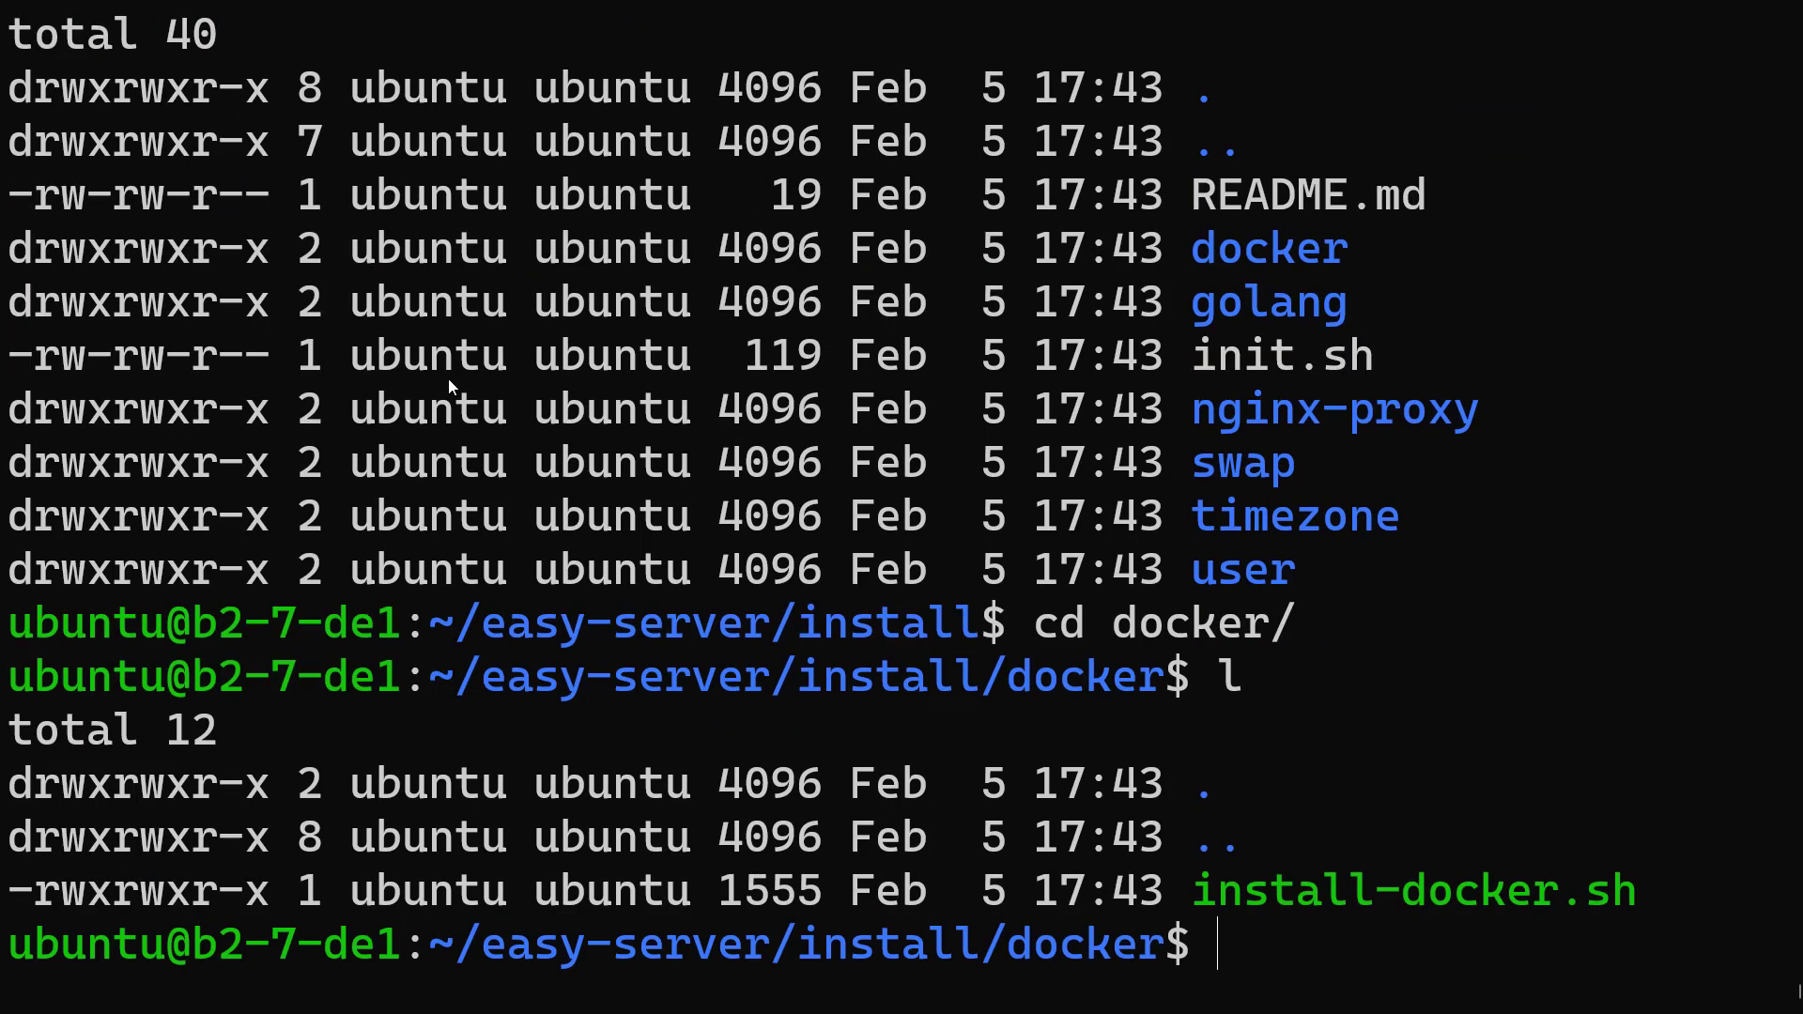
type("./")
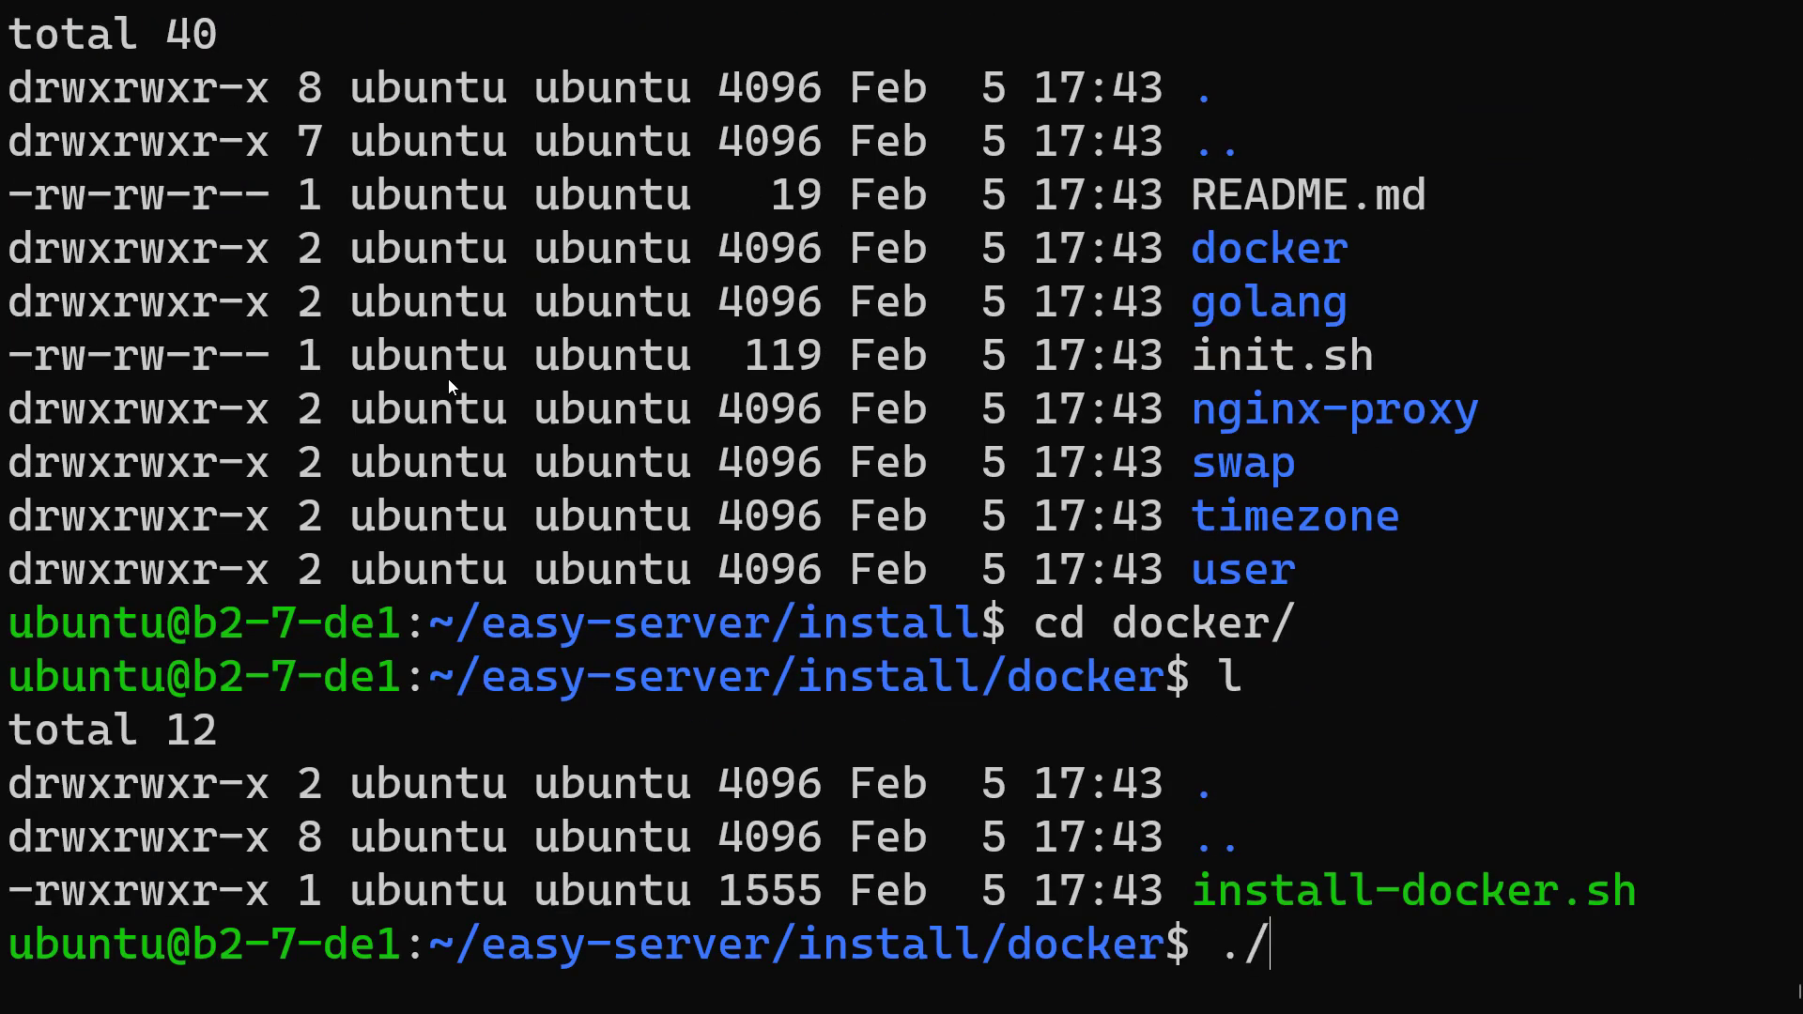
type("install-docker.sh")
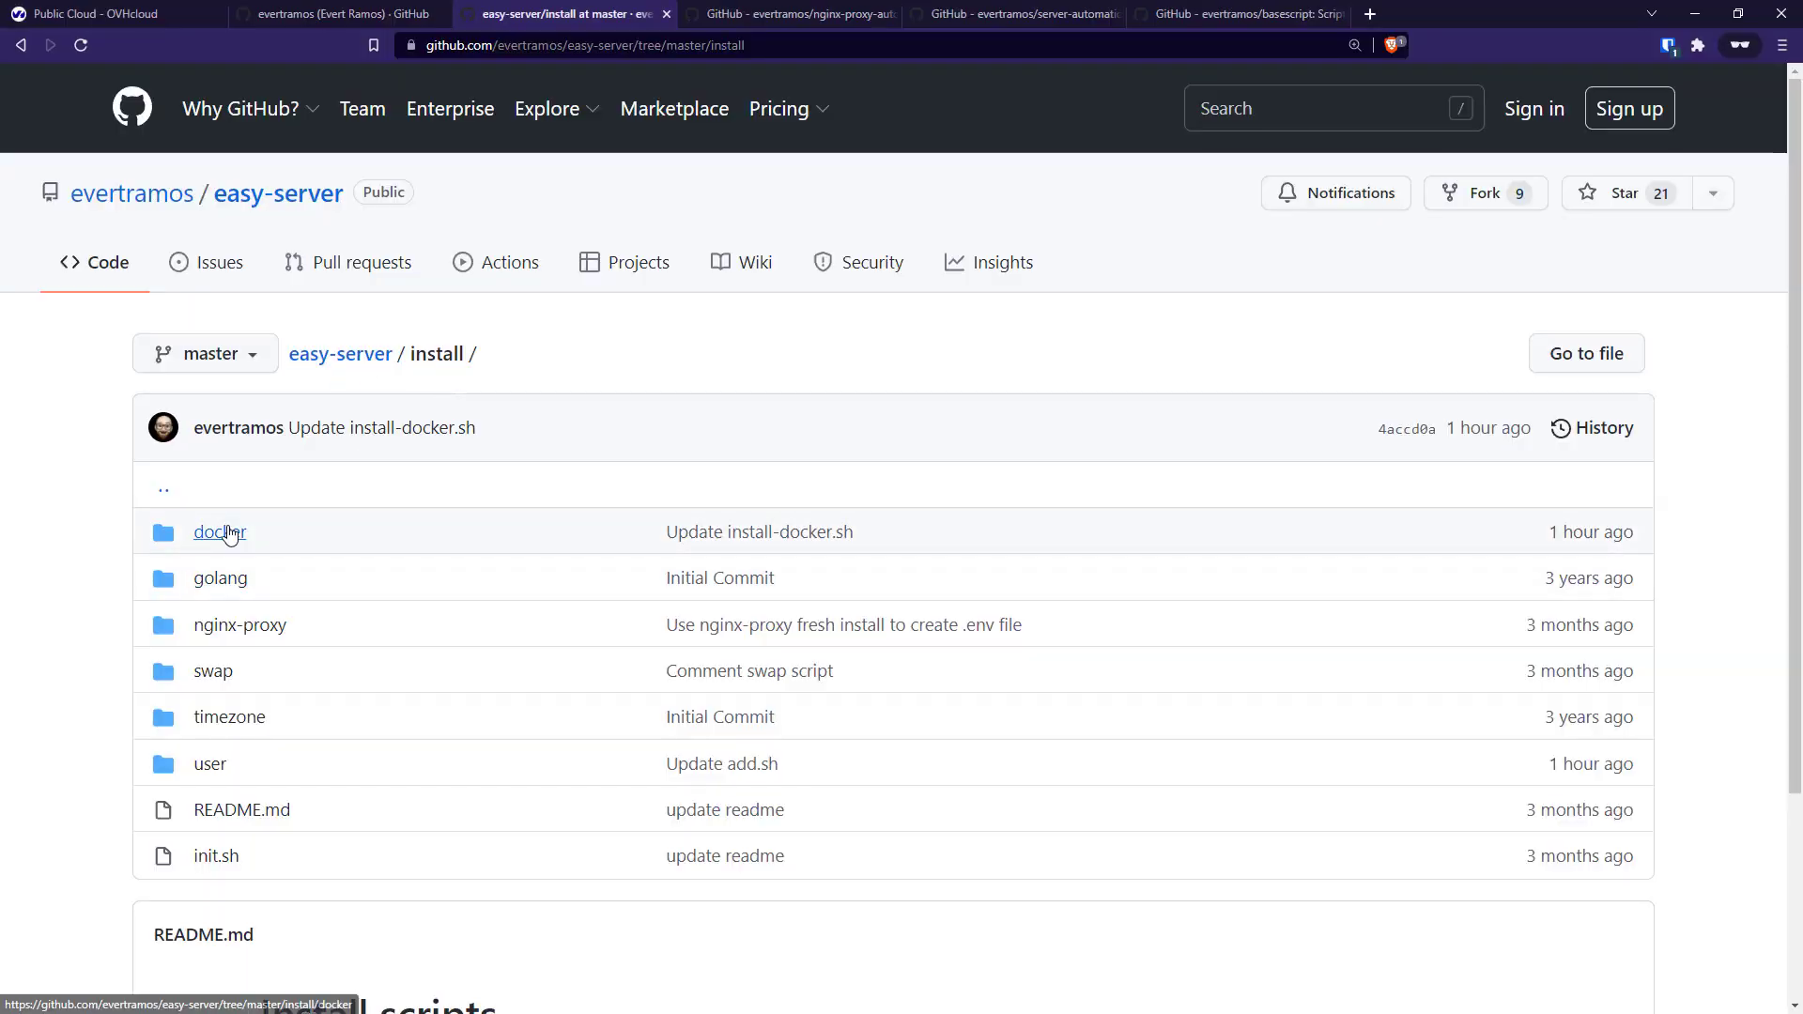
Read the whole install-docker.sh script on GitHub down to exit 0
left_click(218, 532)
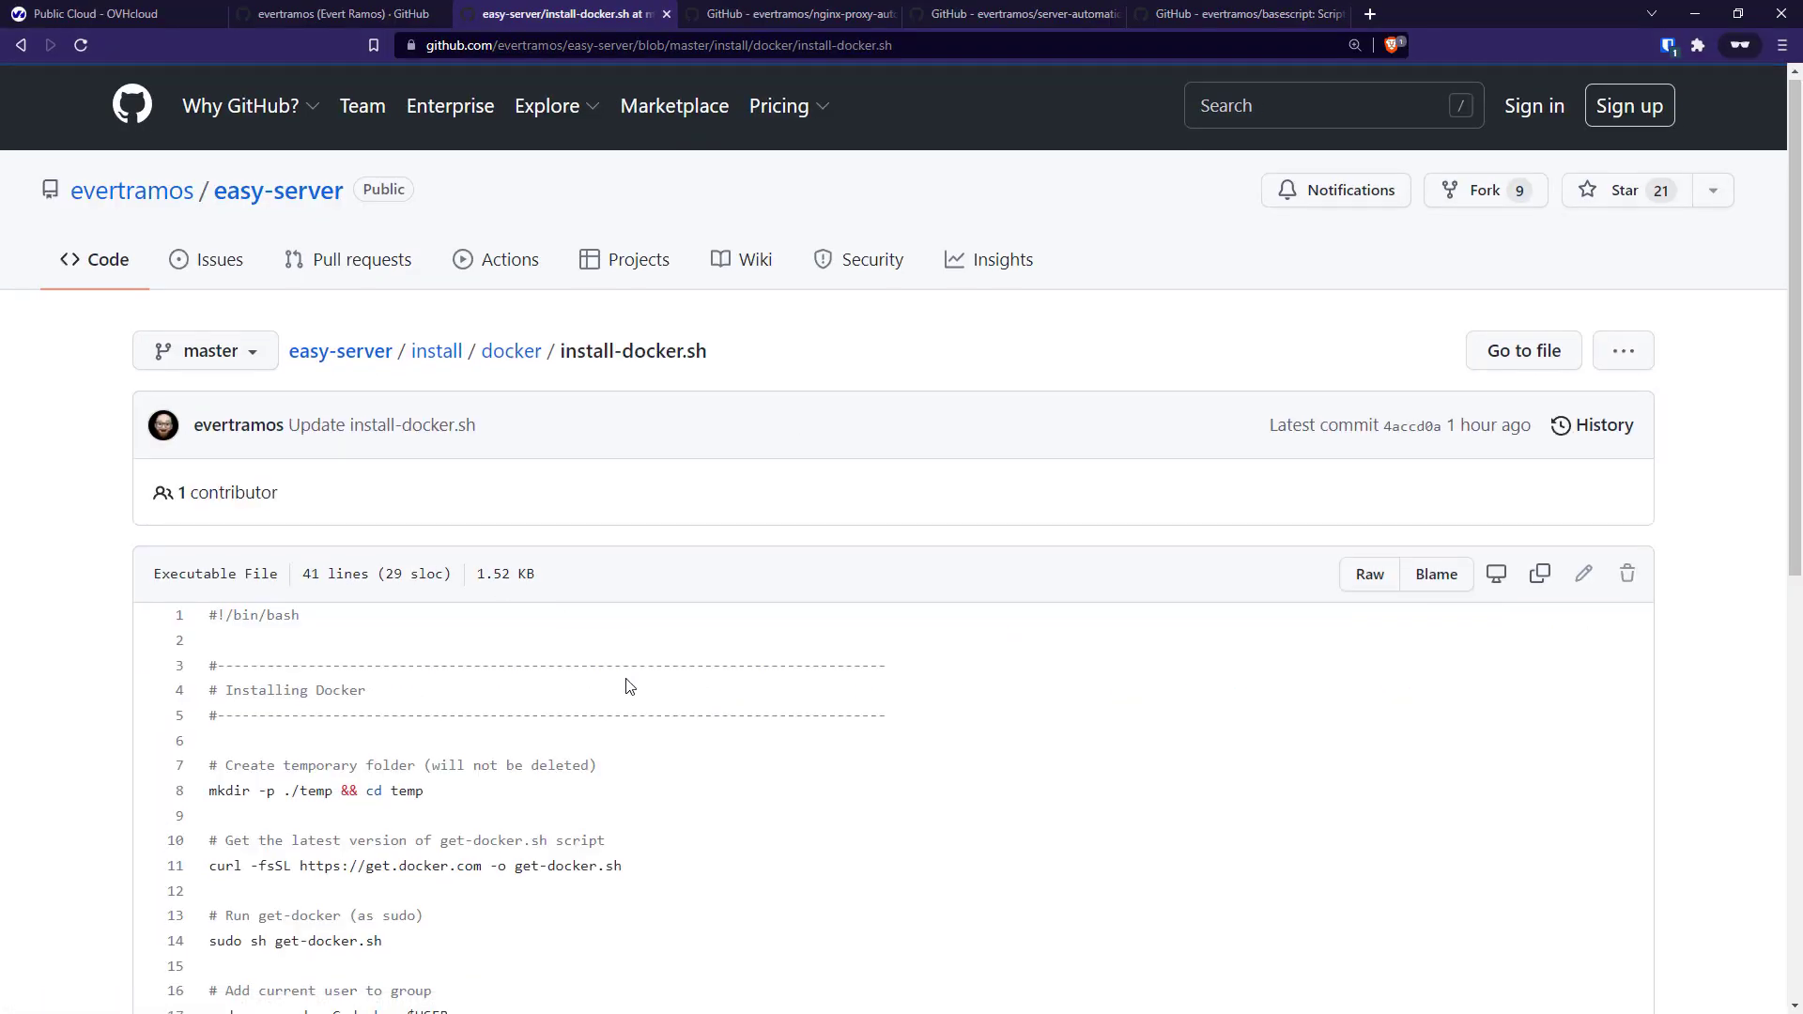
scroll("down", 3)
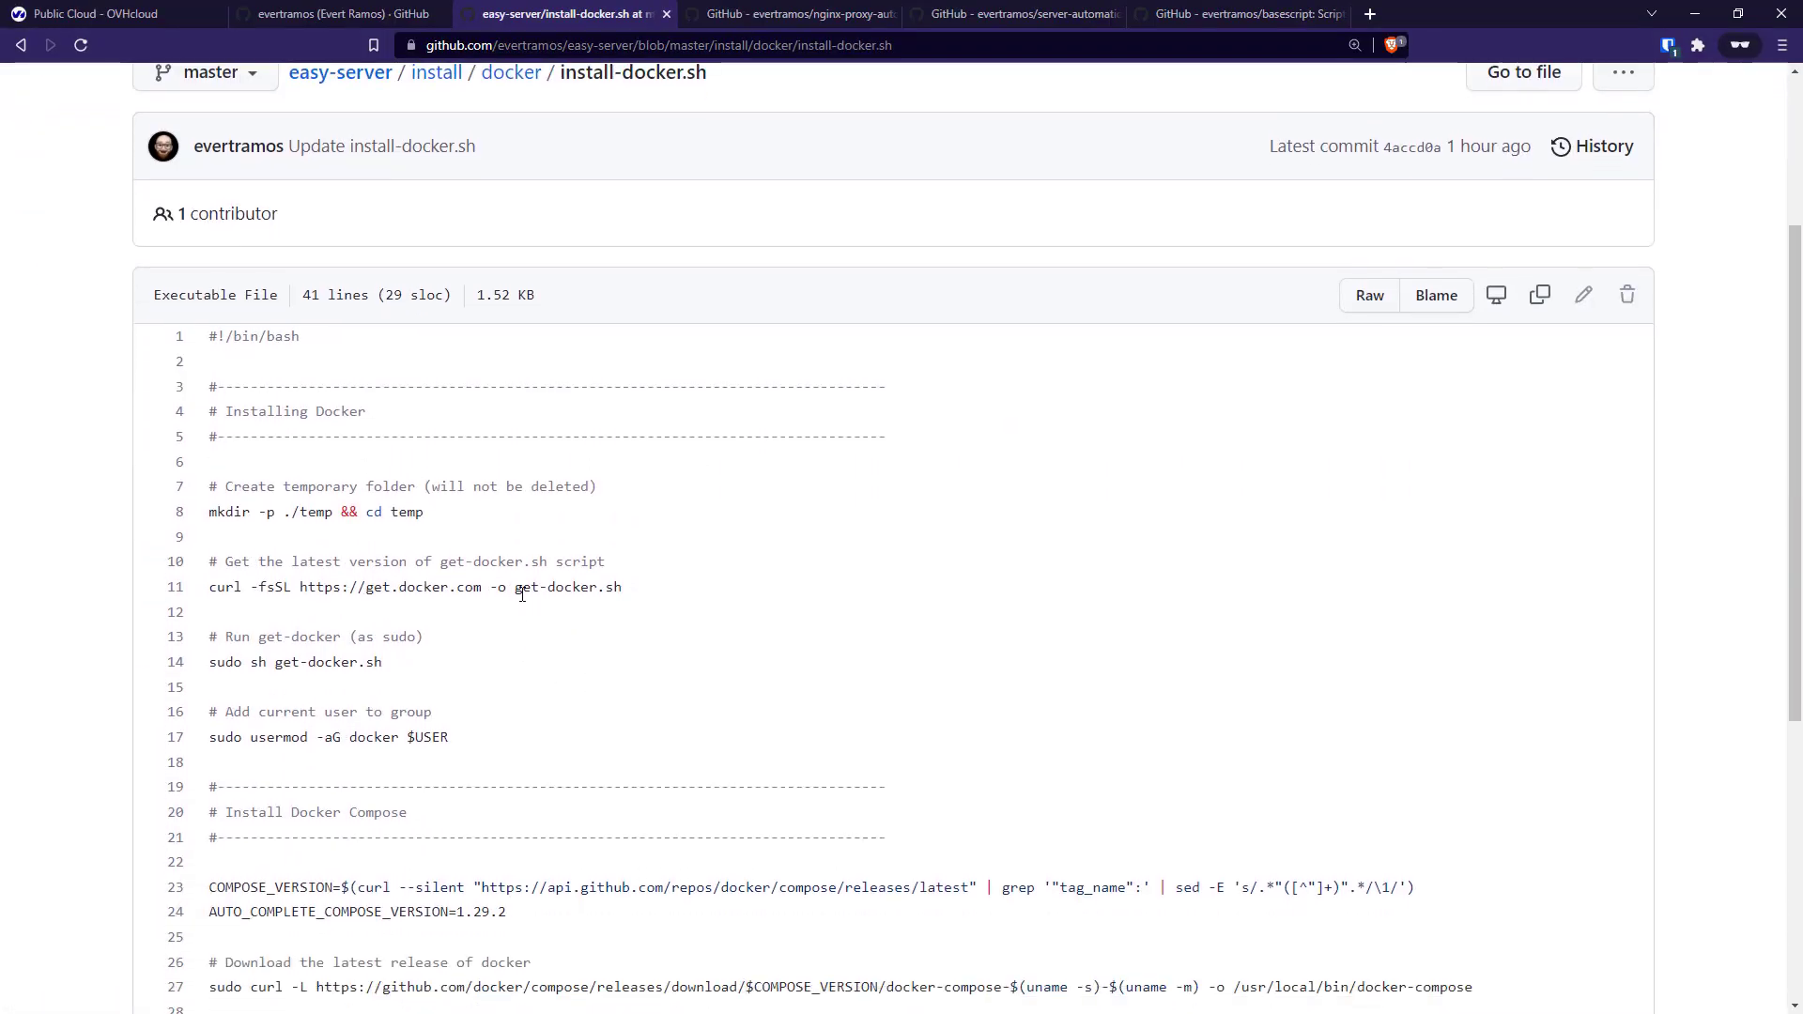
scroll("down", 3)
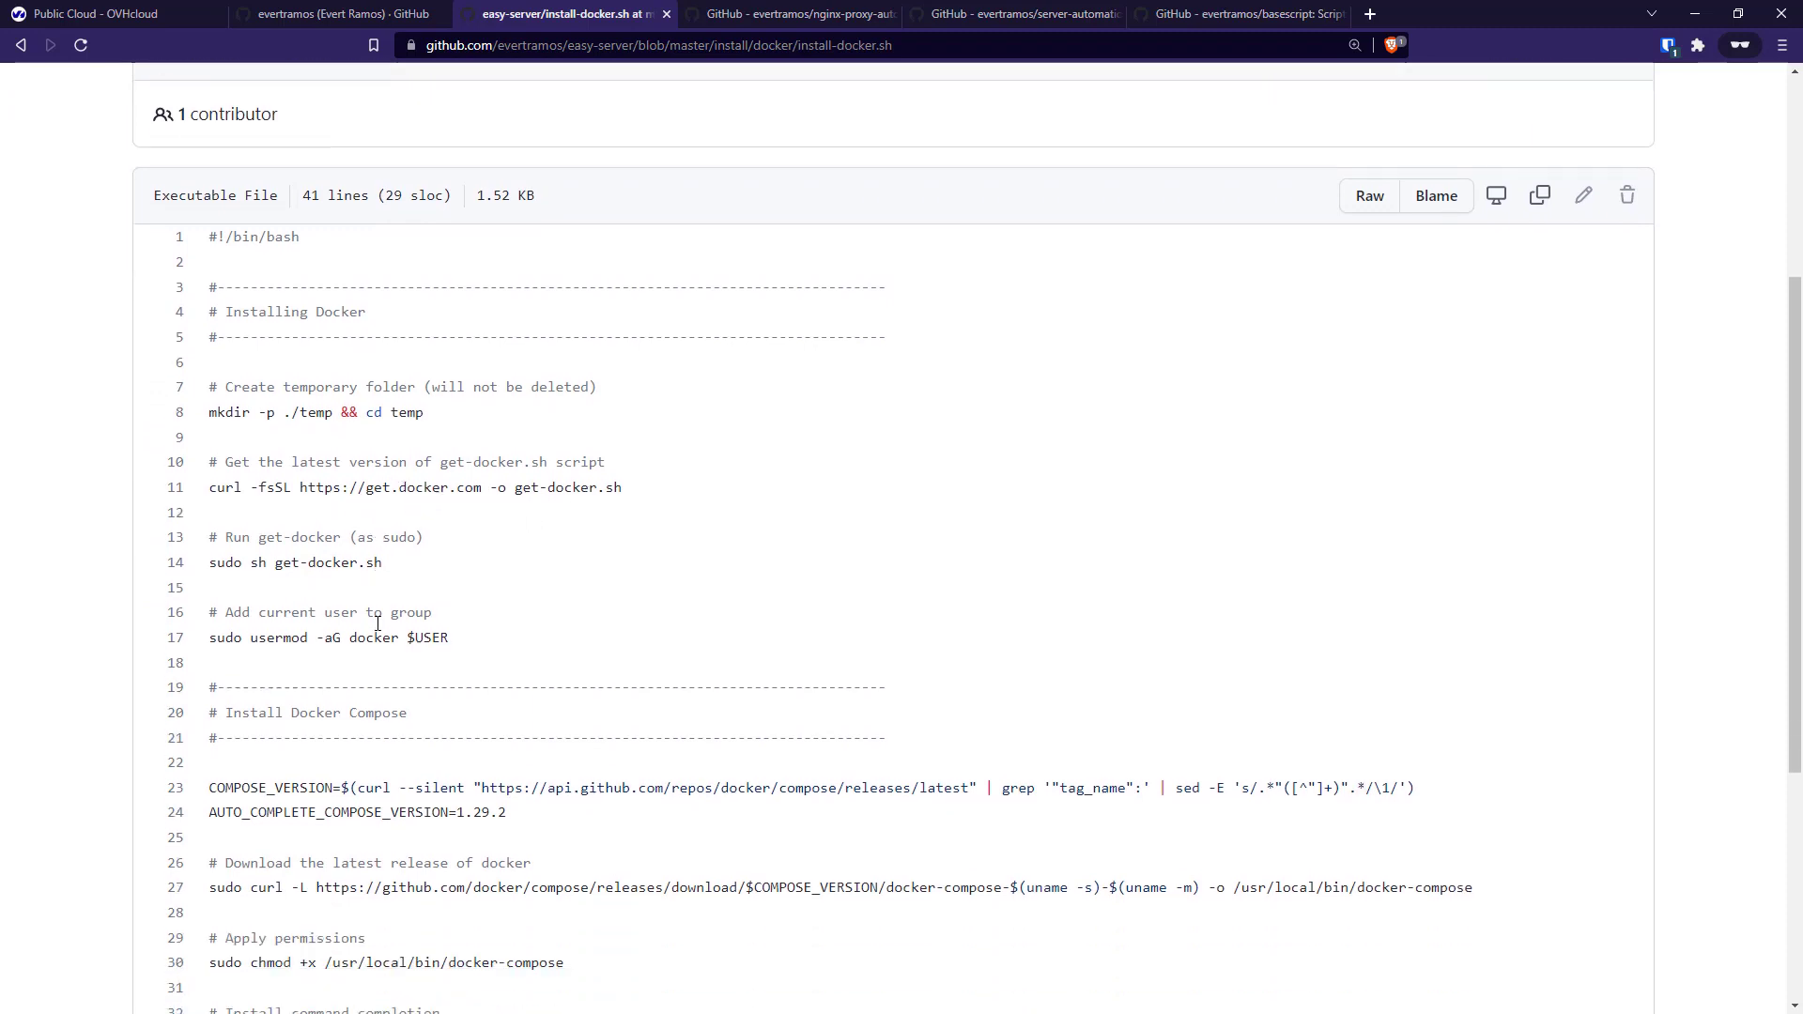
scroll("down", 3)
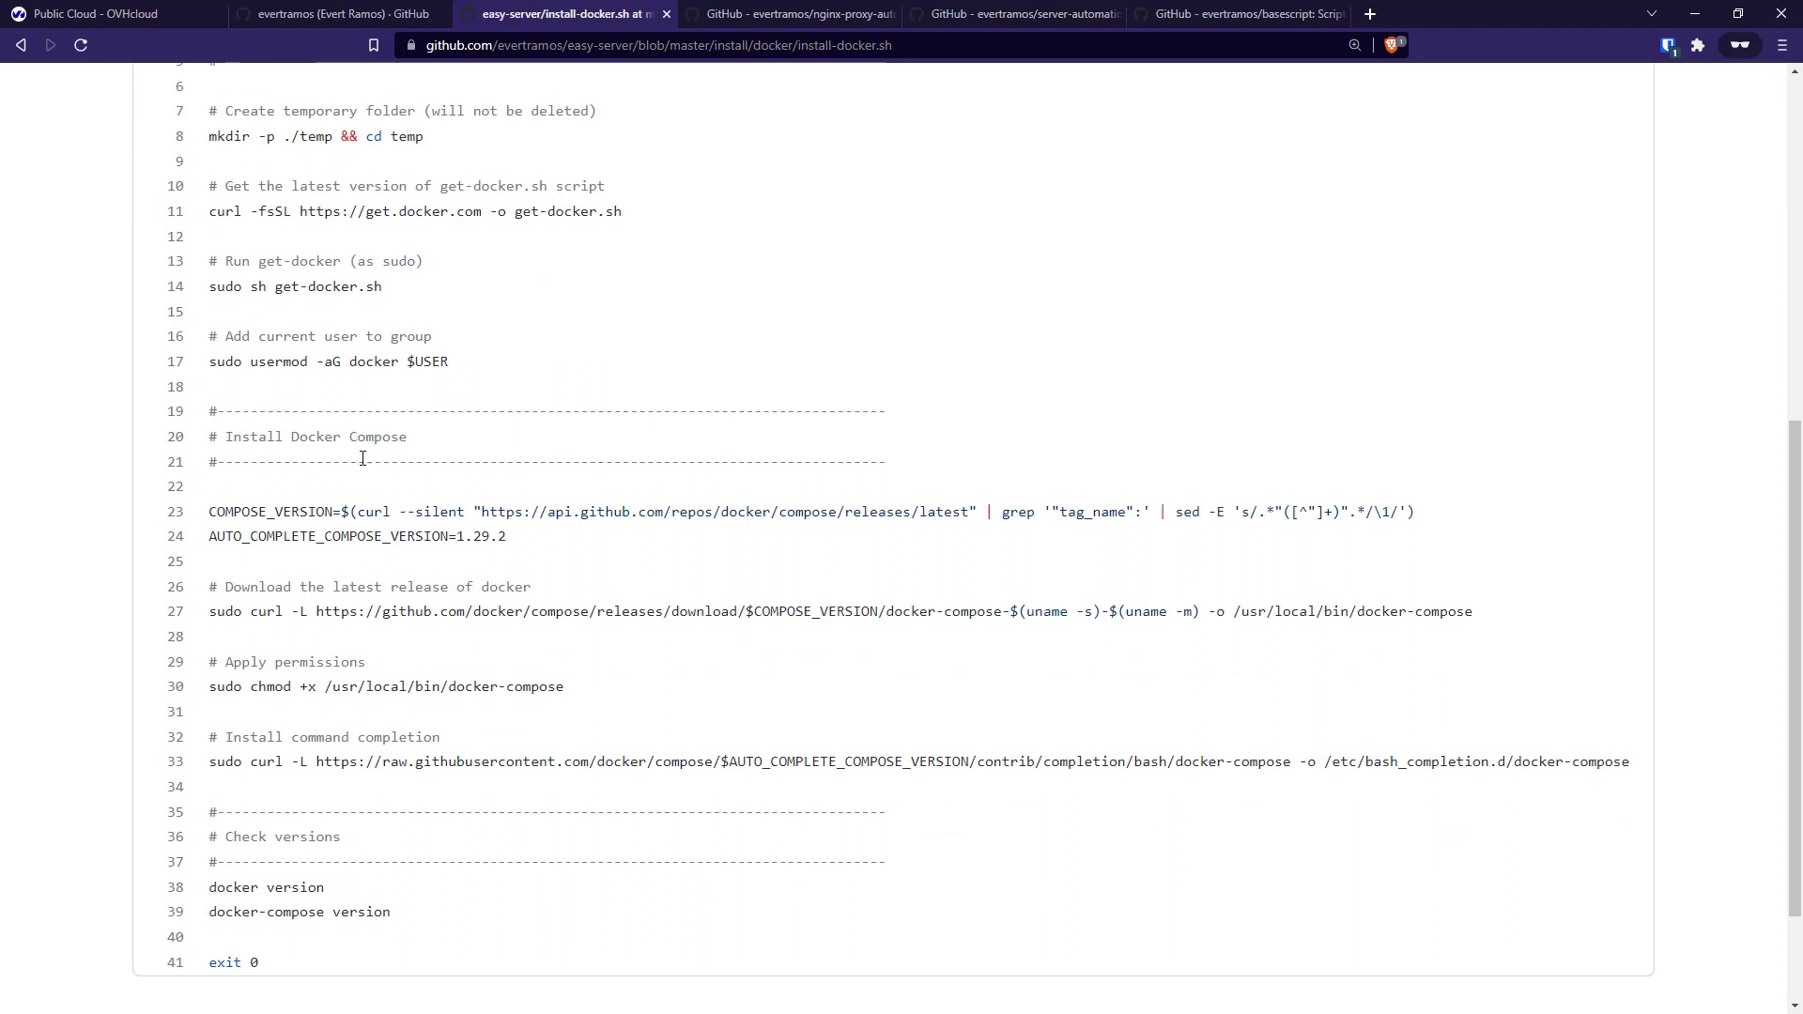
scroll("down", 3)
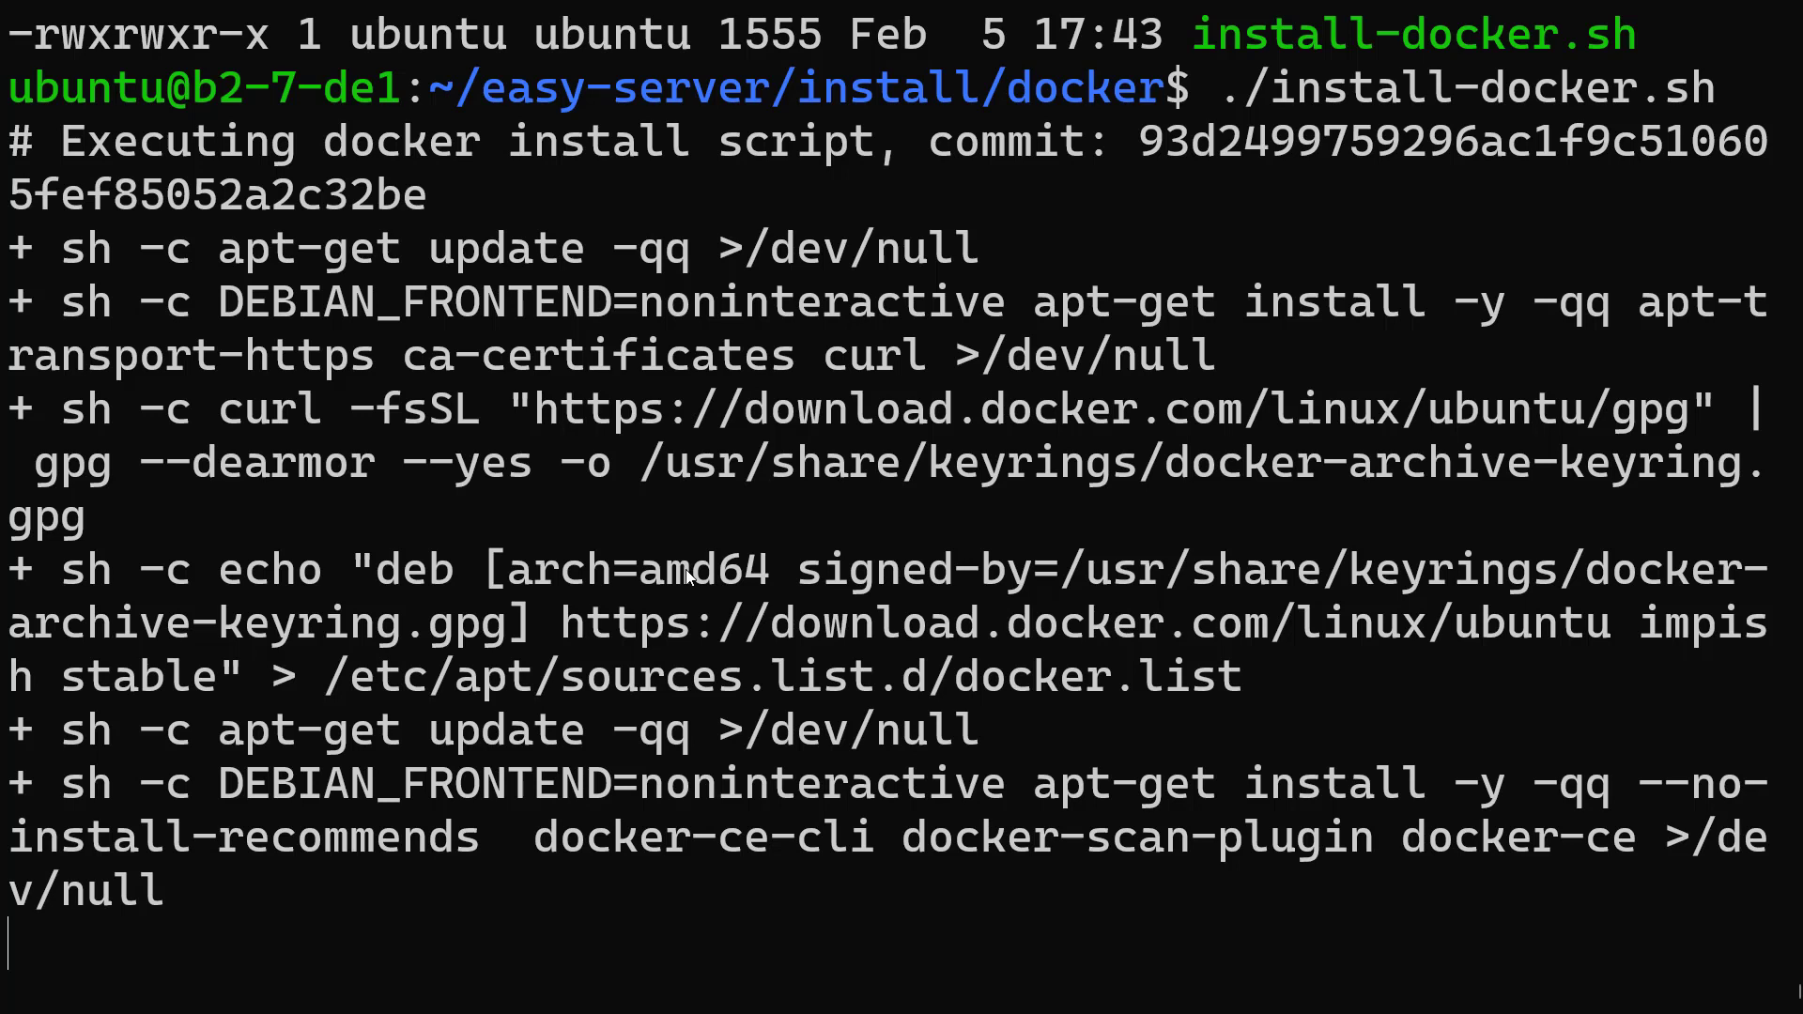
Follow the apt-get output while install-docker.sh installs the Docker packages
scroll("down", 3)
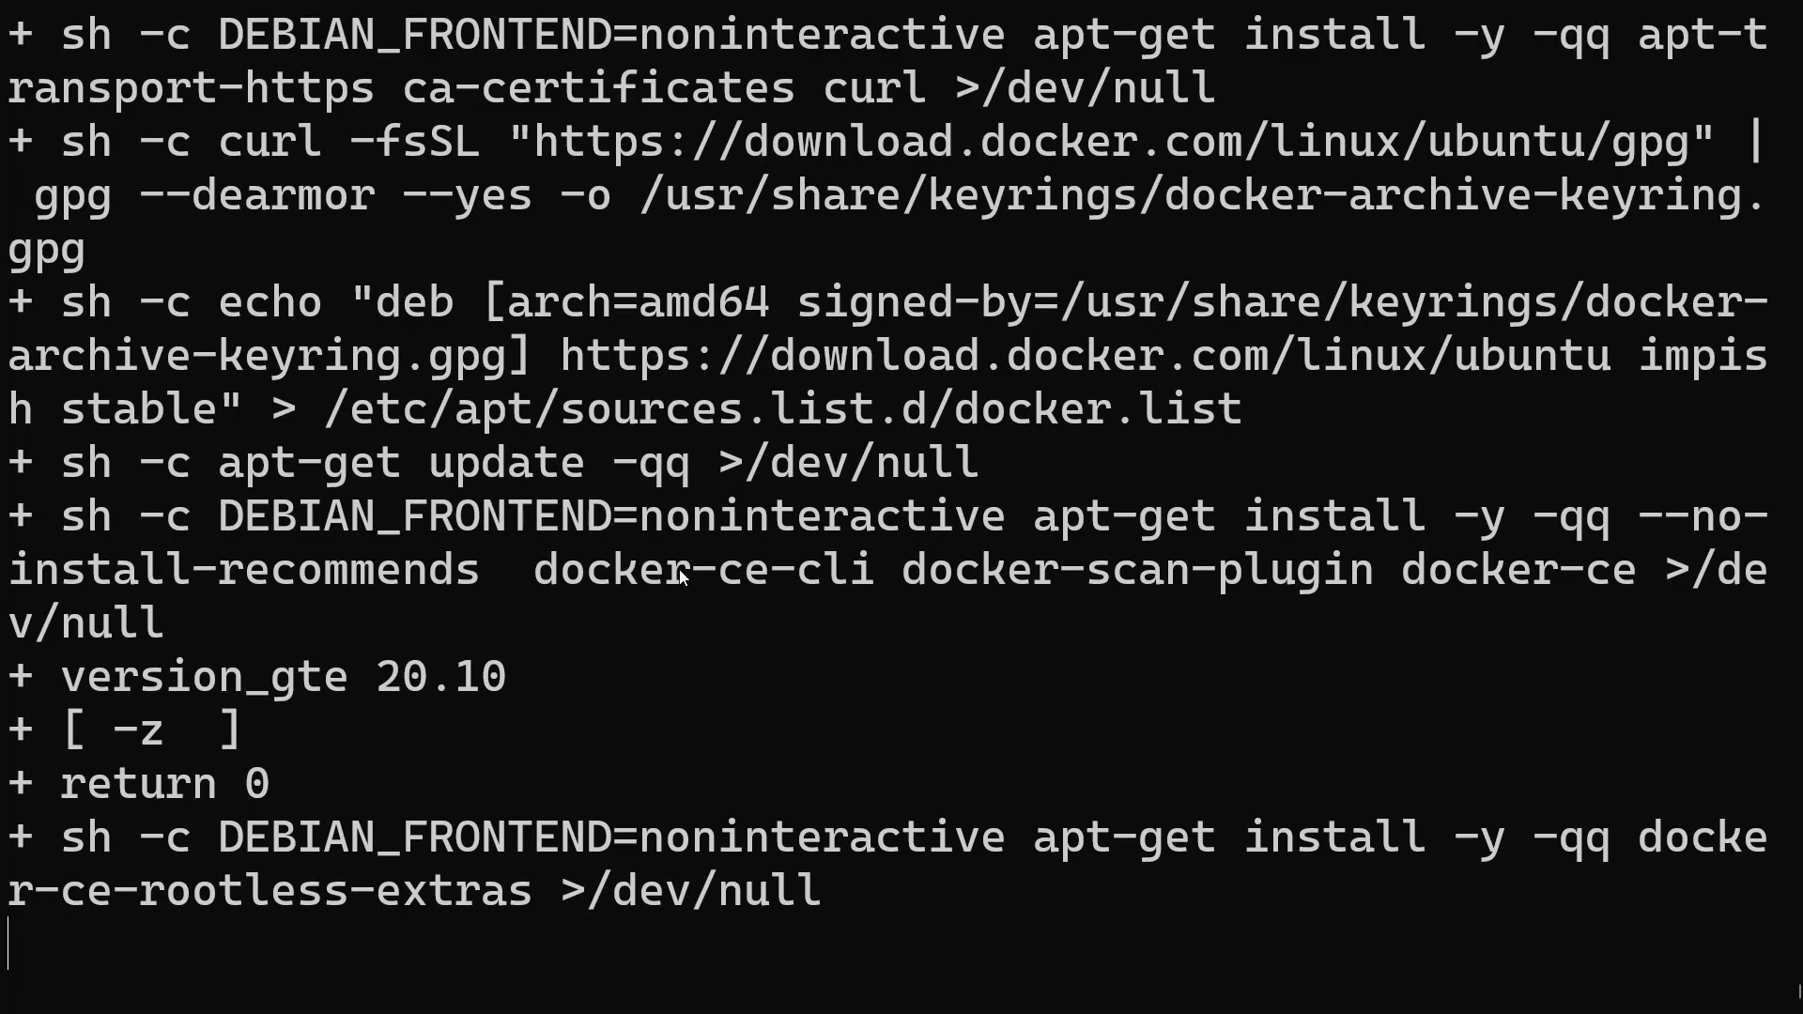
mouse_move(736, 642)
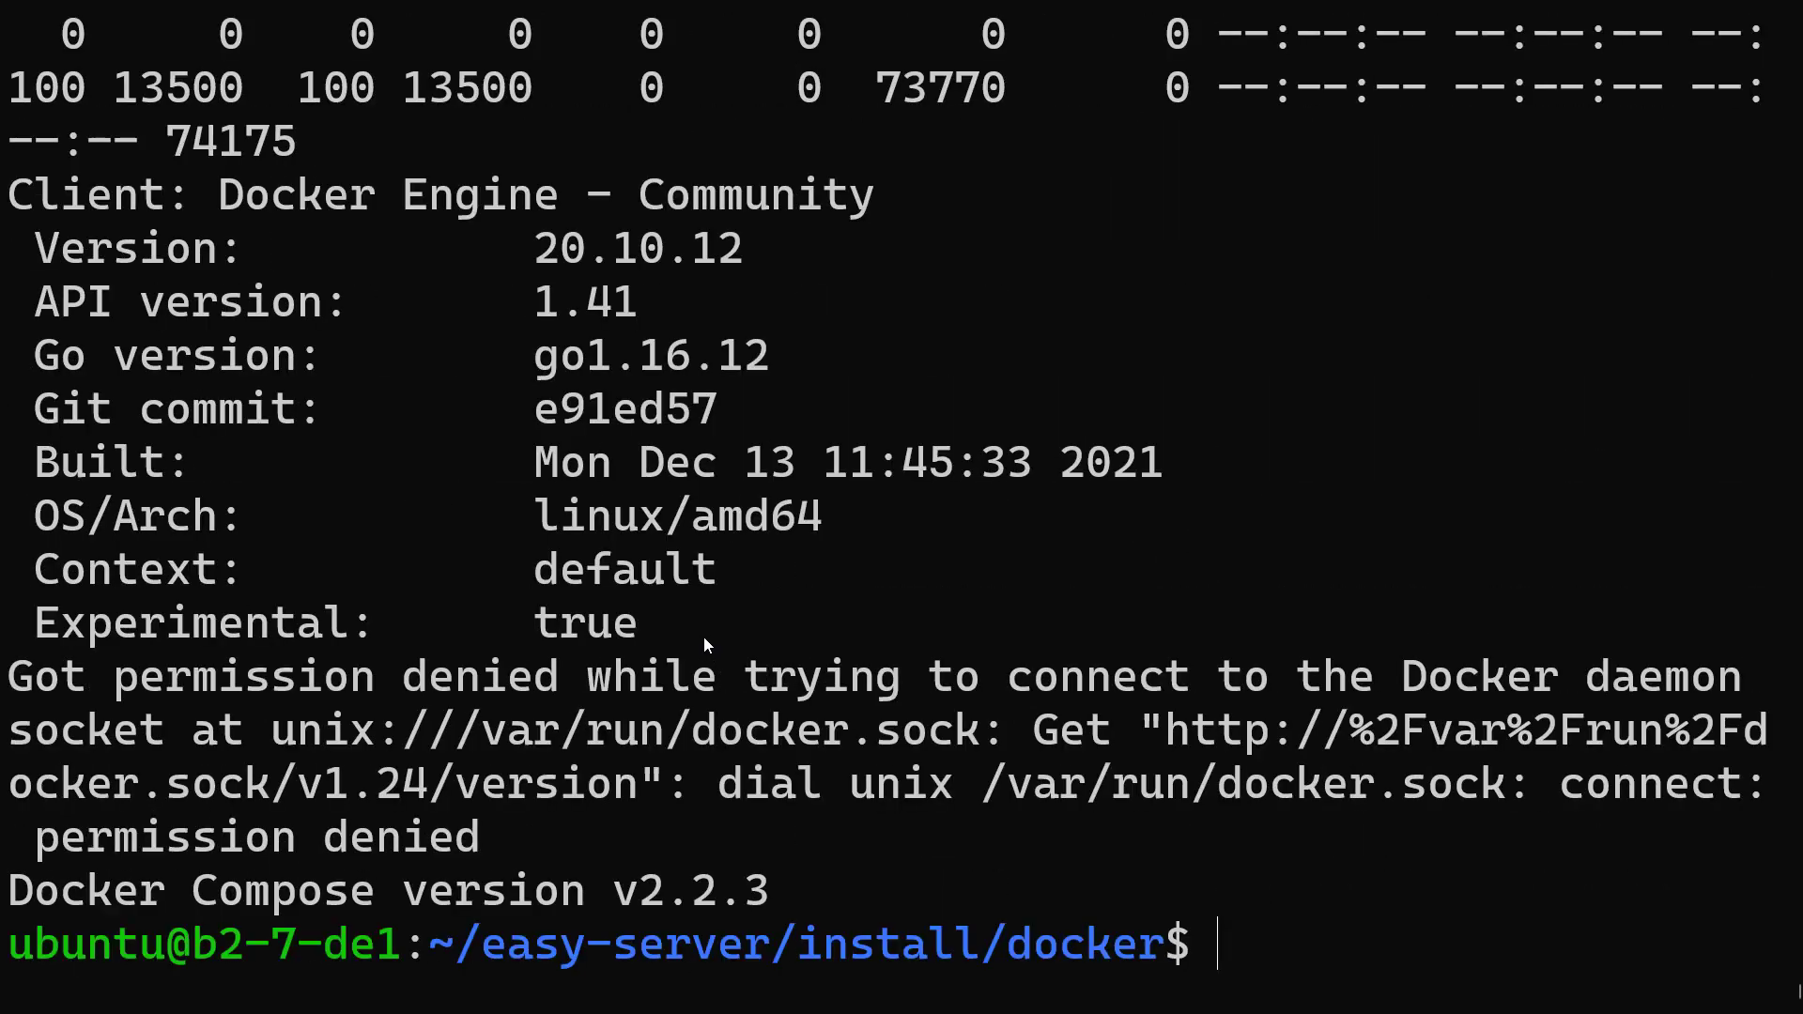
Verify the install with docker ps and head into the easy-server install folder
type("docker ps")
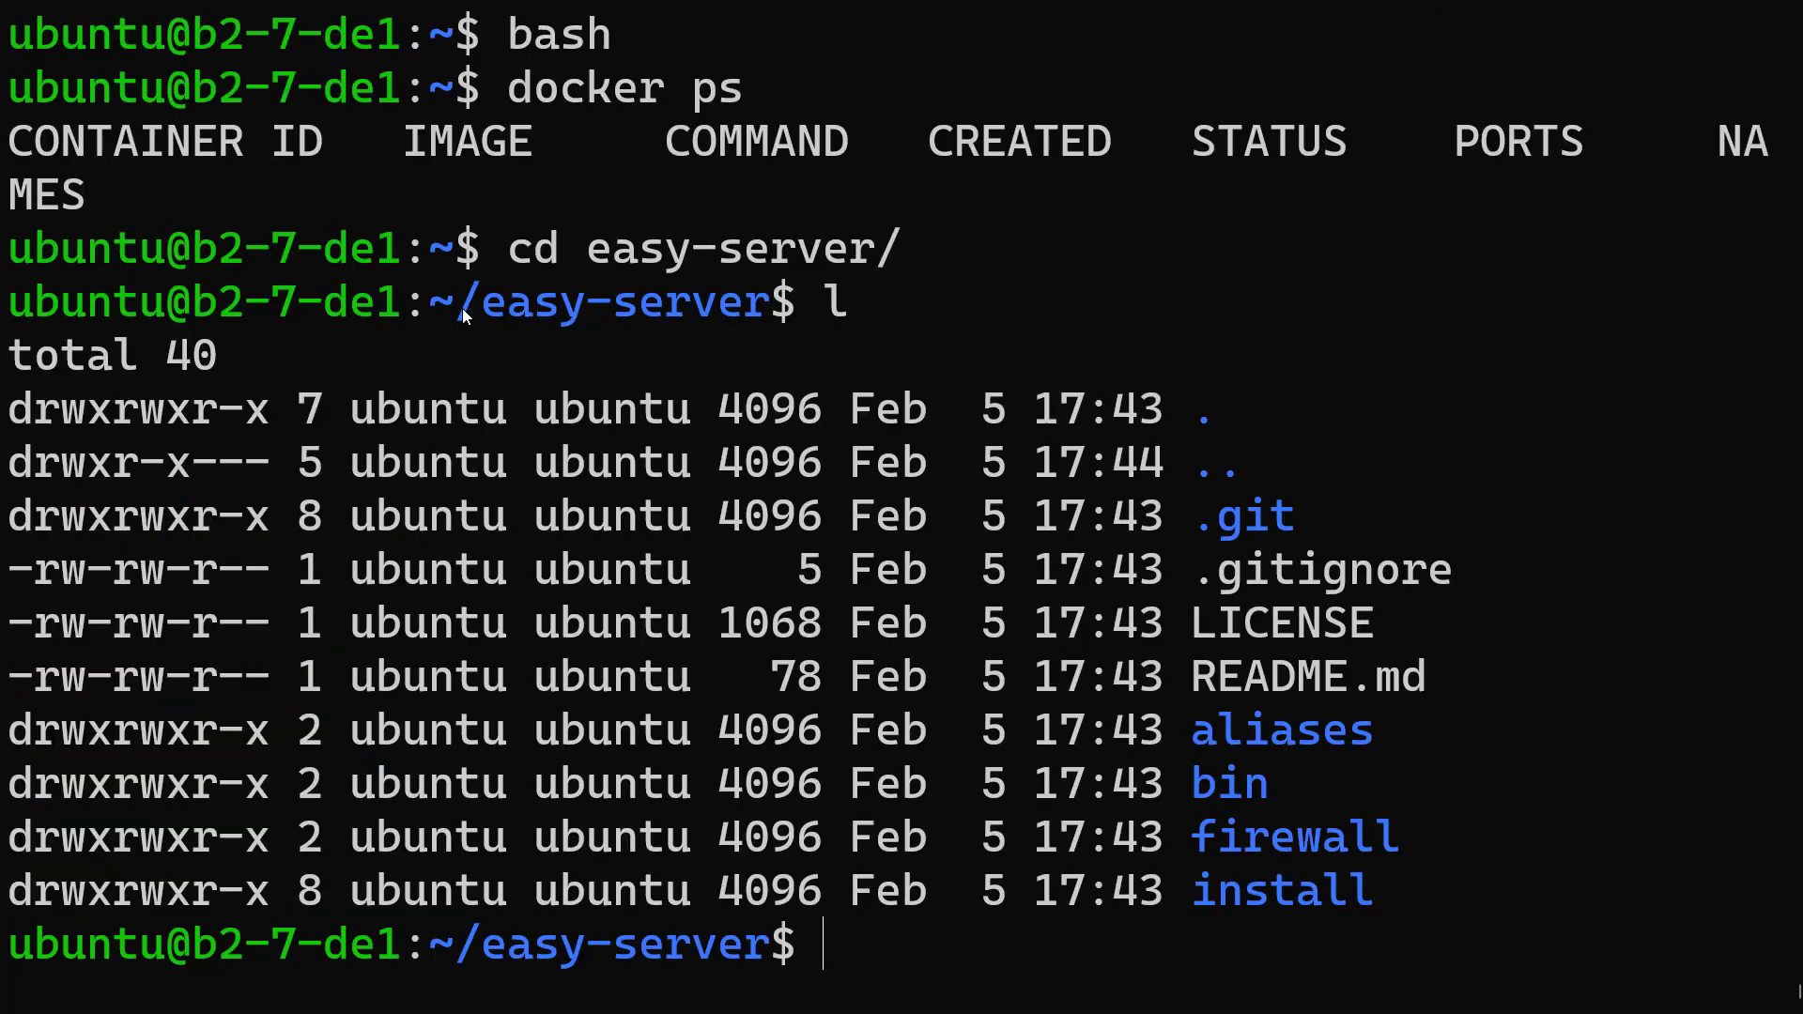
type("cd in")
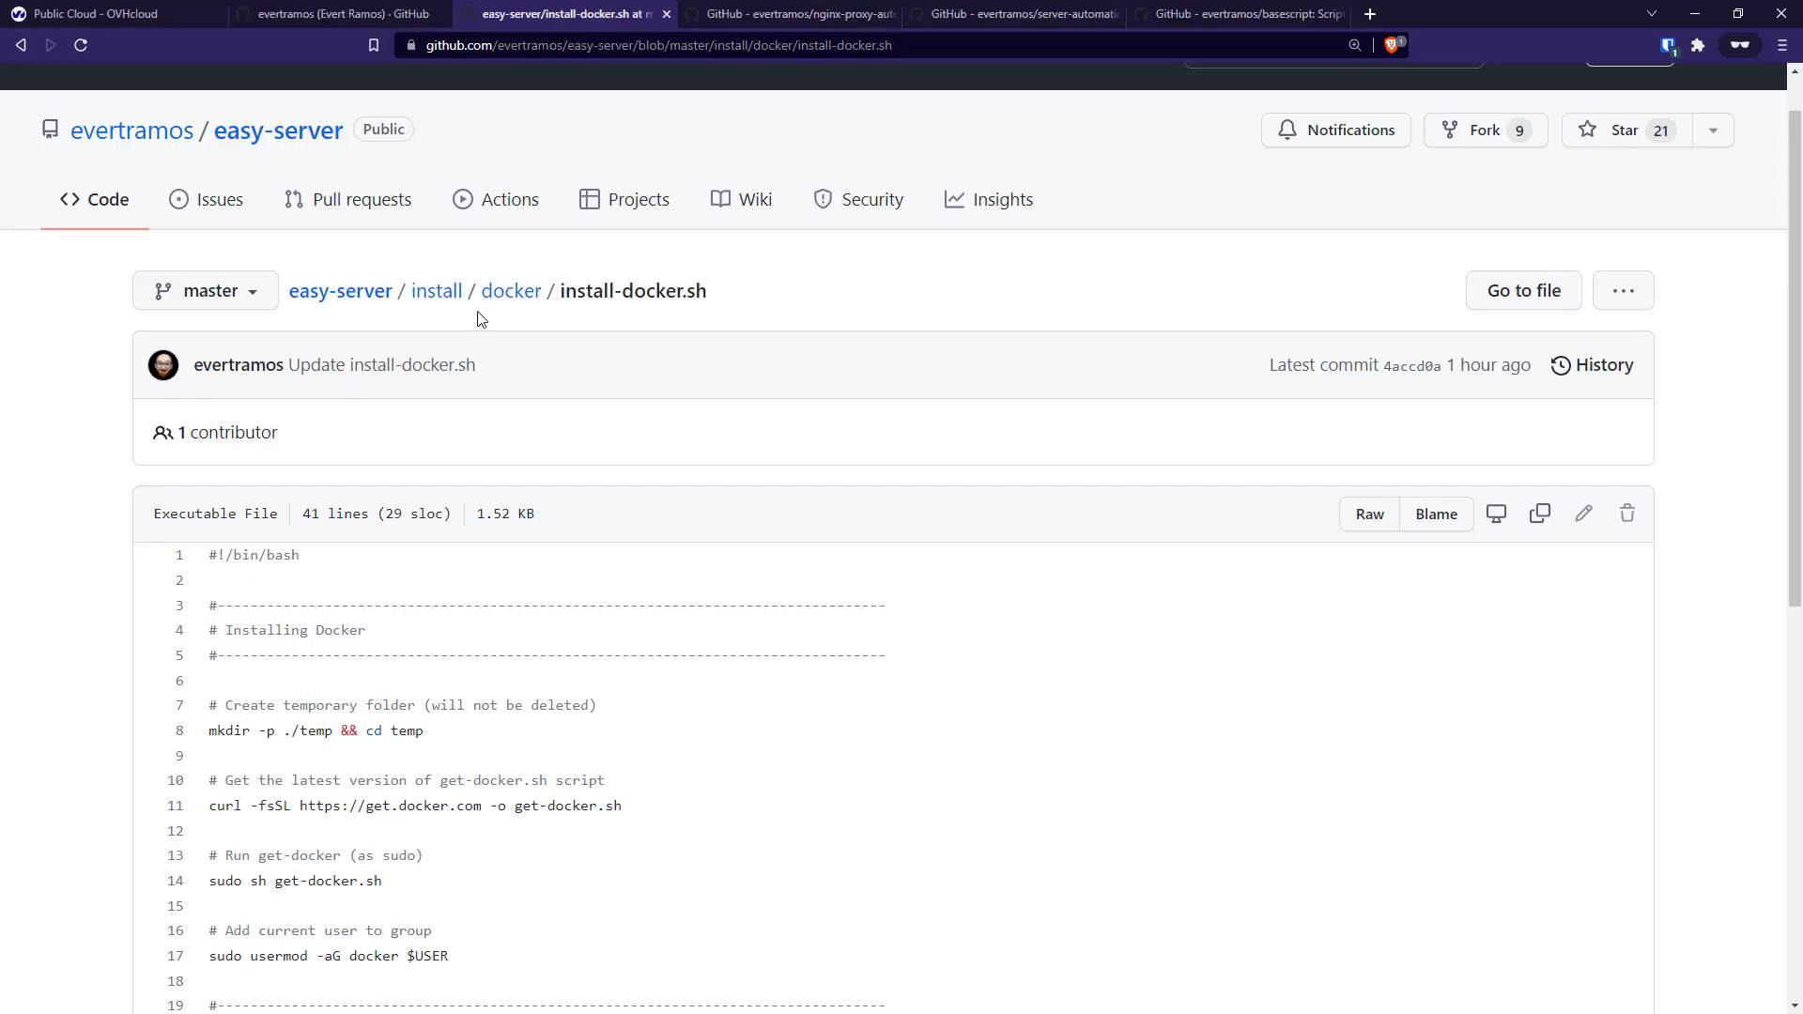
View install-proxy.sh in the nginx-proxy folder on GitHub and check the NGINX_PROXY_BASE_PATH value
left_click(436, 290)
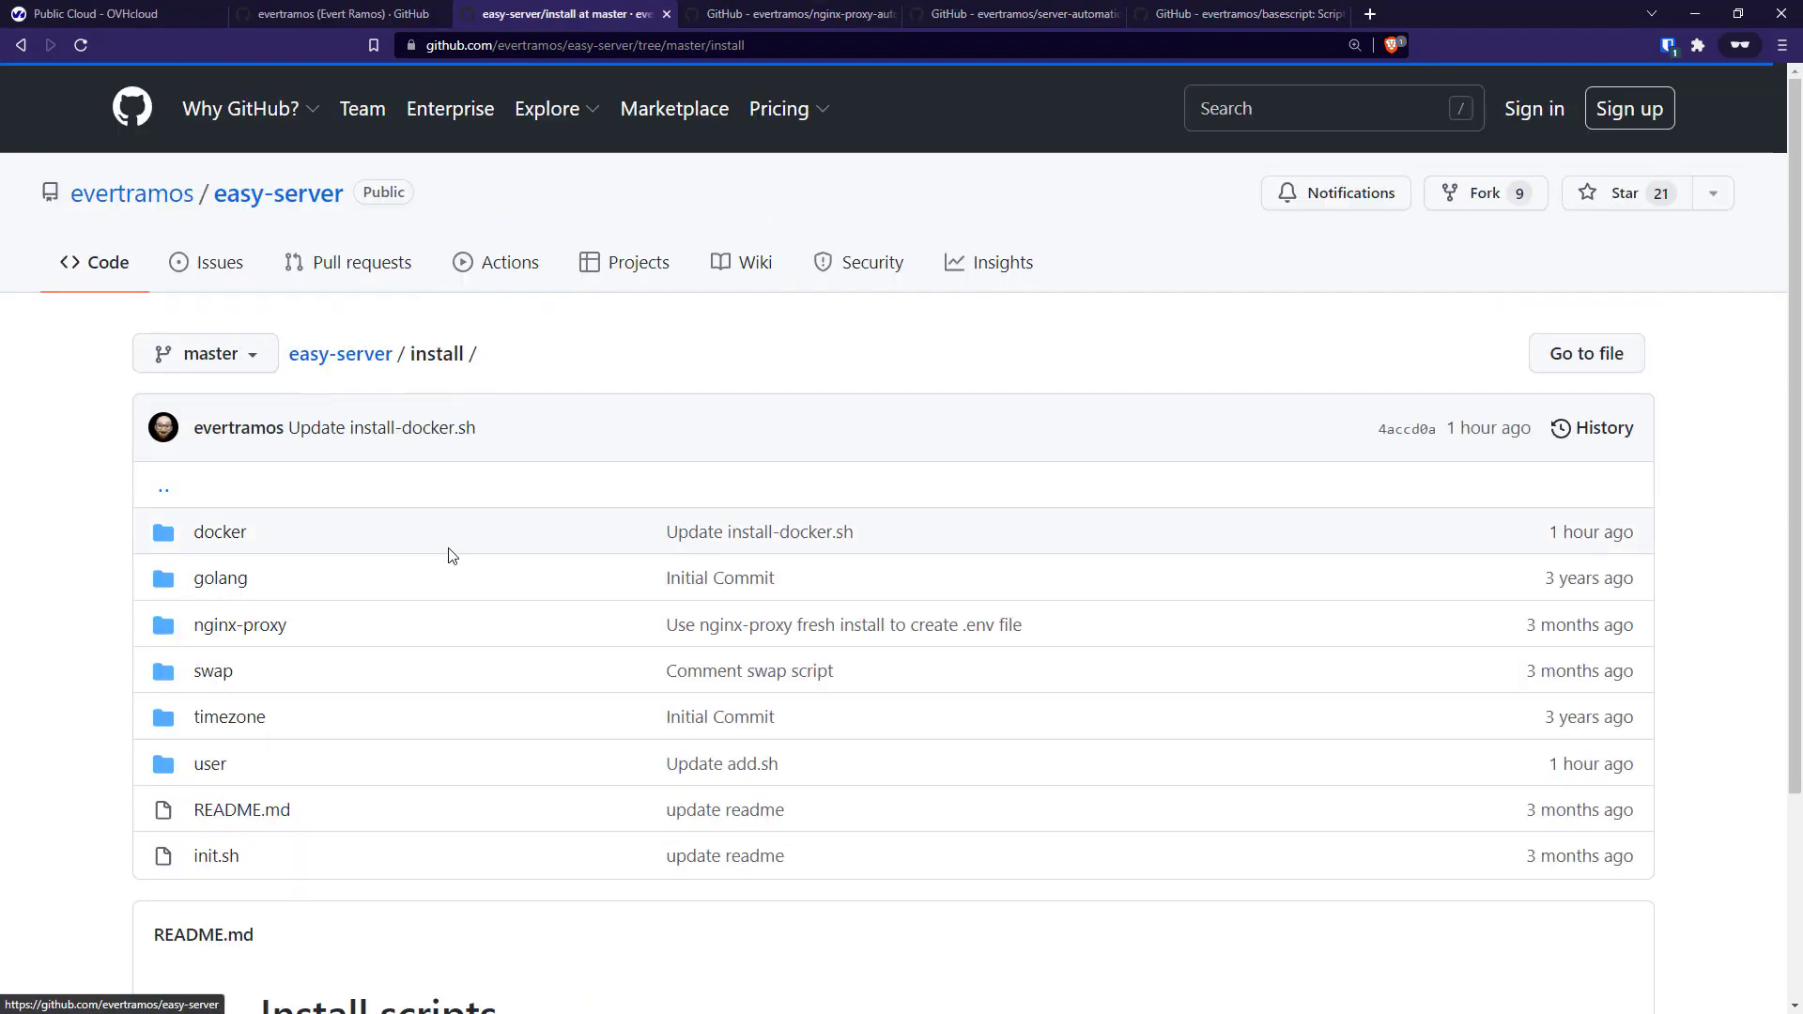
left_click(241, 624)
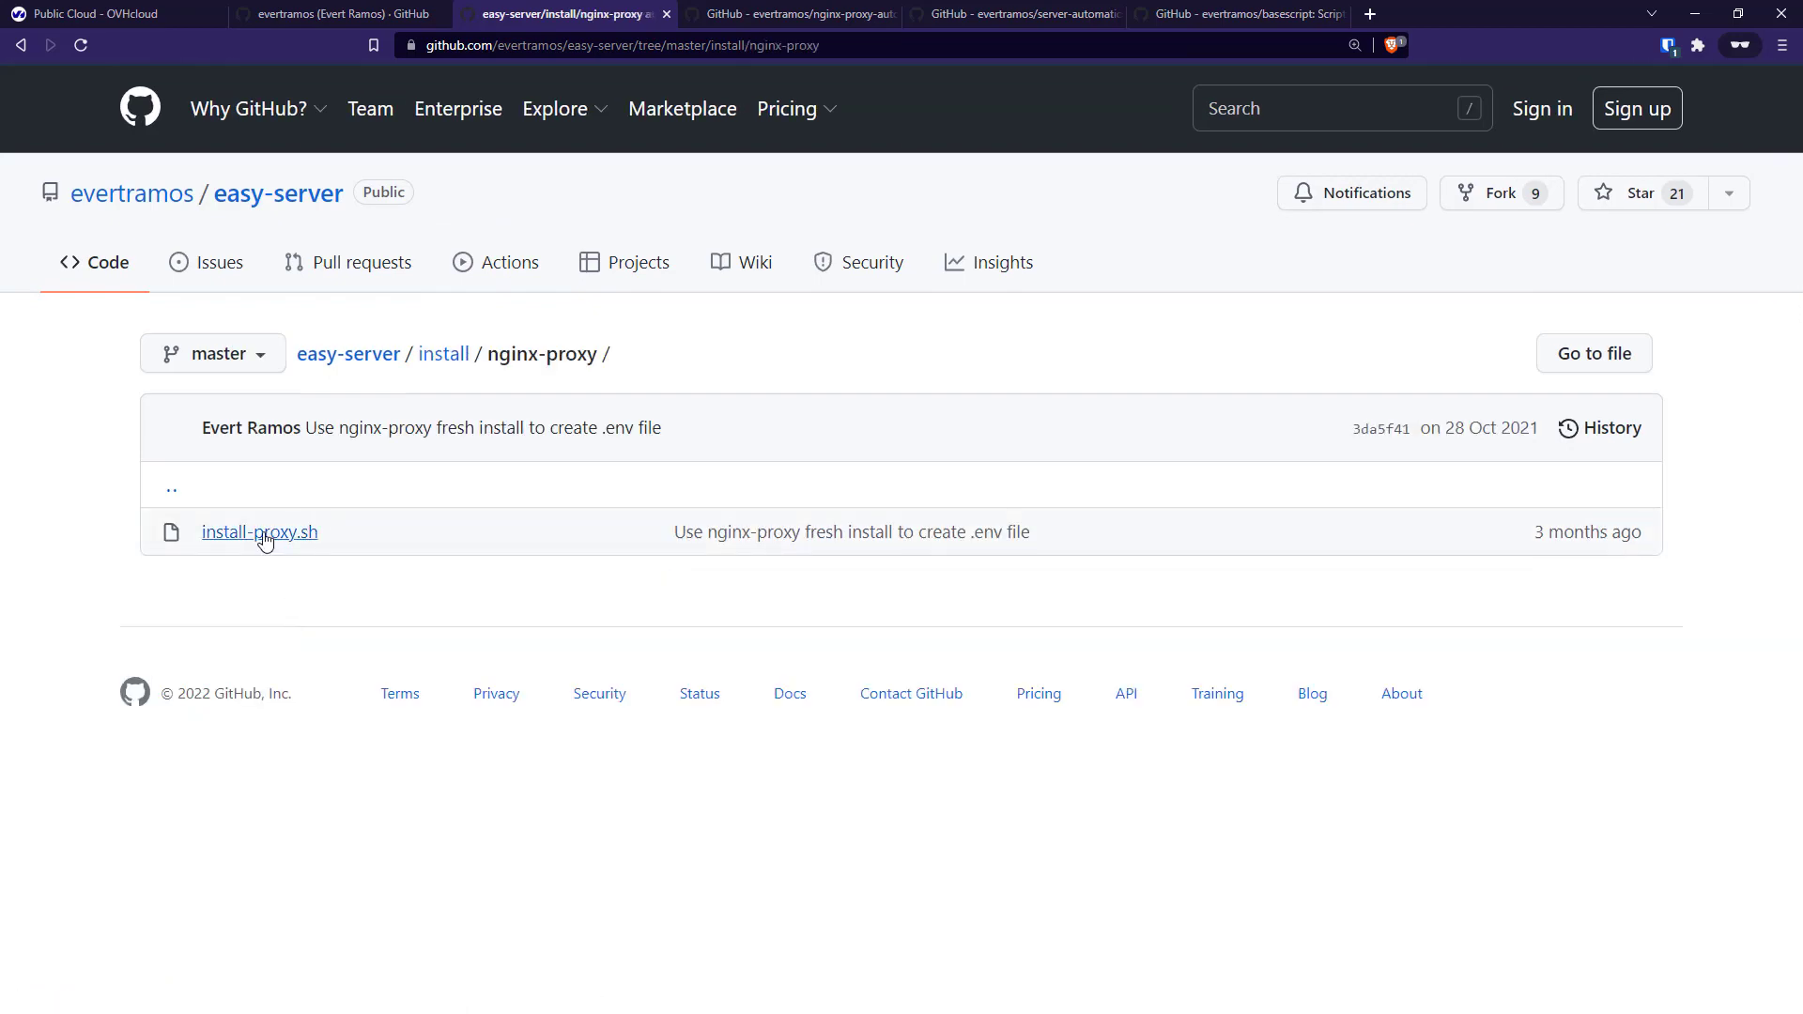
left_click(259, 531)
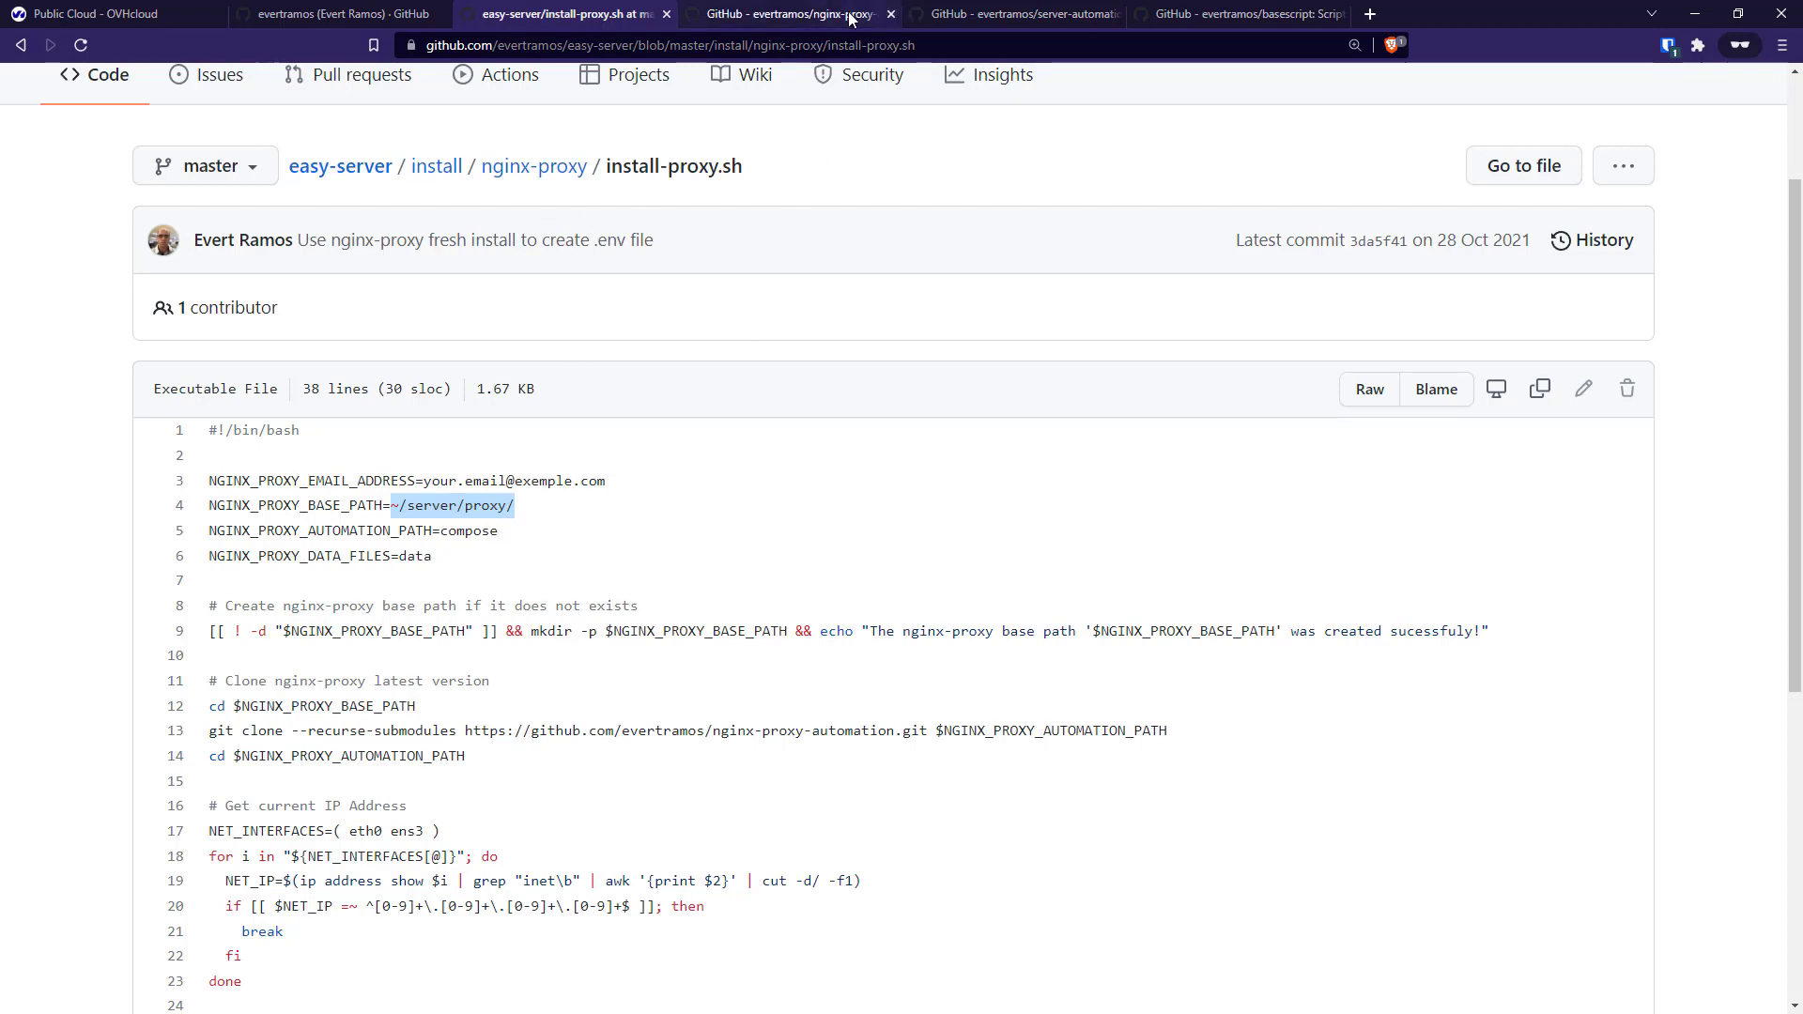
left_click(787, 13)
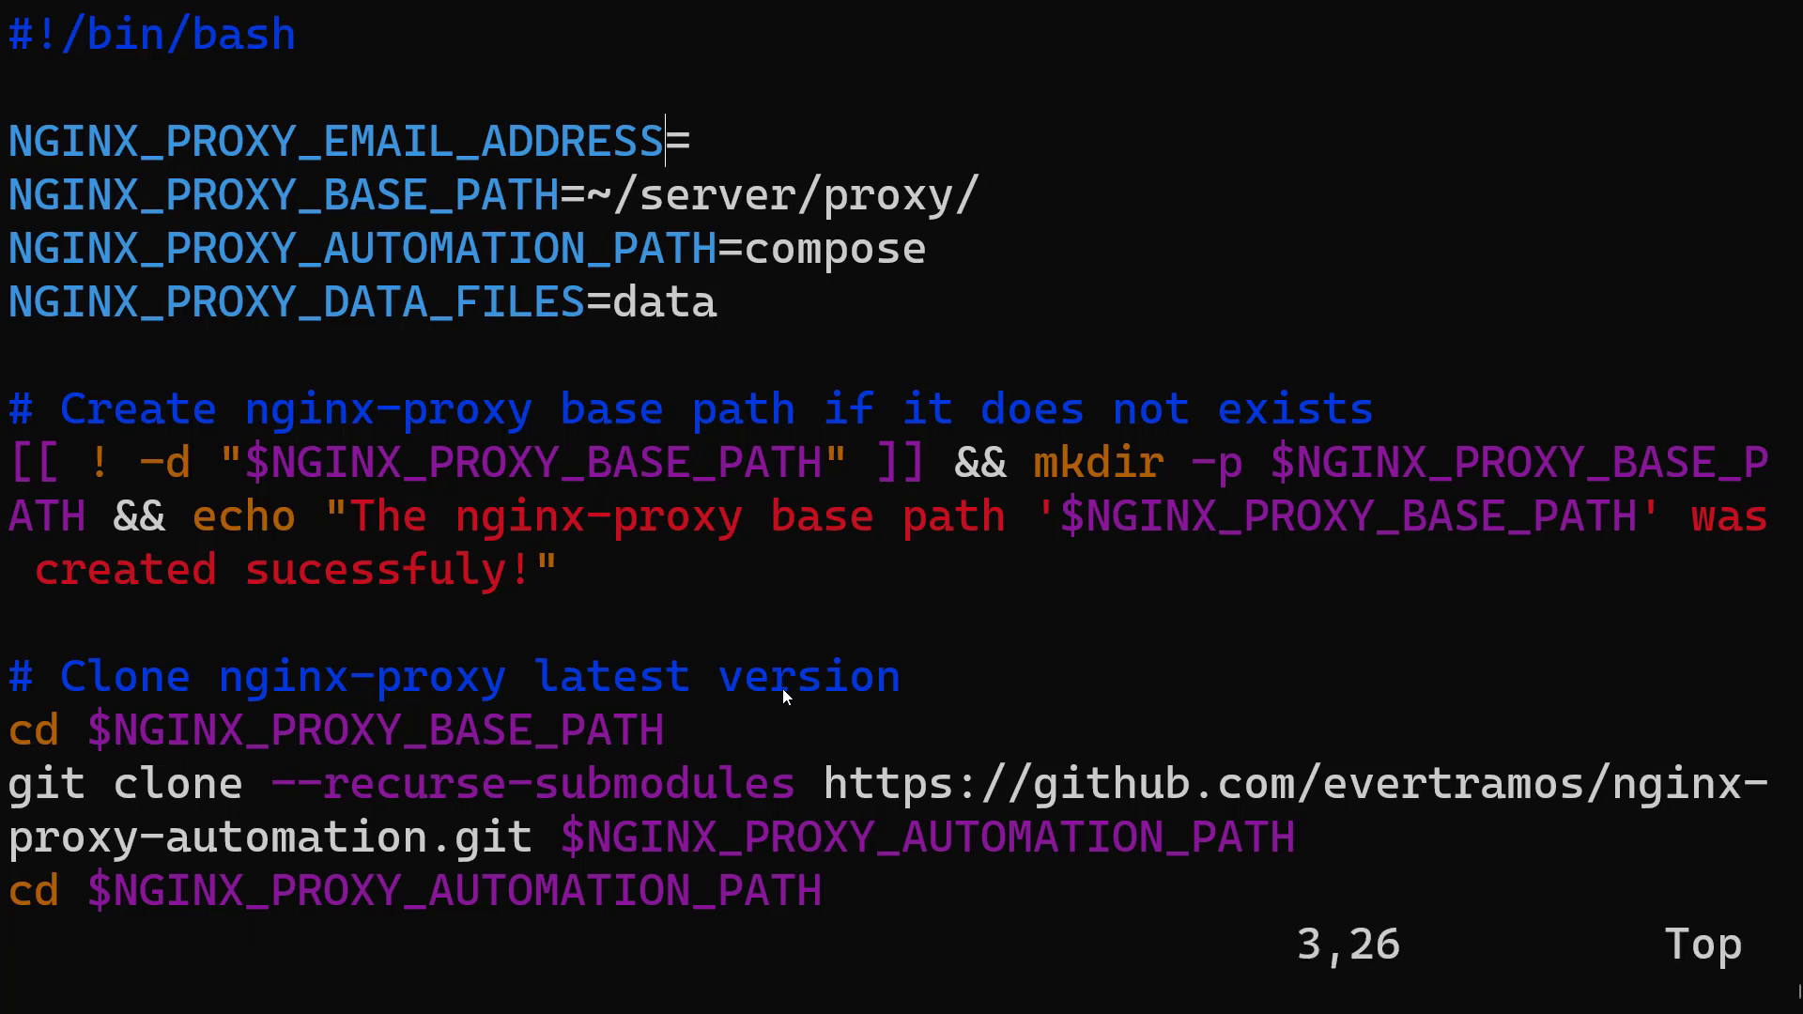
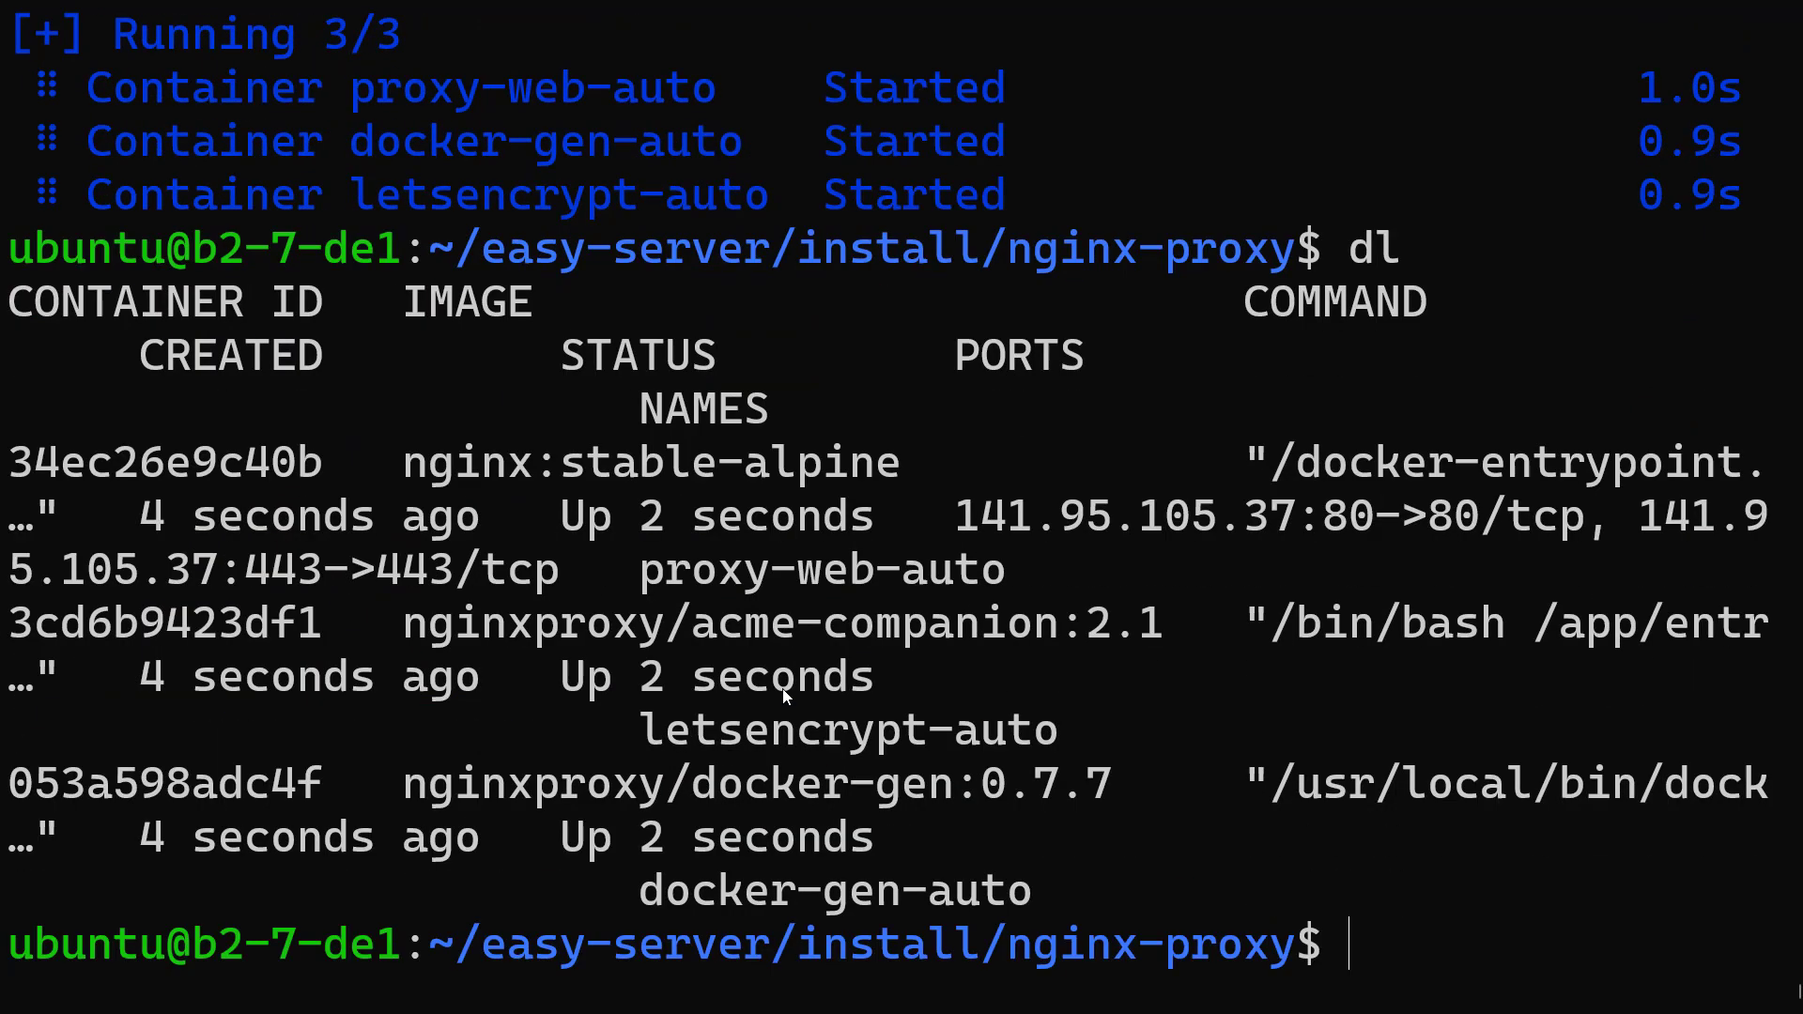
List running containers with docker ps and sdl, then list the nginx-proxy install folder
type("docker ps")
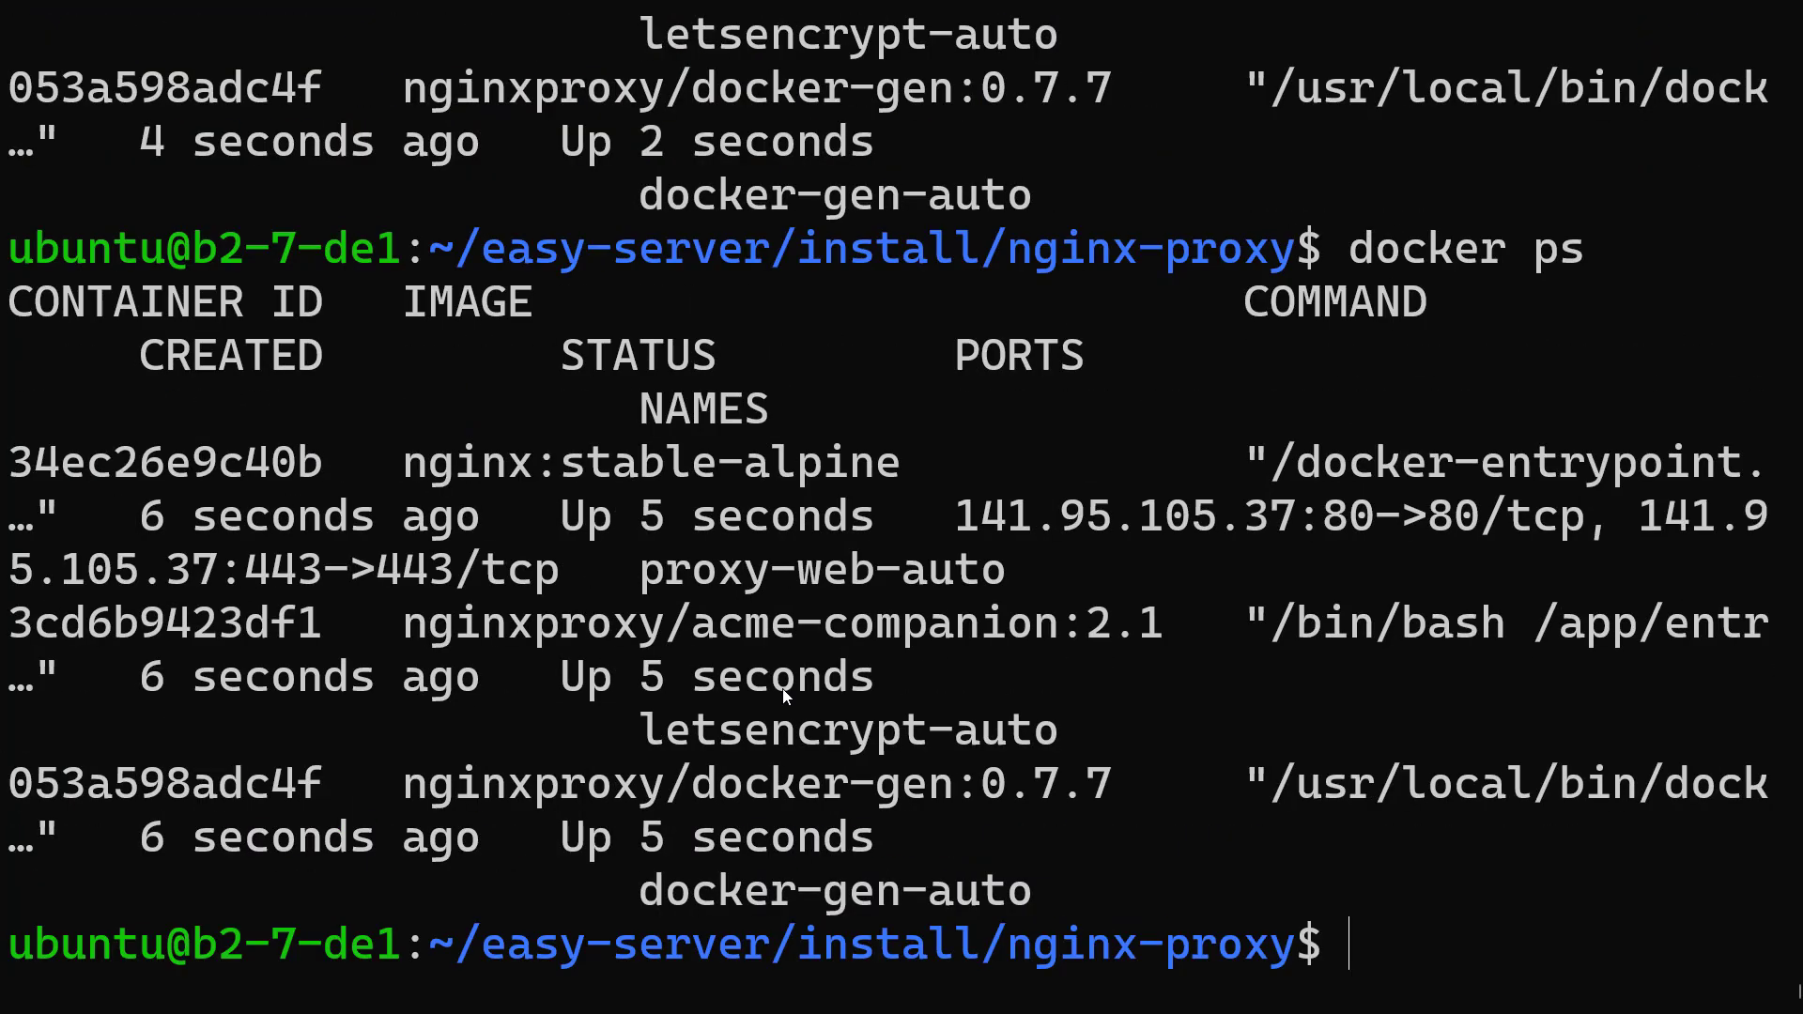
type("sdl")
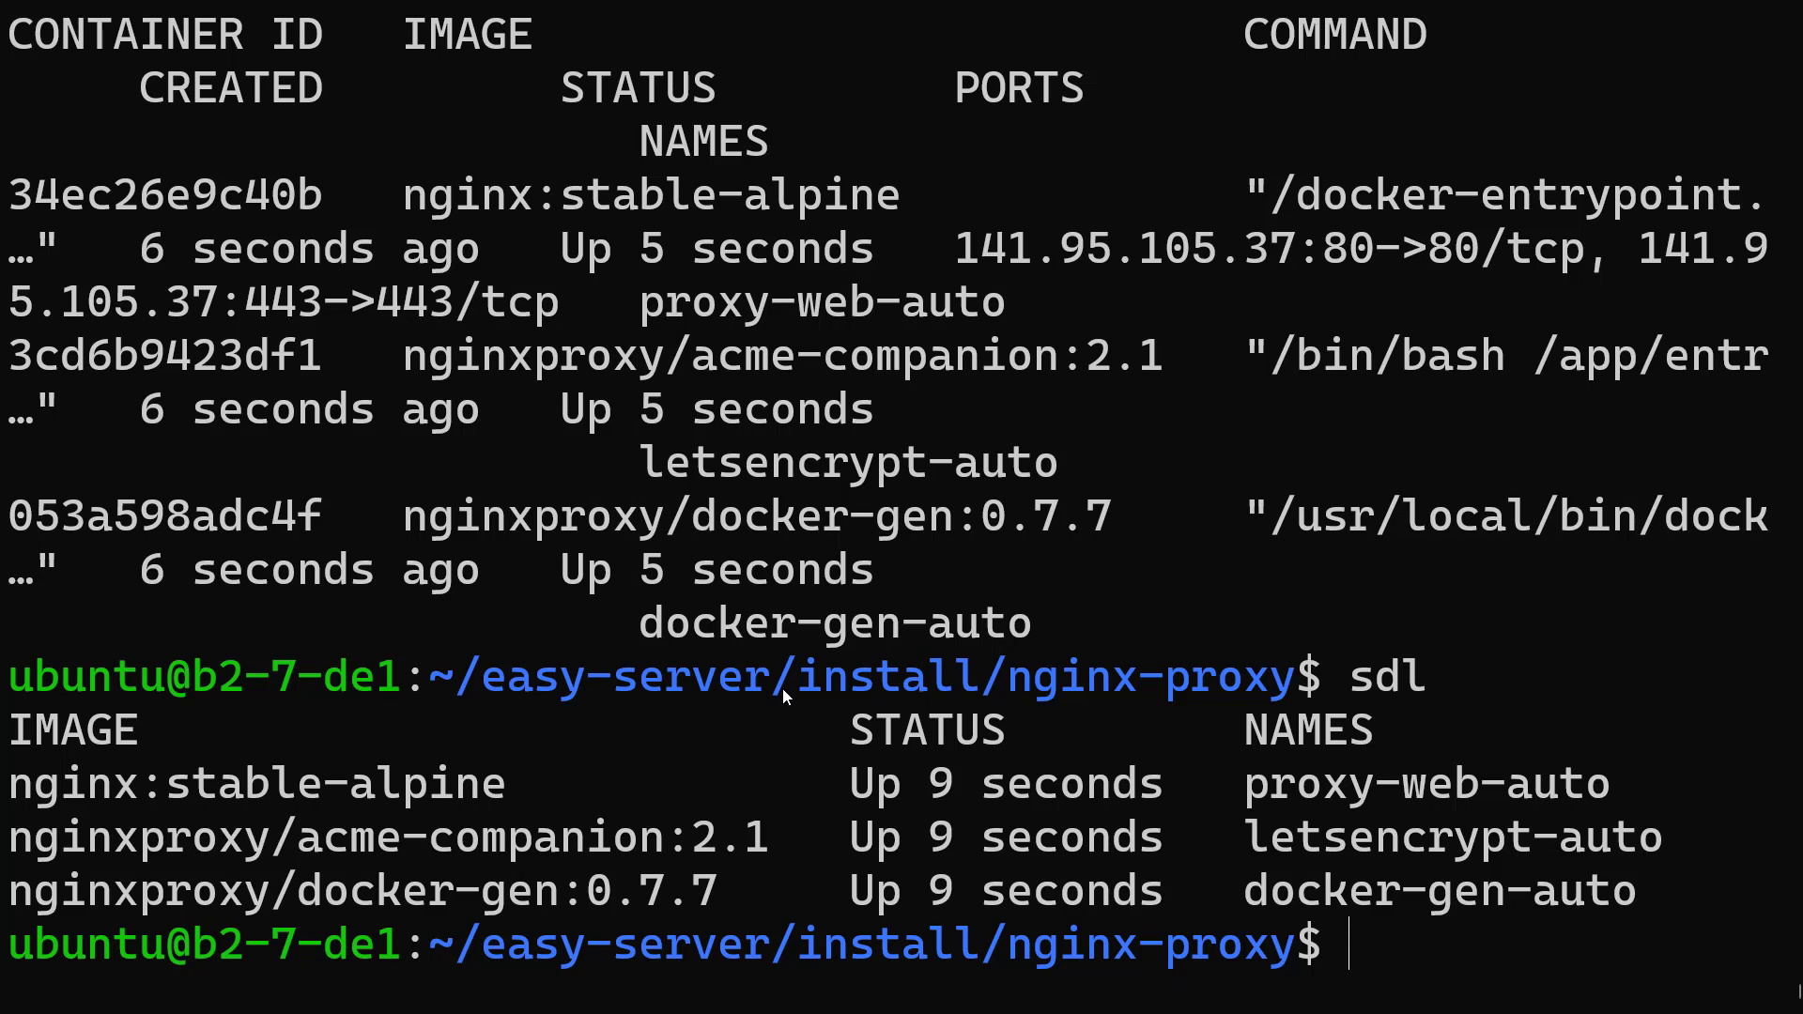
mouse_move(770, 671)
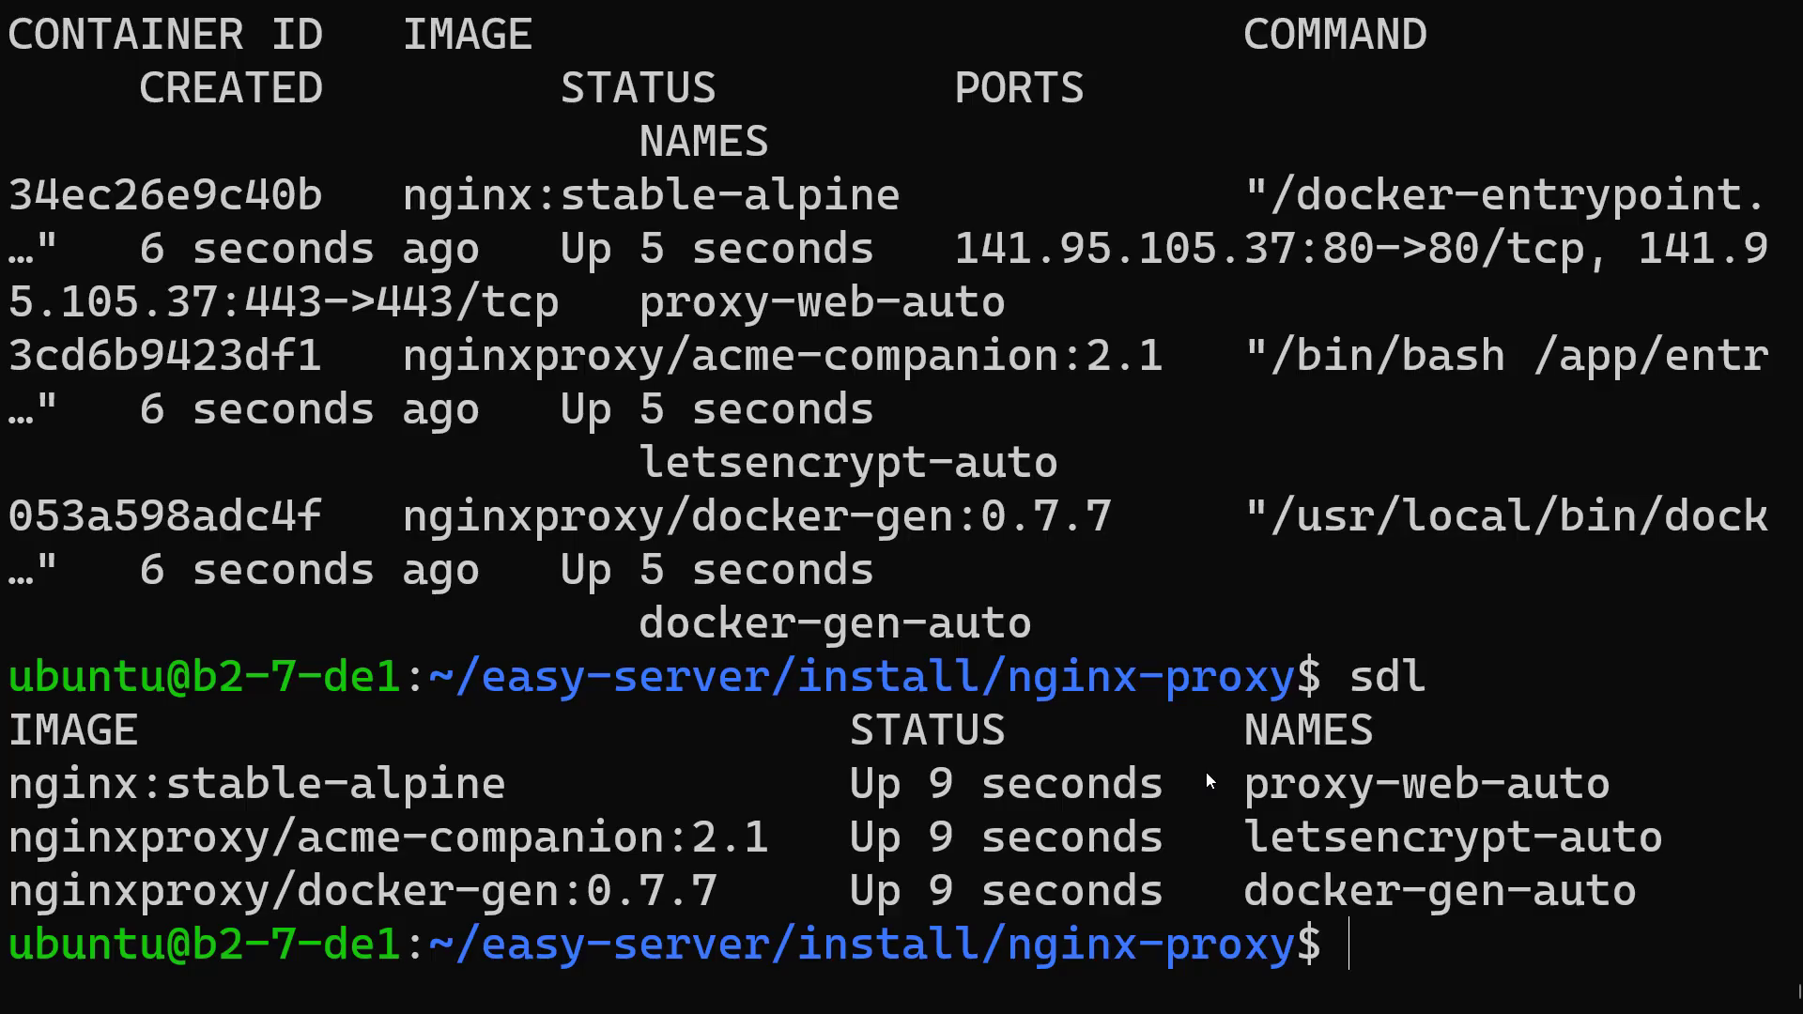
type("l")
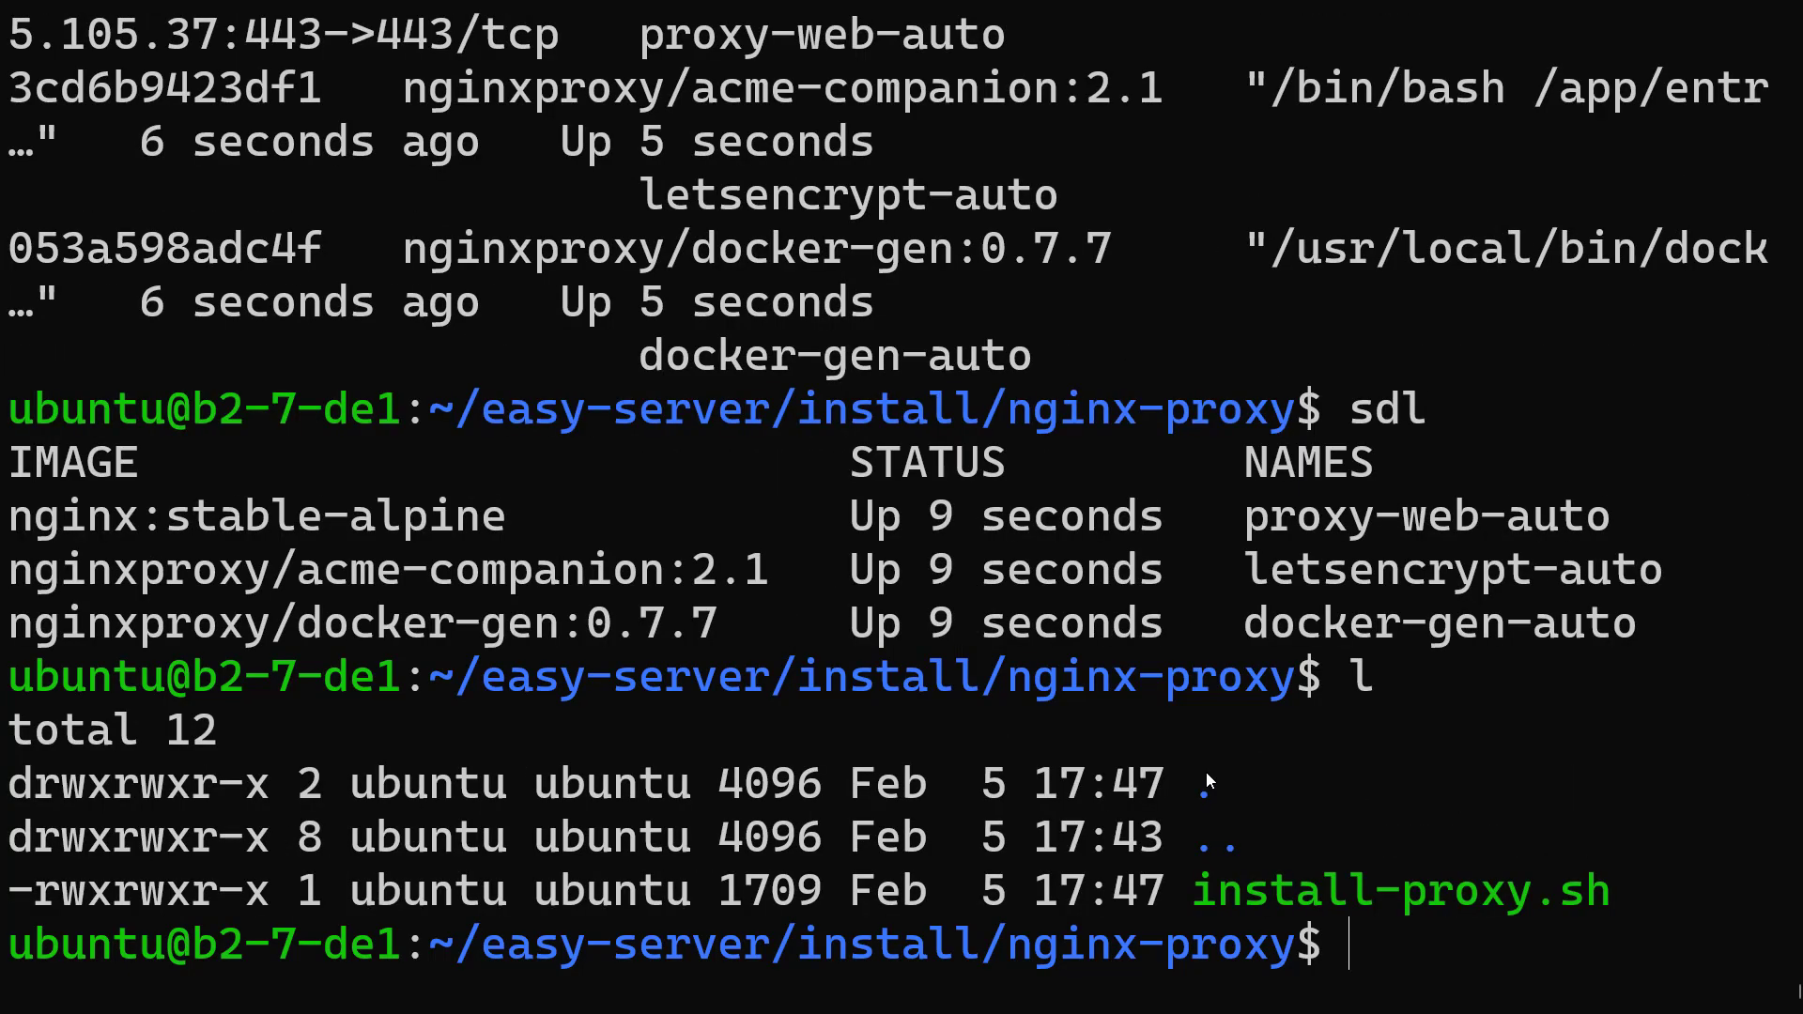
Move into ~/server/proxy
type("cd")
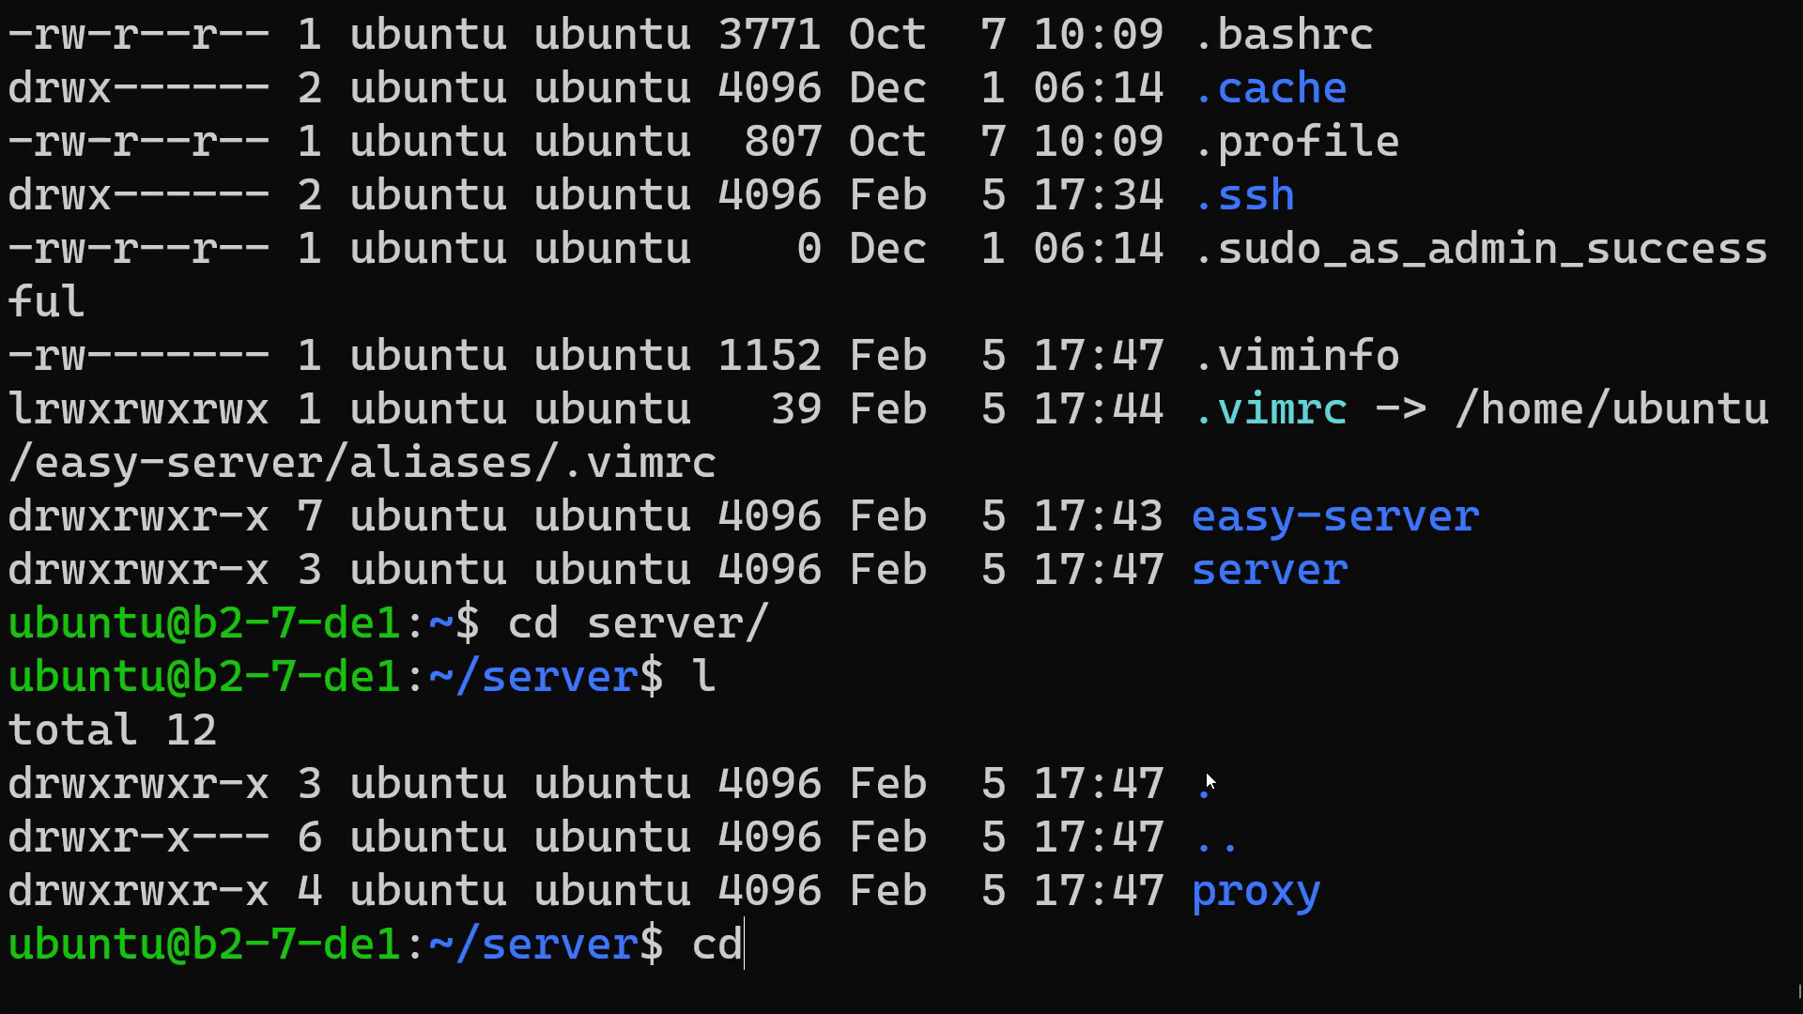
type("\" \"")
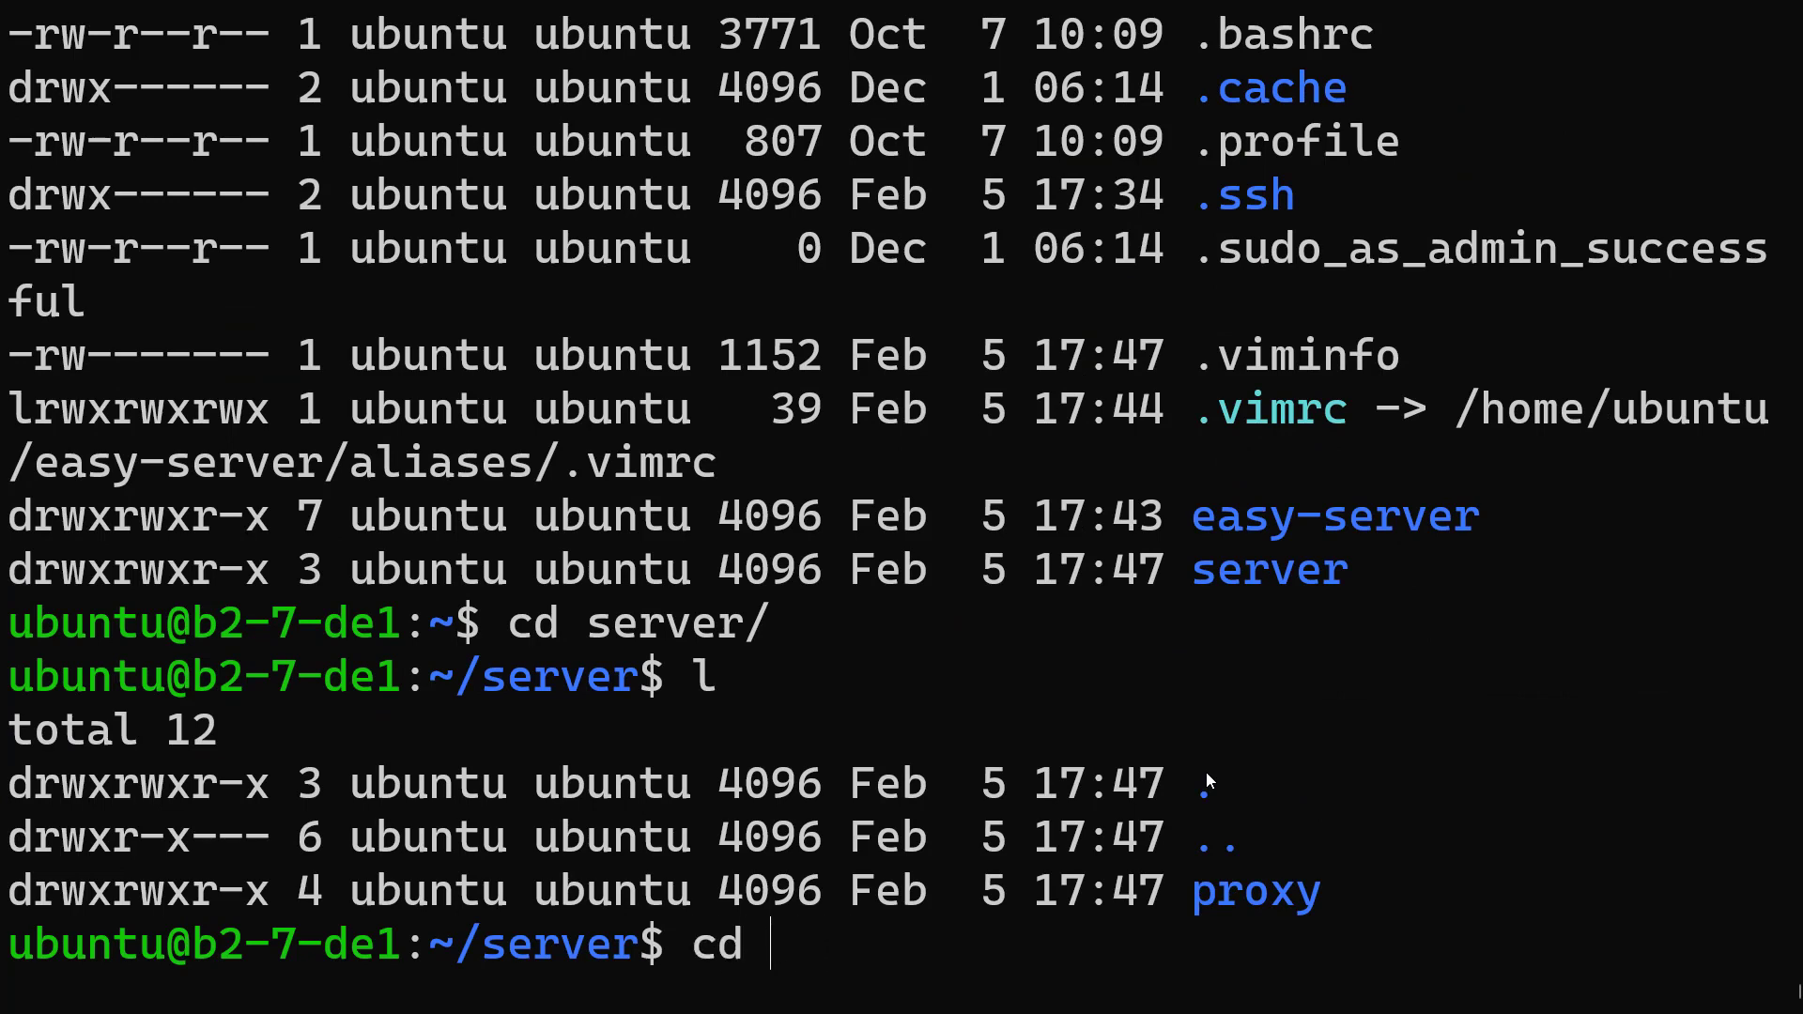
type("proxy/")
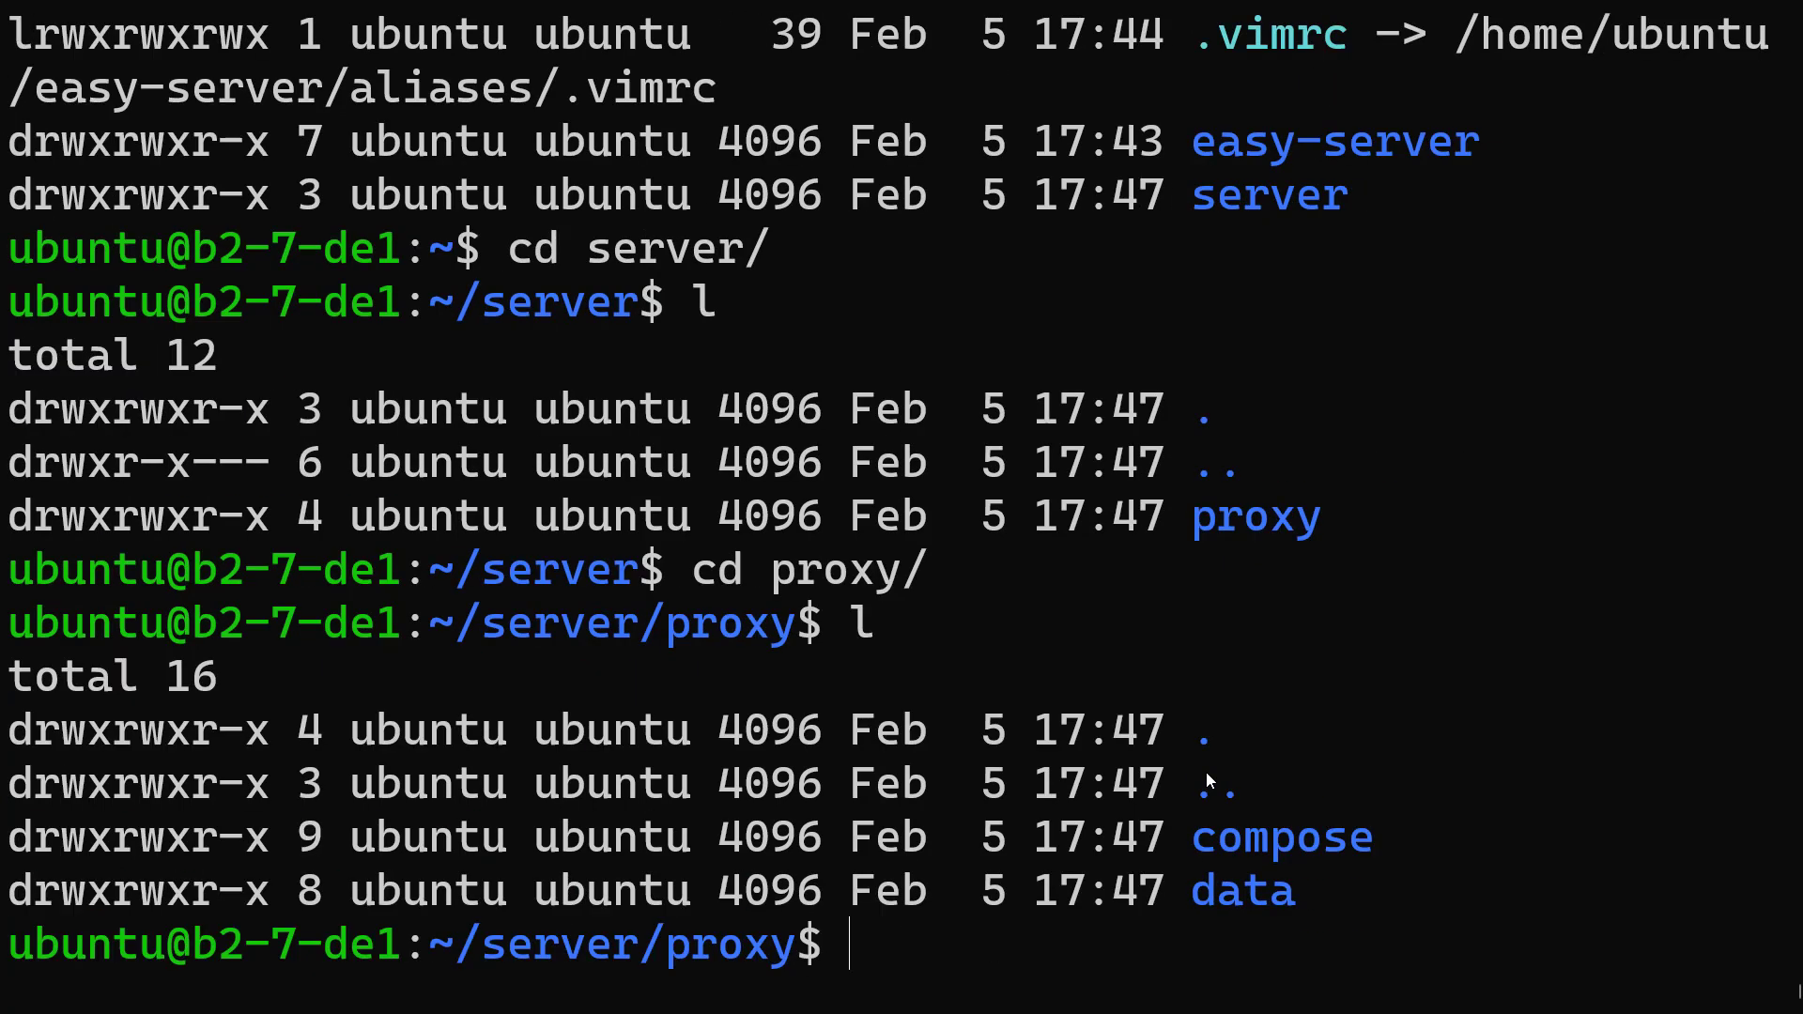
List the proxy's compose and data folders, then enter compose
type("l co")
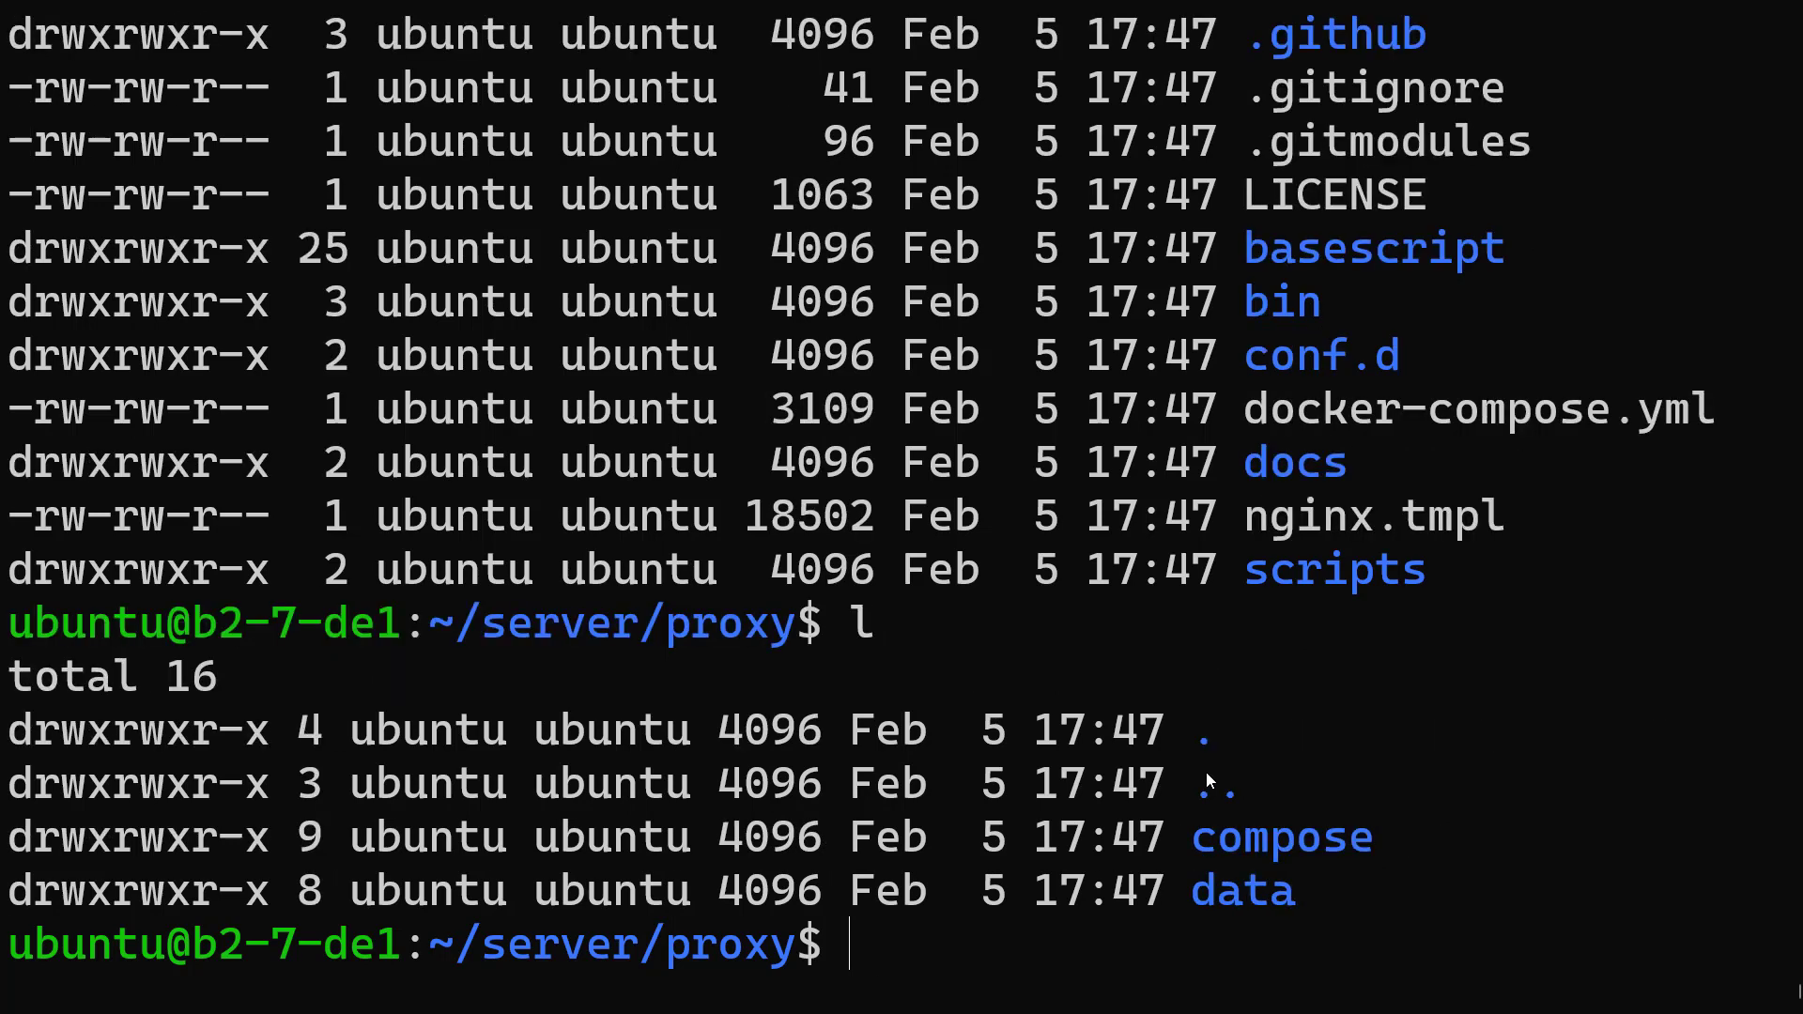
type("l data")
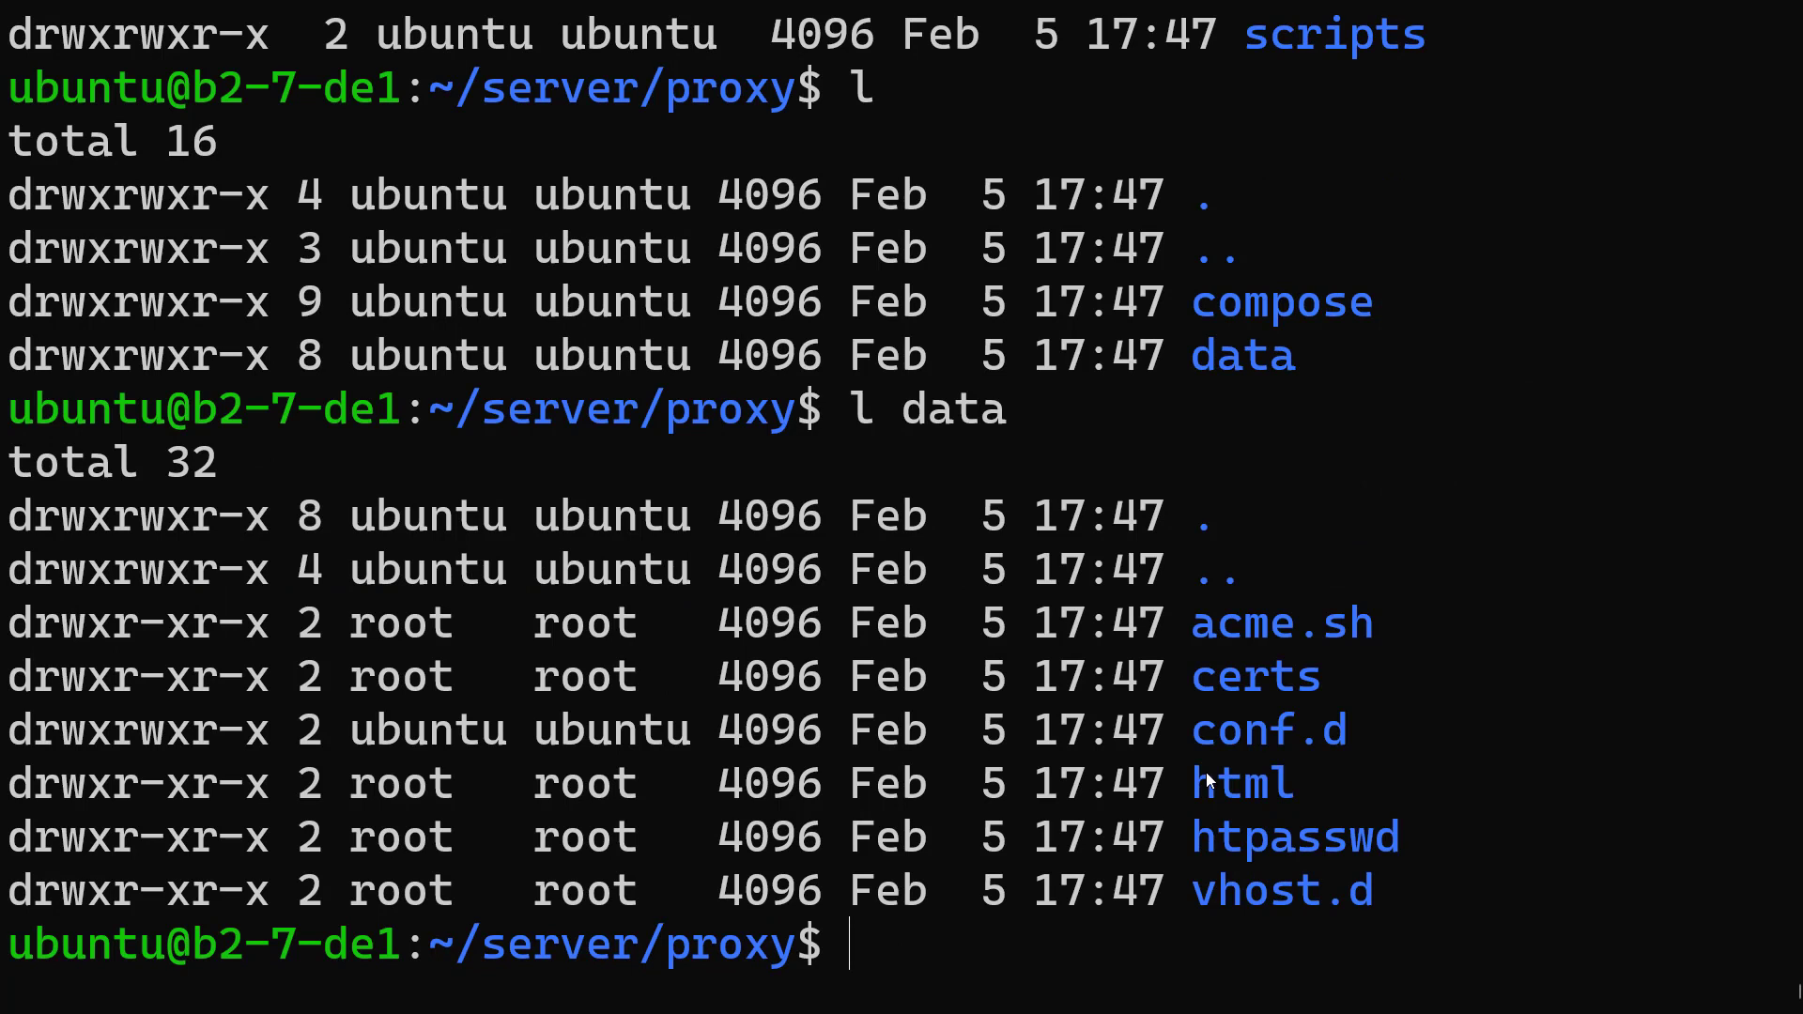
type("cd com")
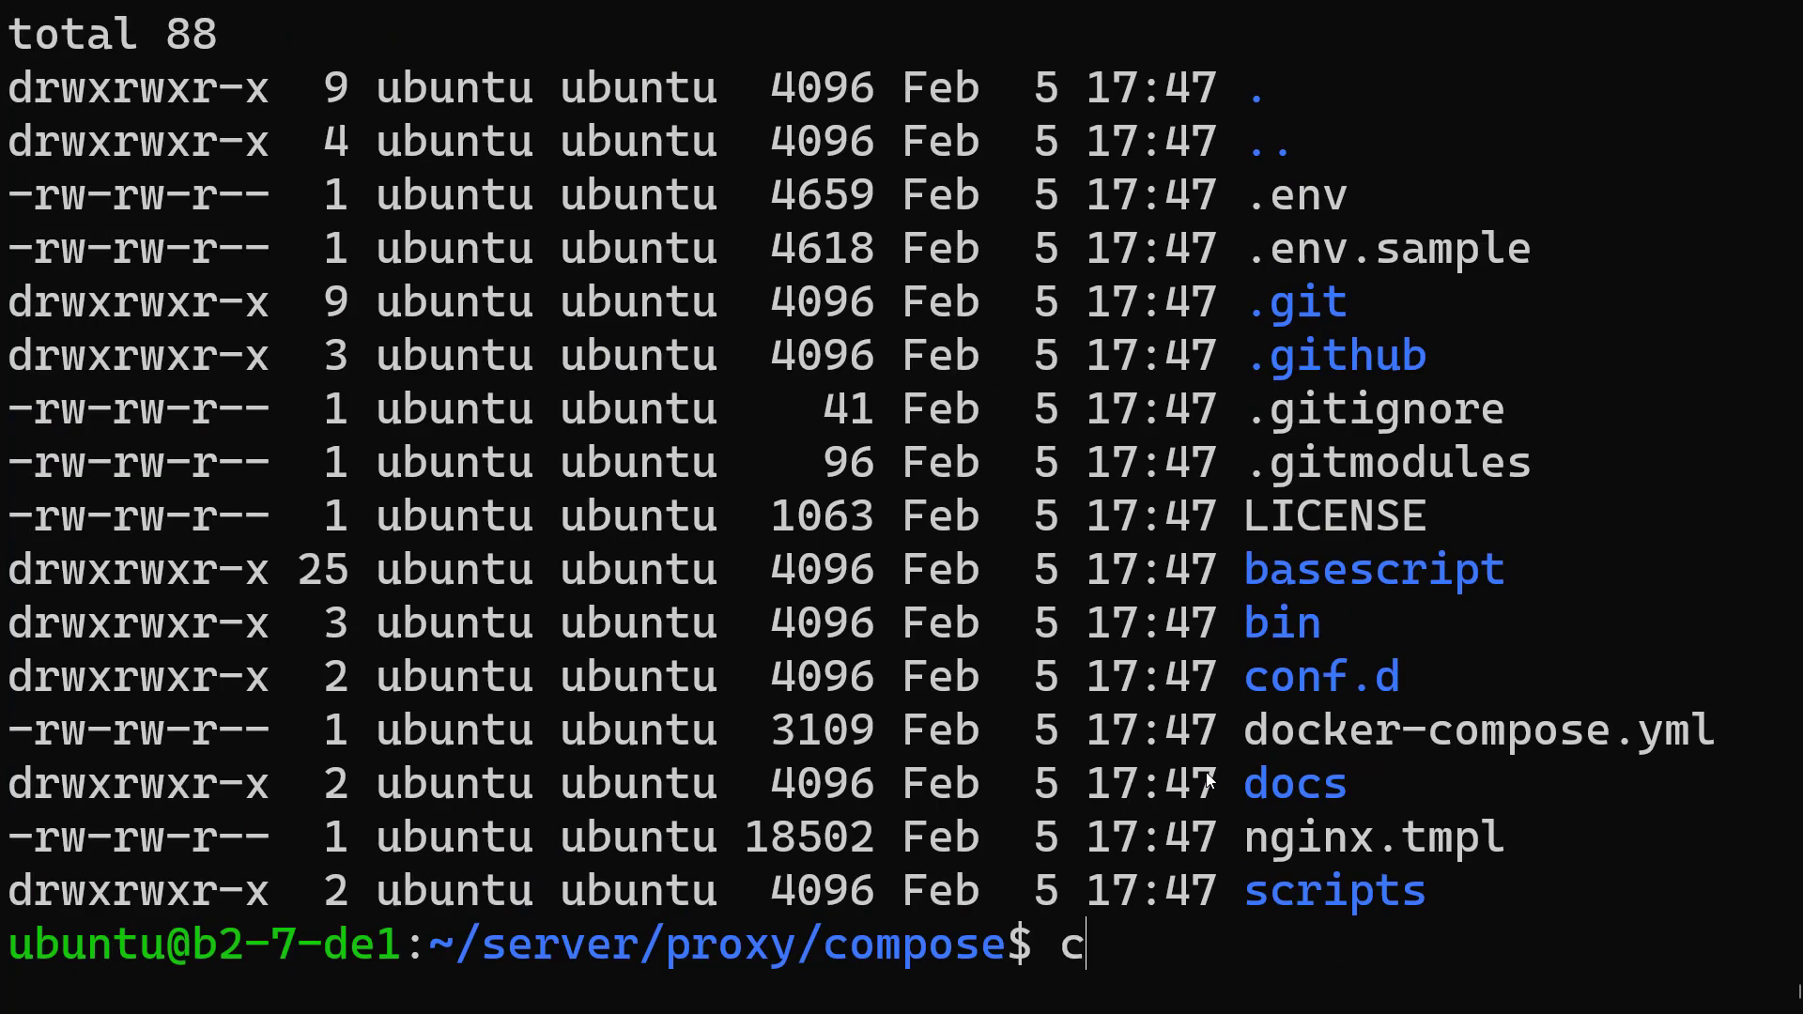
Enter compose/bin and run ./test.sh with no arguments to see its usage
type("d bin/")
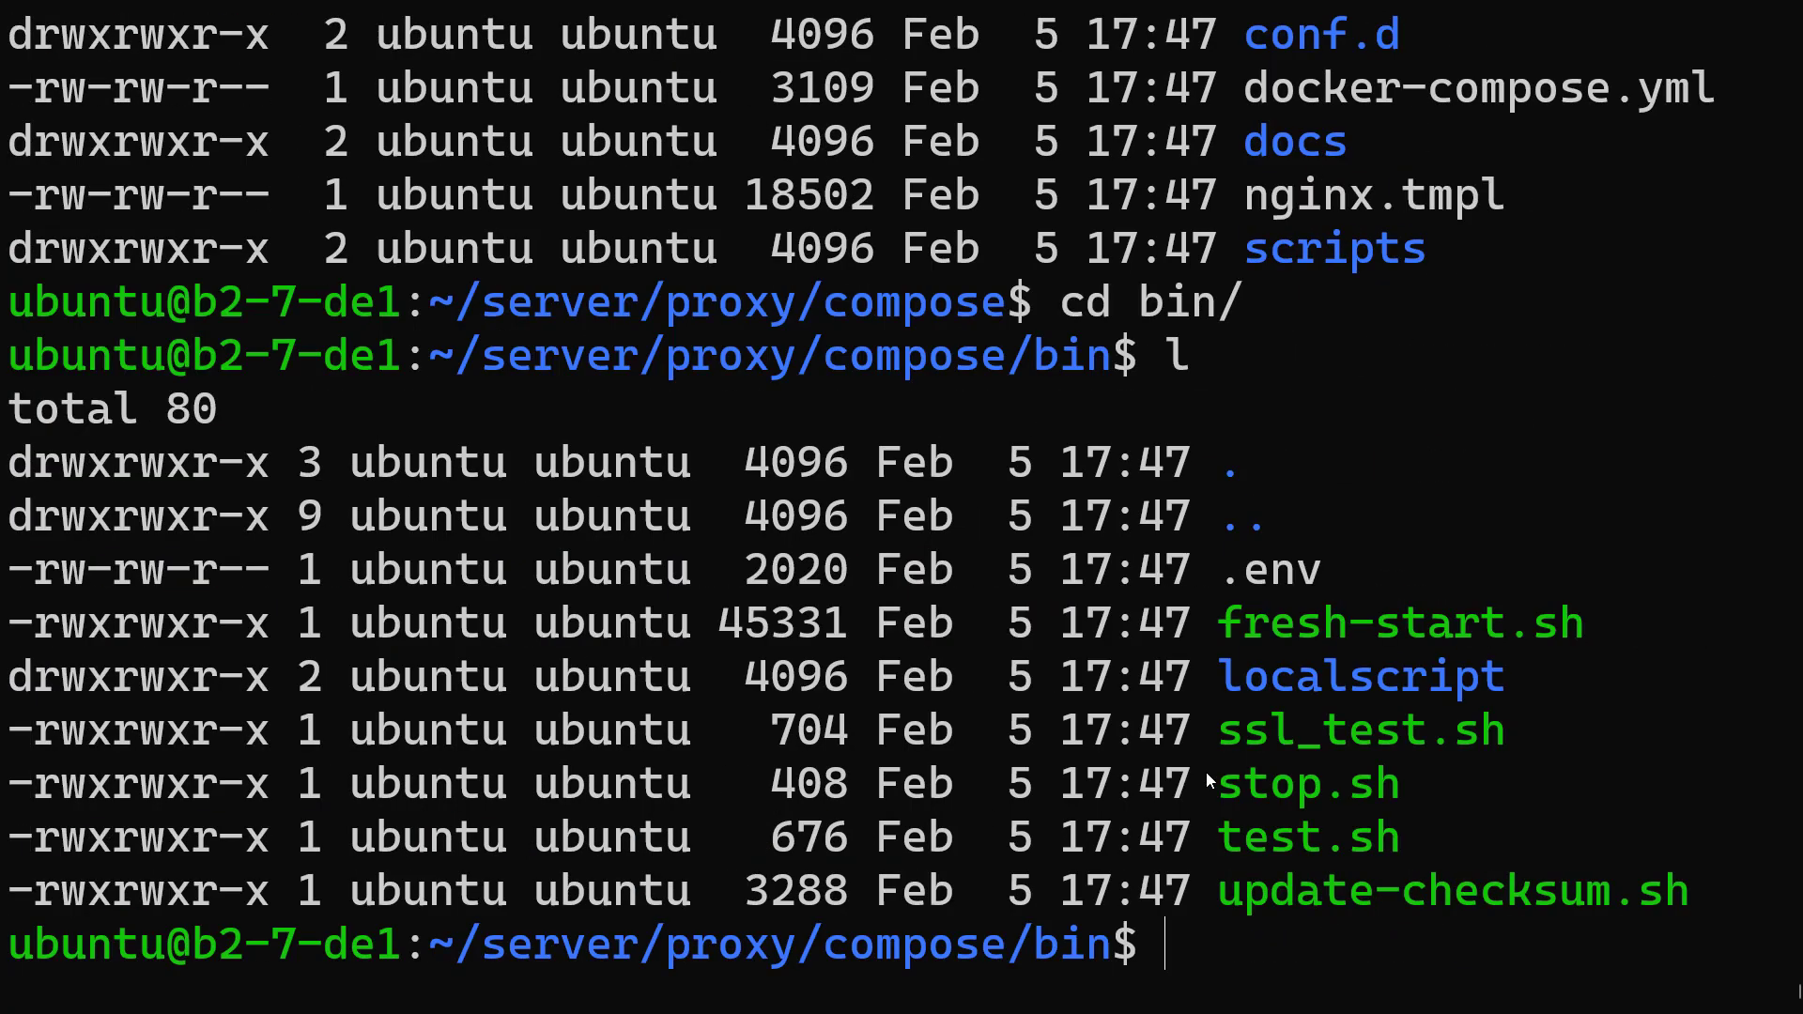
type("./test.sh")
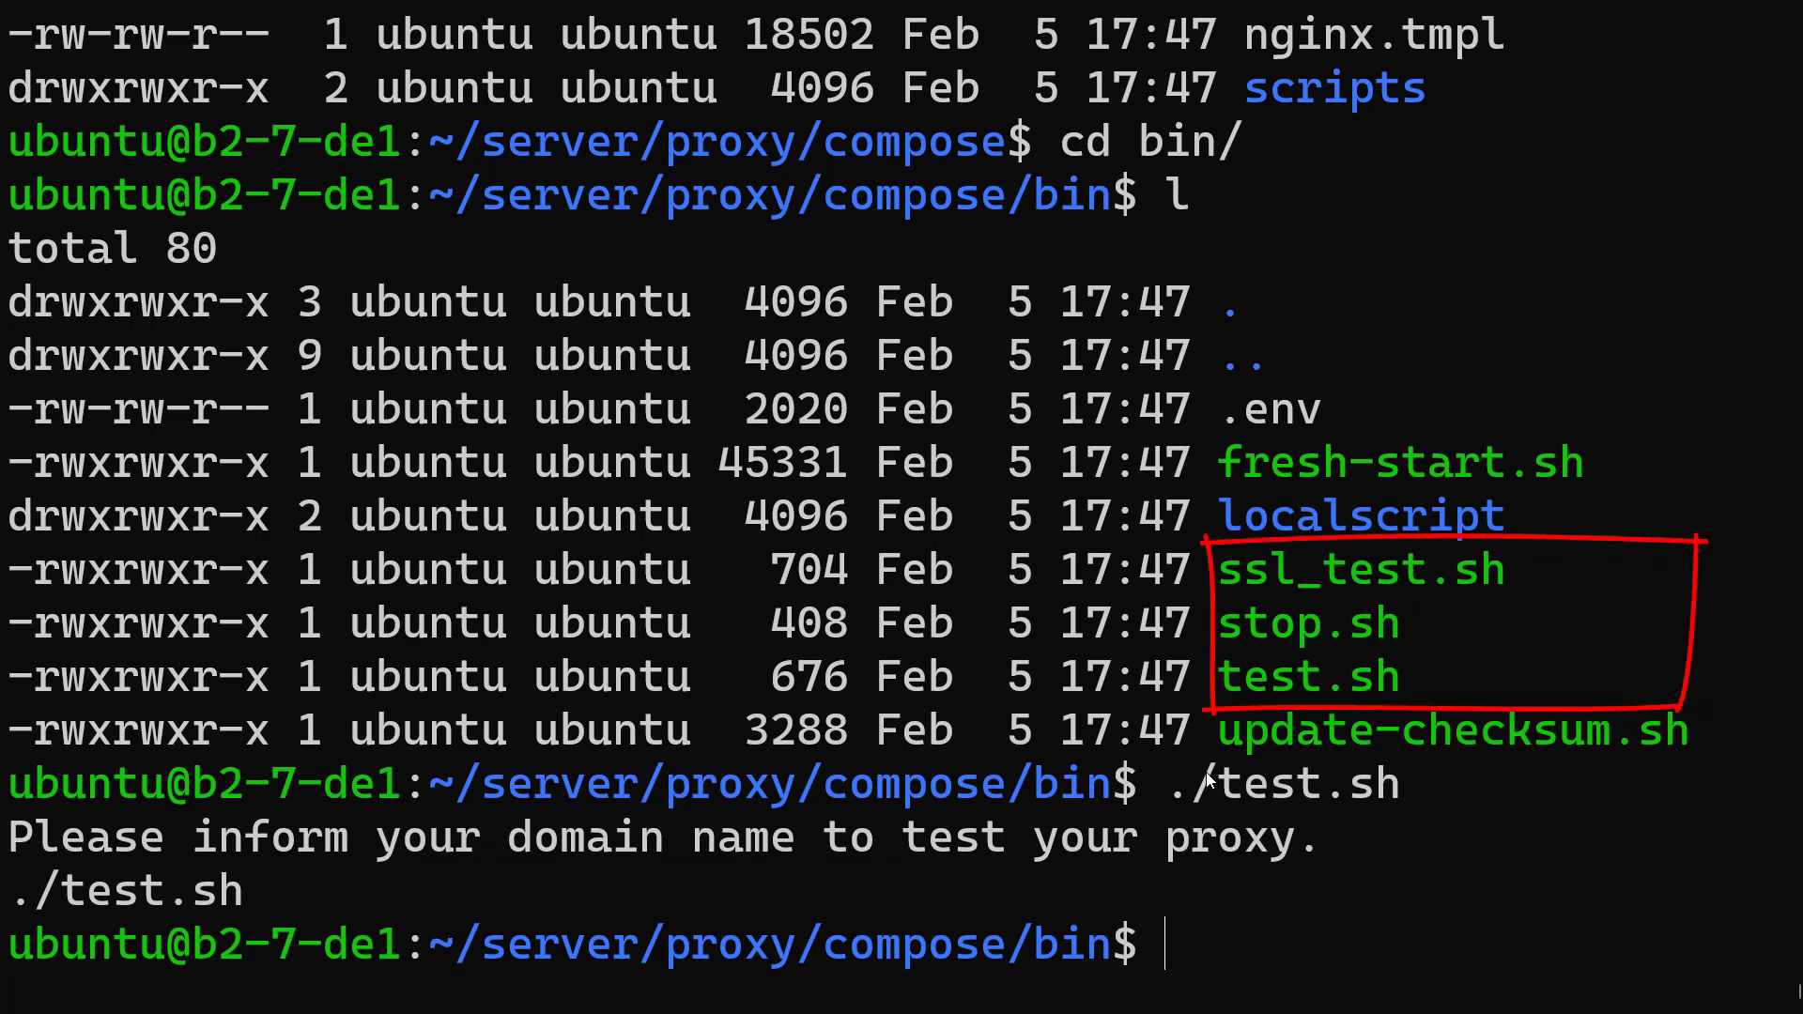
Run ./test.sh test.budhi.com.br to start the plain test site container
type("./test.sh")
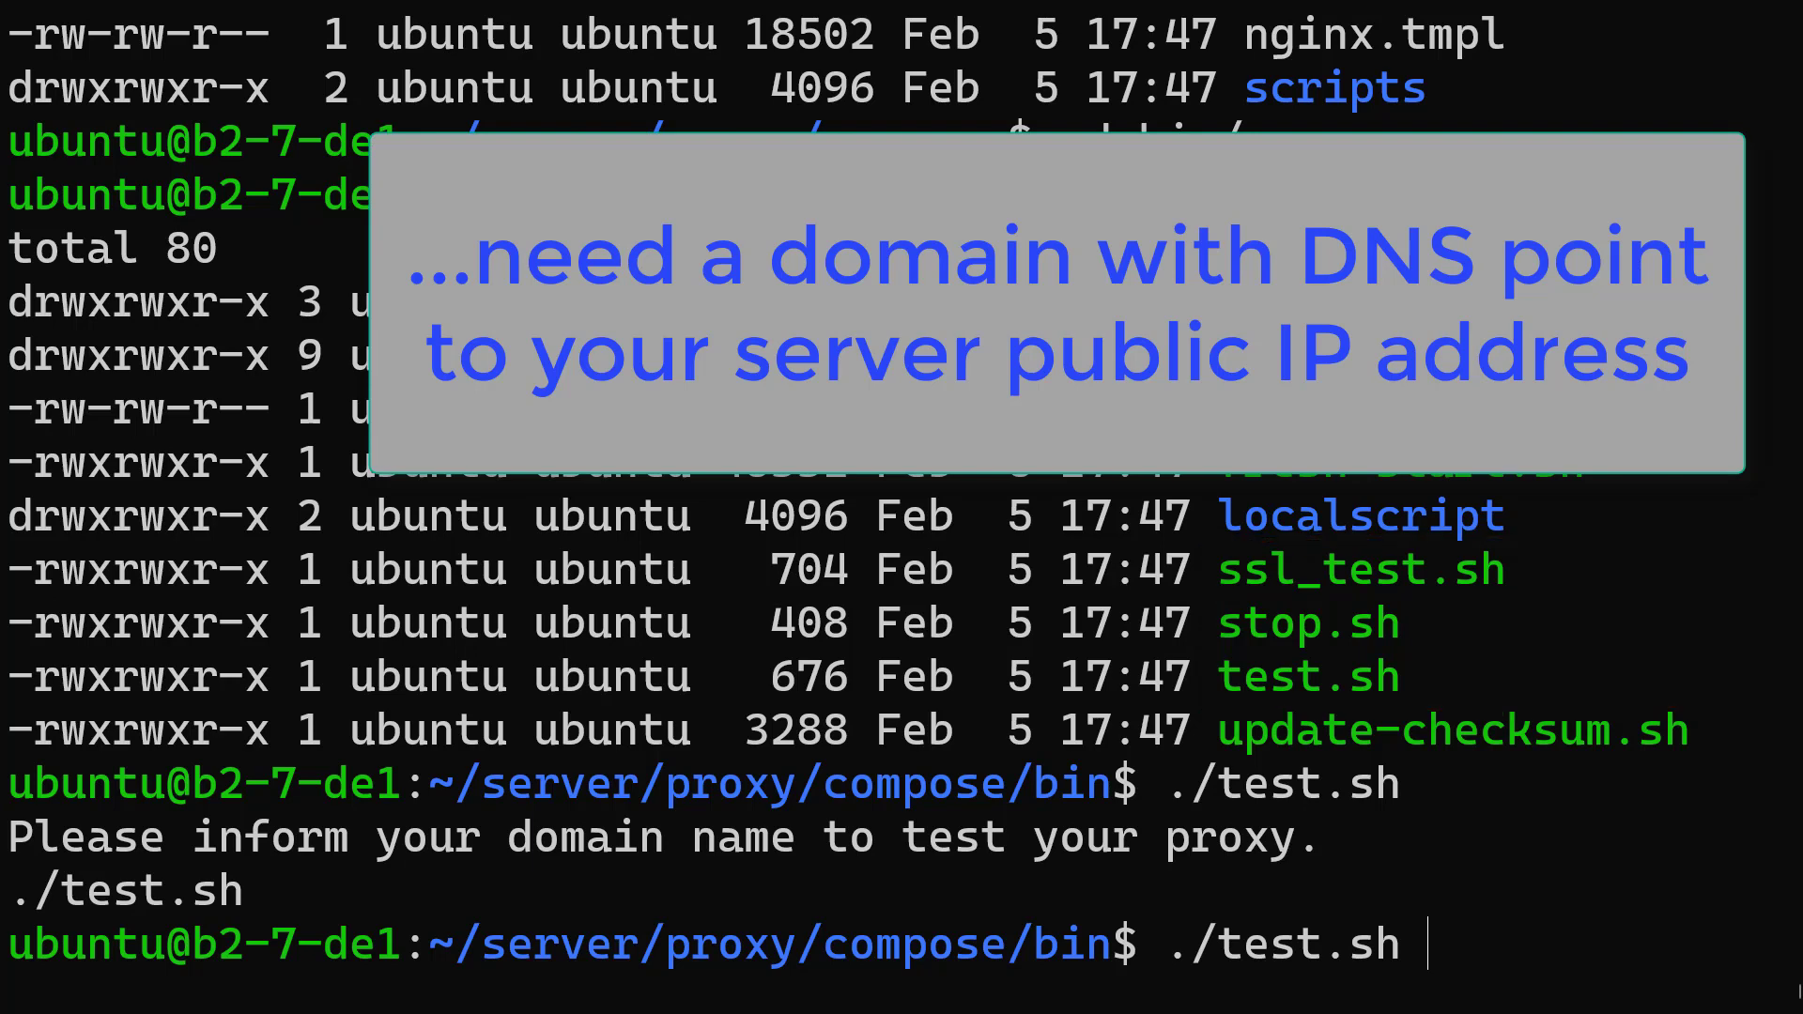
type("test.bud")
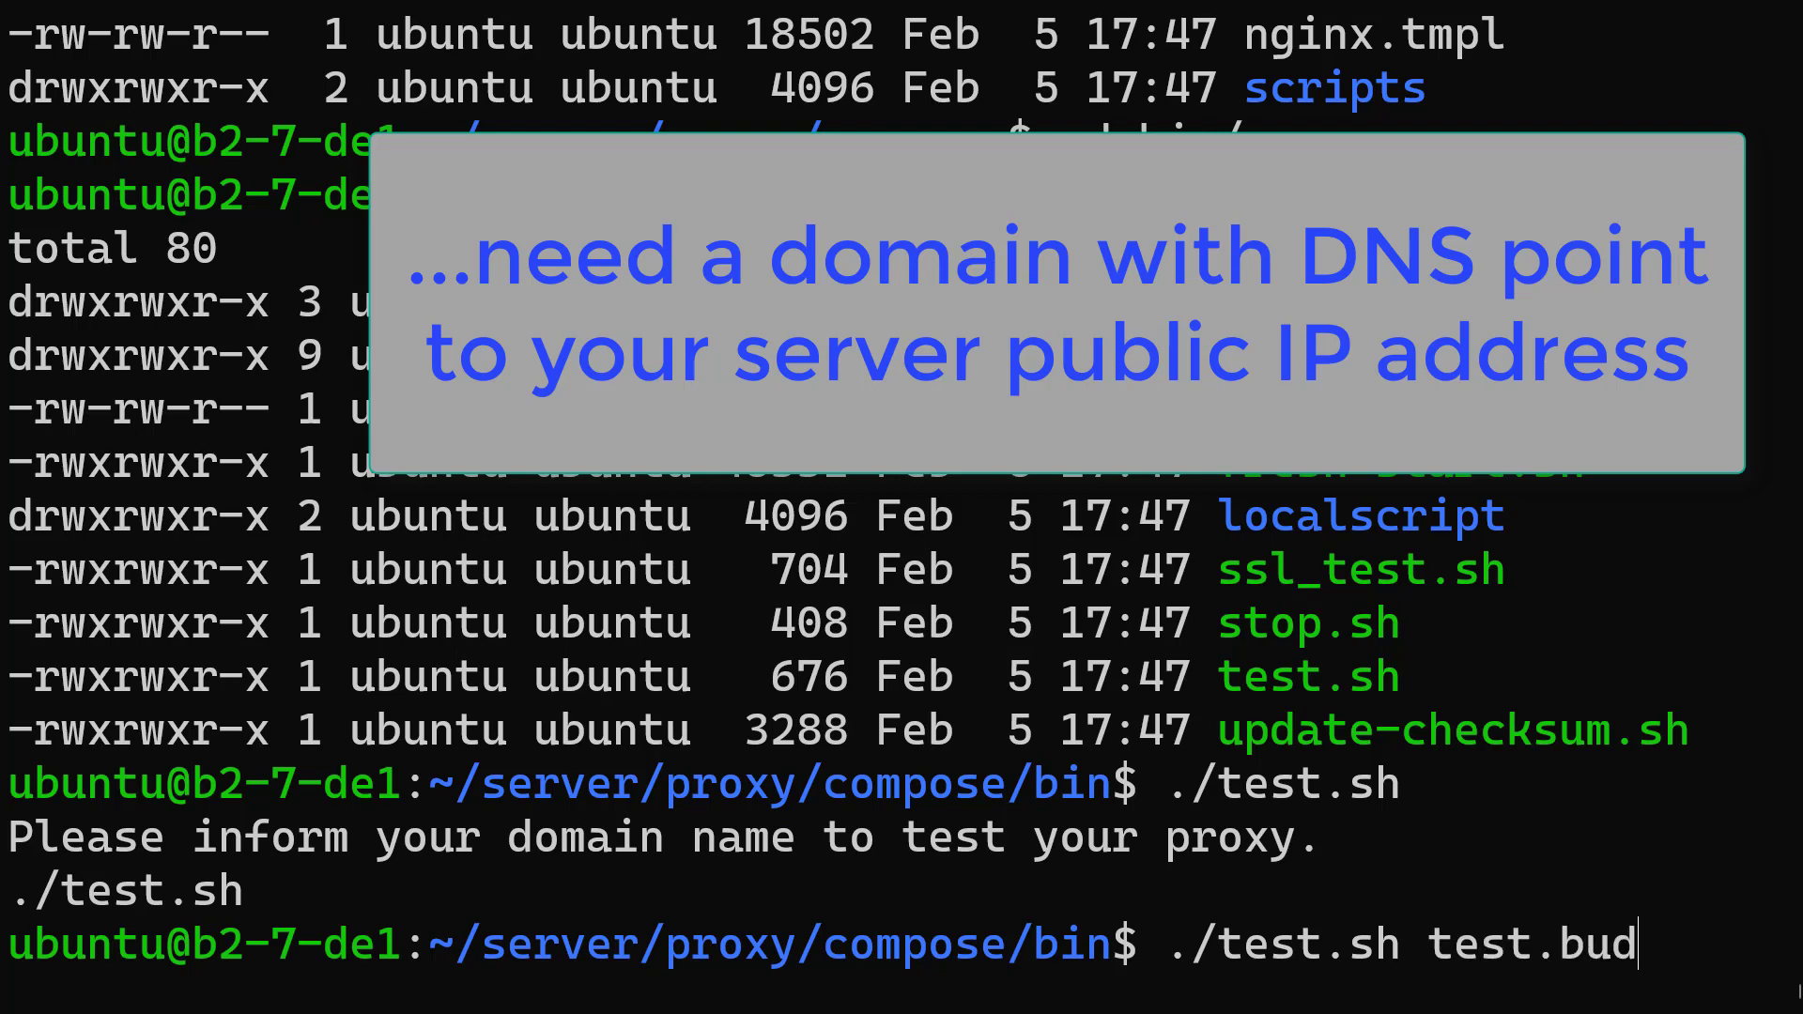
type("hi")
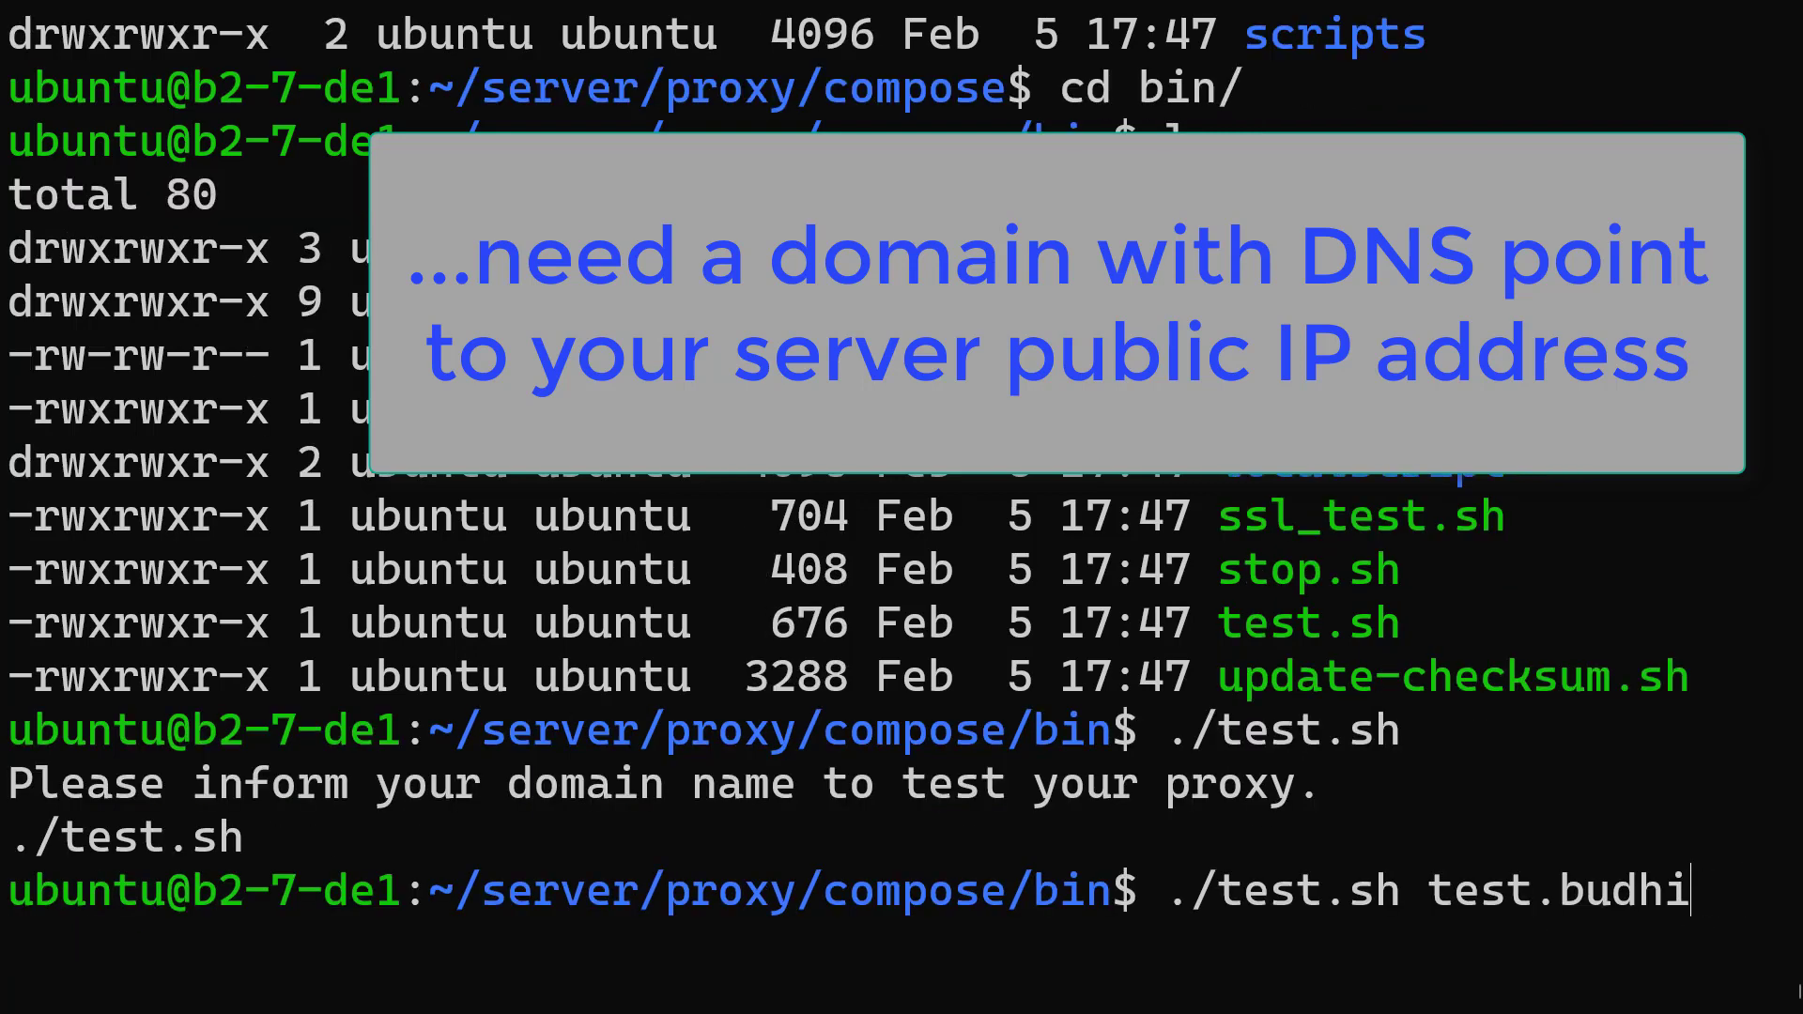
type(".com.br")
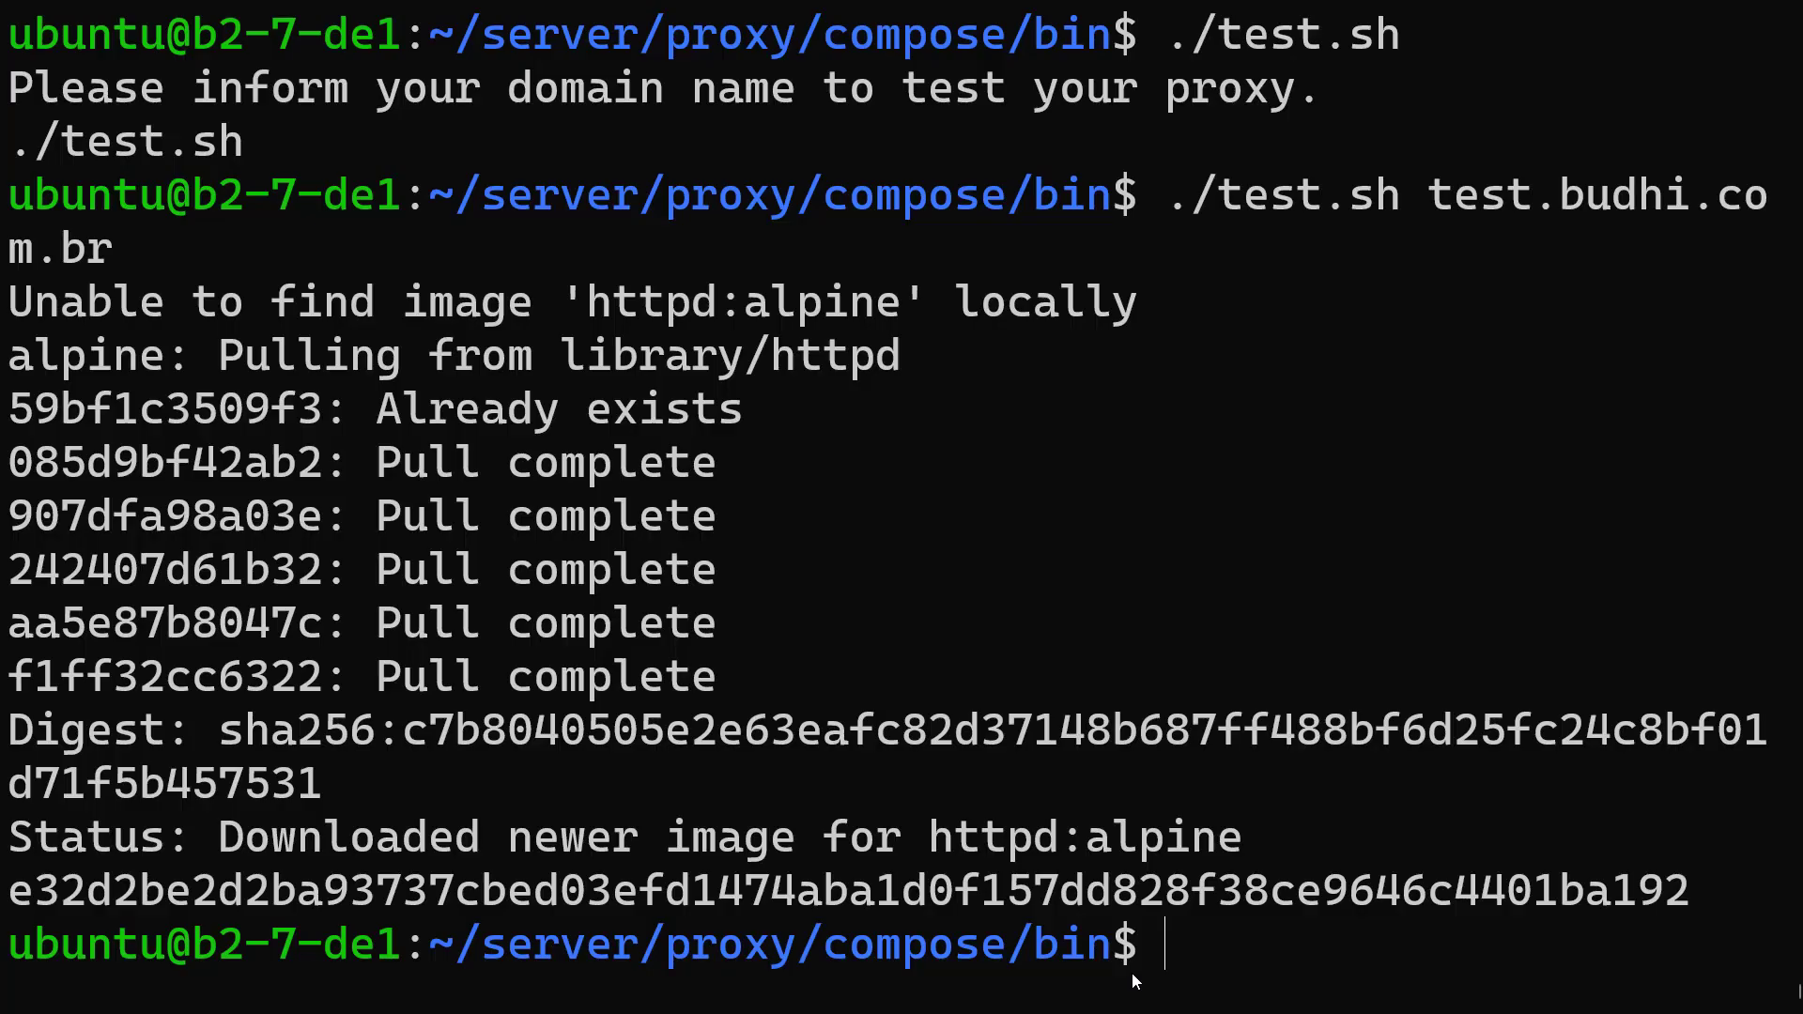
Confirm test-web runs beside the proxy containers with dl and sdl, then remove it with stop.sh
type("dl")
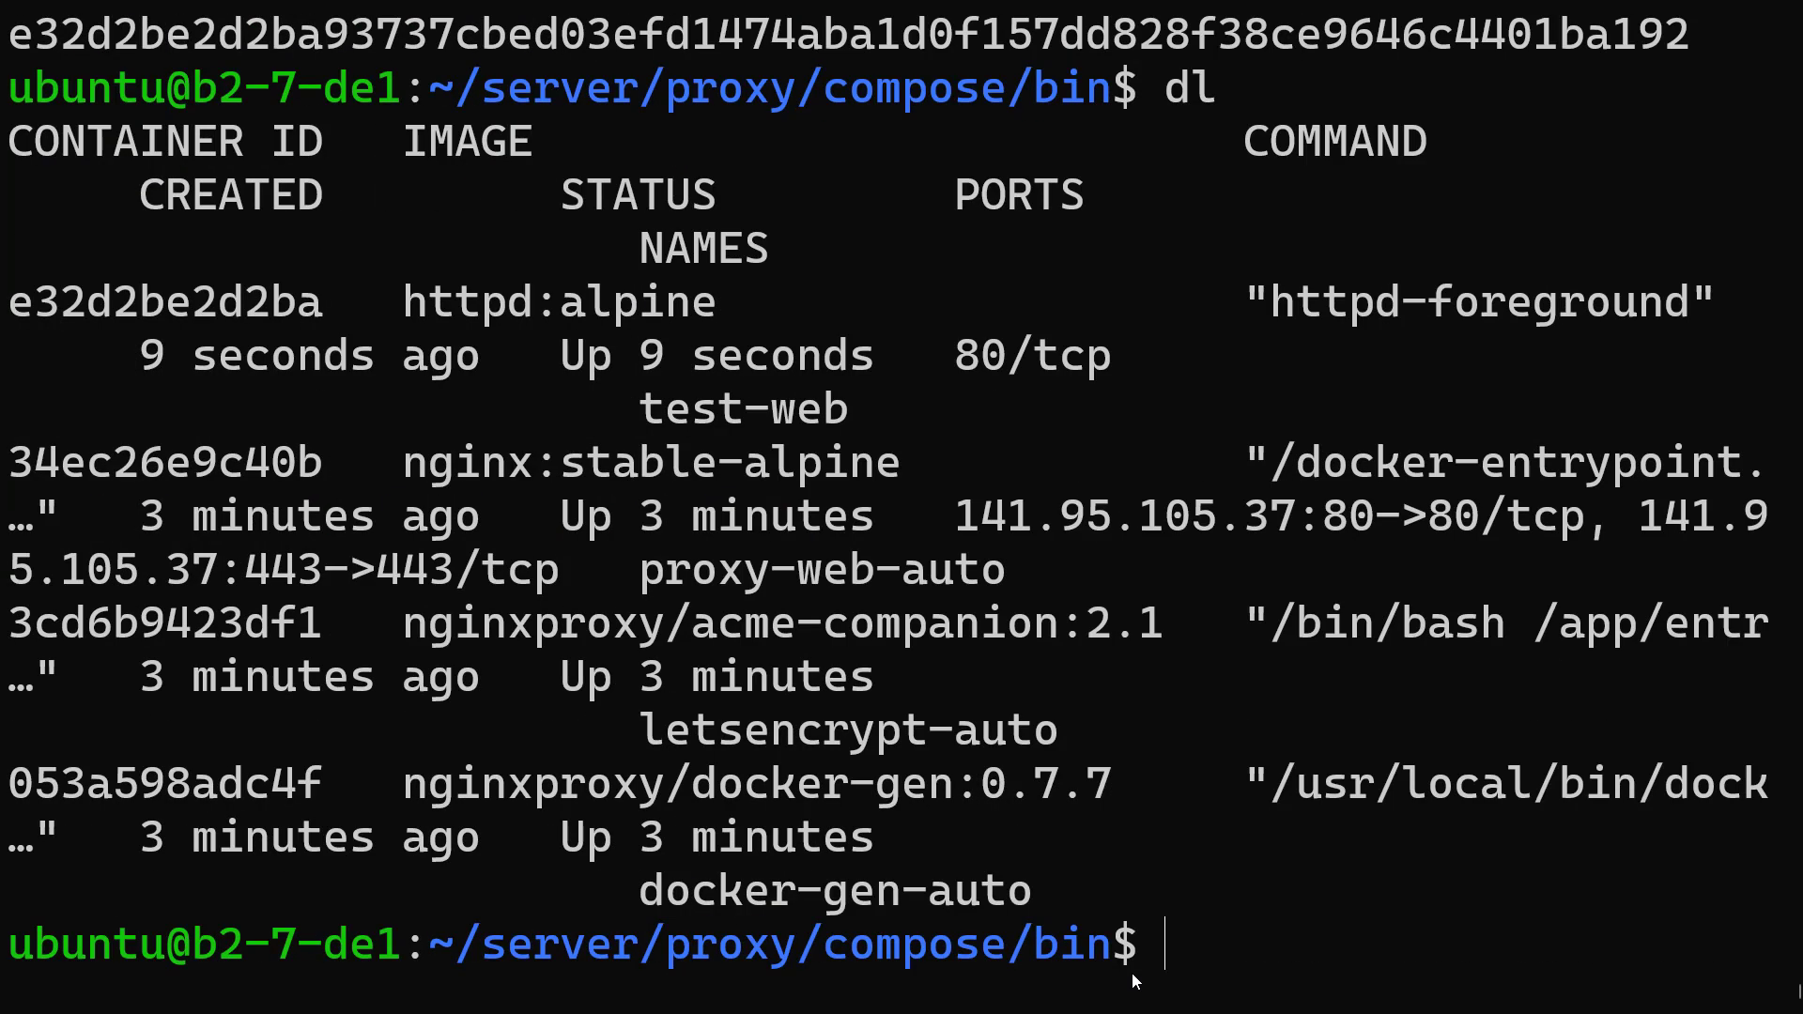
type("sdl")
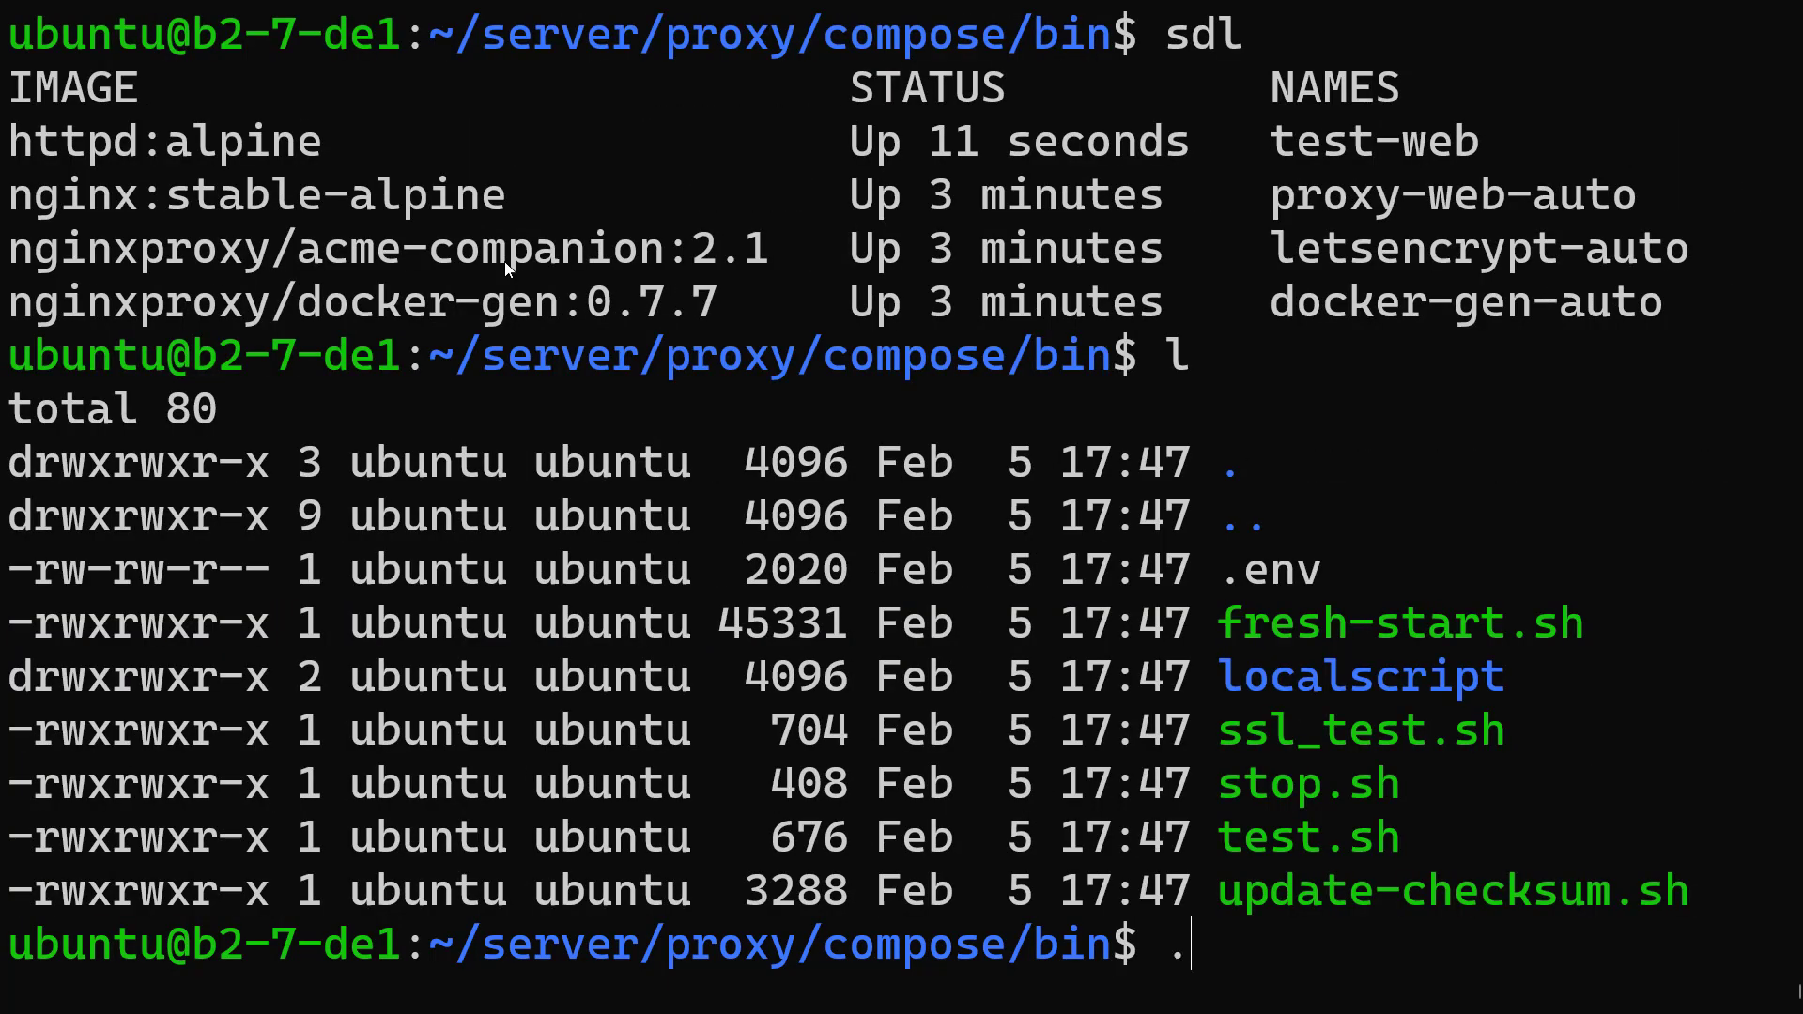
type("stop.sh")
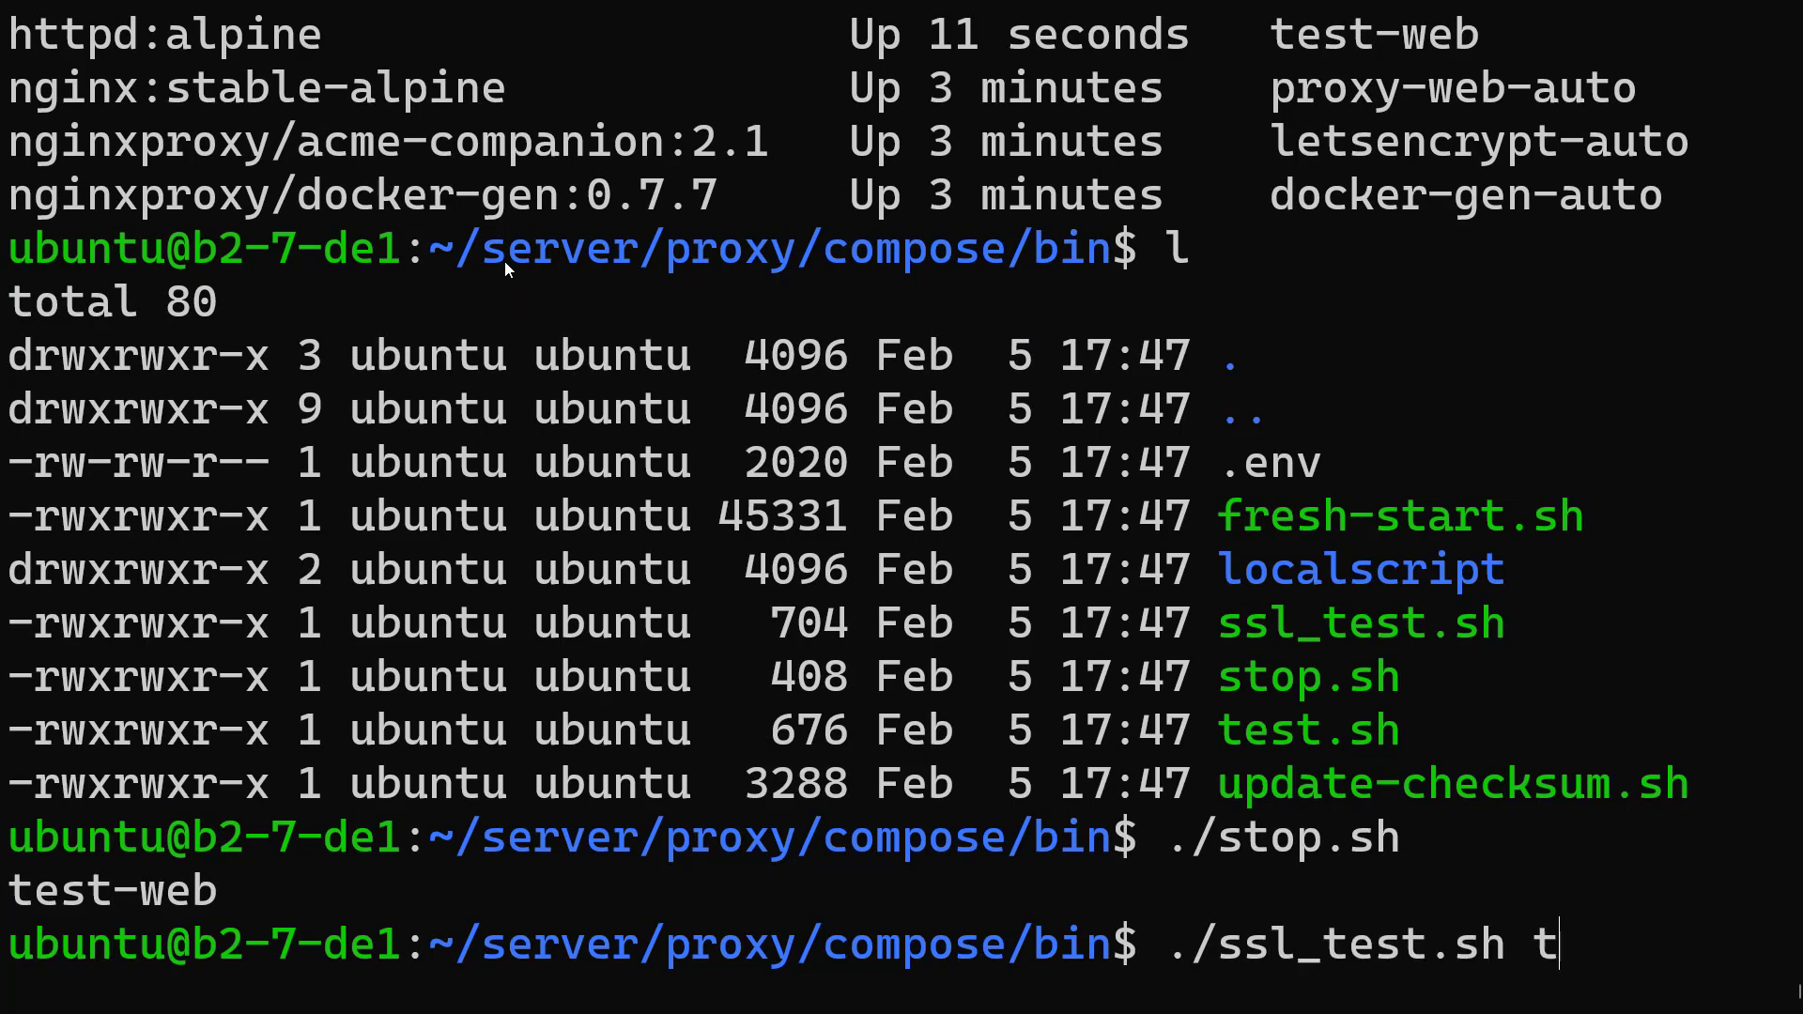
Run ./ssl_test.sh test.budhi.com.br, correcting a mistyped domain letter
type("est.budhyi.com.br")
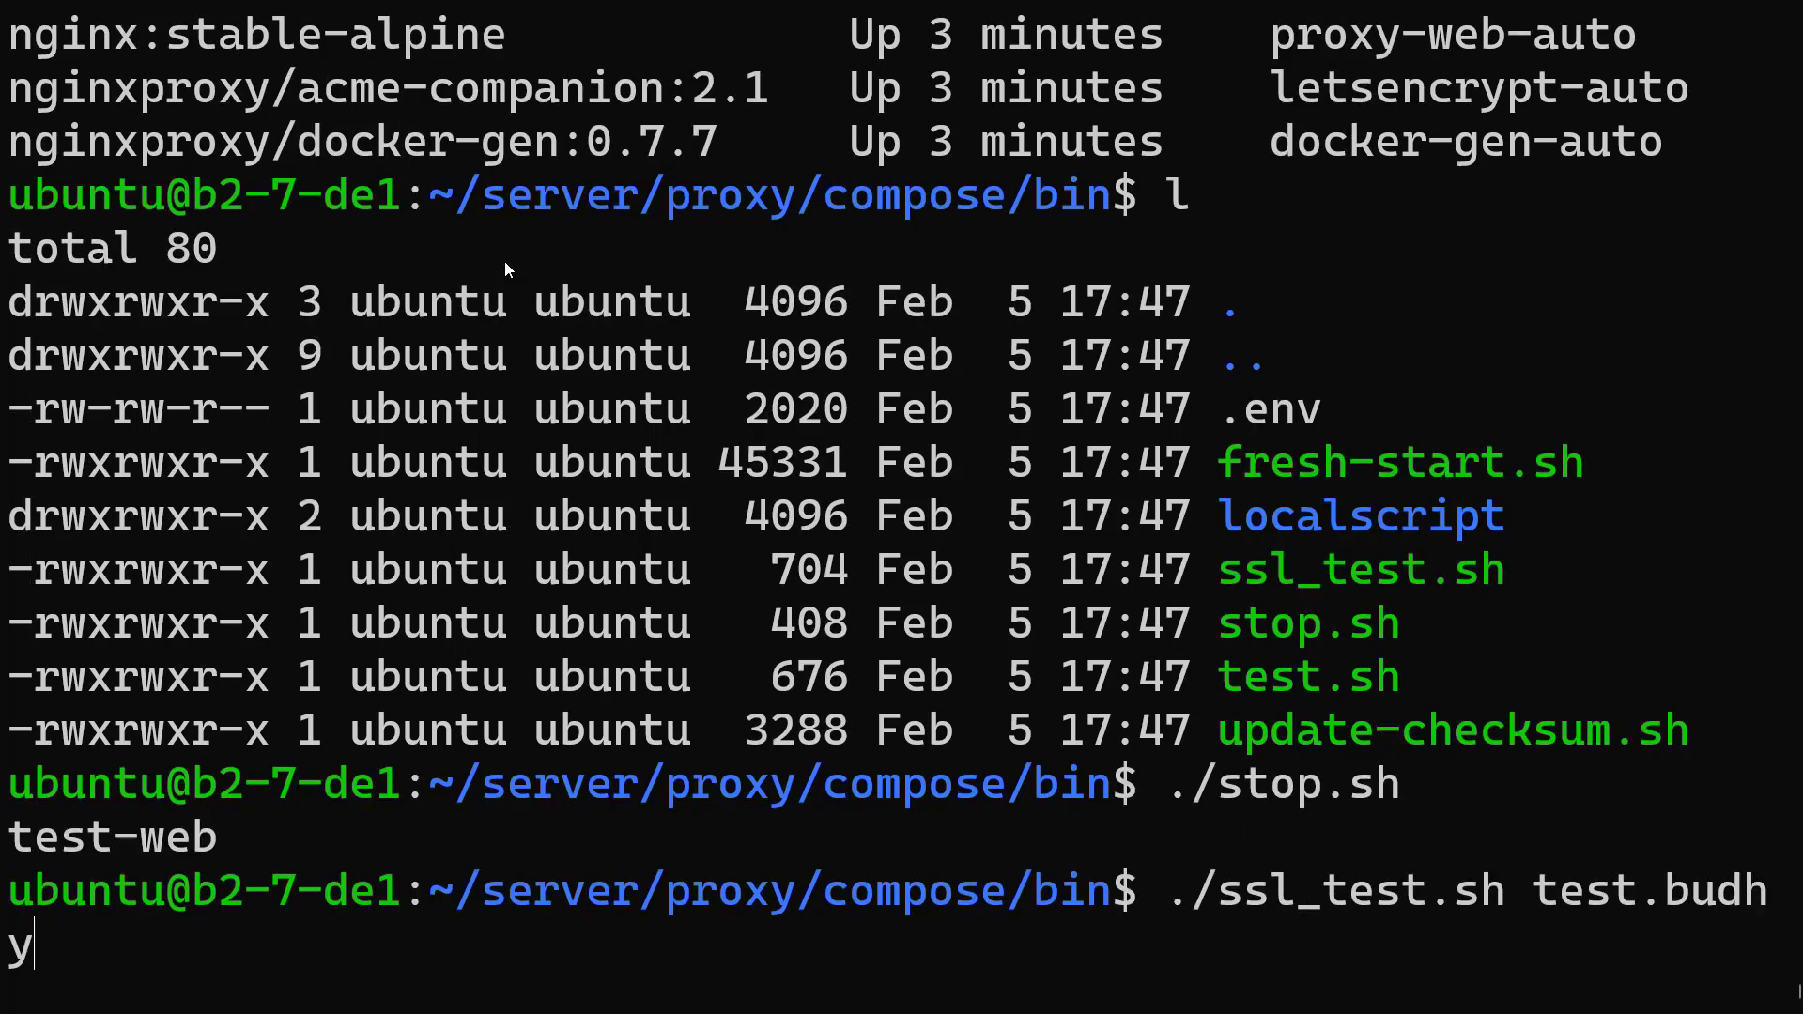
key("Backspace")
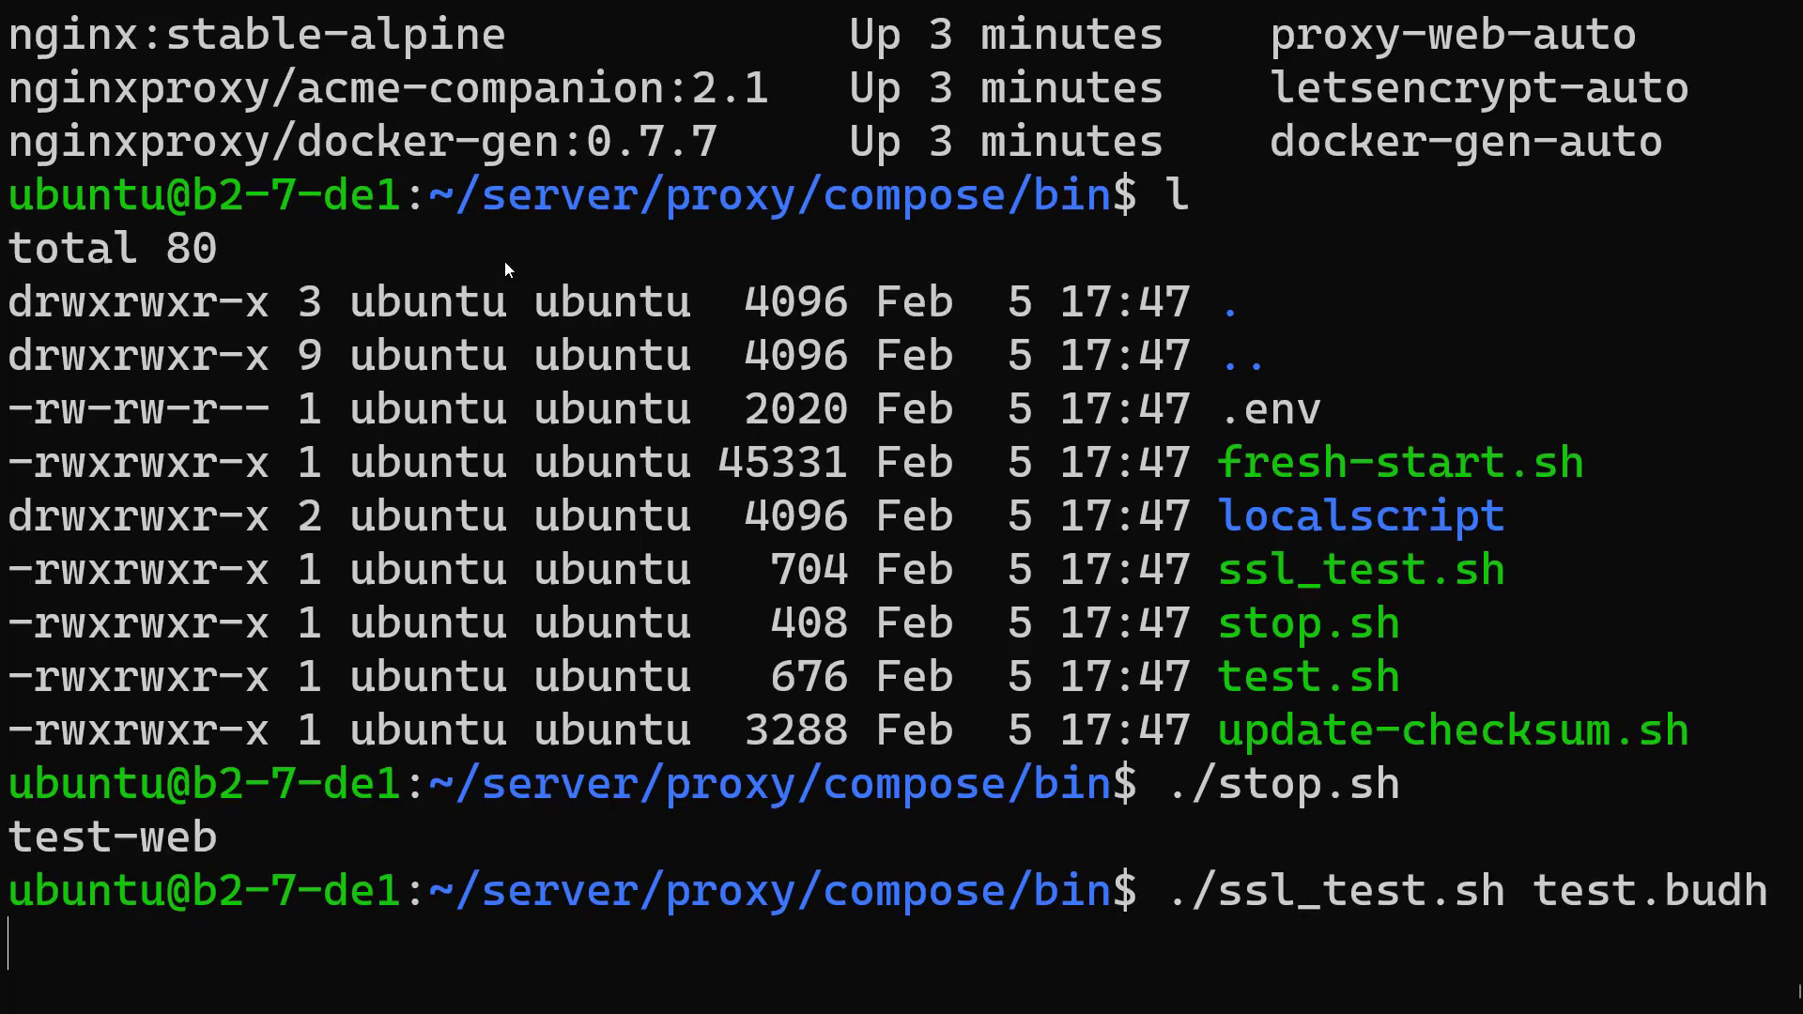
type("i.com.br")
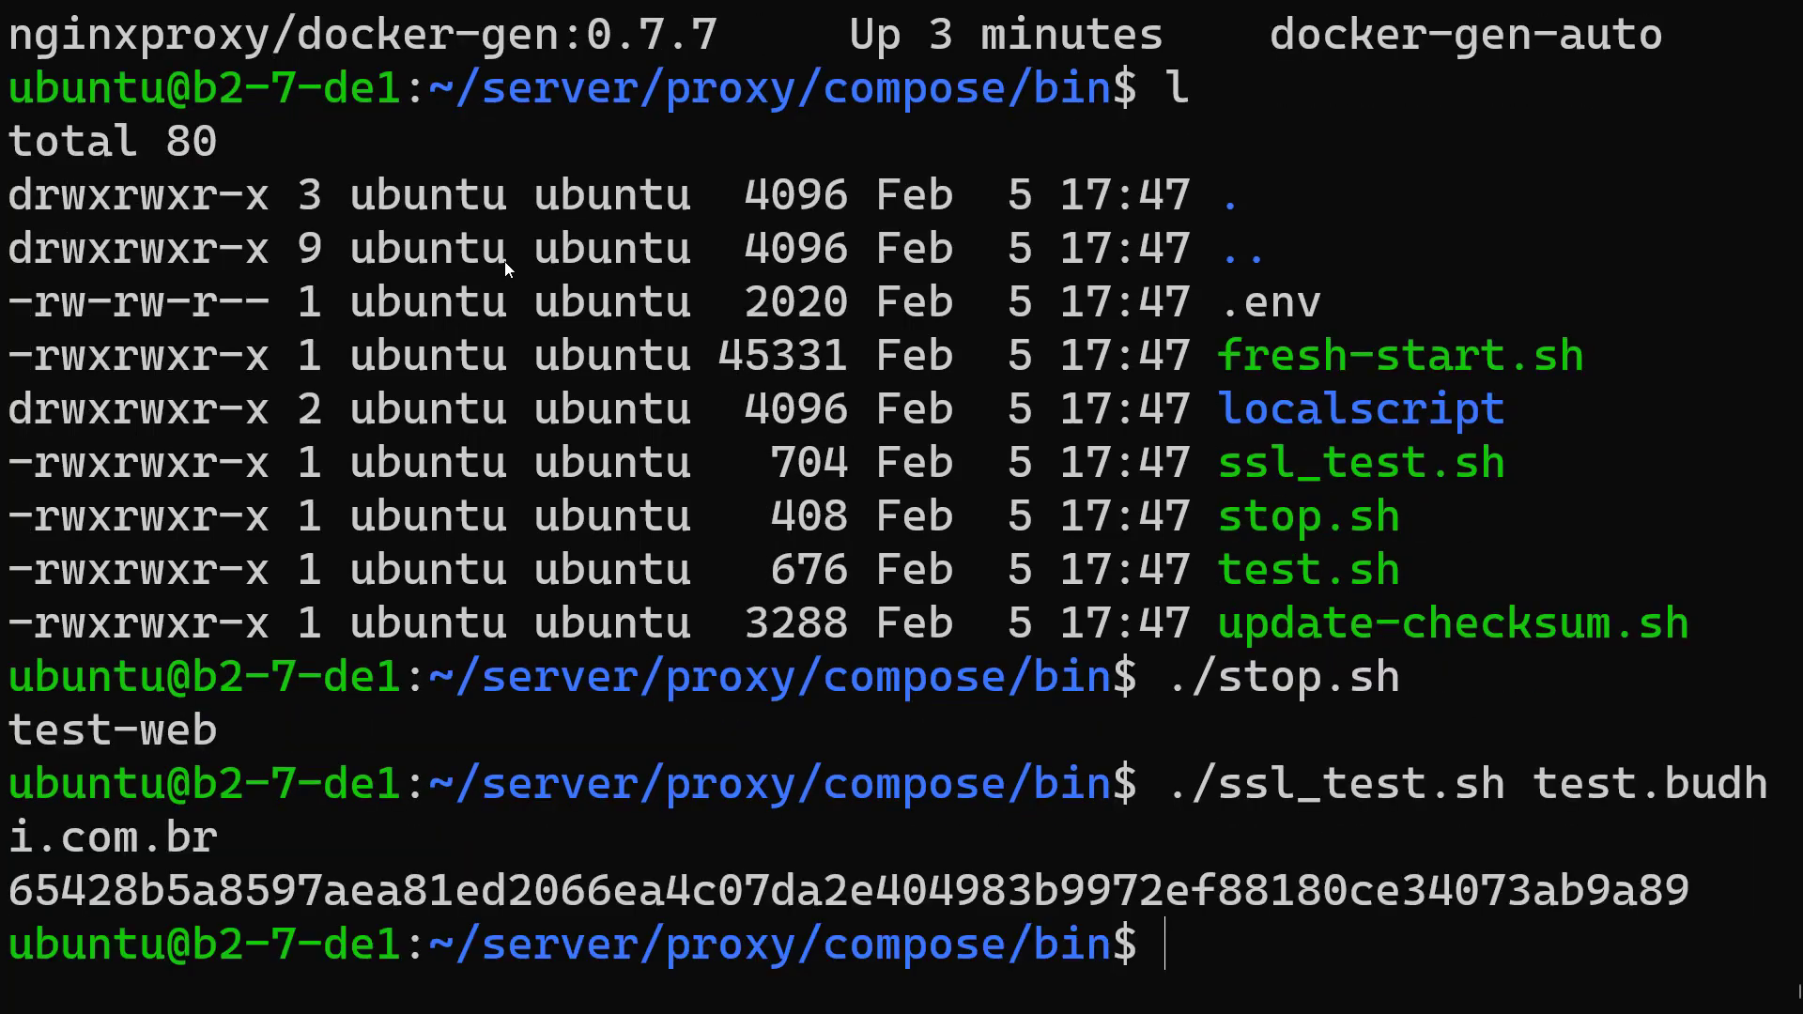
Check containers with sdl and follow the letsencrypt logs until Cert success appears
type("sdl")
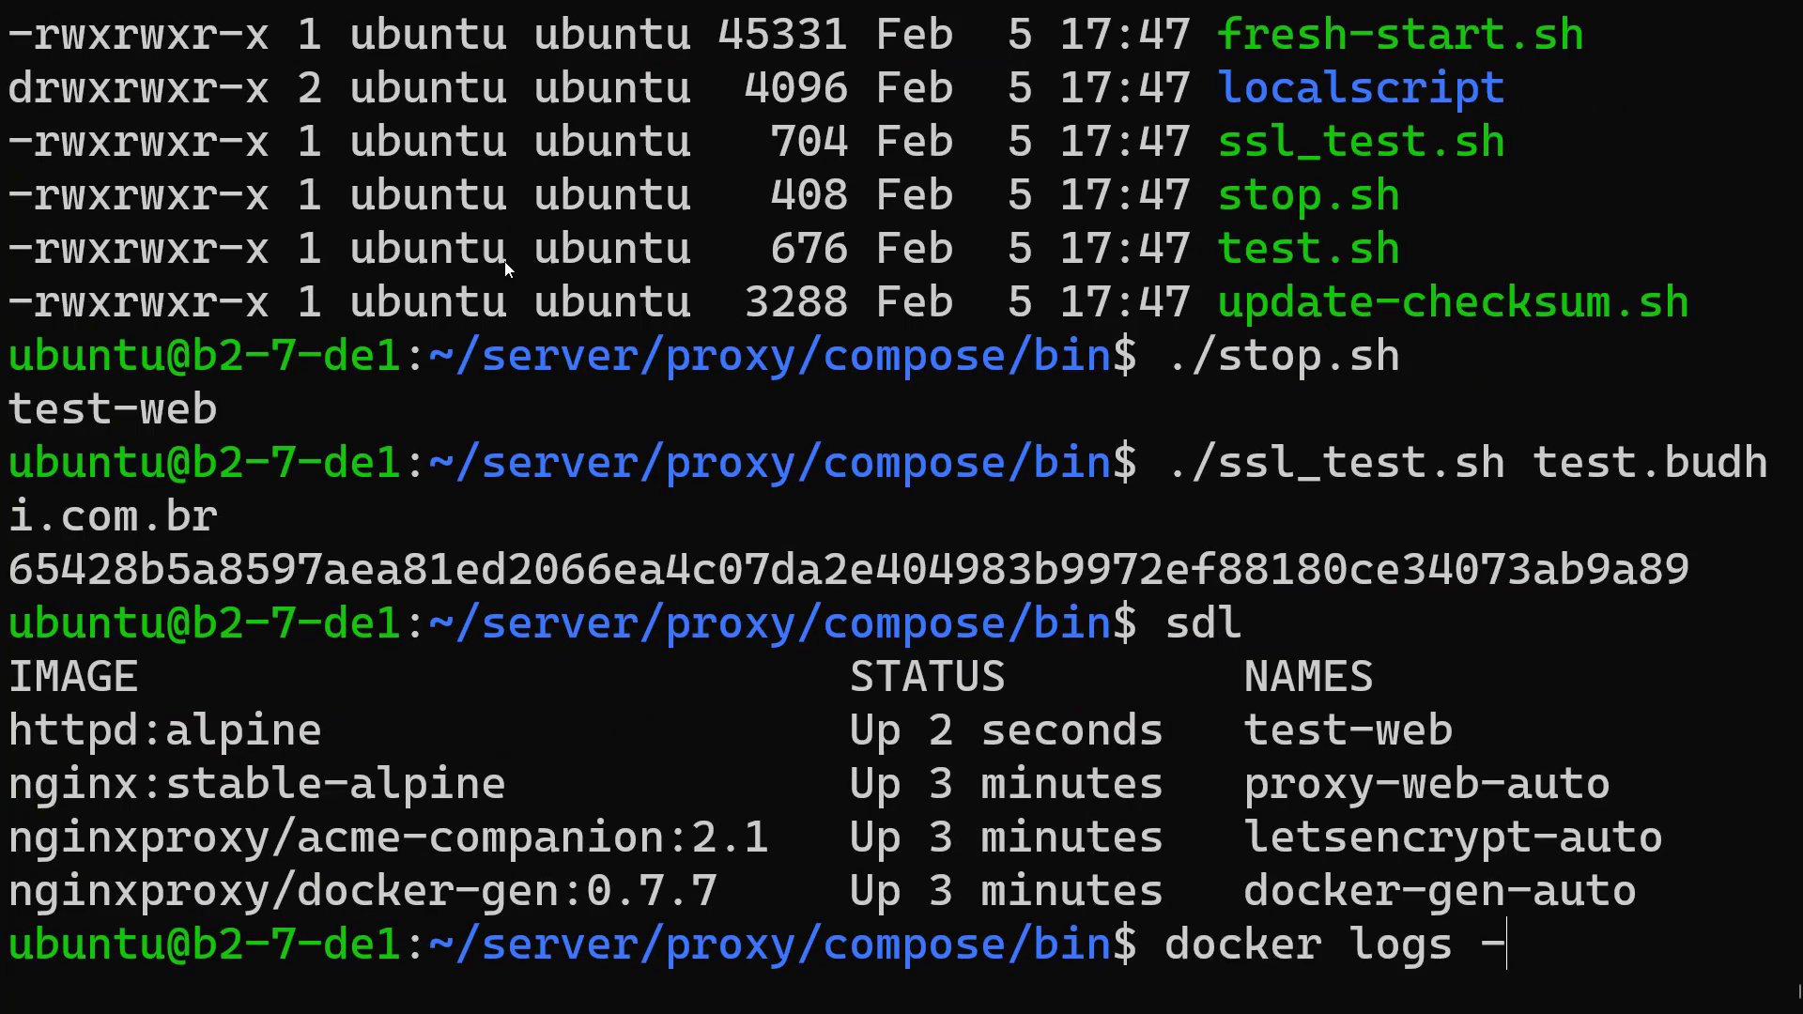
type("f --tail")
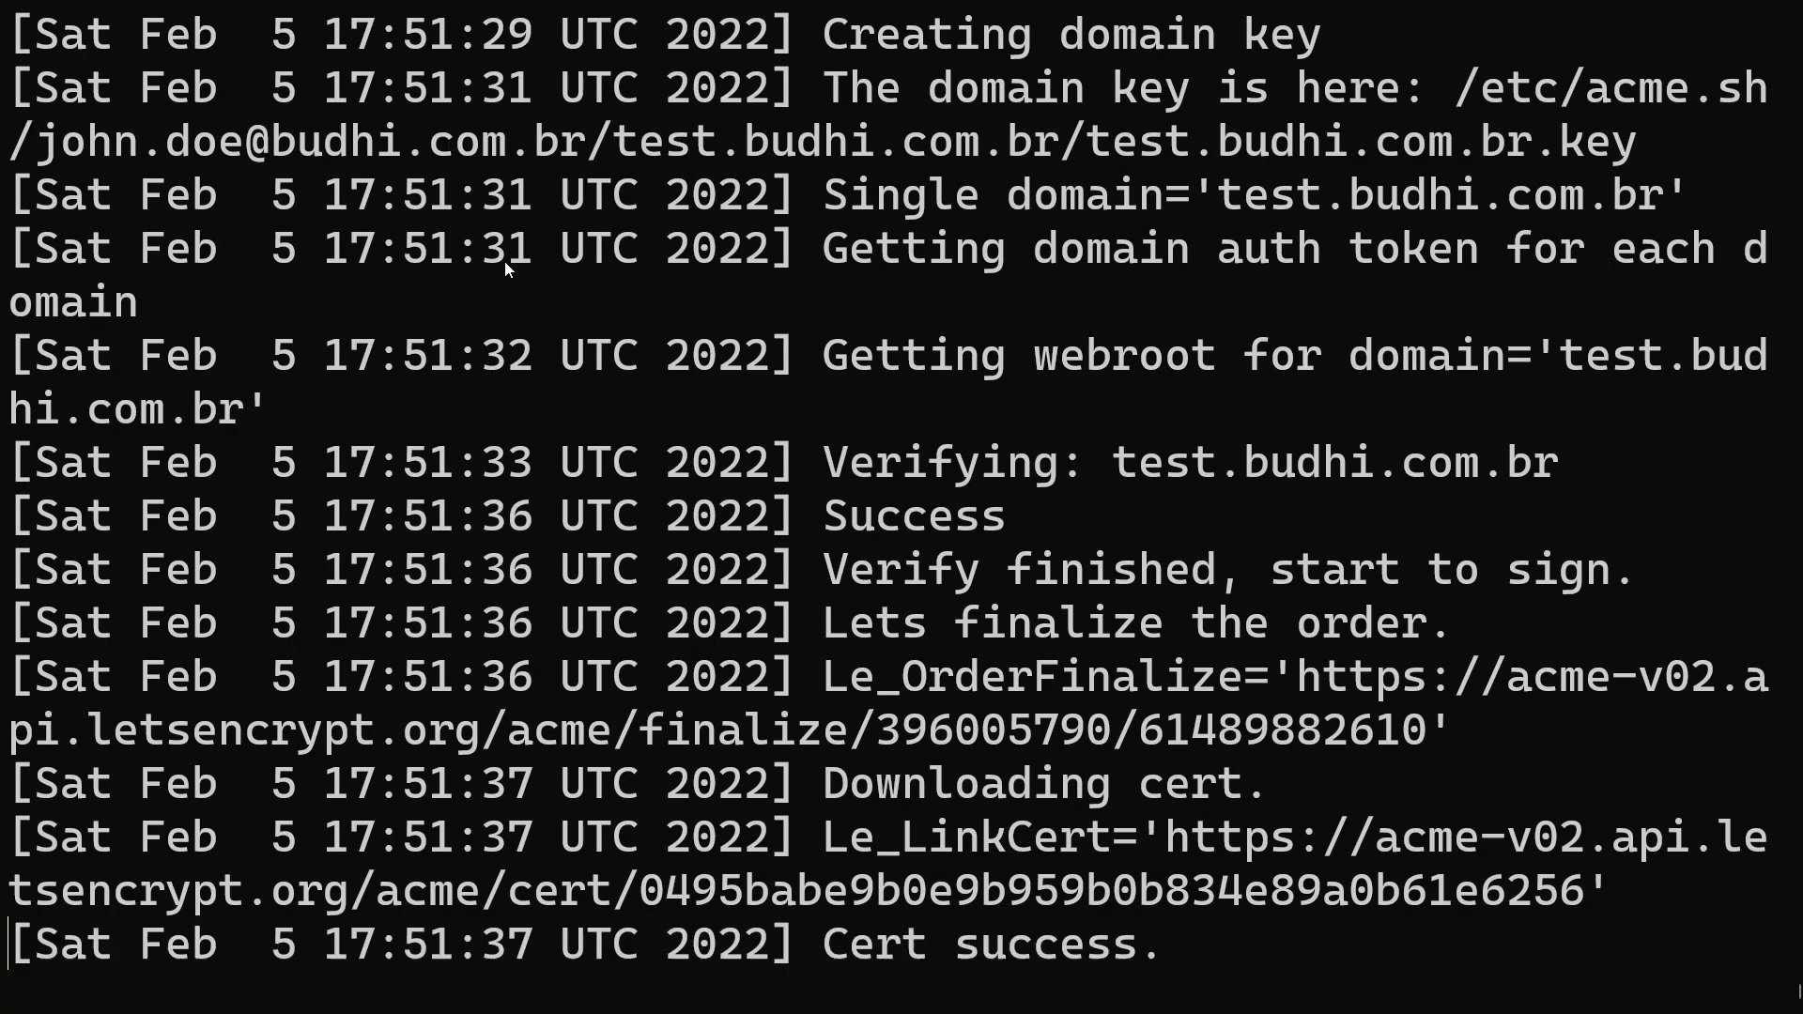
scroll("down", 3)
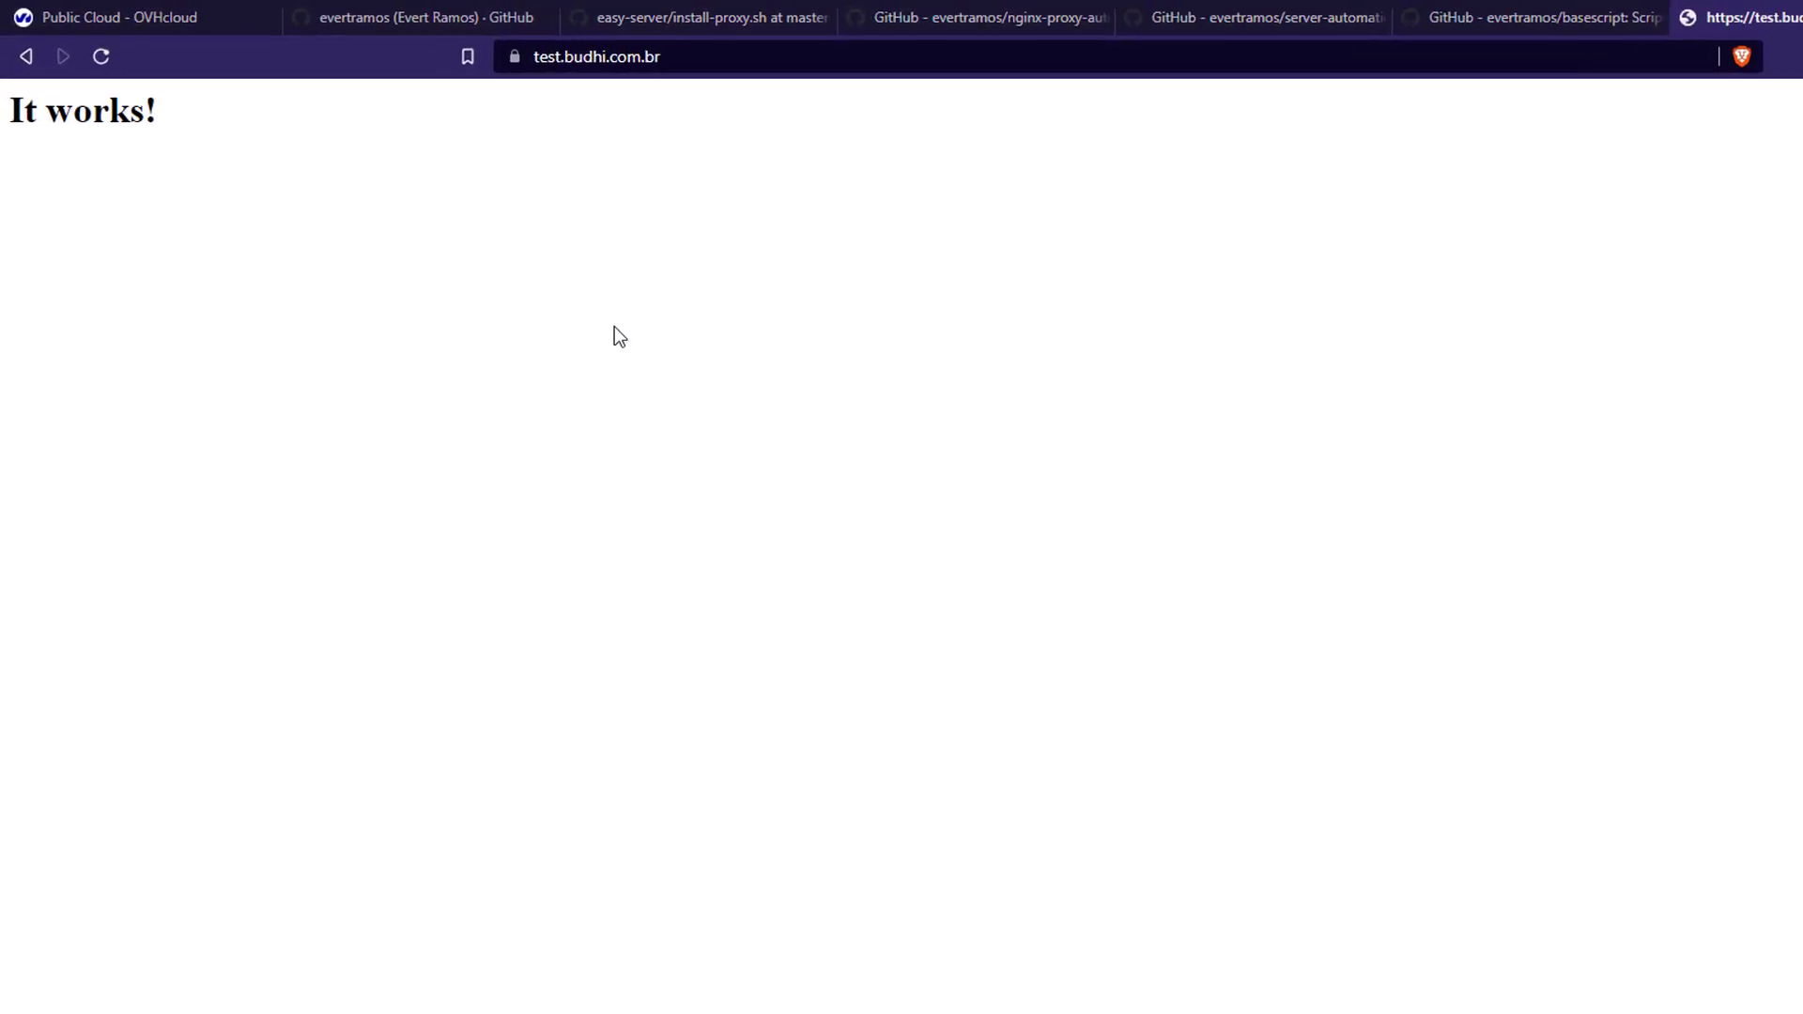
Inspect test.budhi.com.br's padlock and R3-issued certificate, then dismiss the details
left_click(514, 56)
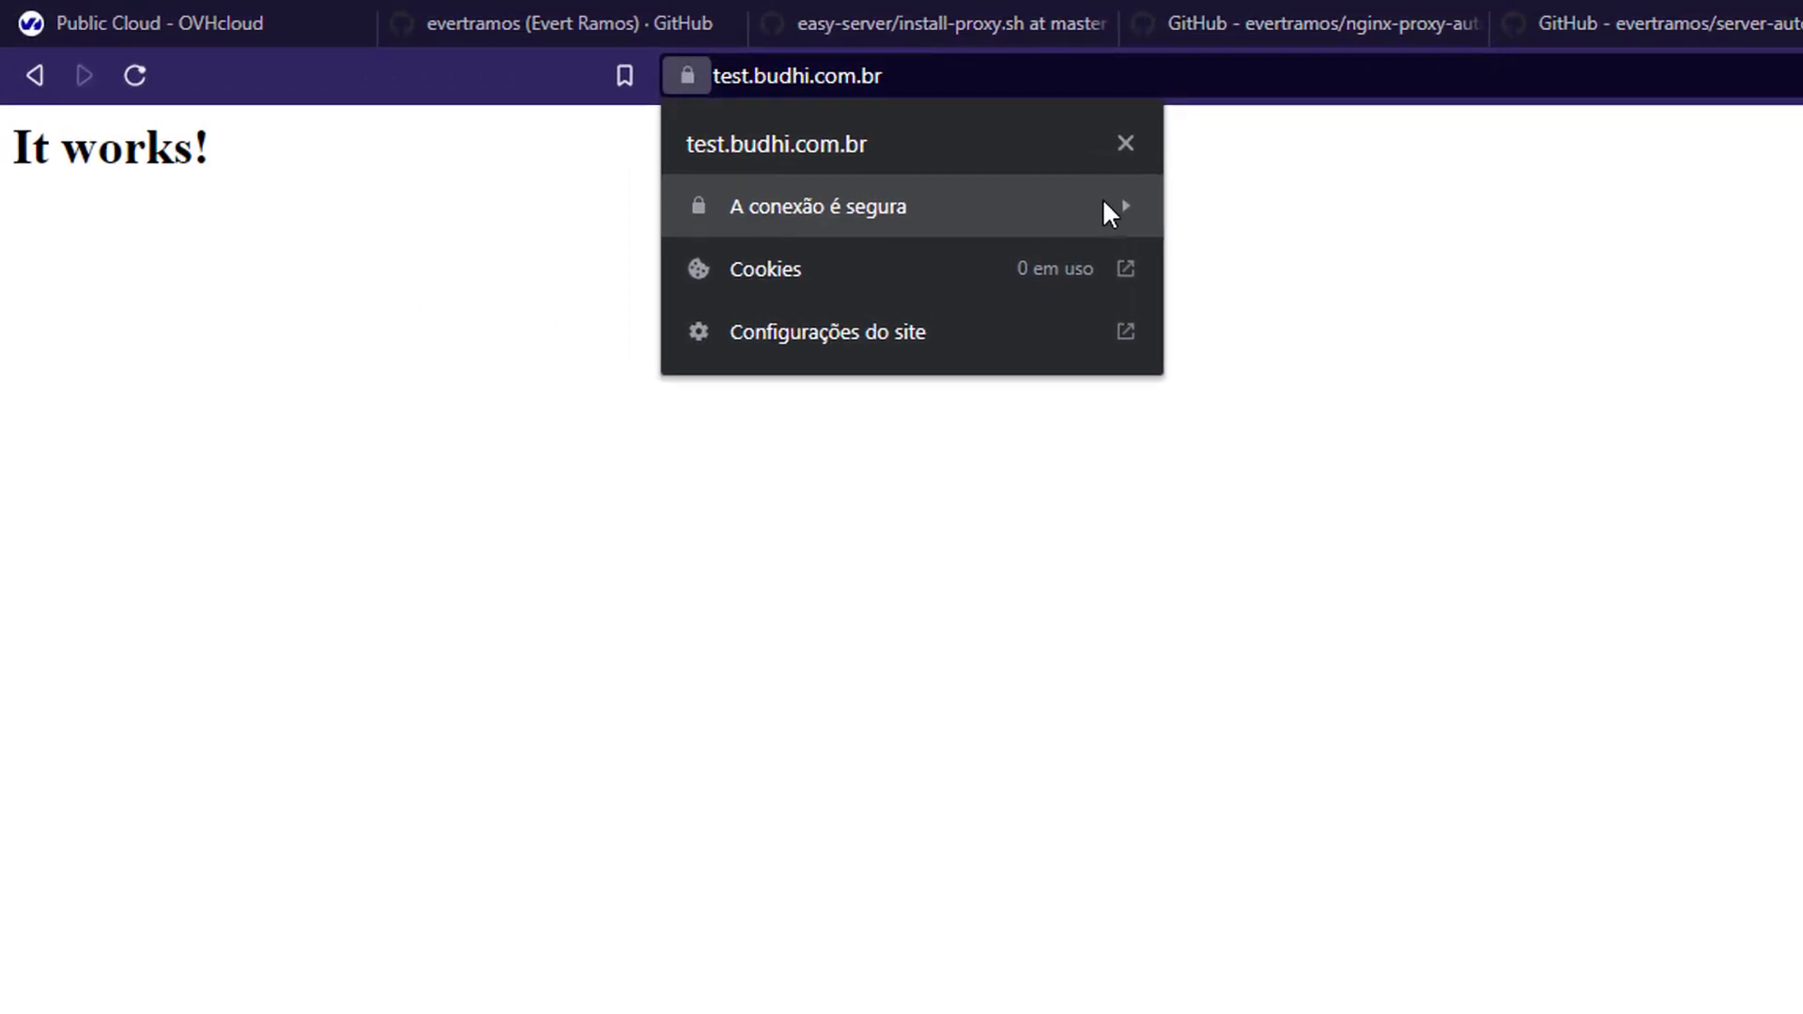
left_click(817, 207)
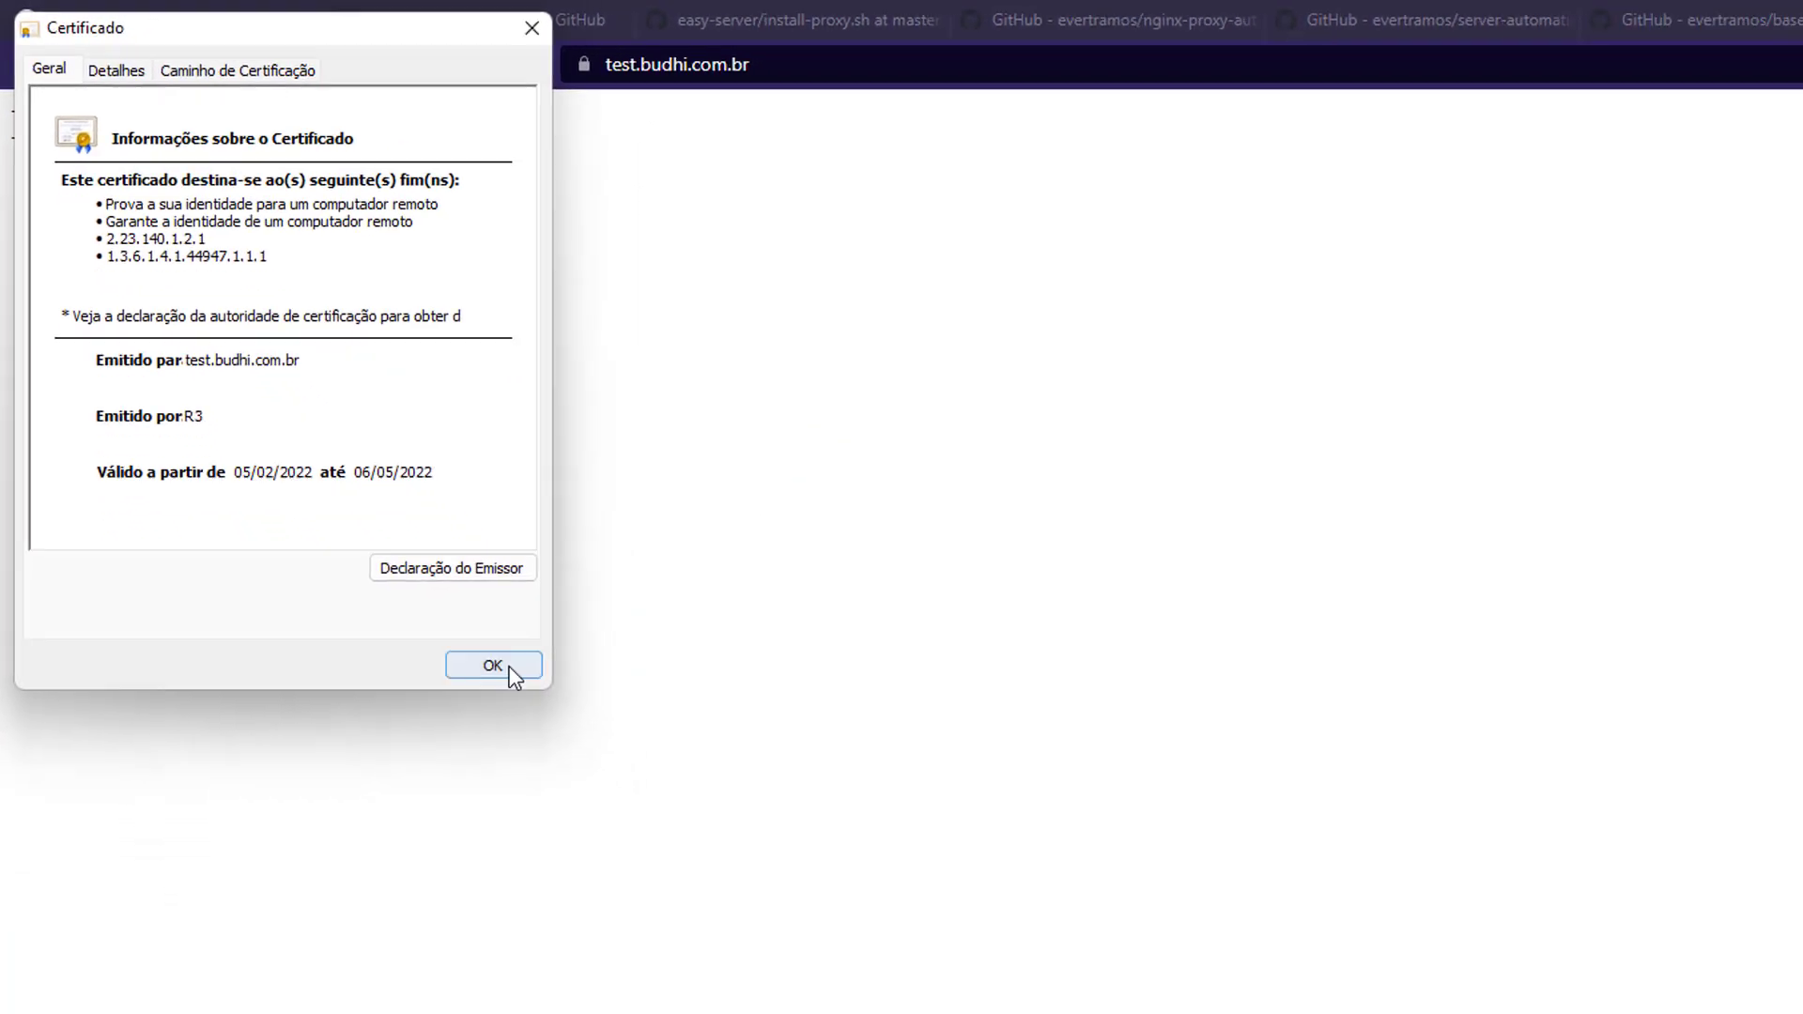
left_click(492, 665)
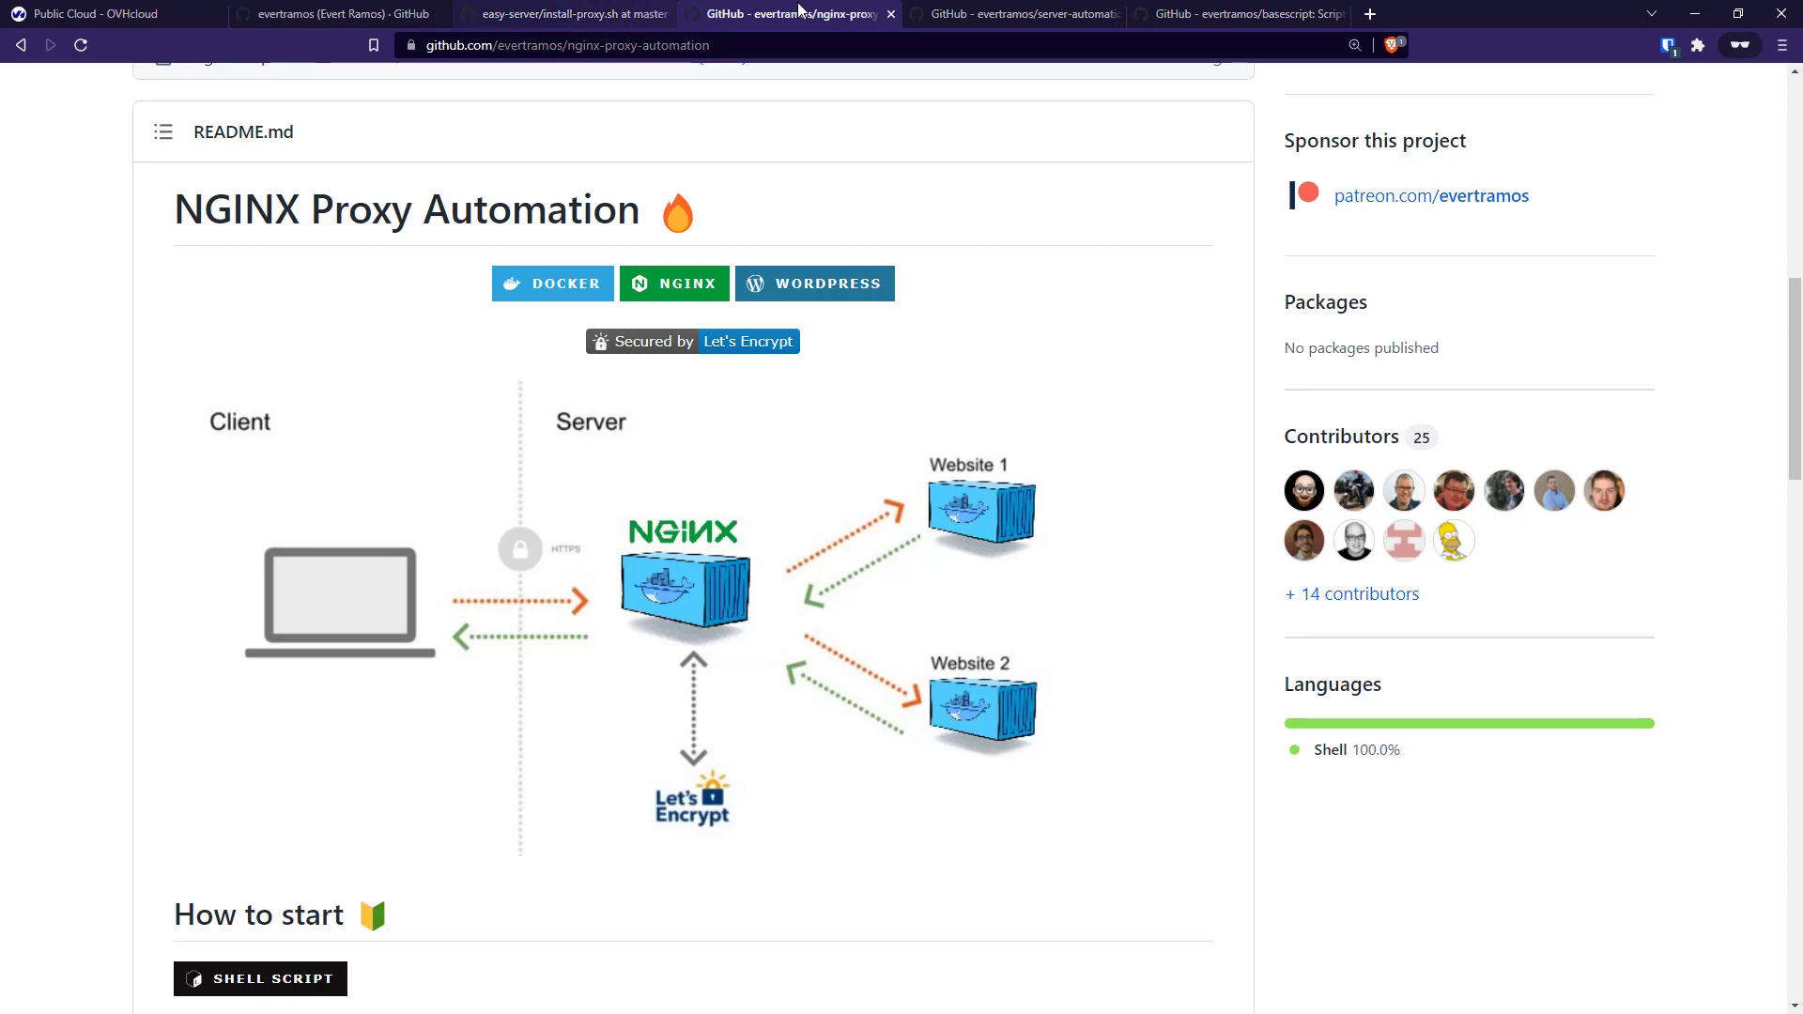
mouse_move(763, 449)
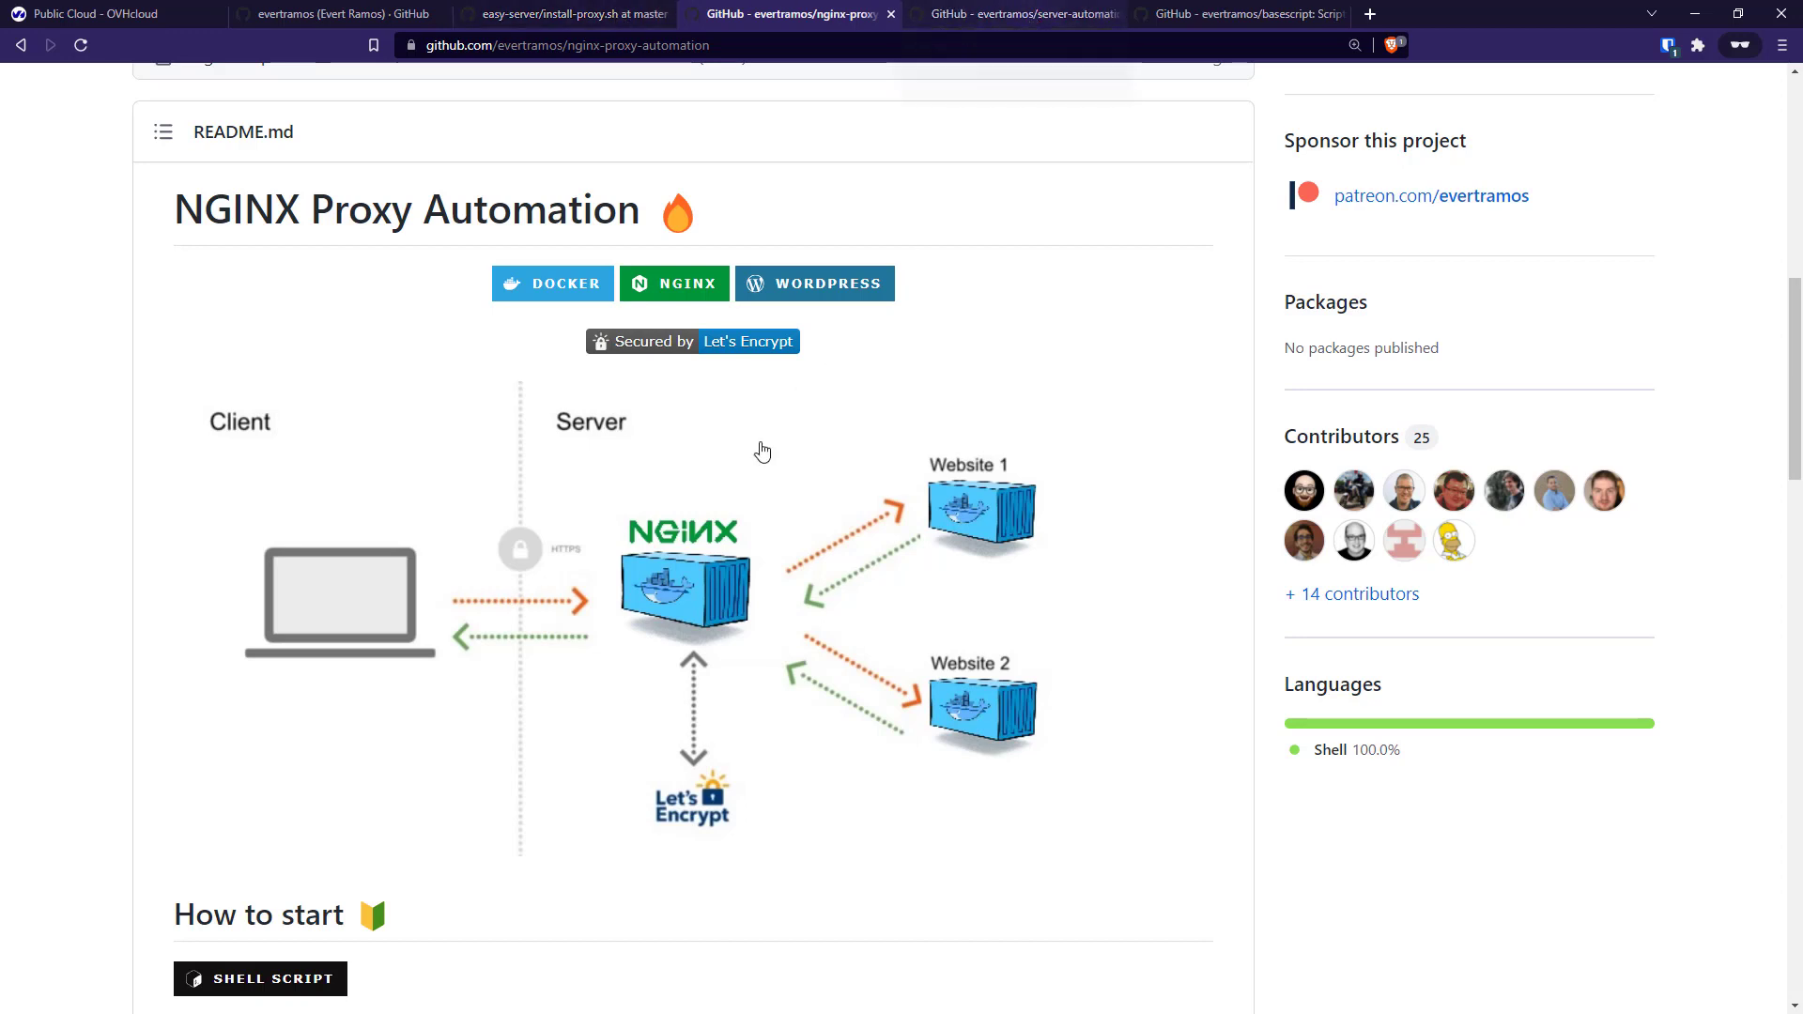
mouse_move(959, 715)
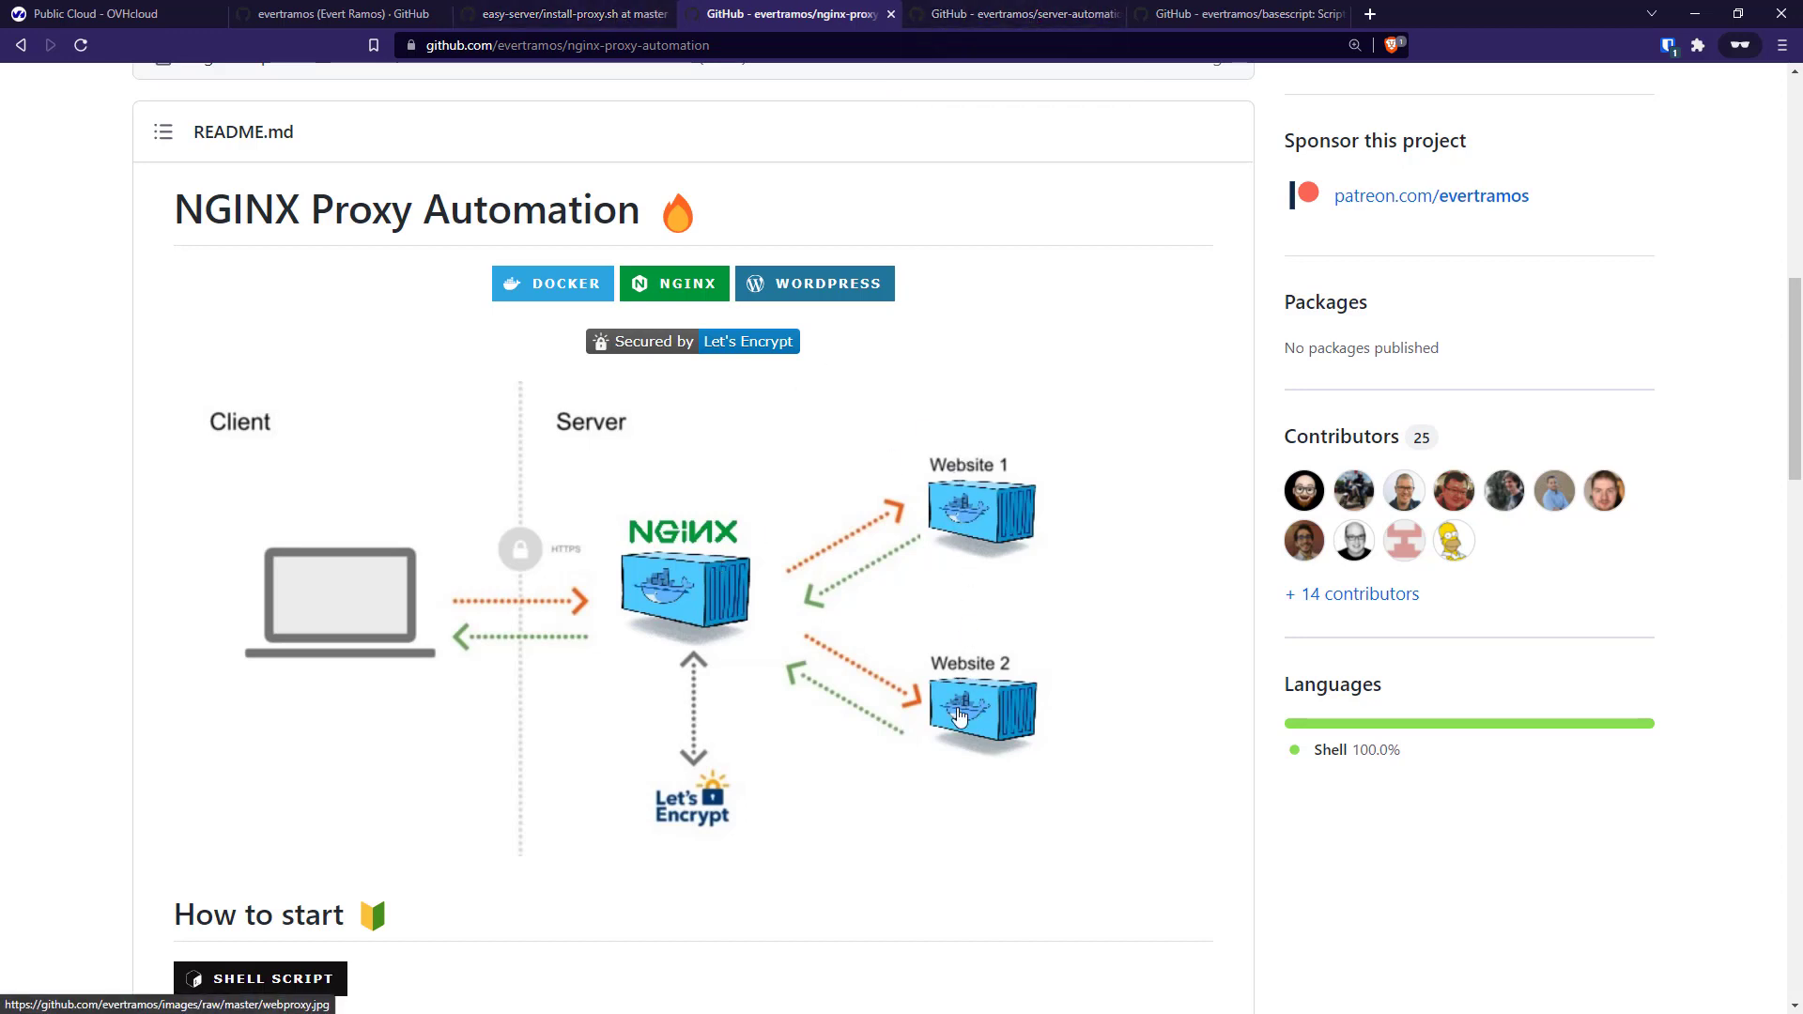